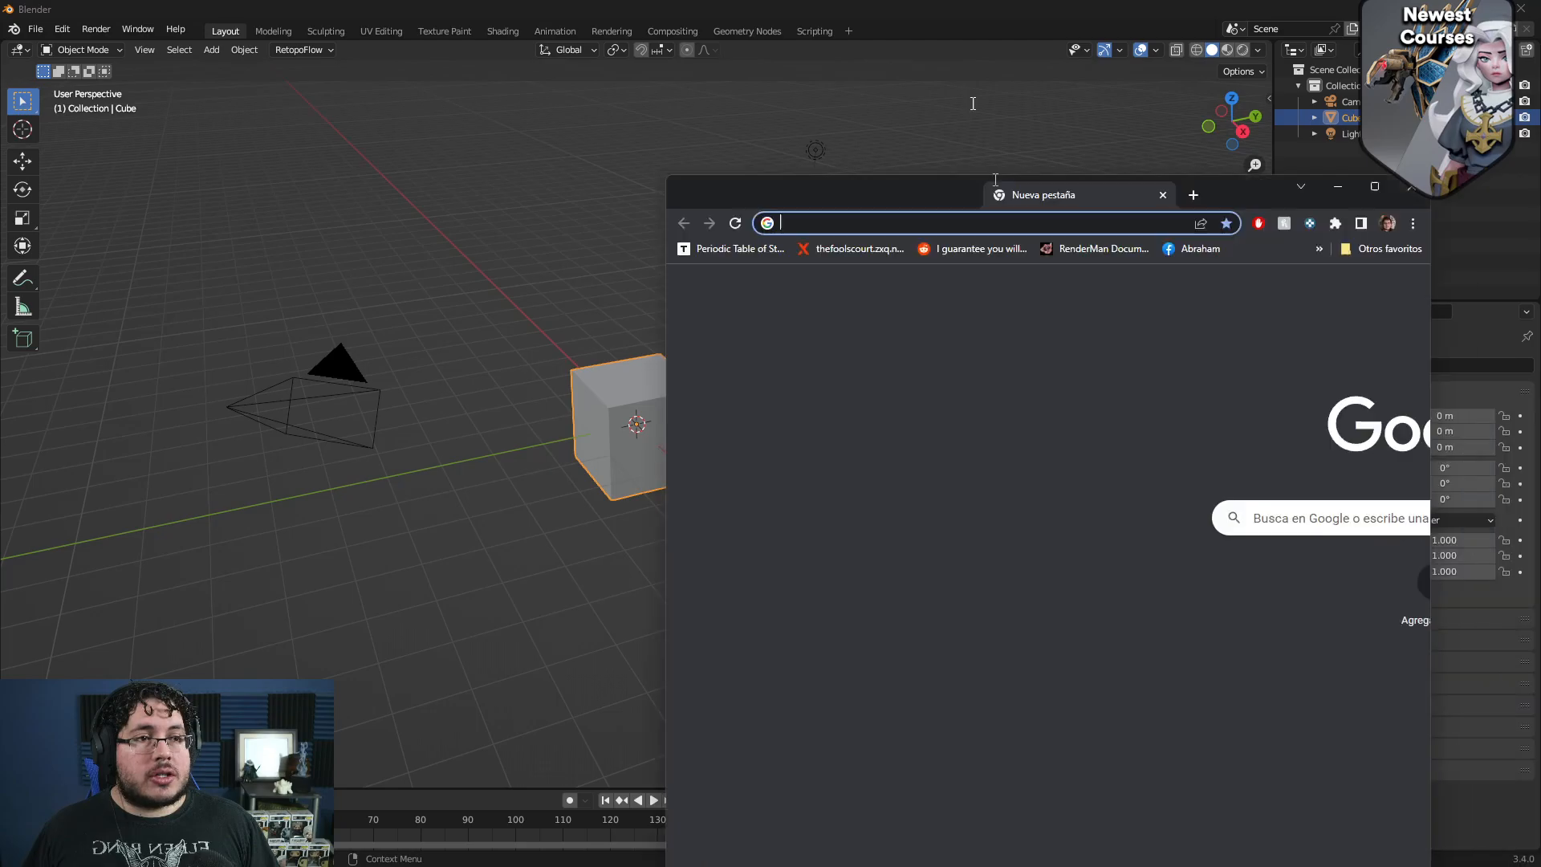
# Step: Search Google for 'perspective' and show its image results
pyautogui.write('perse')
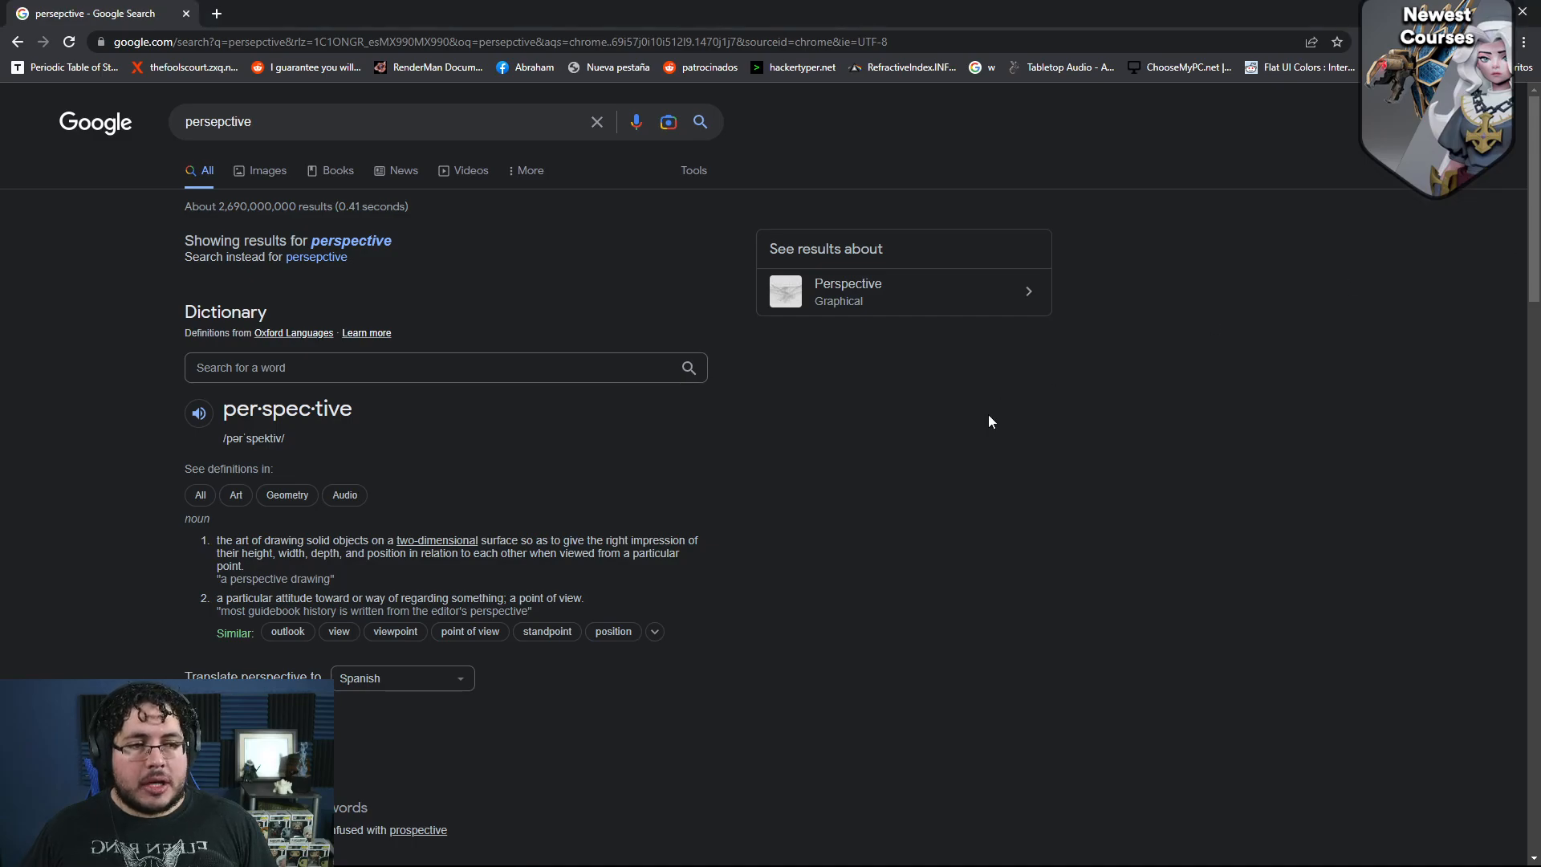
pyautogui.click(226, 170)
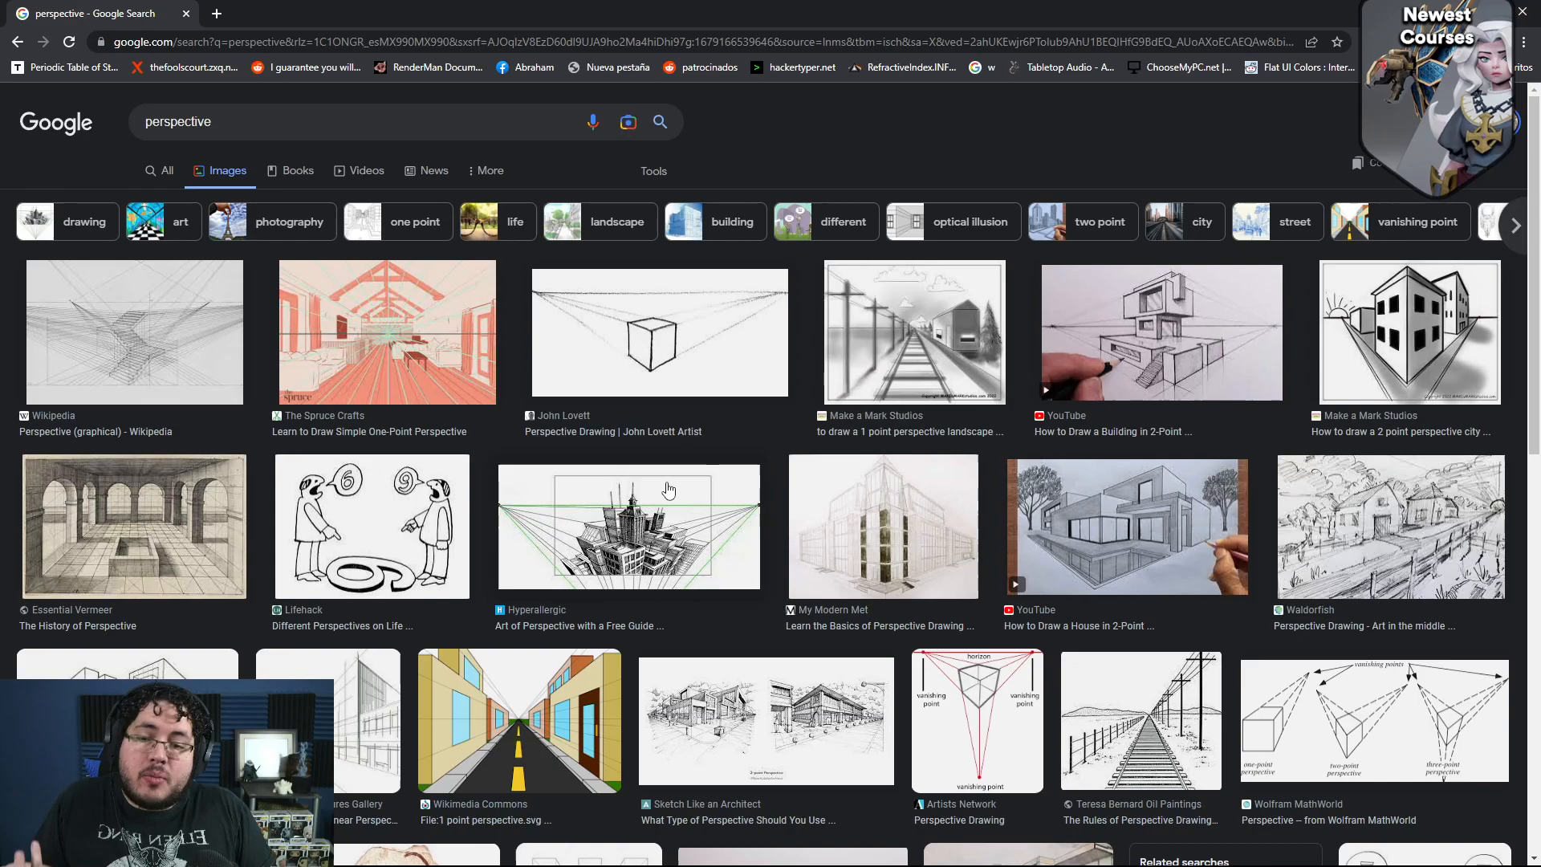
pyautogui.moveTo(674, 458)
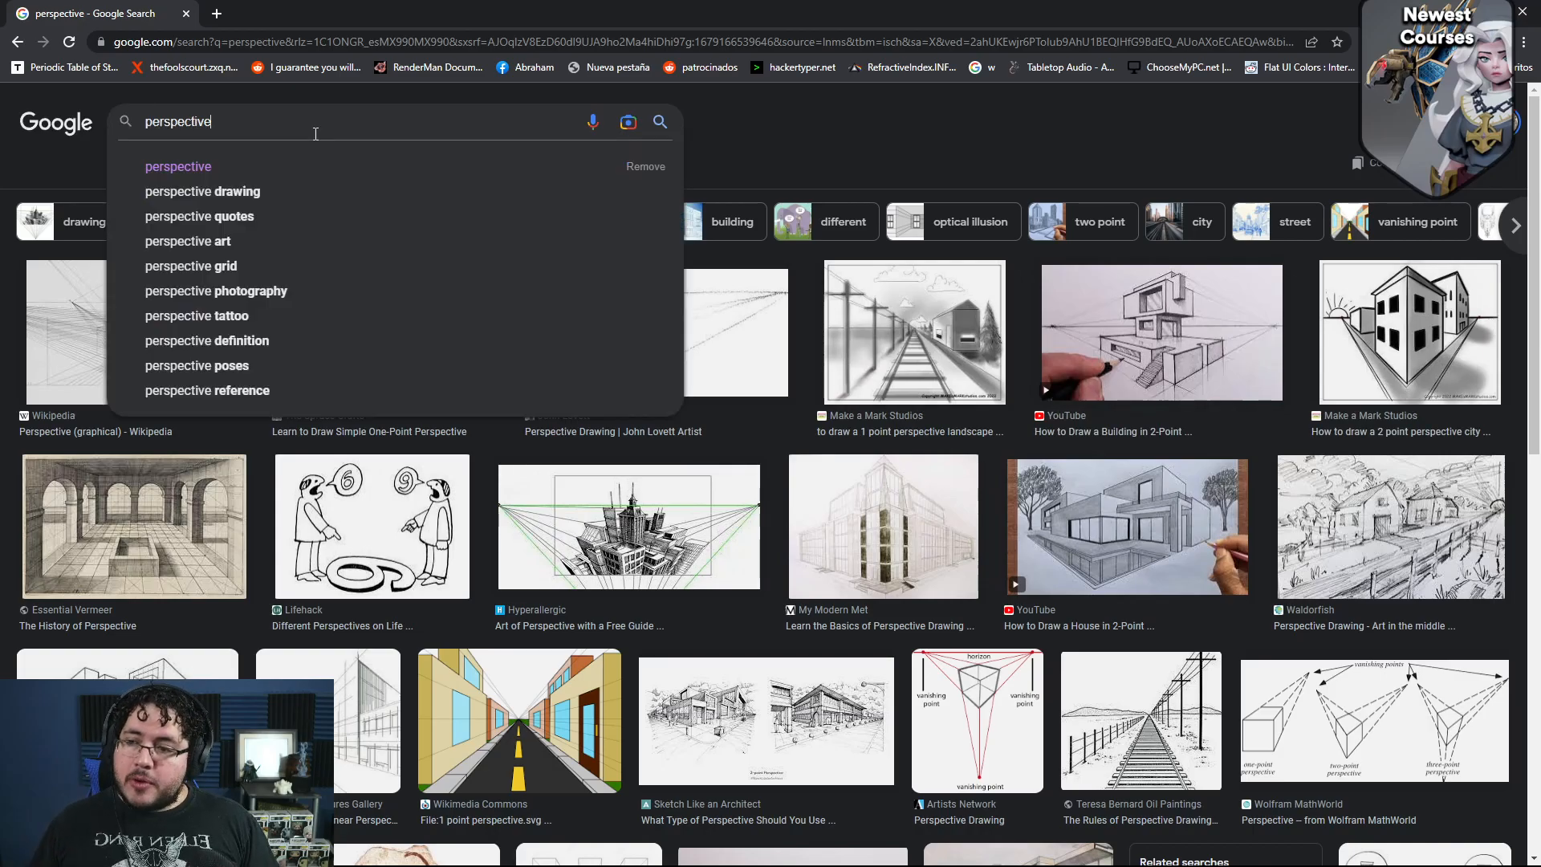
# Step: Search 'environment concept art' and browse the results for The Environment Design Process image
pyautogui.write('envi')
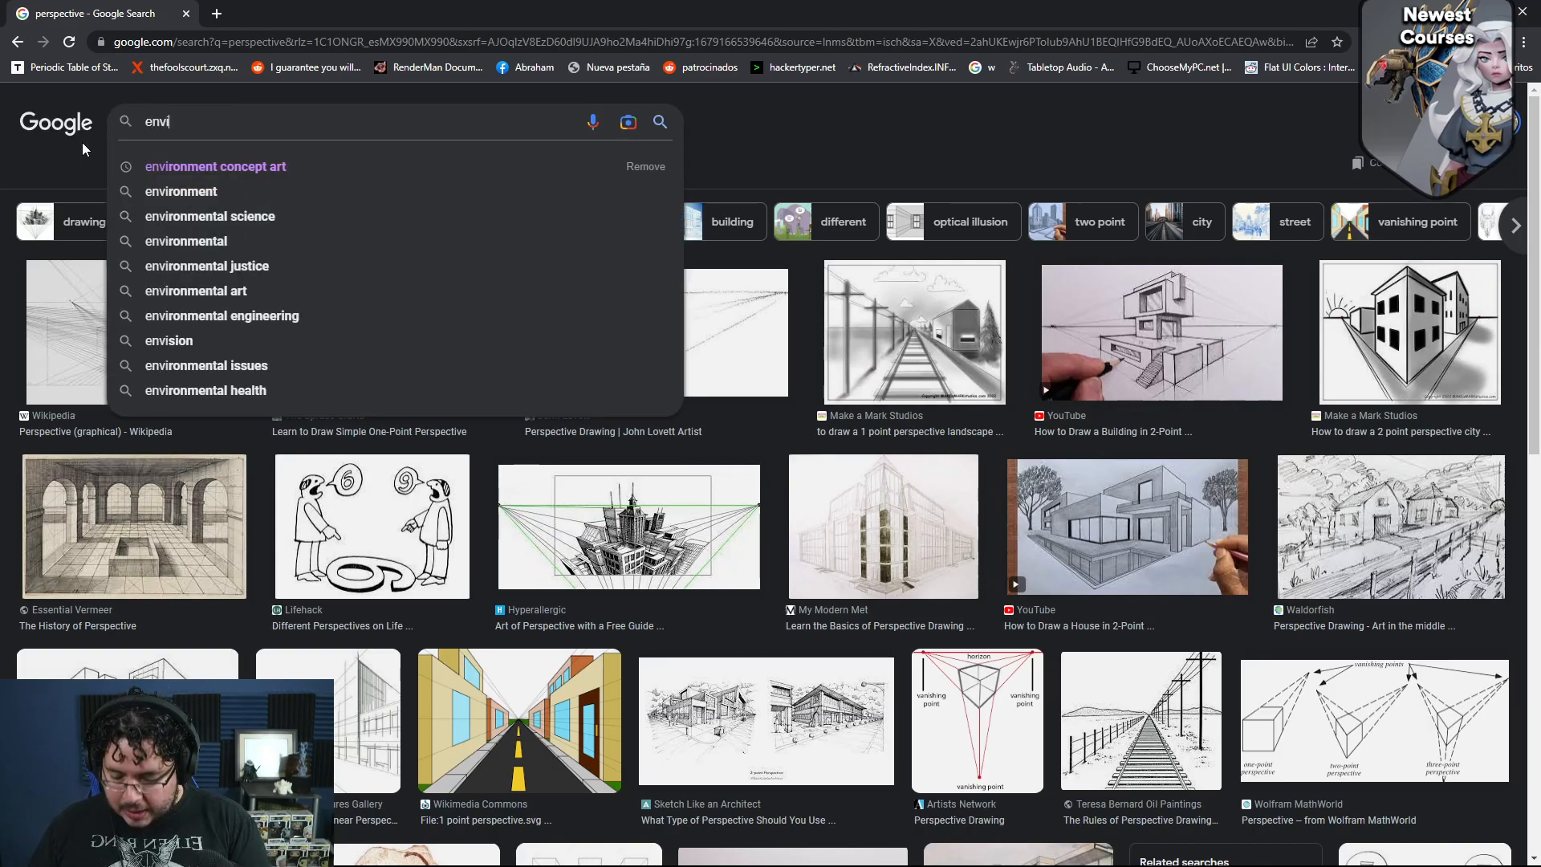
pyautogui.click(213, 166)
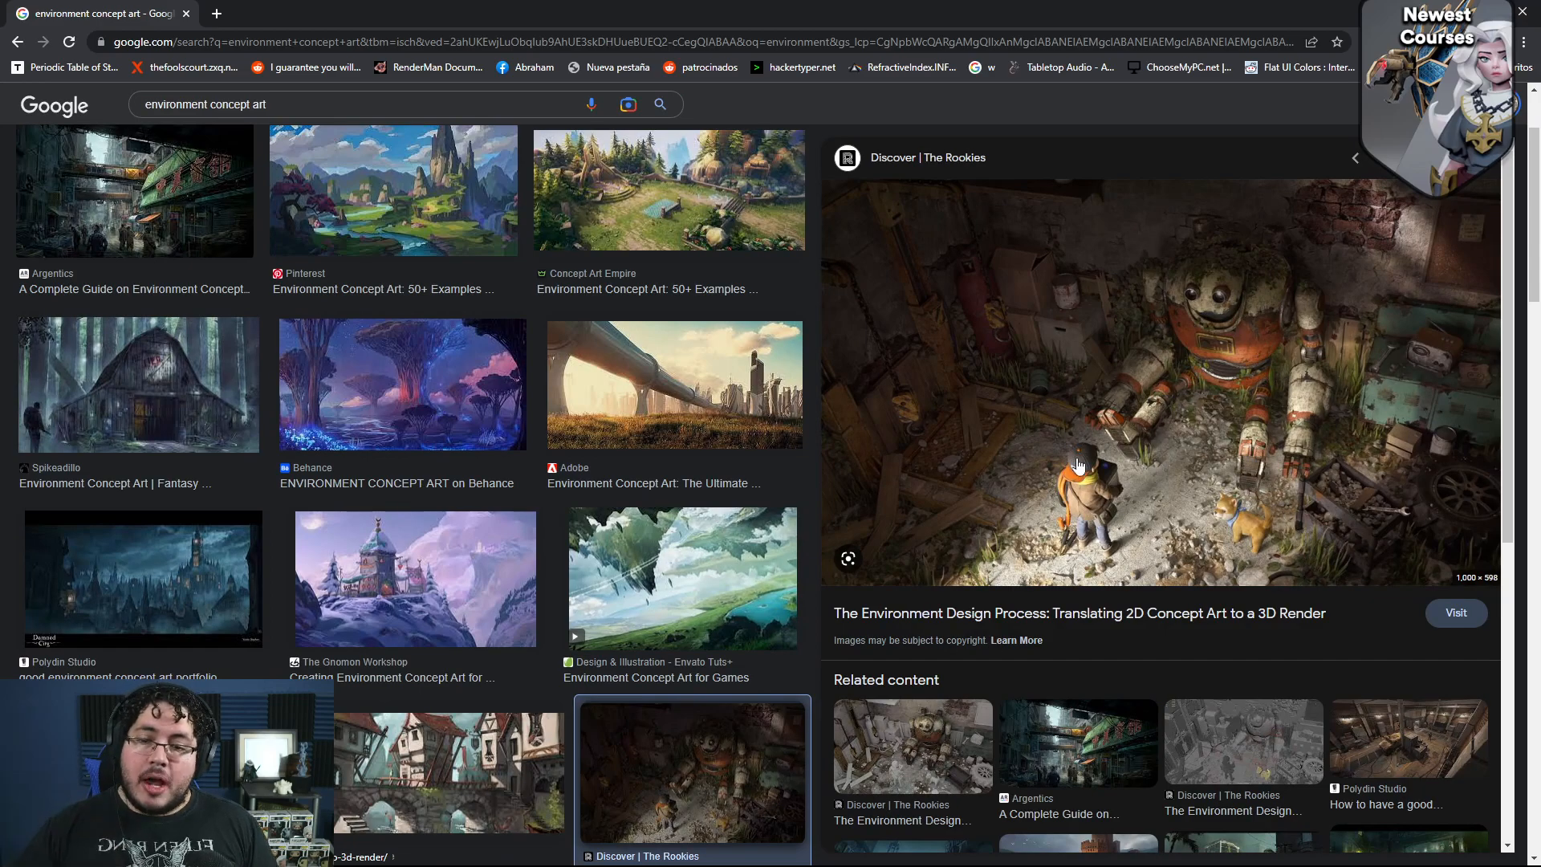
pyautogui.moveTo(1210, 445)
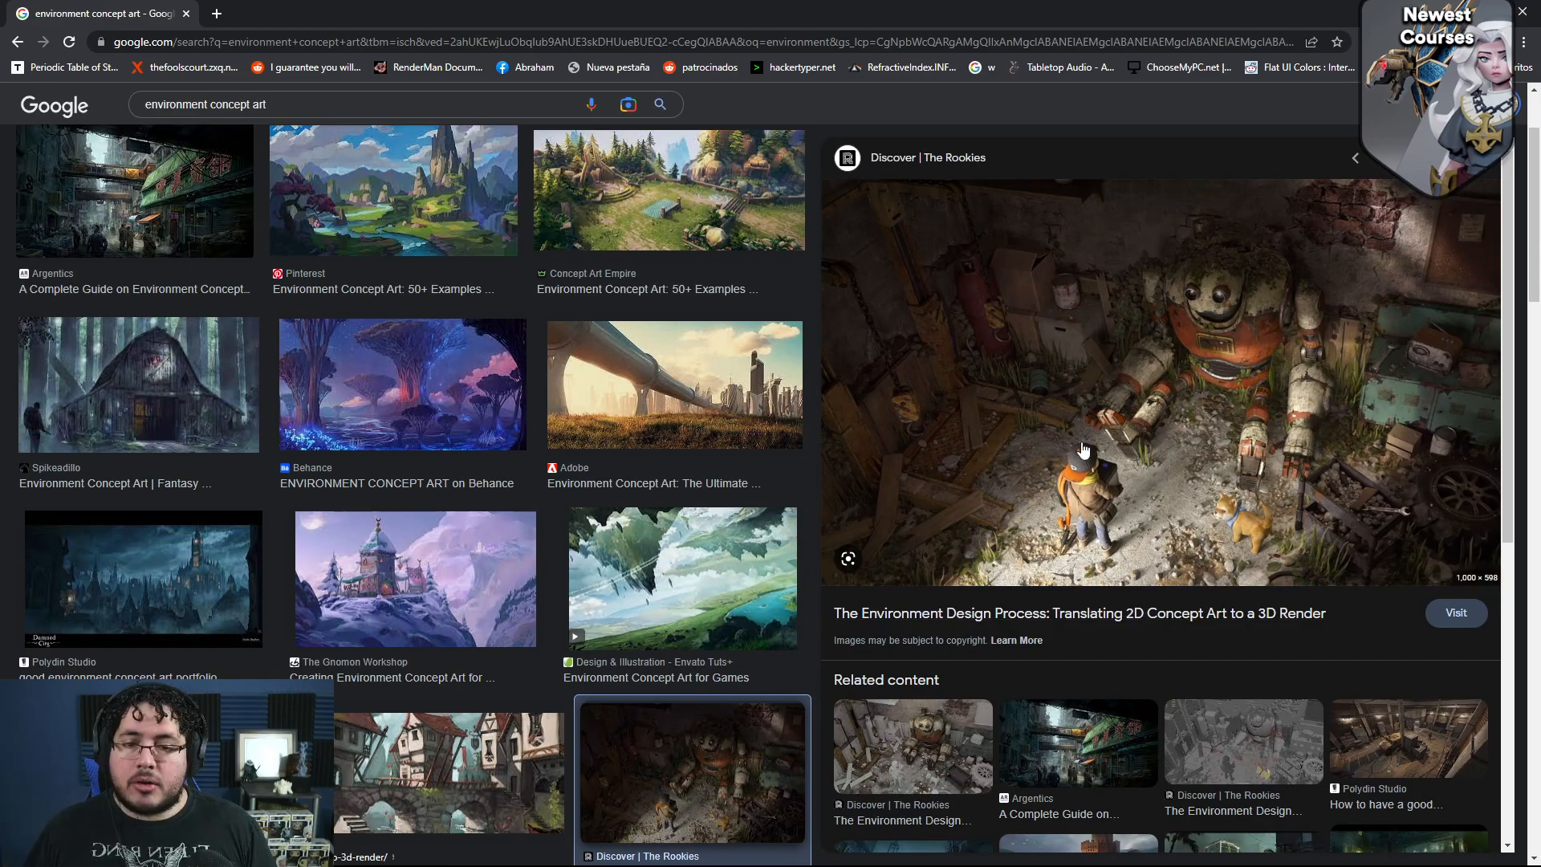
pyautogui.scroll(-3)
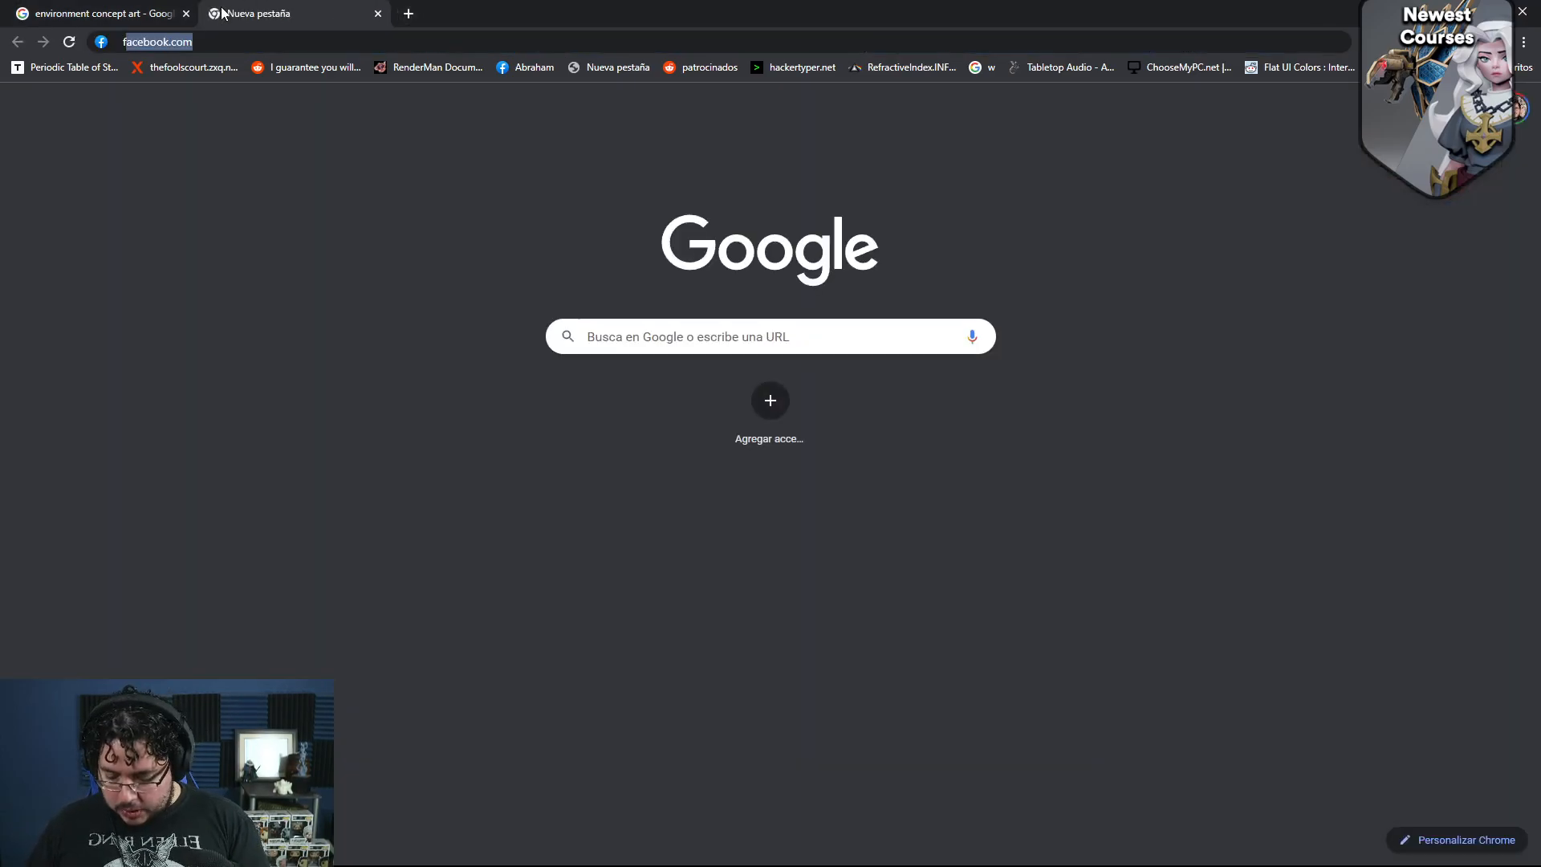
# Step: Visit fspy.io and view the fSpy 1.0.3 release downloads
pyautogui.write('fspy')
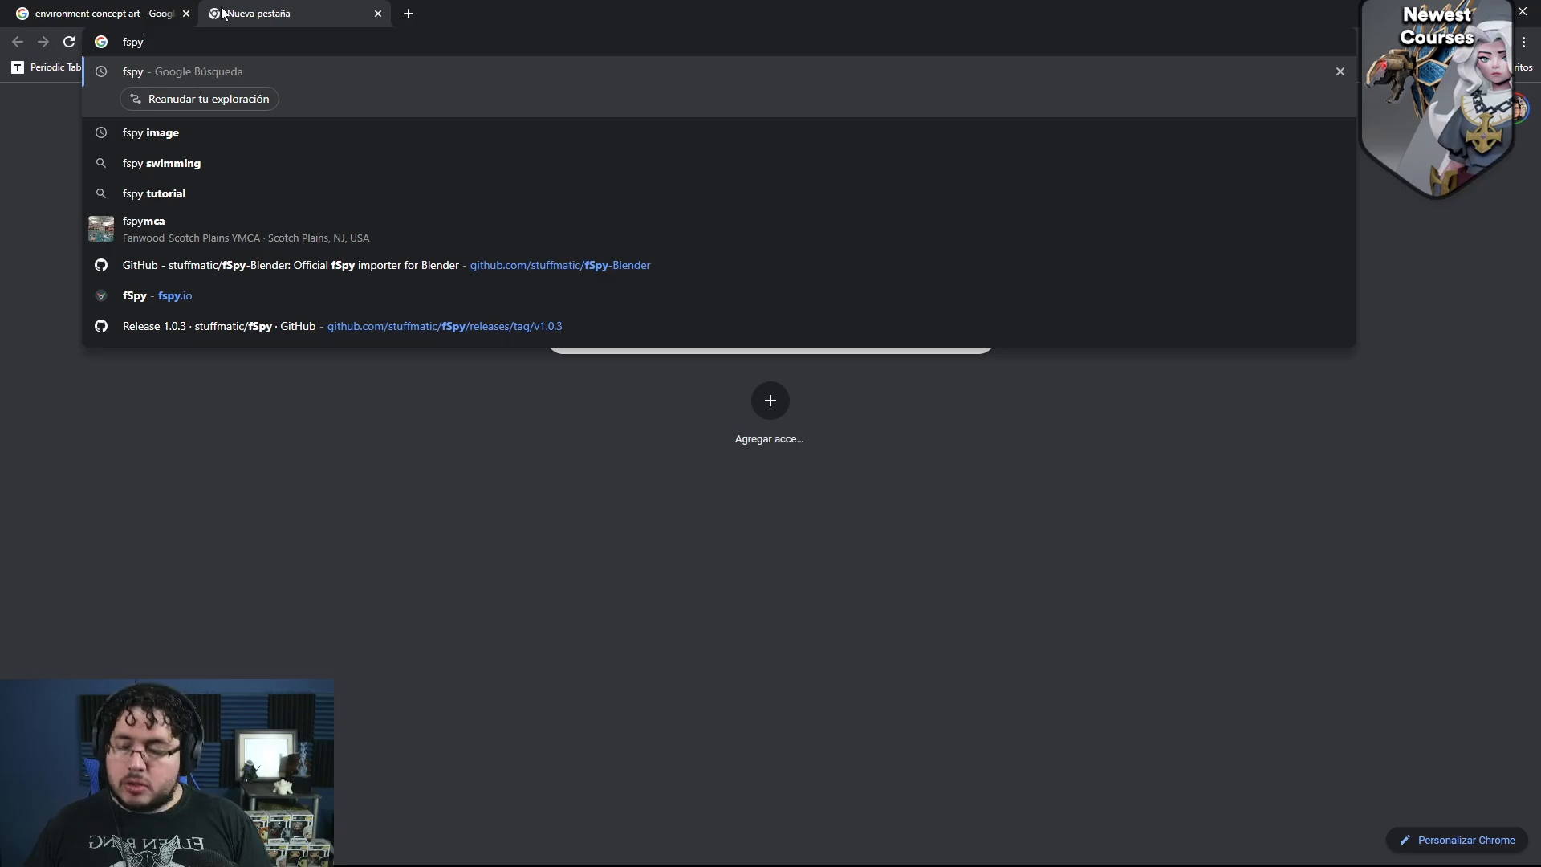
pyautogui.press('Enter')
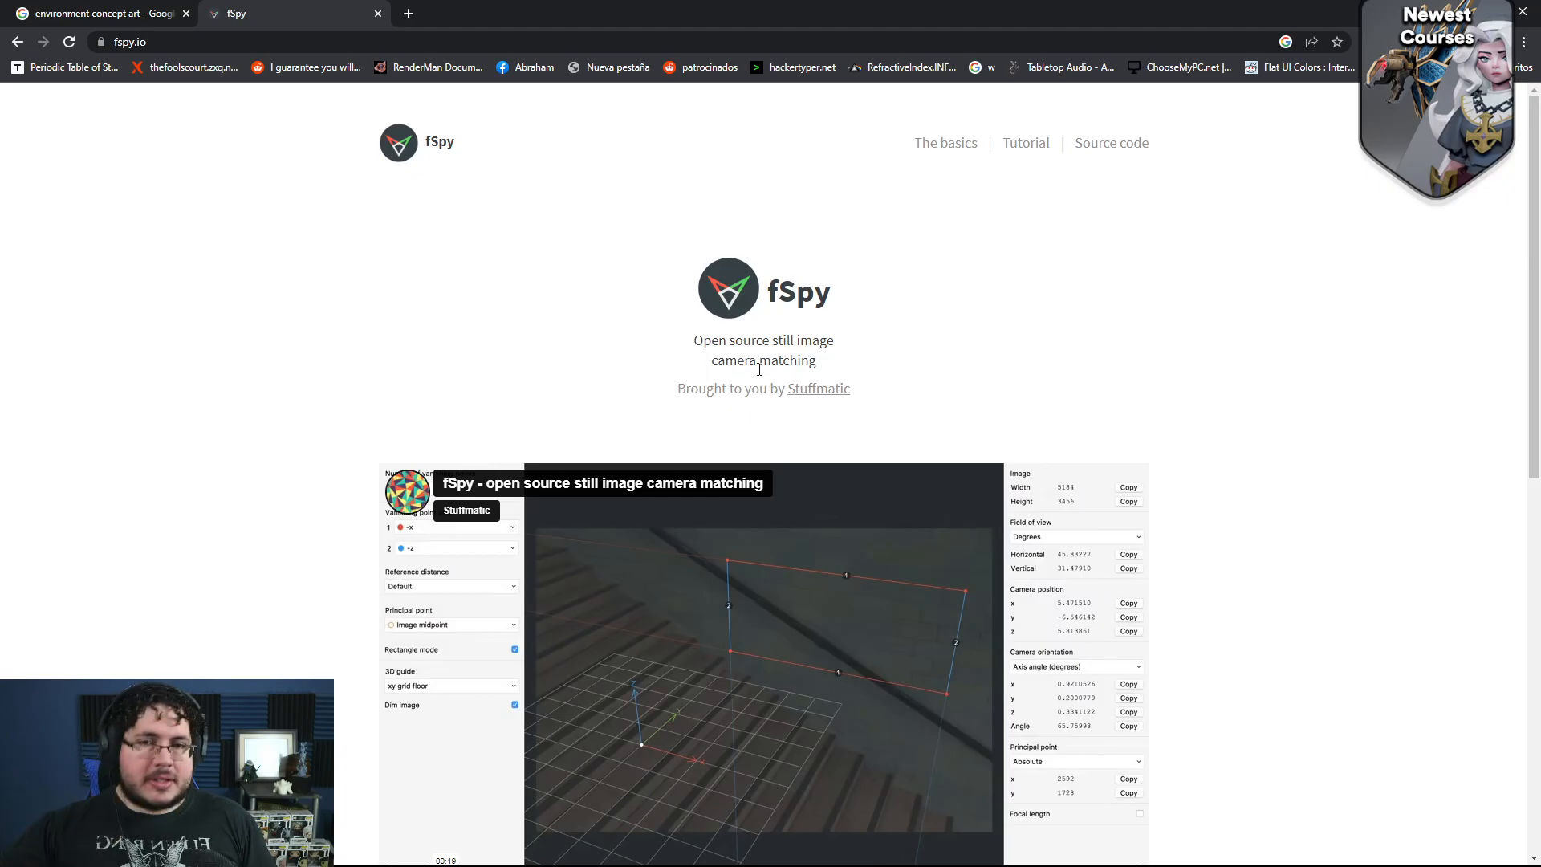
pyautogui.moveTo(822, 382)
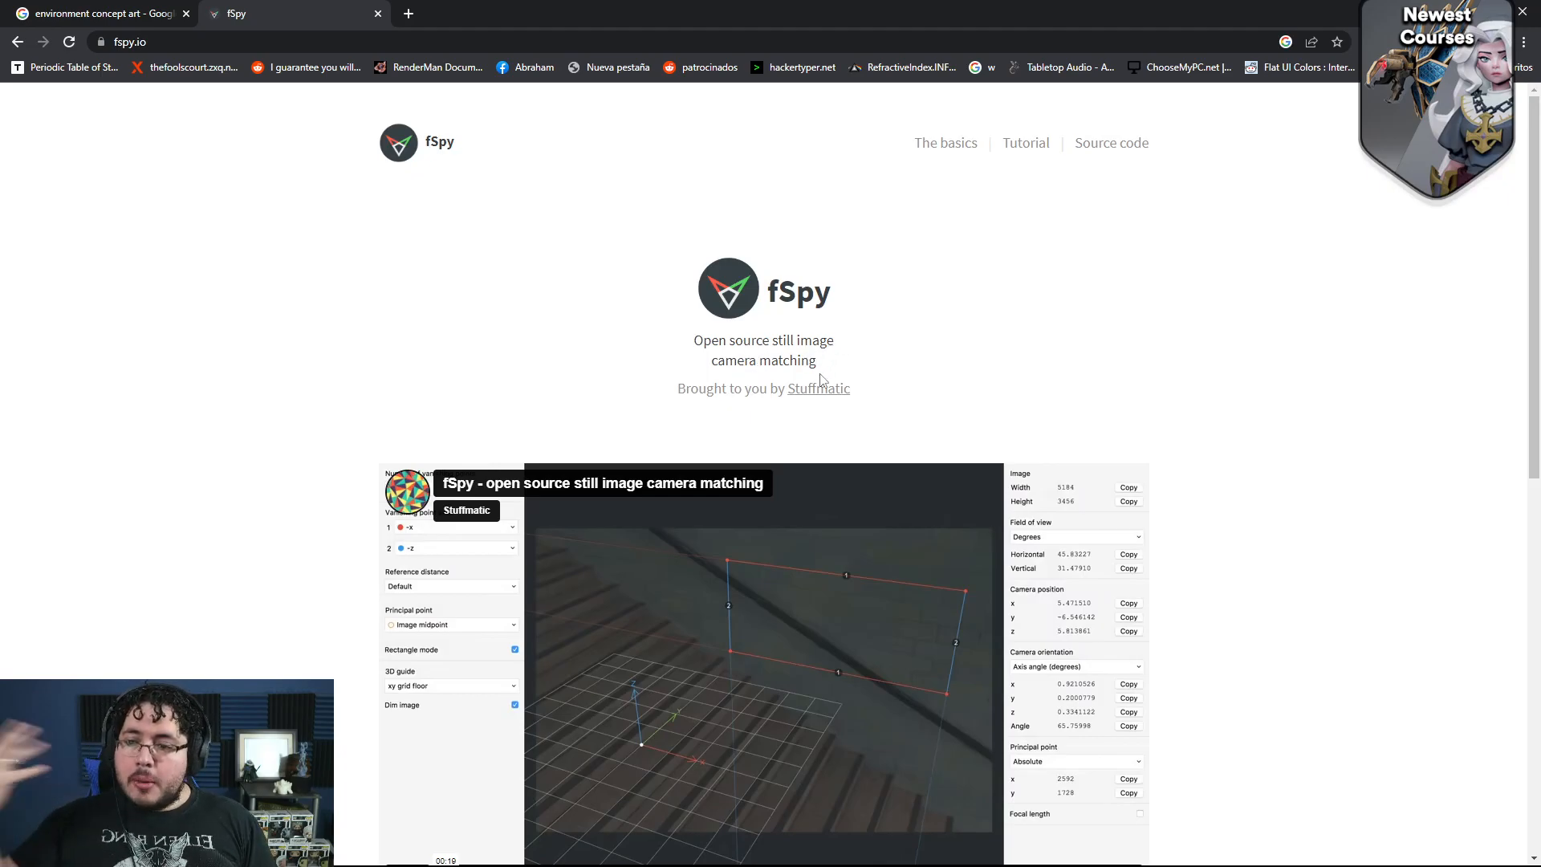
pyautogui.scroll(-3)
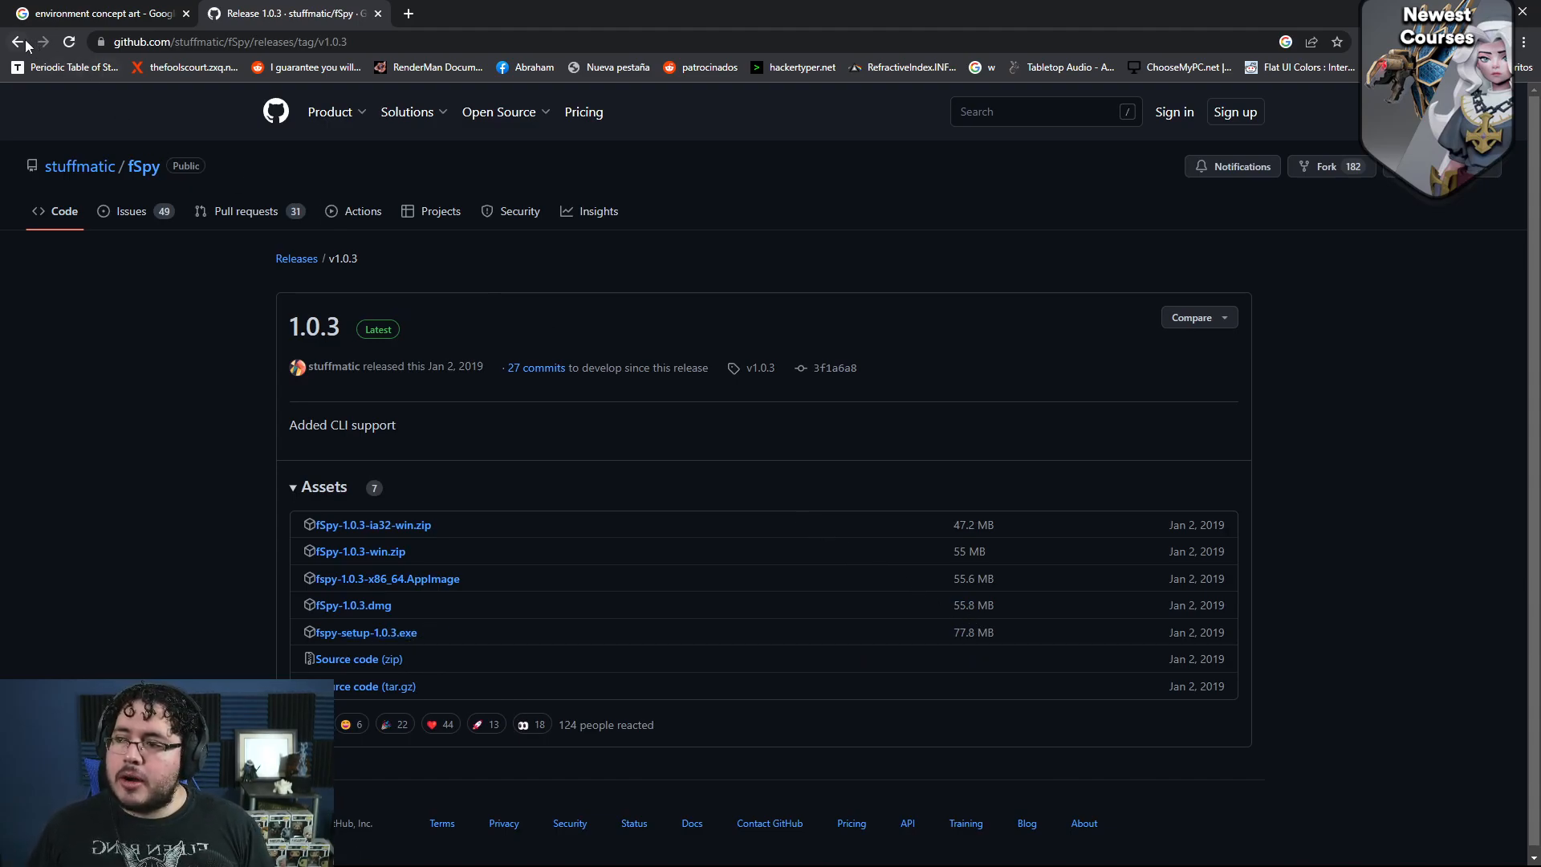
# Step: From the fSpy homepage, reach the official Blender importer add-on page and its latest download
pyautogui.click(18, 42)
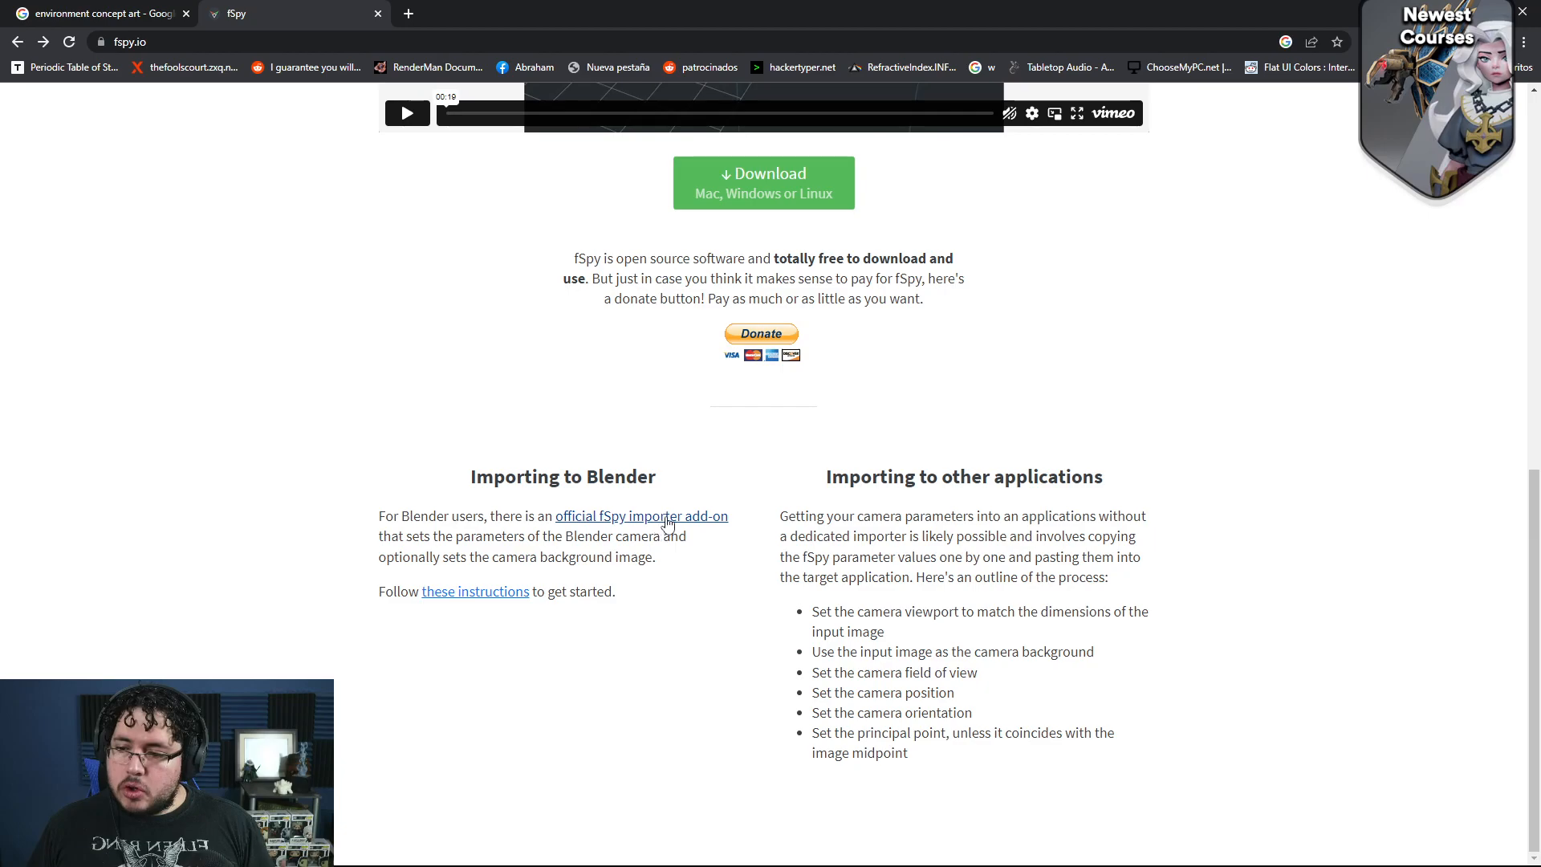
pyautogui.click(640, 515)
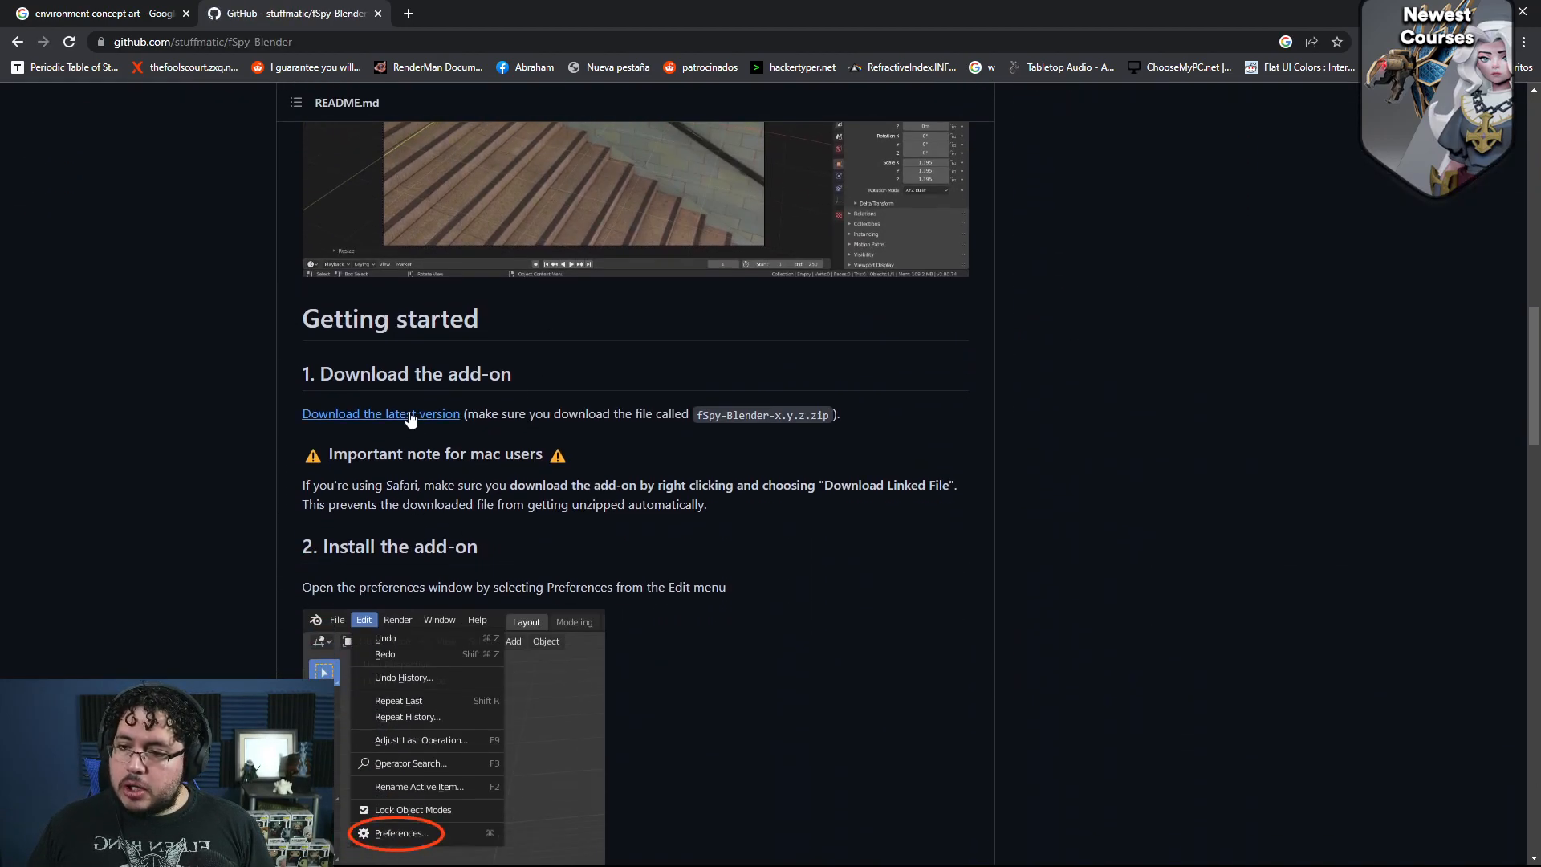
pyautogui.click(380, 412)
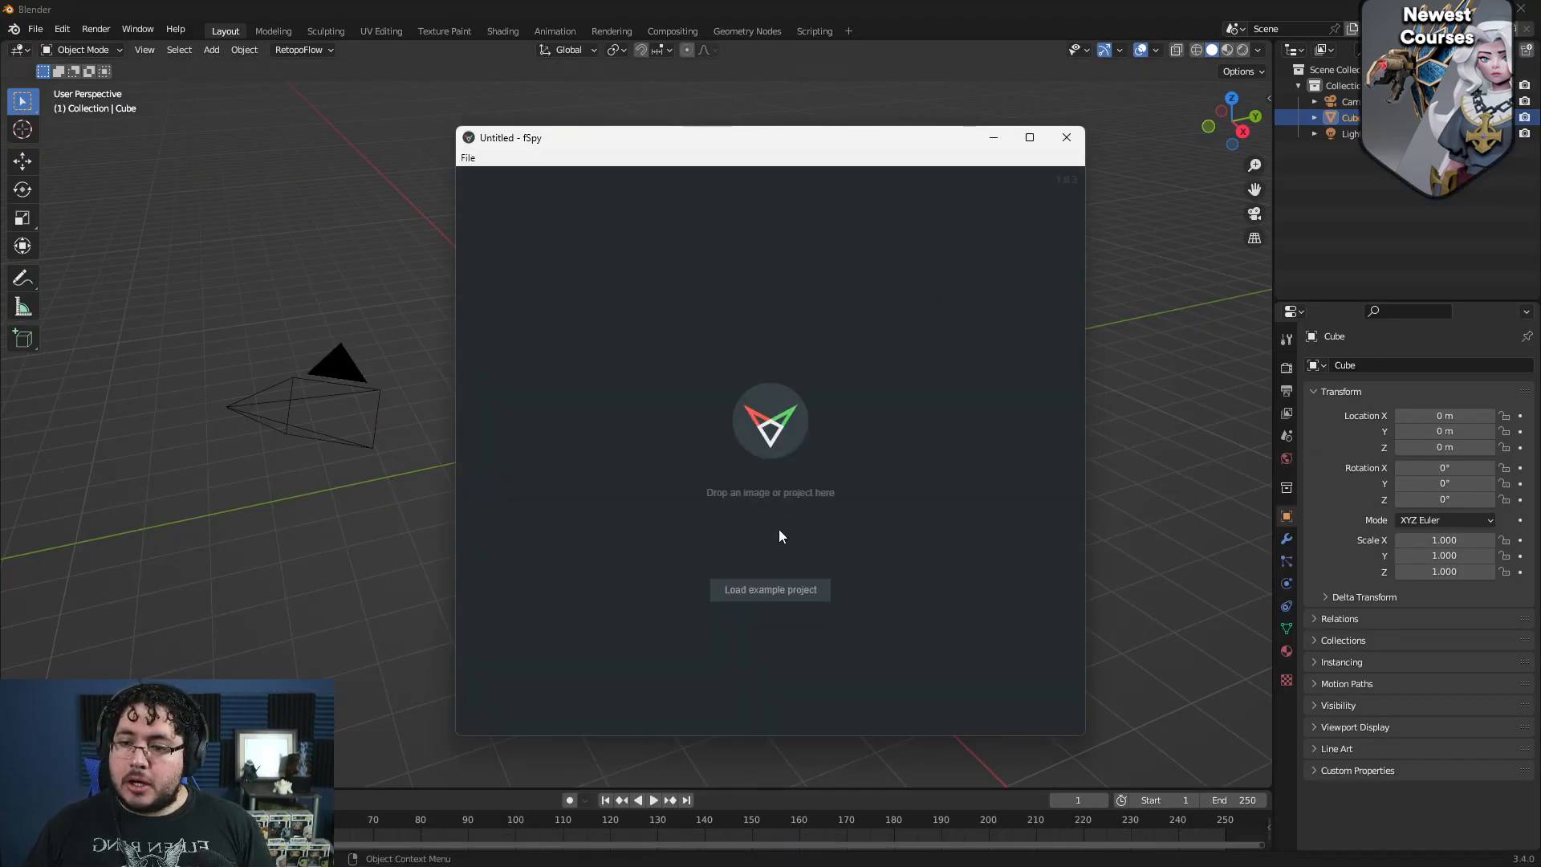
# Step: Load the pink restaurant street photo into the empty fSpy project and maximize the window
pyautogui.click(628, 847)
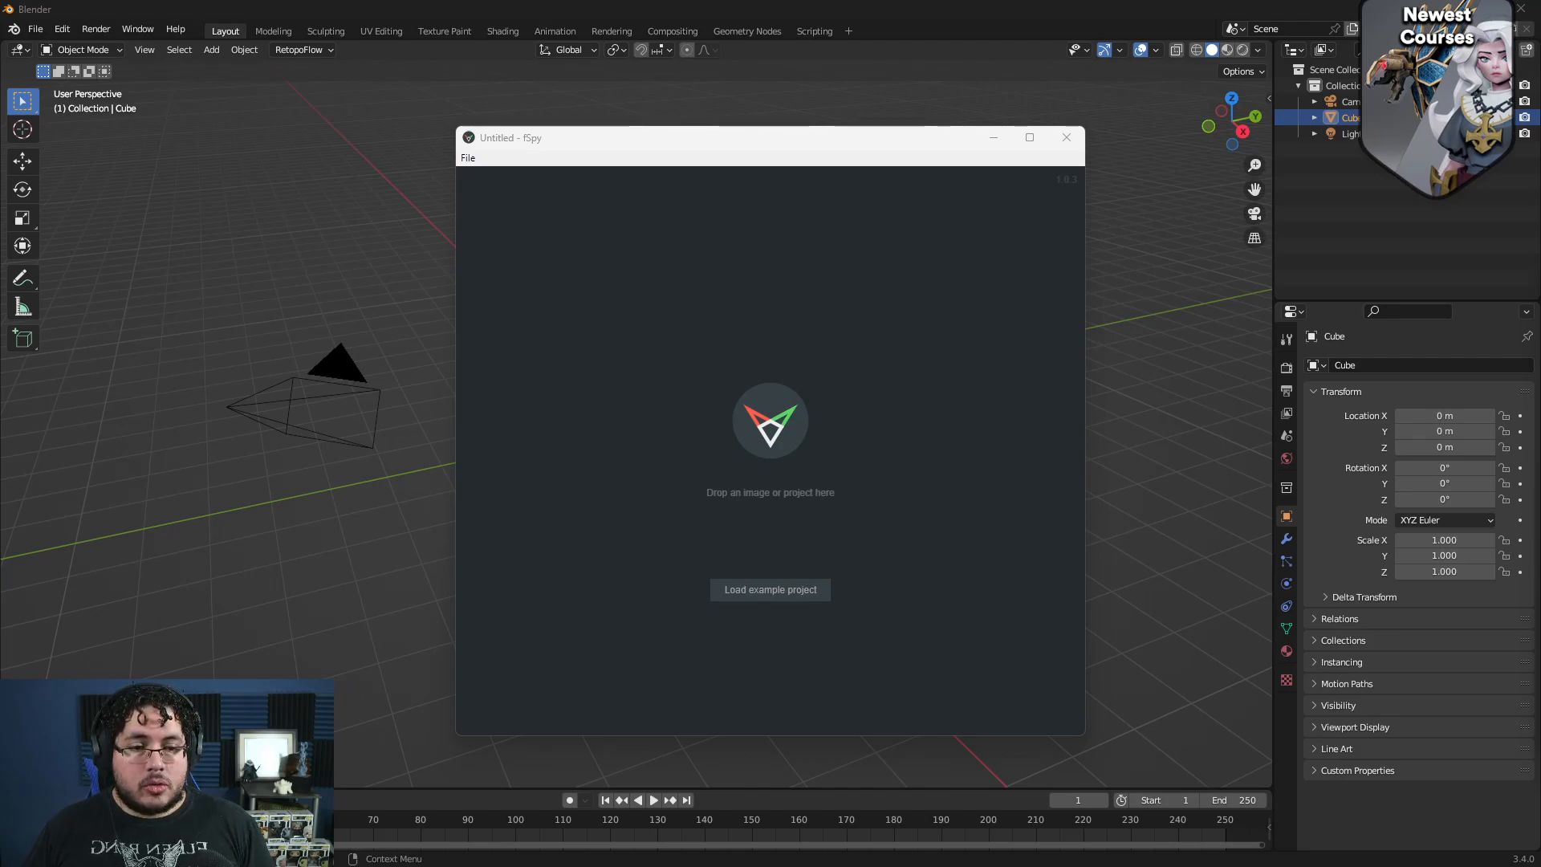
pyautogui.moveTo(828, 509)
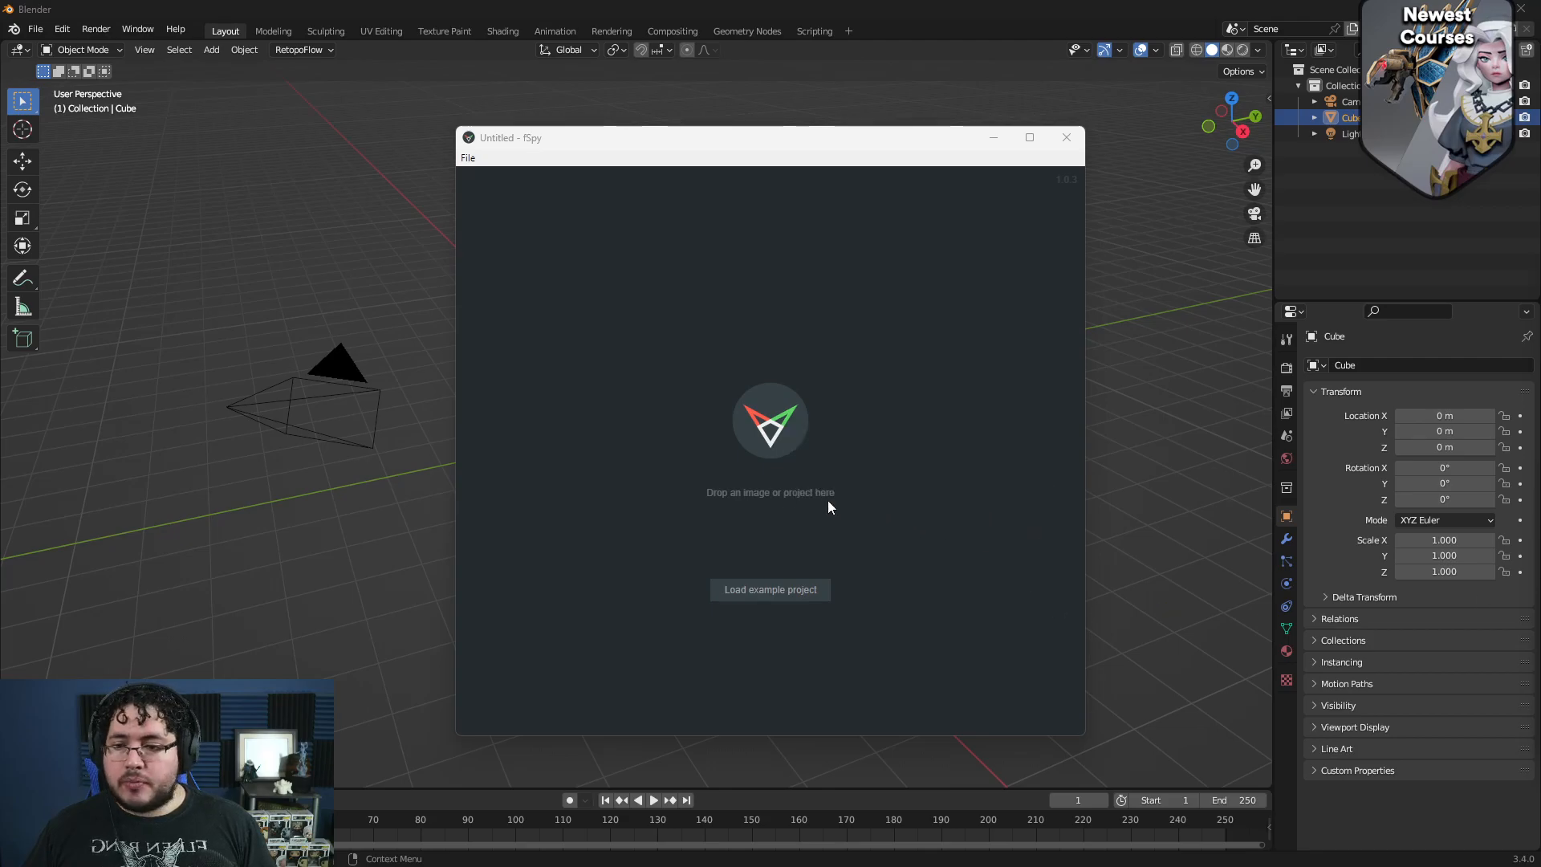
pyautogui.click(769, 589)
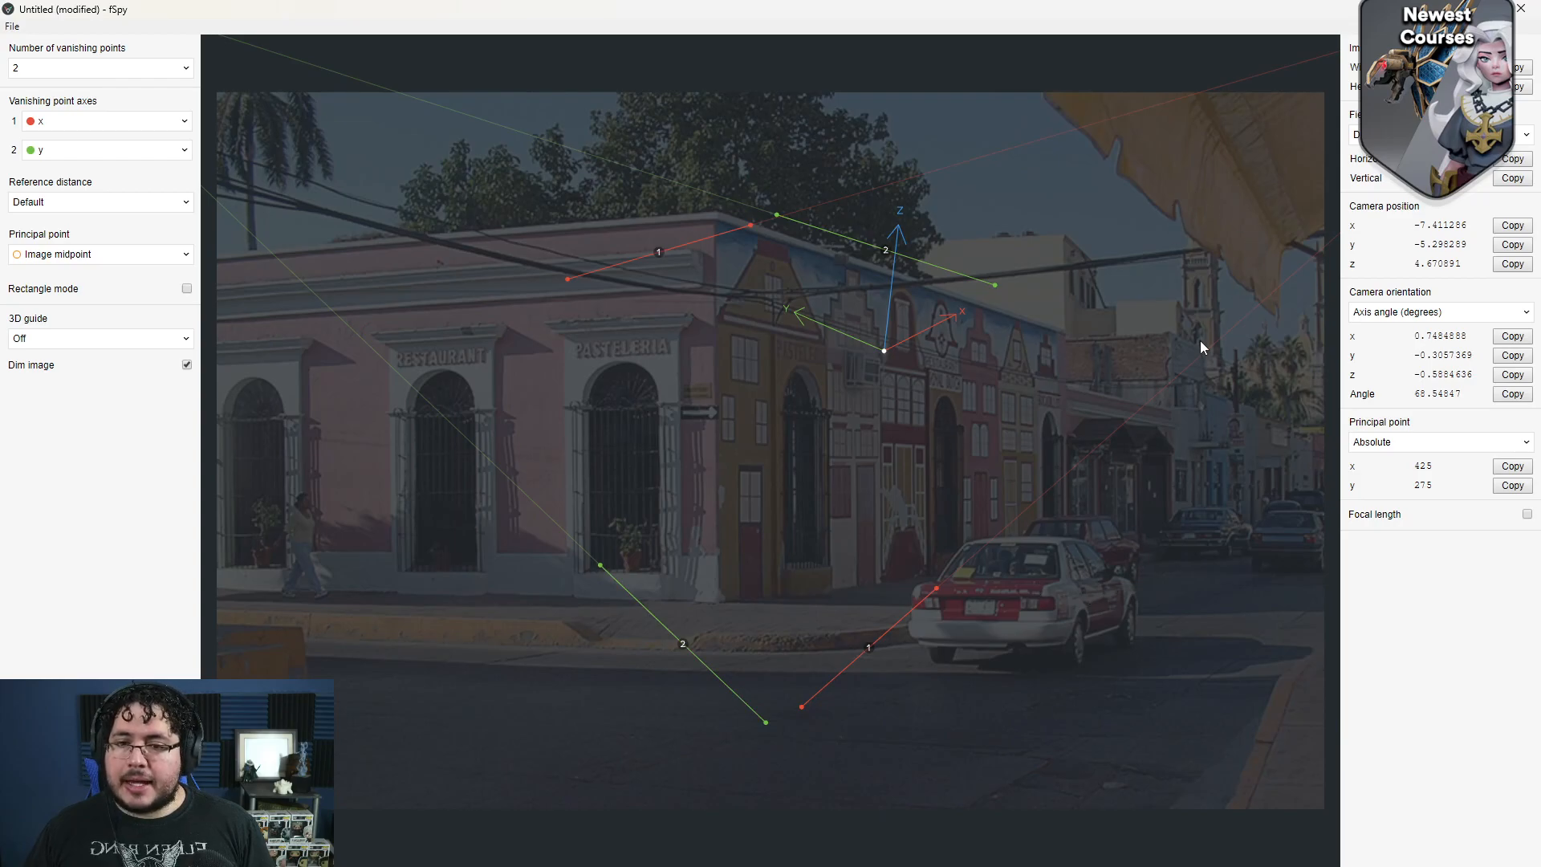
pyautogui.moveTo(1016, 375)
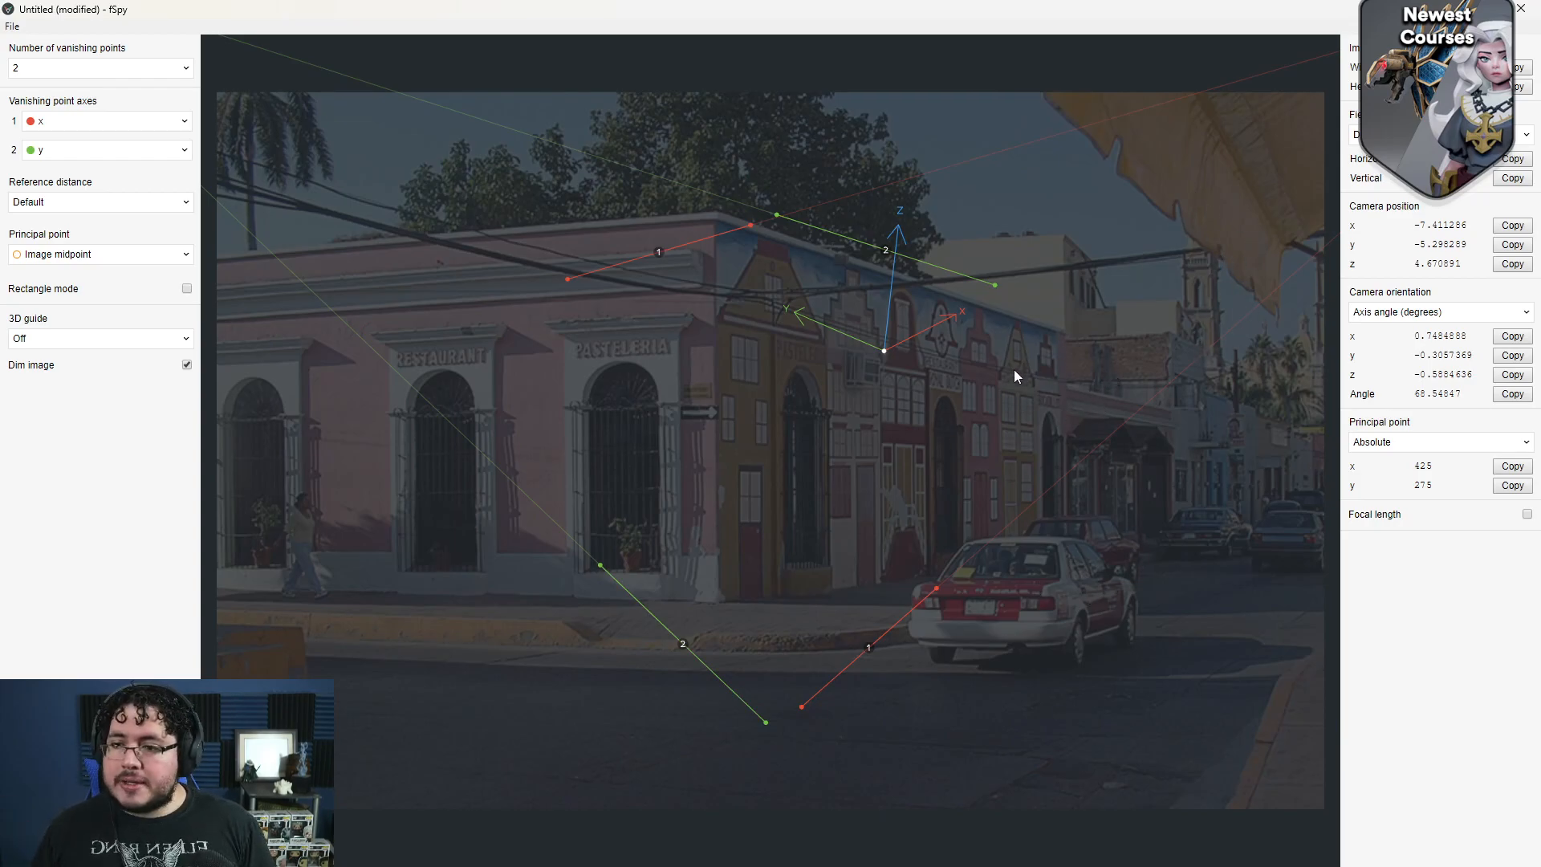
pyautogui.moveTo(853, 343)
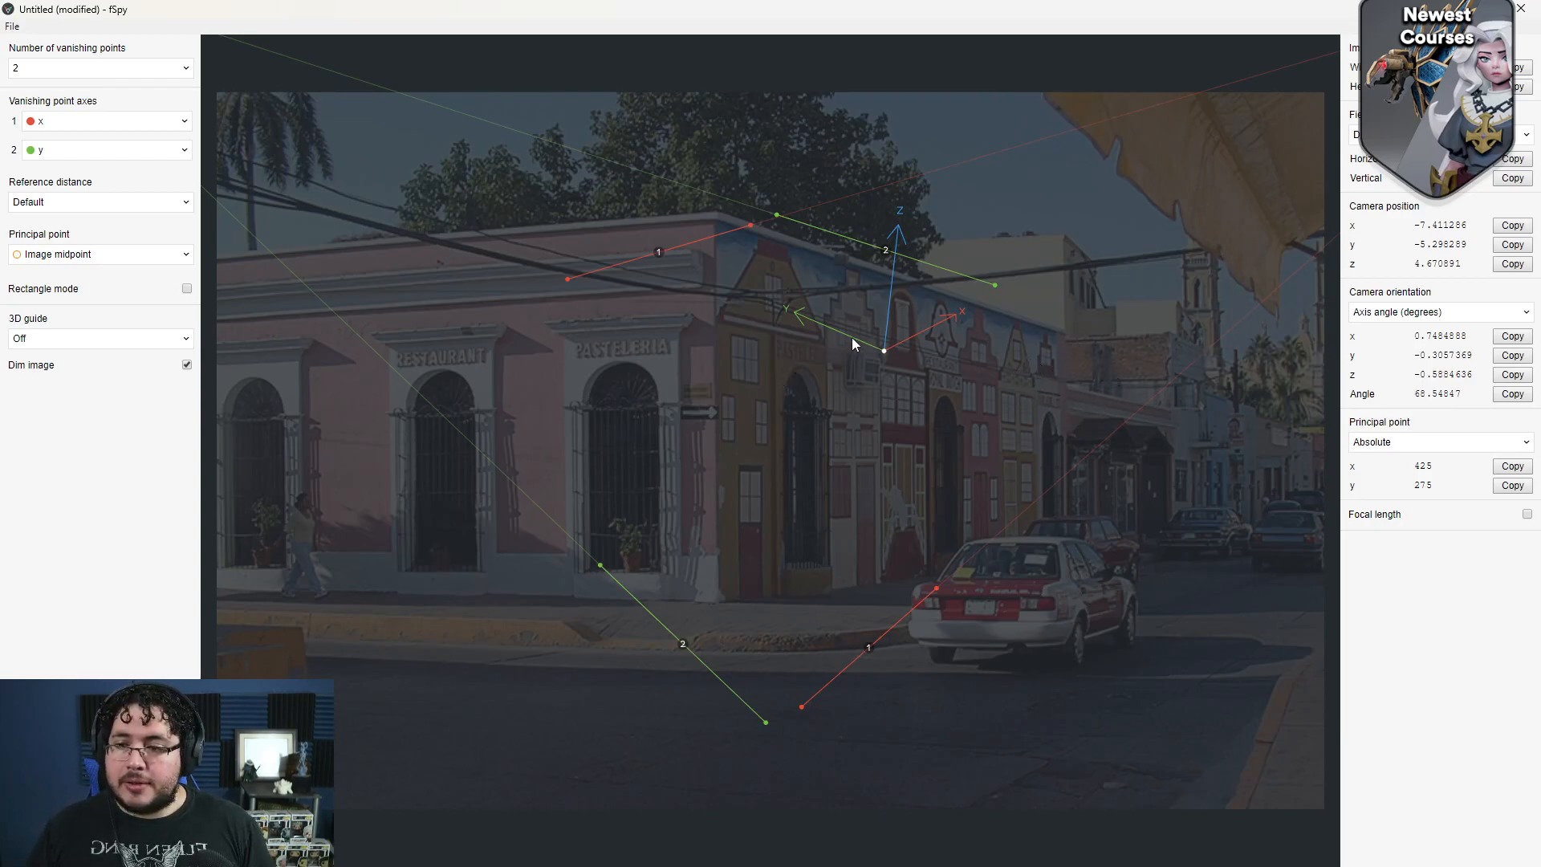
pyautogui.moveTo(477, 150)
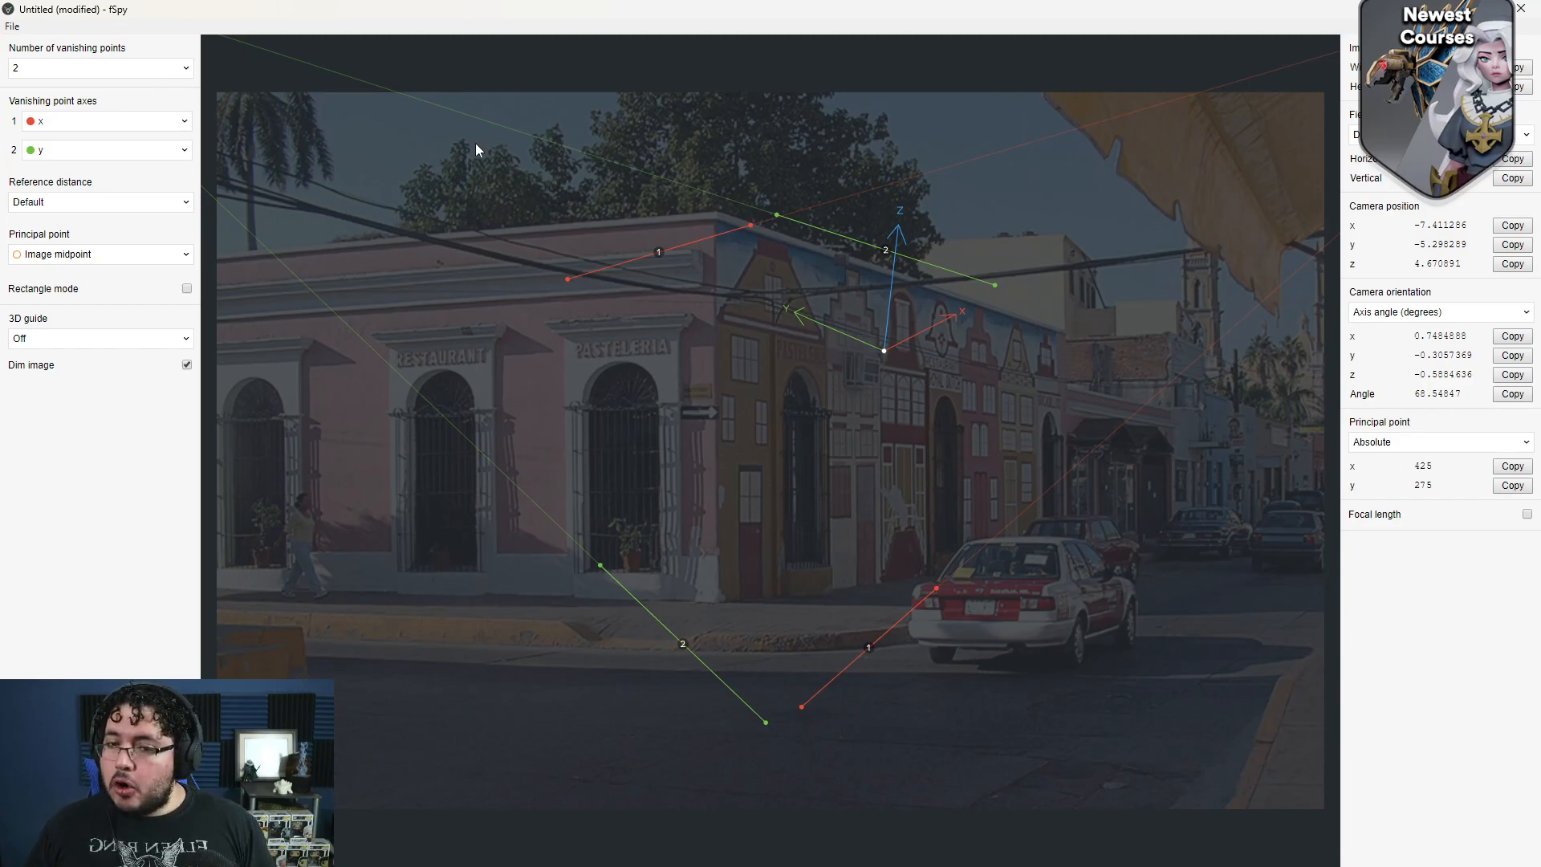
pyautogui.moveTo(760, 394)
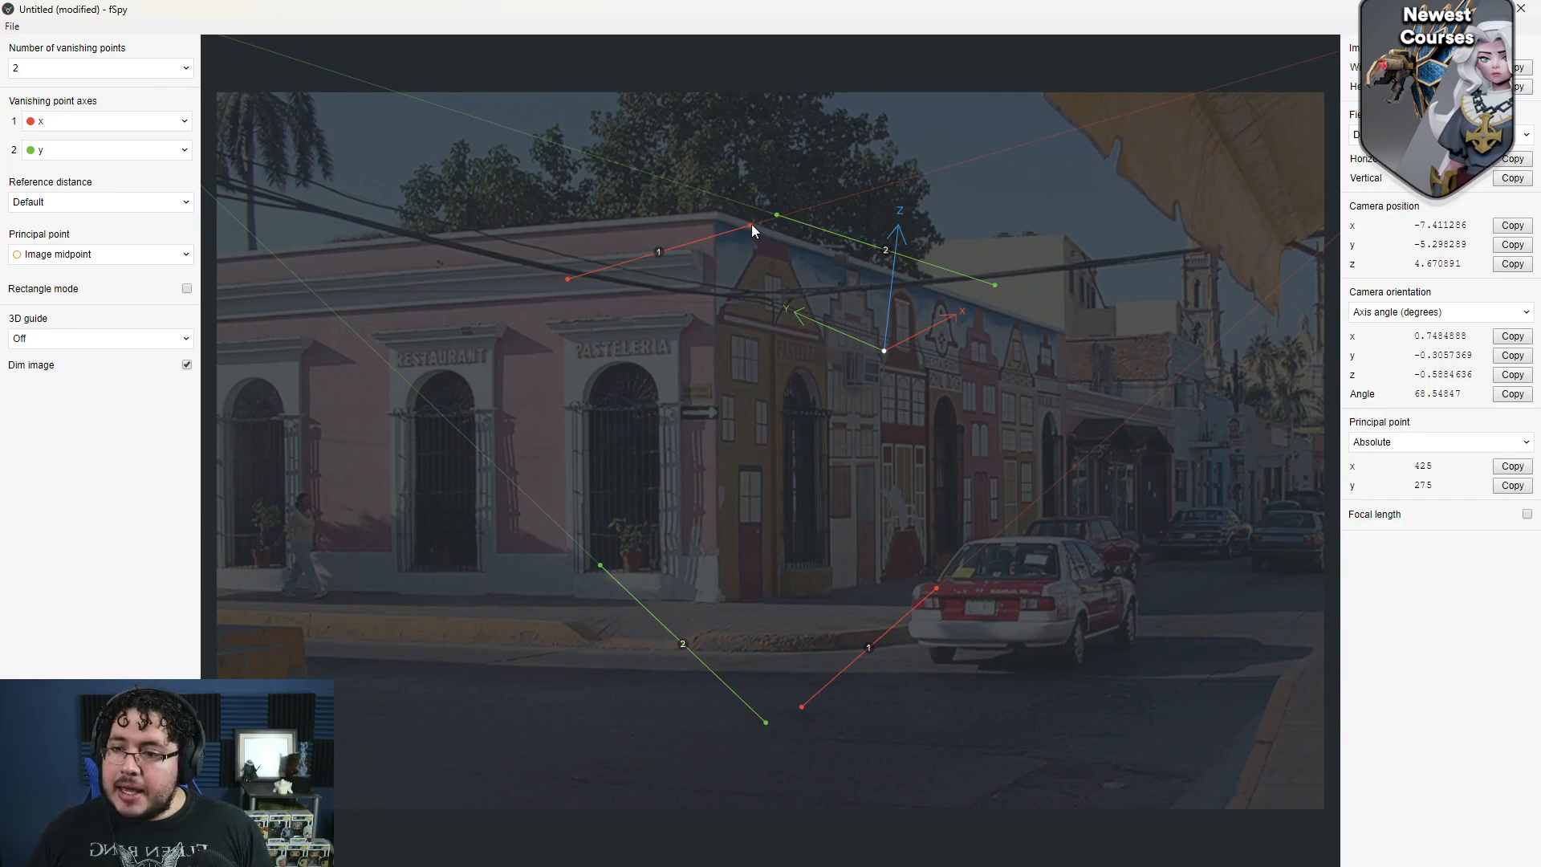
# Step: Lay the upper red line along the roofline and the lower green line along the curb
pyautogui.moveTo(751, 230); pyautogui.dragTo(700, 300)
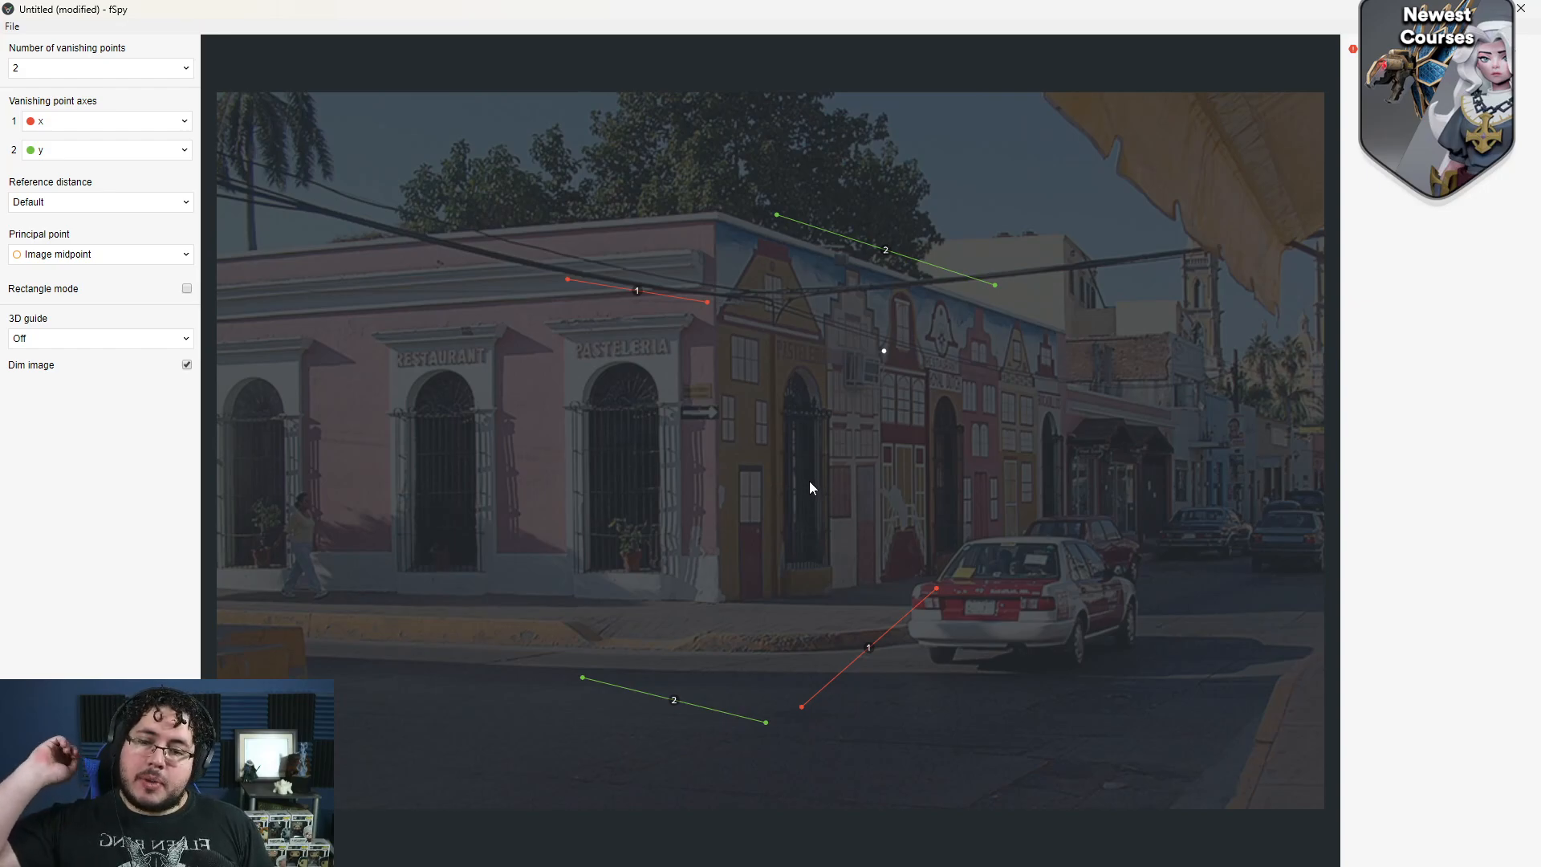
pyautogui.moveTo(813, 478)
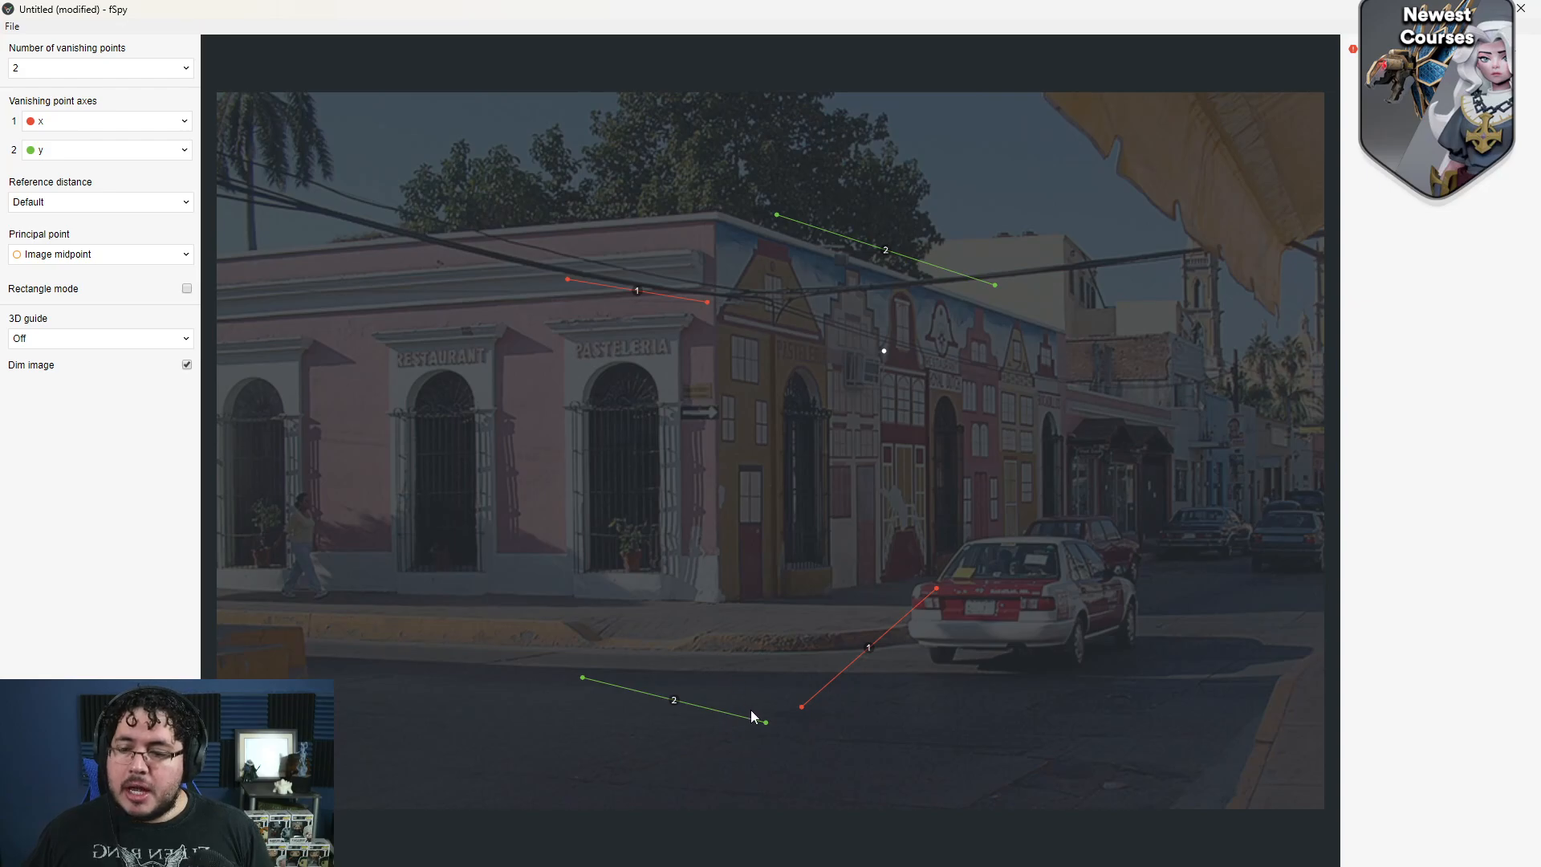
pyautogui.moveTo(764, 721); pyautogui.dragTo(630, 626)
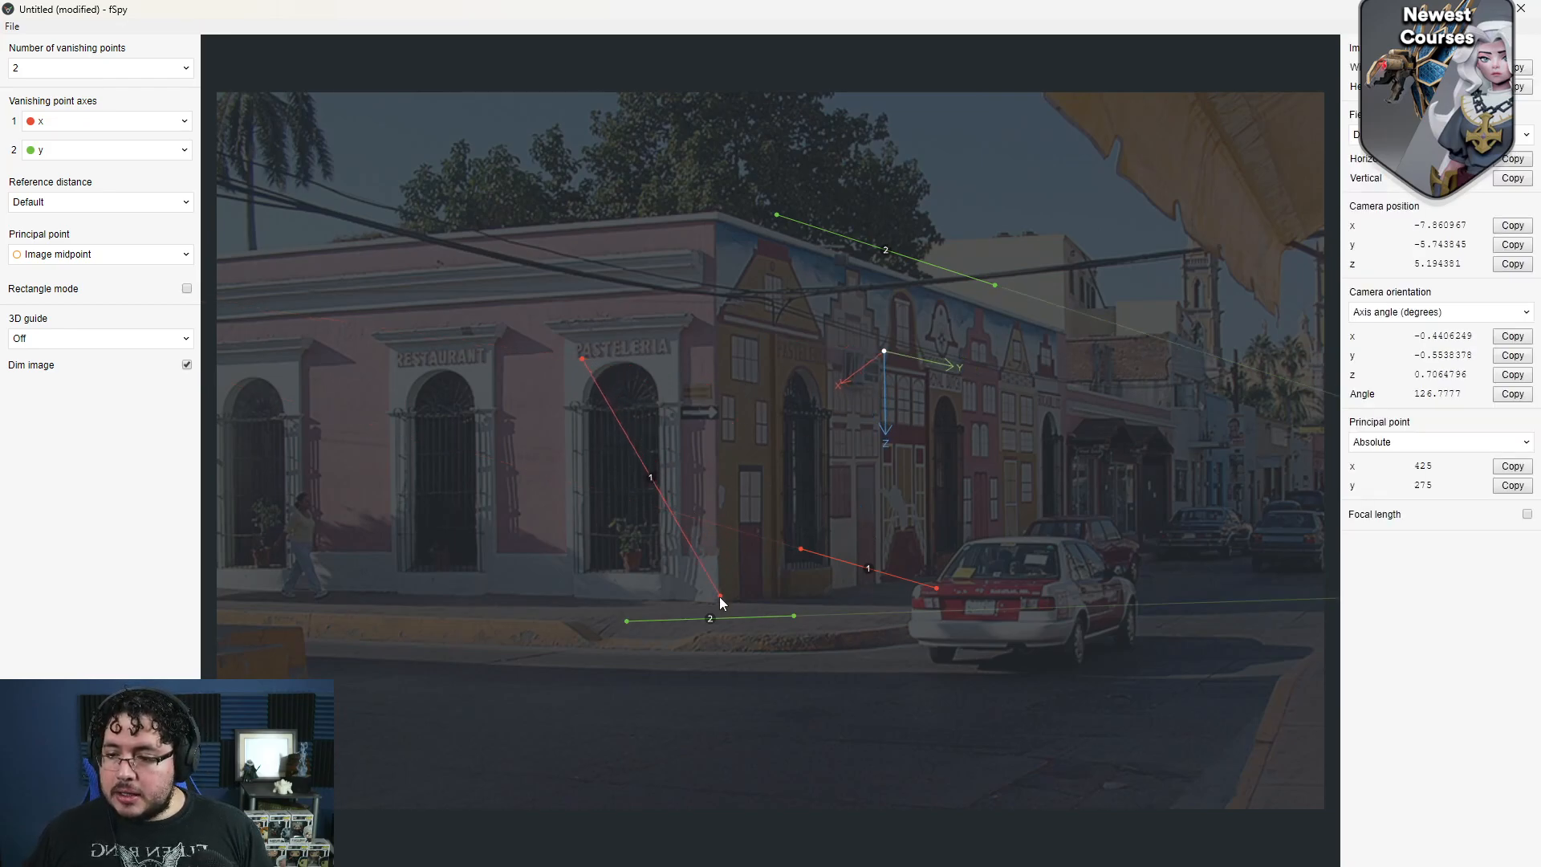
# Step: Align both red x-axis lines with the pink building's base and roofline
pyautogui.moveTo(719, 599); pyautogui.dragTo(719, 605)
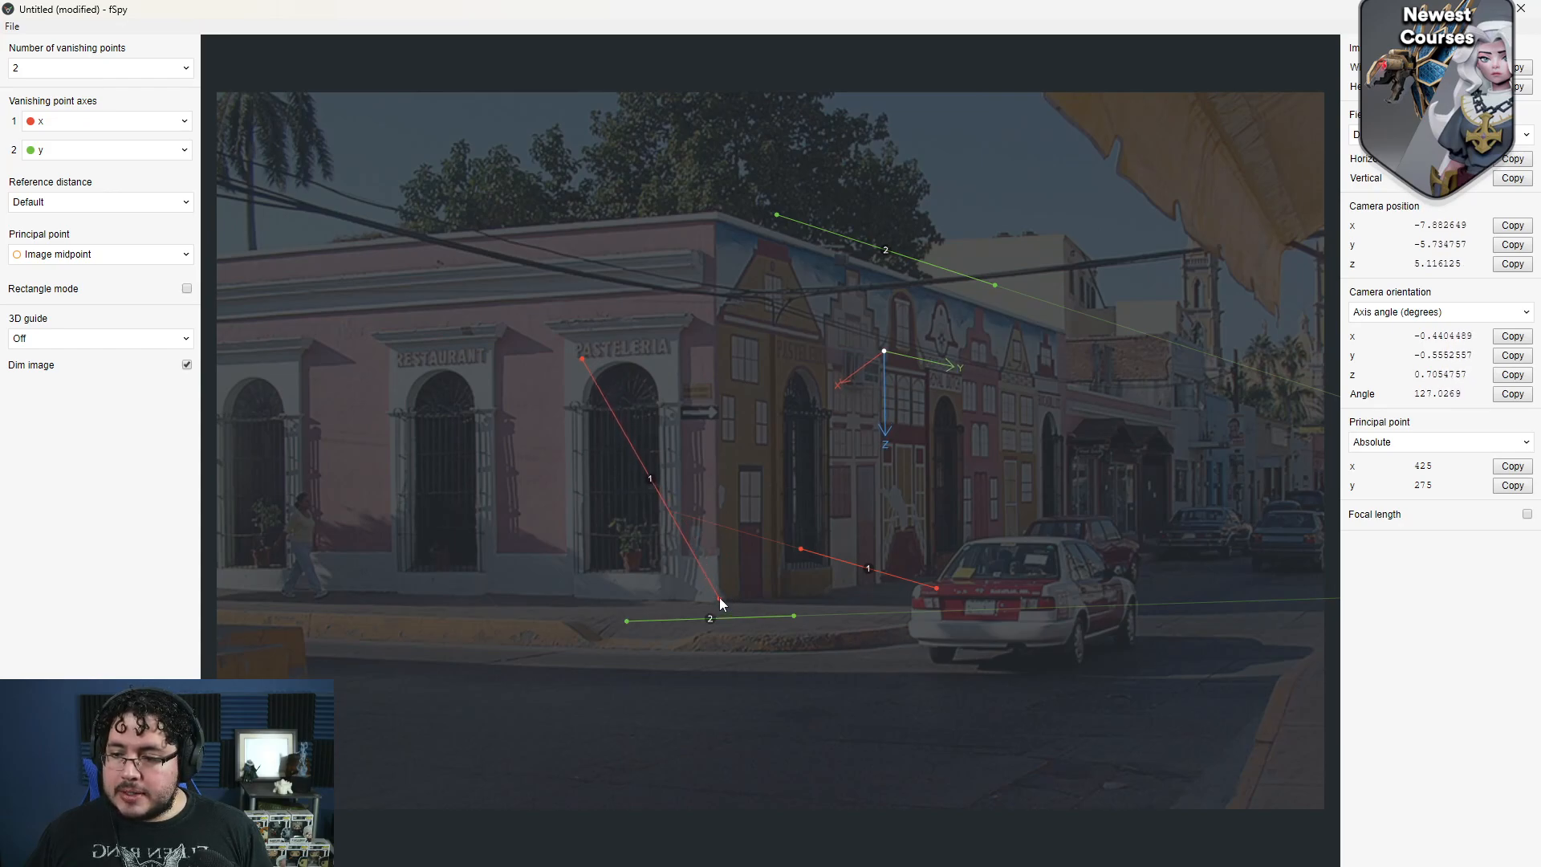
pyautogui.moveTo(723, 605); pyautogui.dragTo(720, 602)
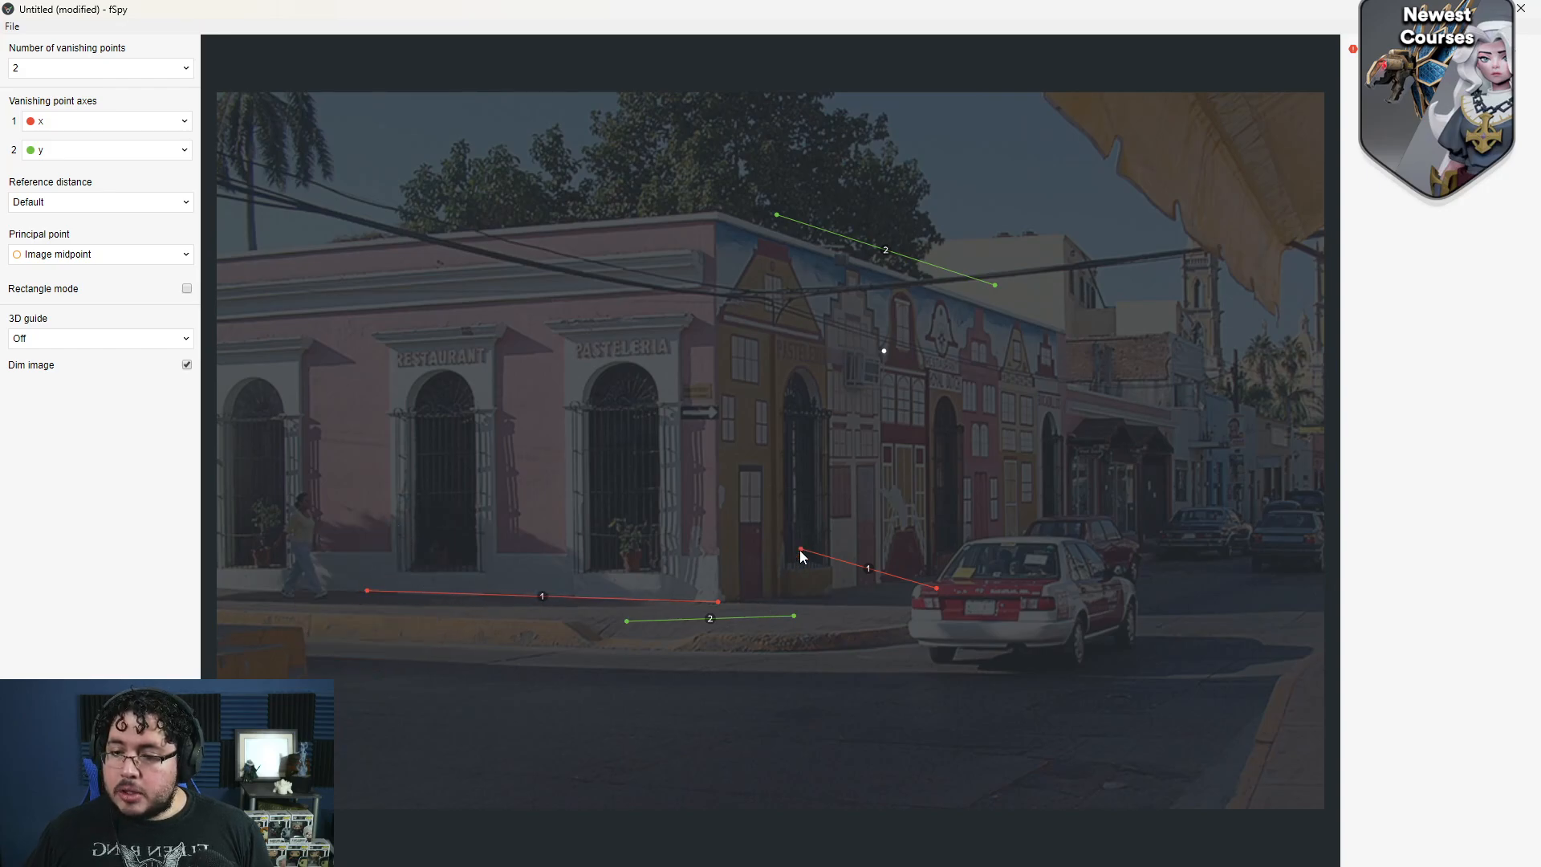
pyautogui.moveTo(799, 551); pyautogui.dragTo(713, 212)
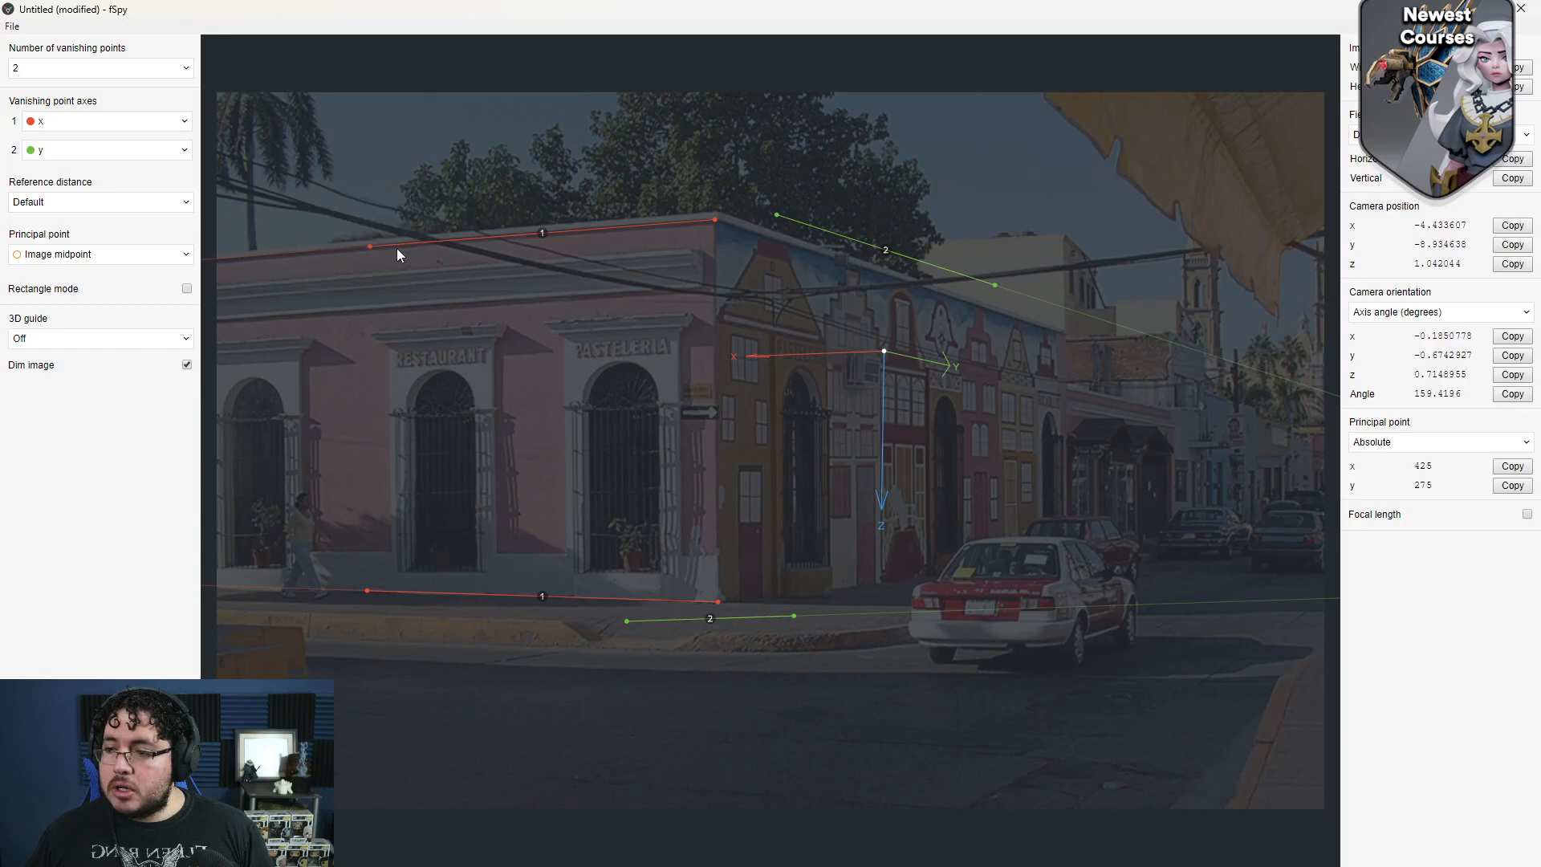
pyautogui.moveTo(774, 217); pyautogui.dragTo(761, 241)
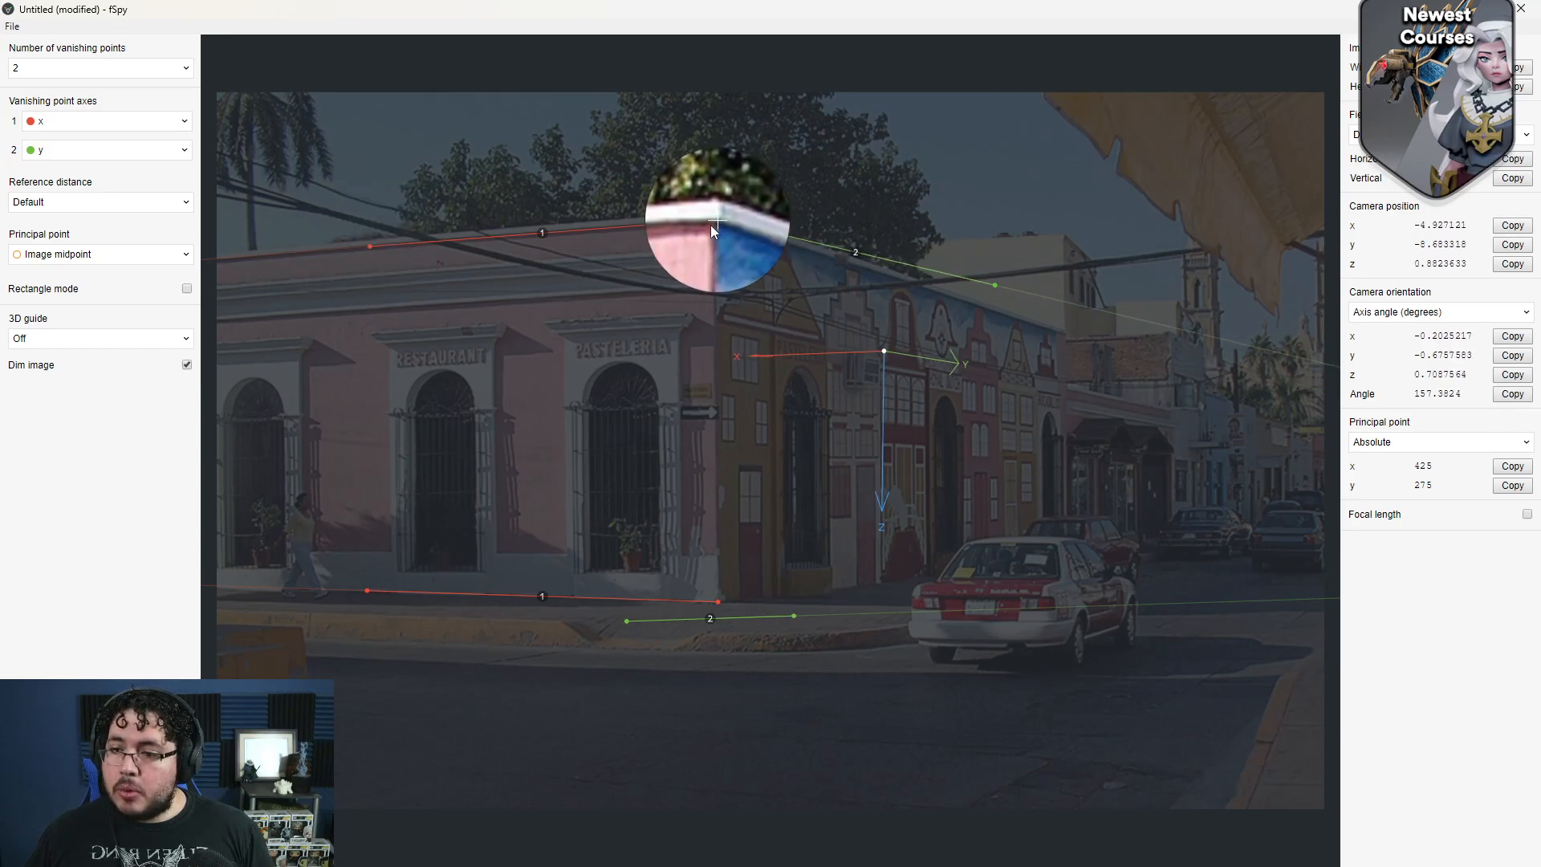
# Step: Run the green lines from the building corner along the side facade's roof and base
pyautogui.moveTo(713, 229); pyautogui.dragTo(997, 325)
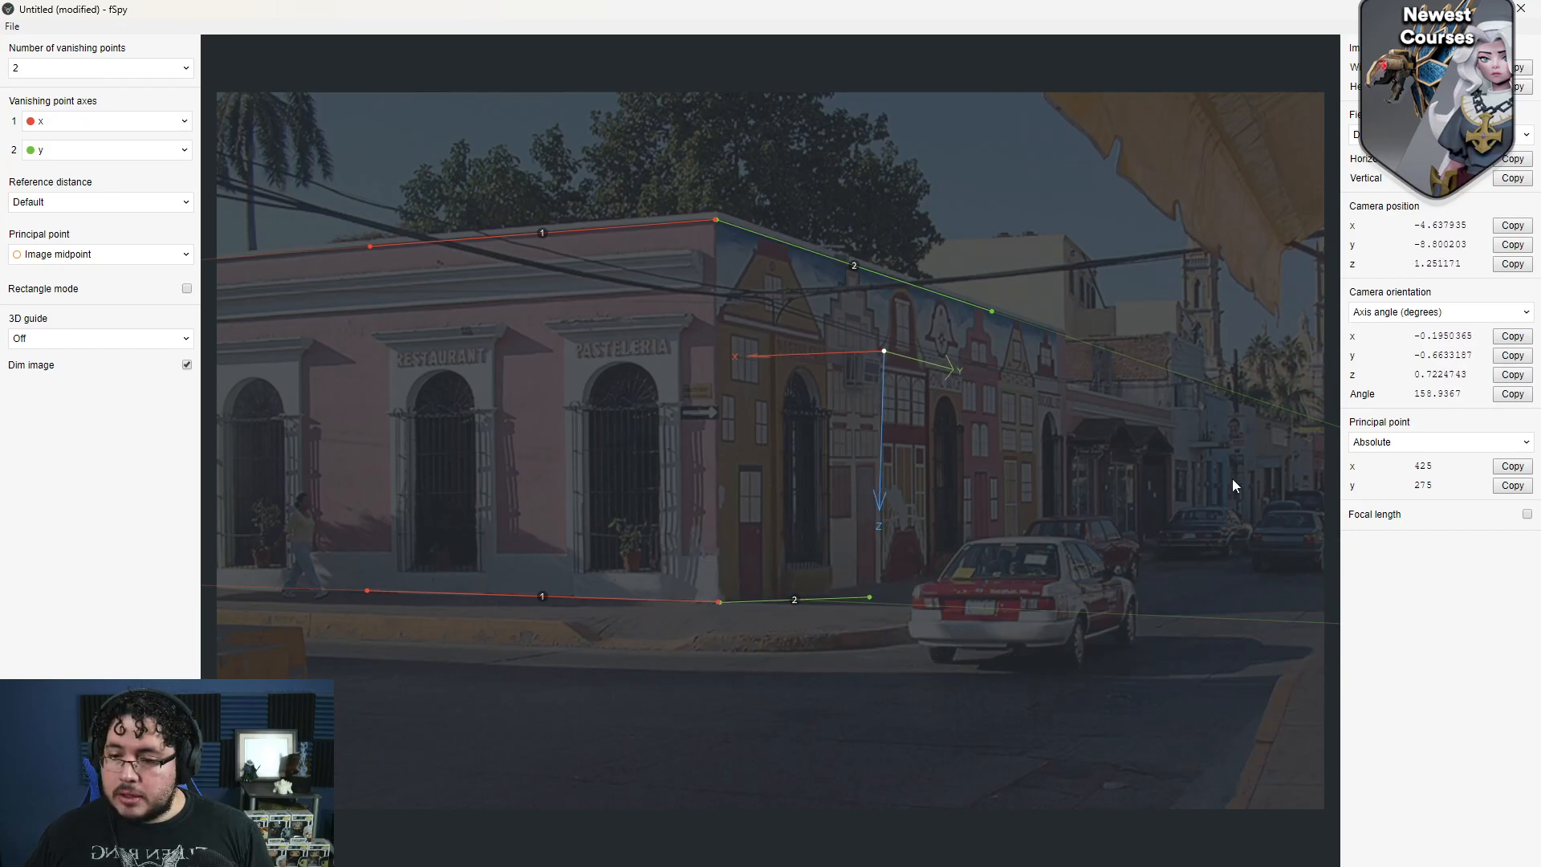
pyautogui.moveTo(870, 597); pyautogui.dragTo(883, 563)
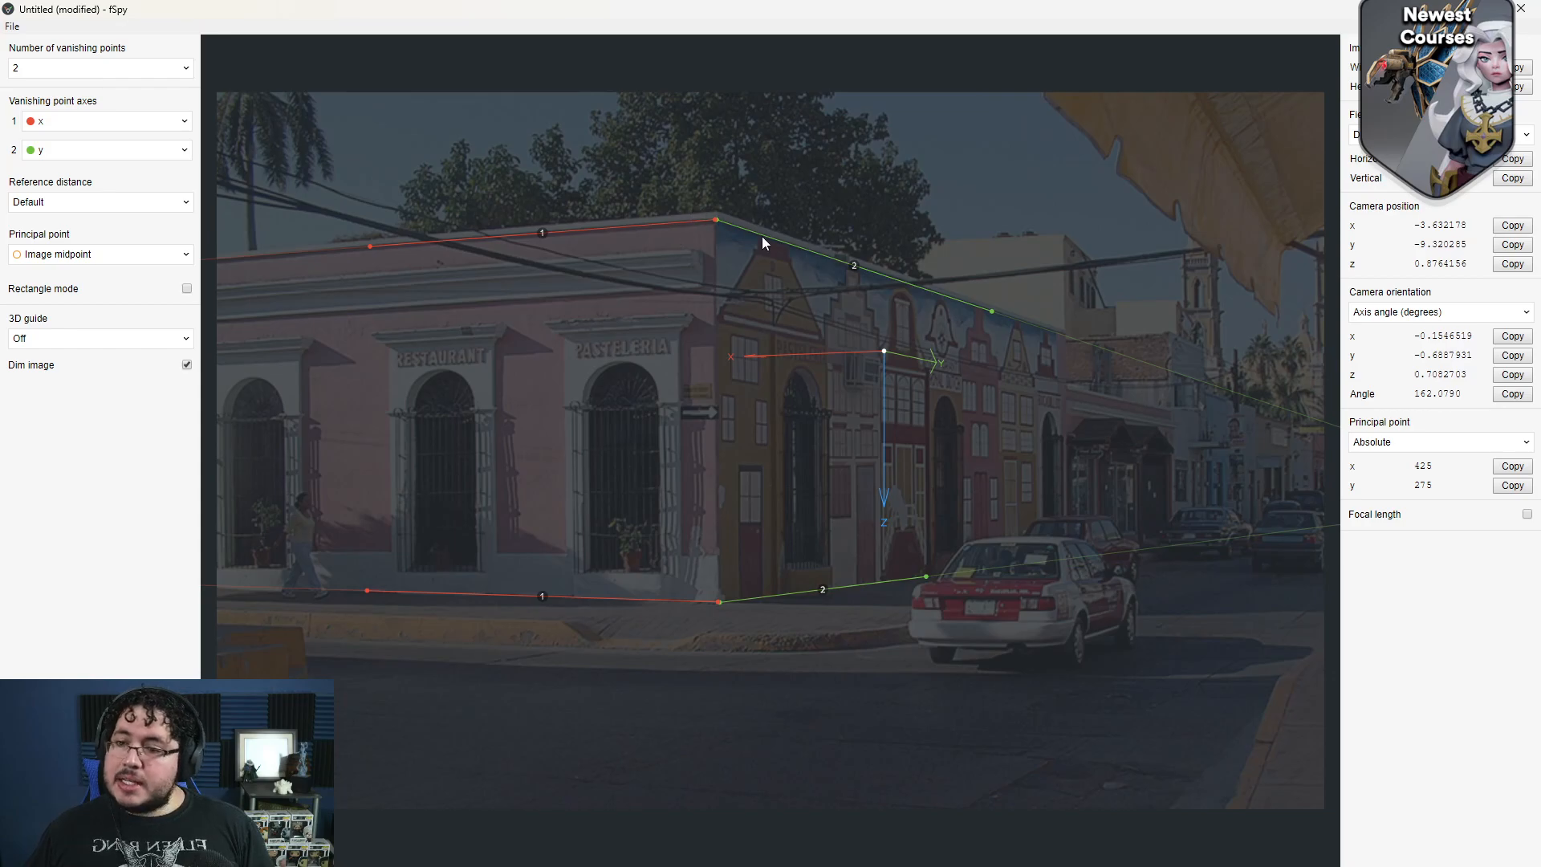
pyautogui.moveTo(1064, 522)
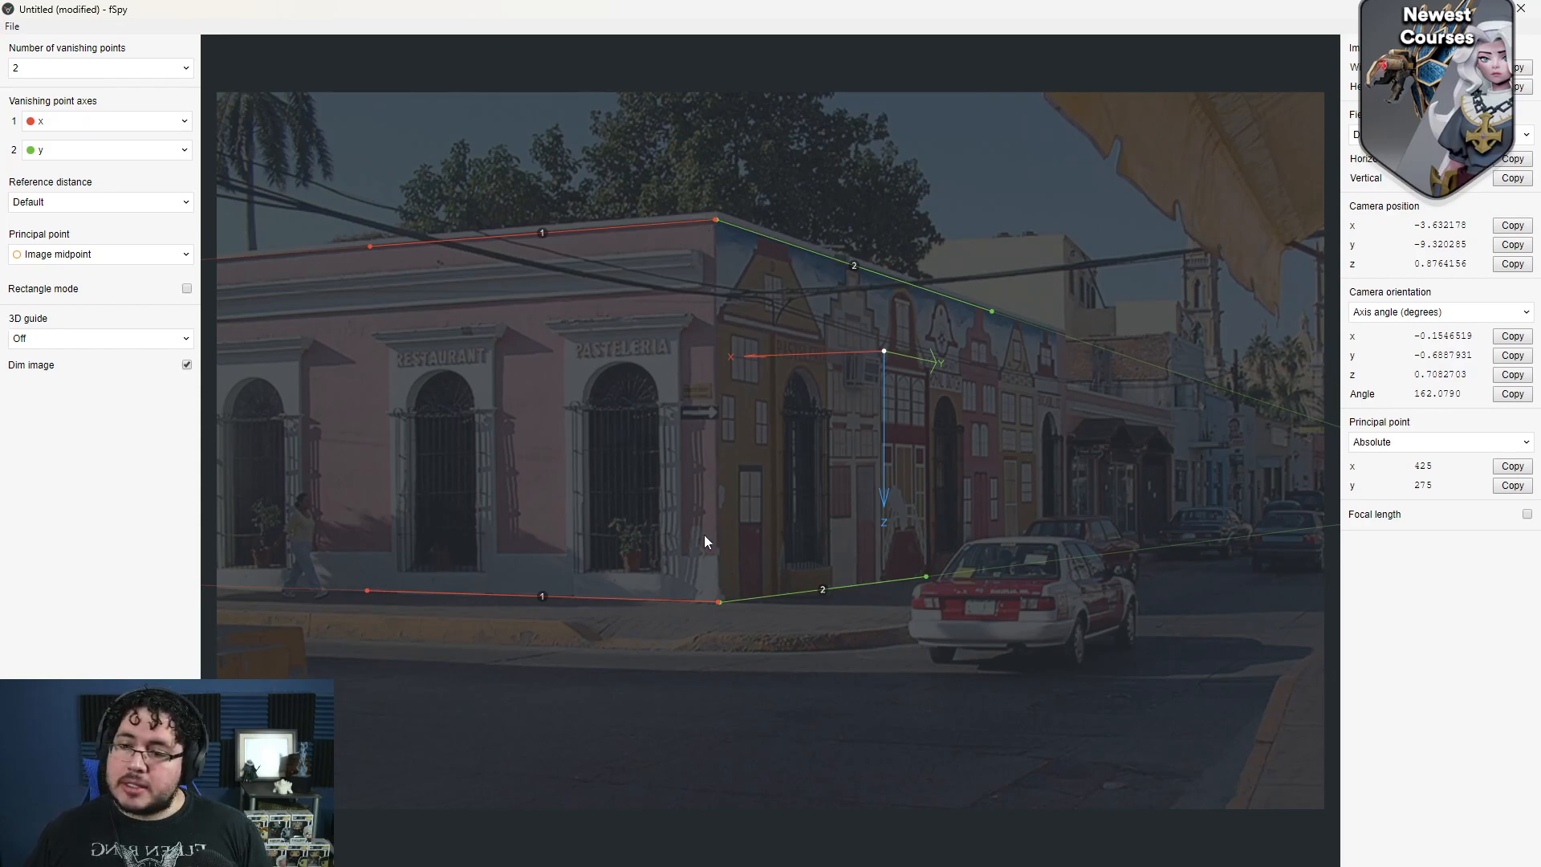
pyautogui.moveTo(875, 547)
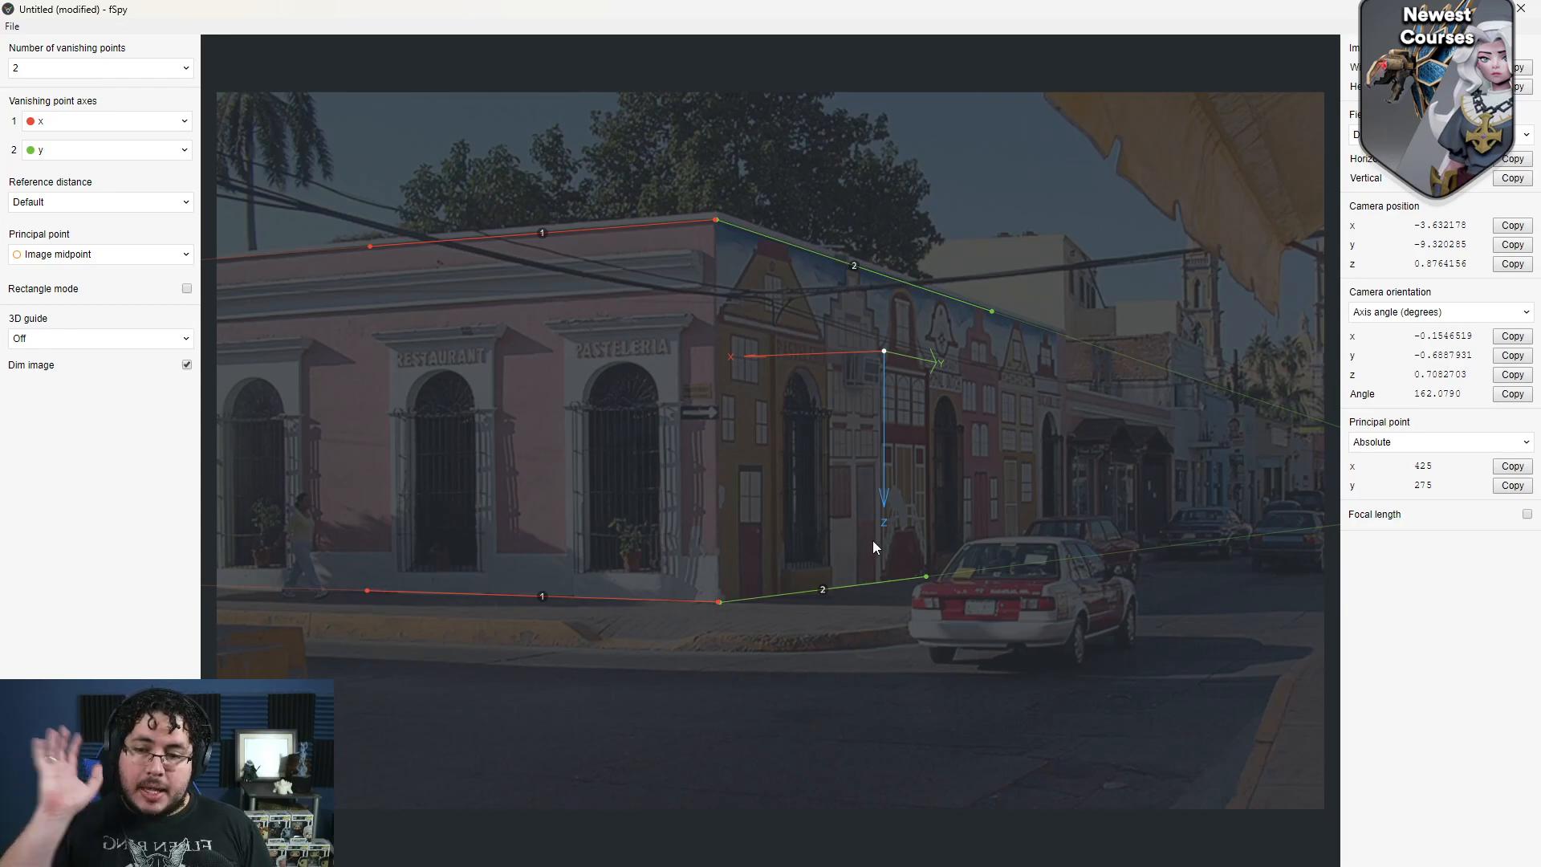
pyautogui.moveTo(944, 399)
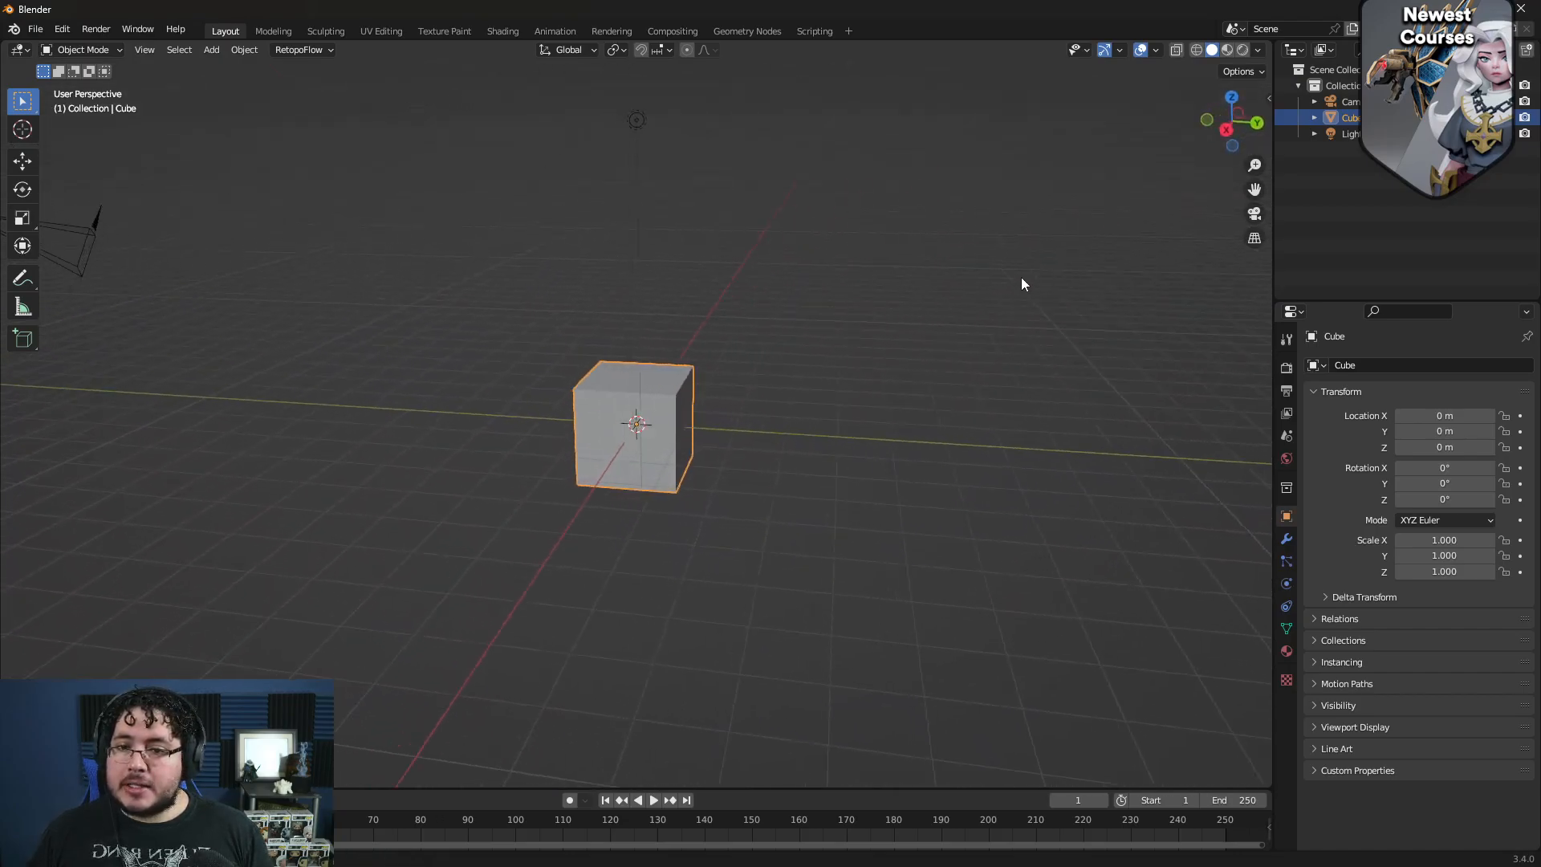
# Step: Set vanishing point 2's axis to -y so the vertical axis points upward
pyautogui.moveTo(1023, 285); pyautogui.dragTo(925, 279)
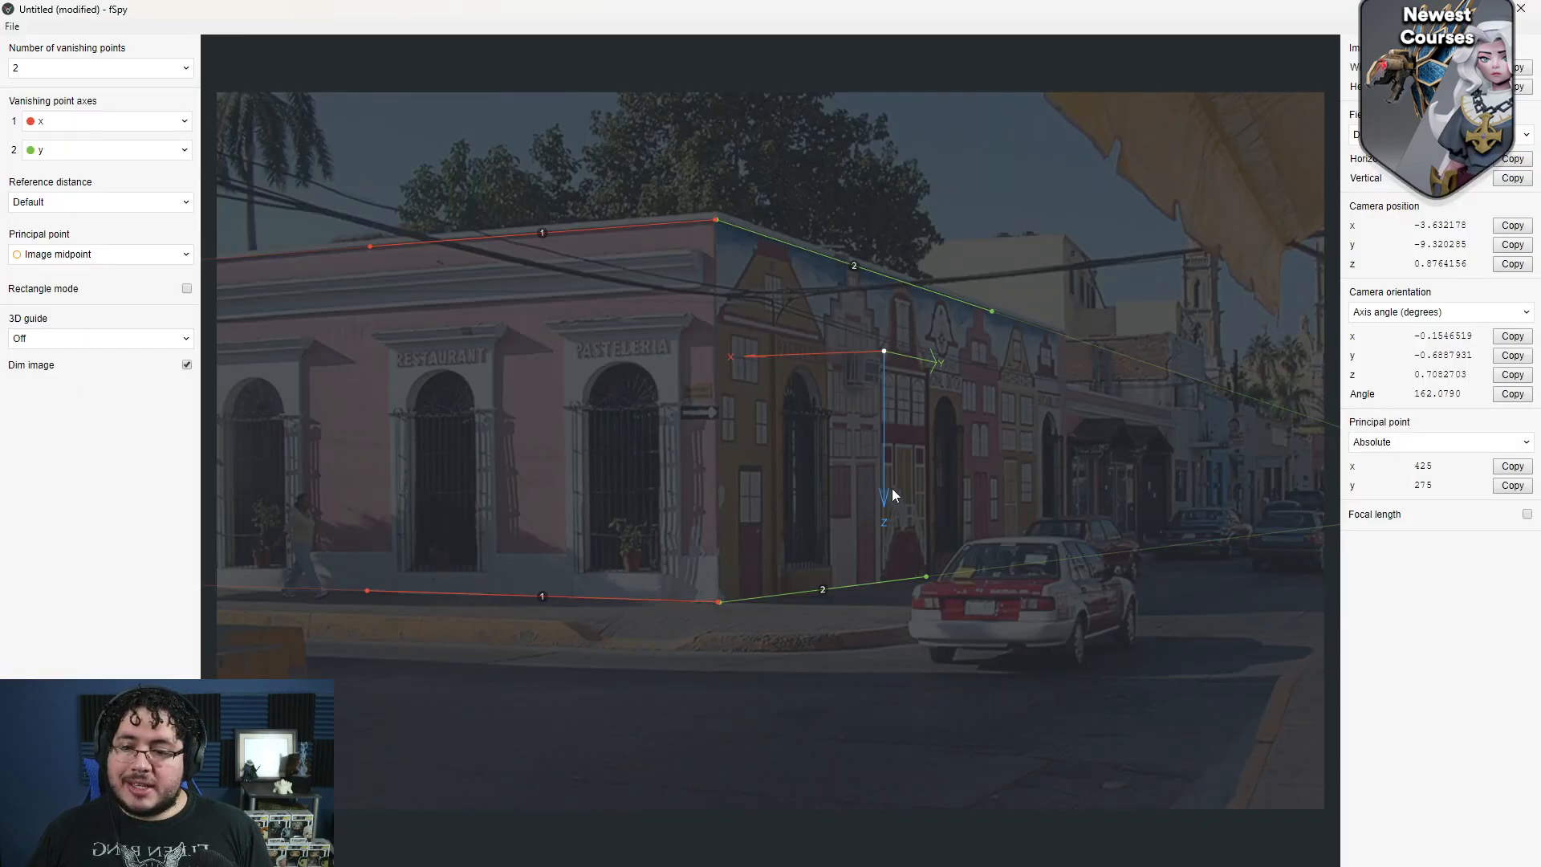
pyautogui.moveTo(884, 435)
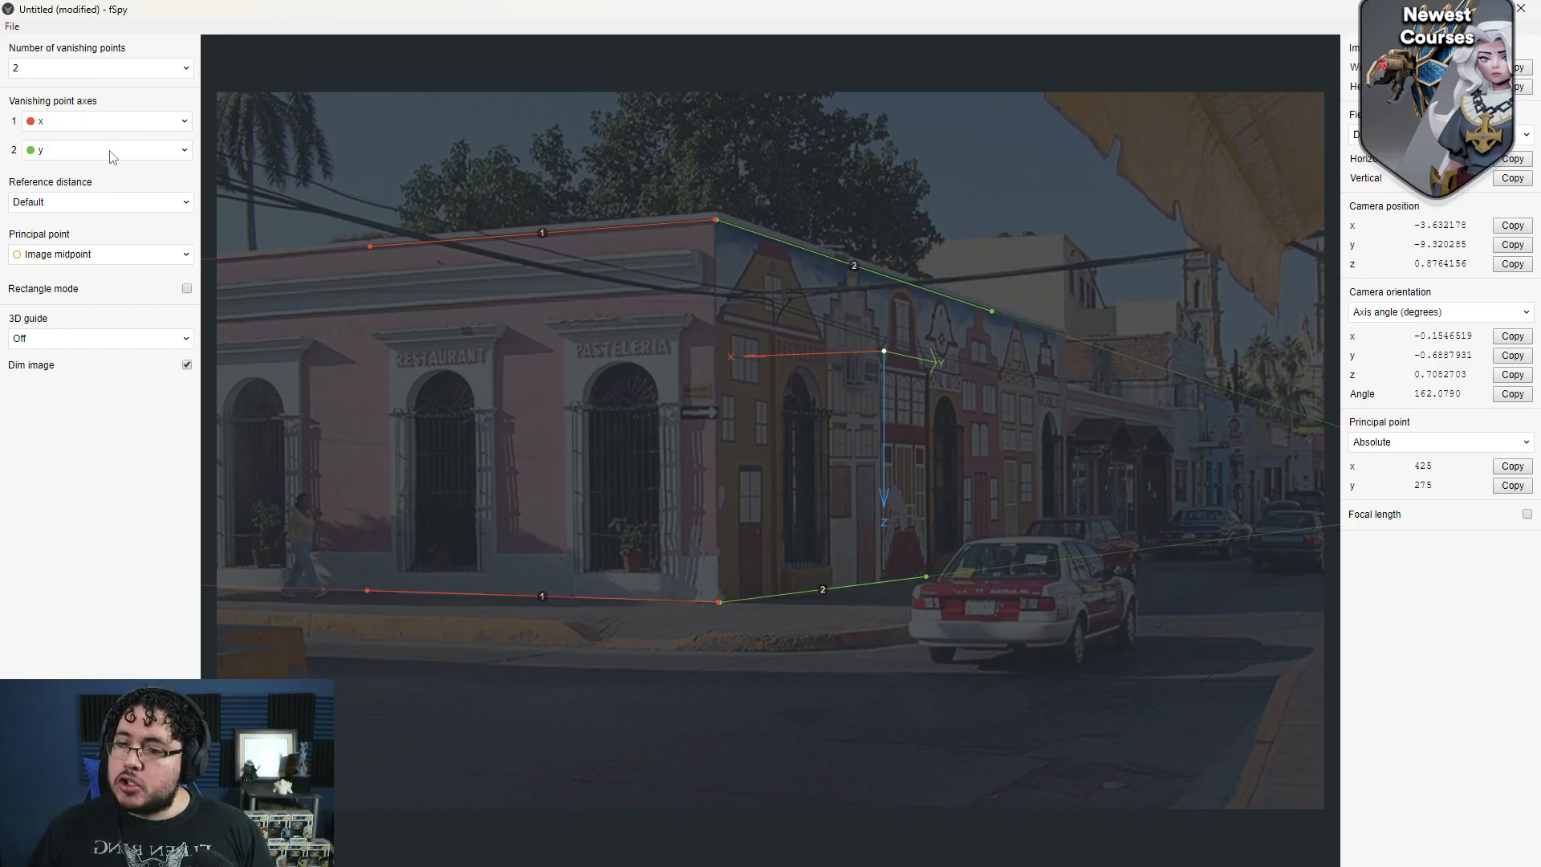
pyautogui.click(106, 149)
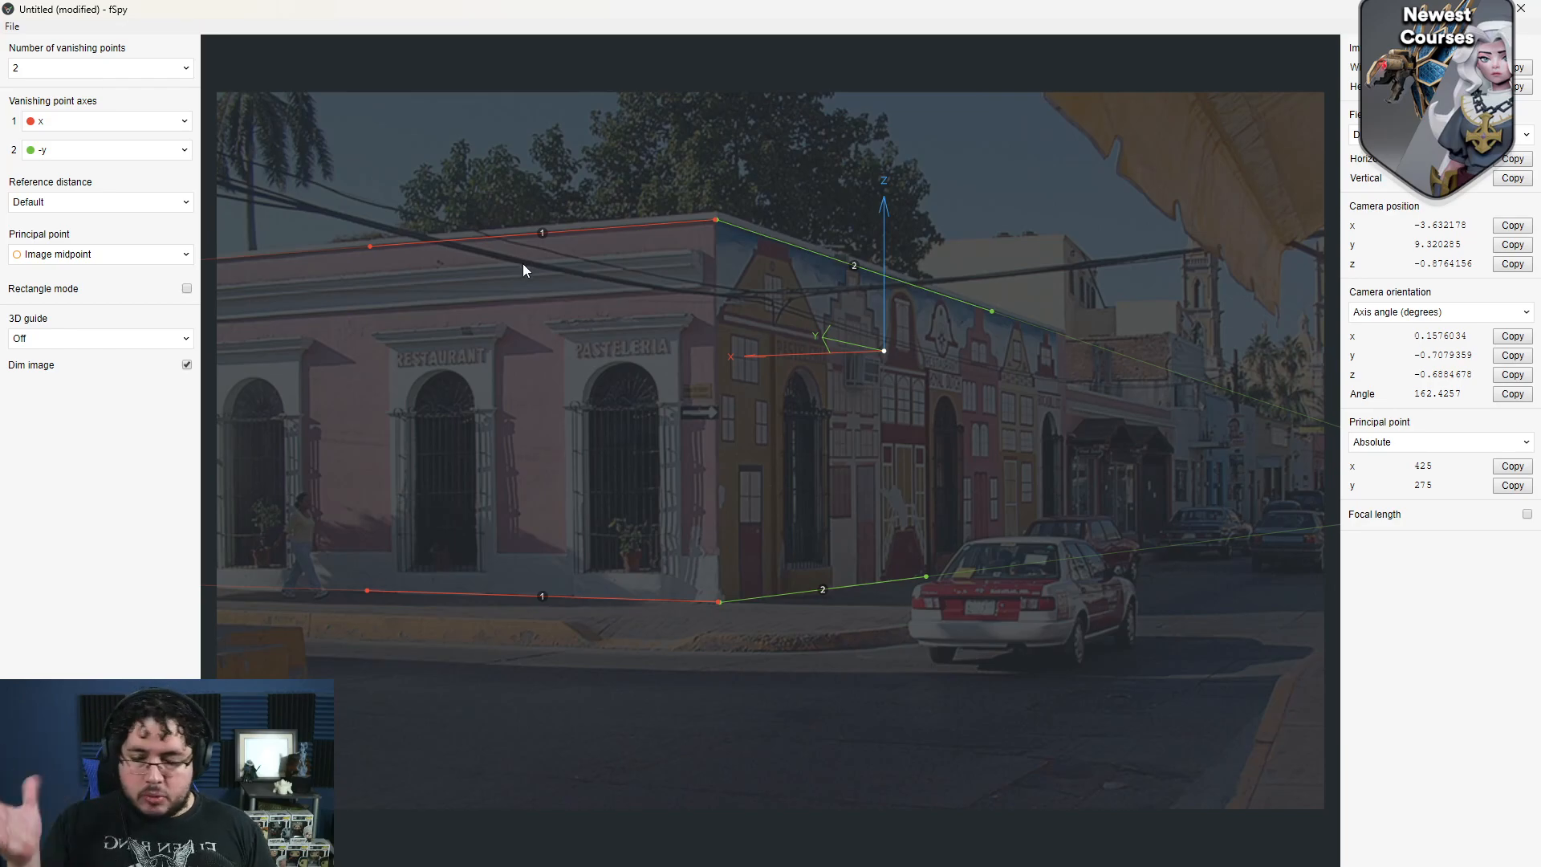
pyautogui.moveTo(621, 100)
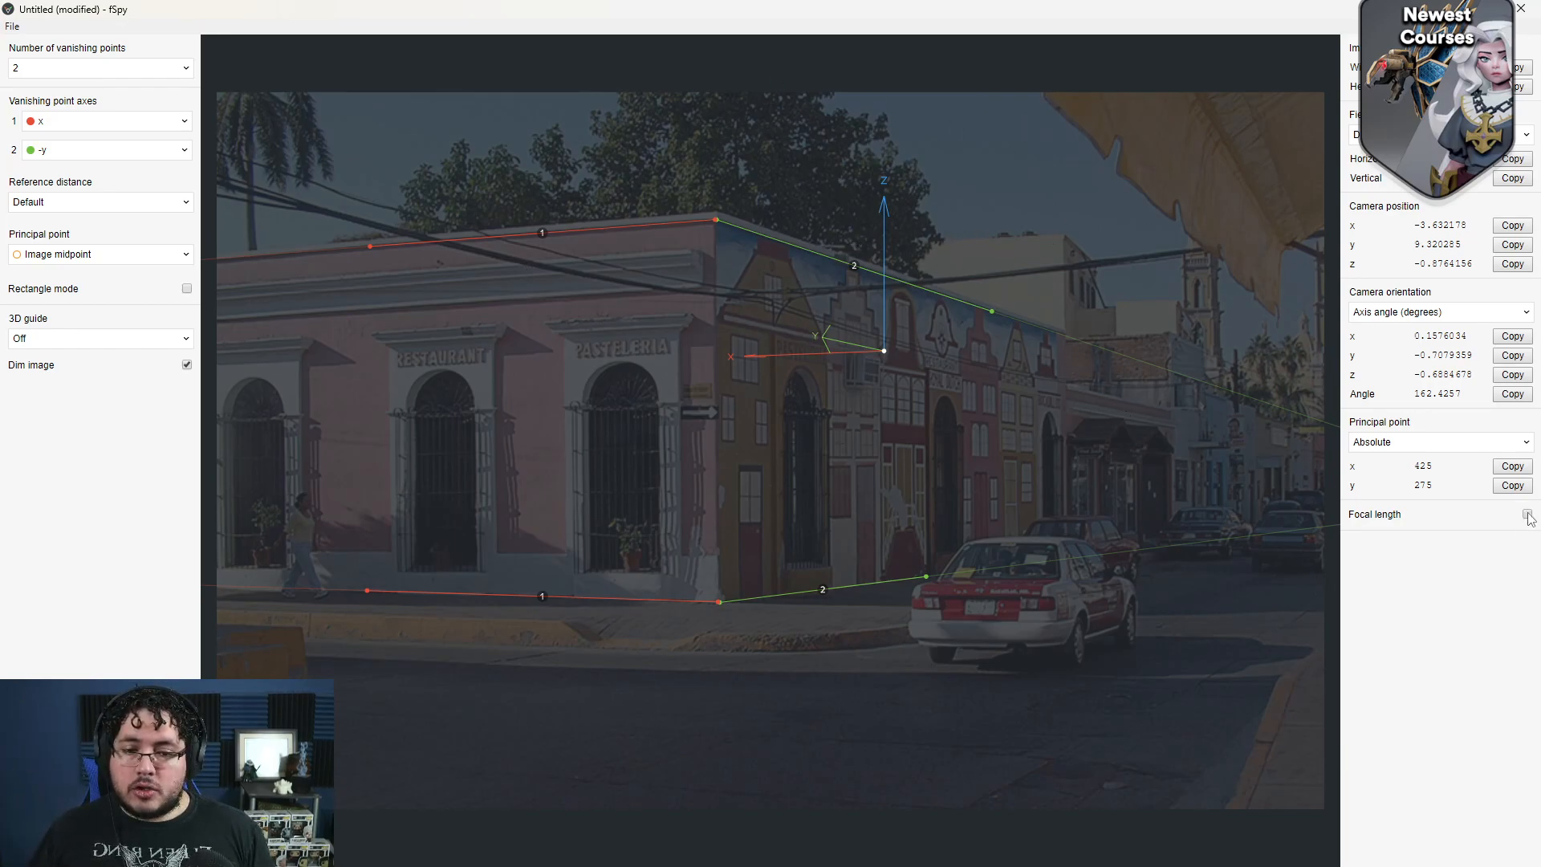
# Step: Enable the focal length readout, showing about 54 mm for a 36 × 24 sensor
pyautogui.click(1527, 514)
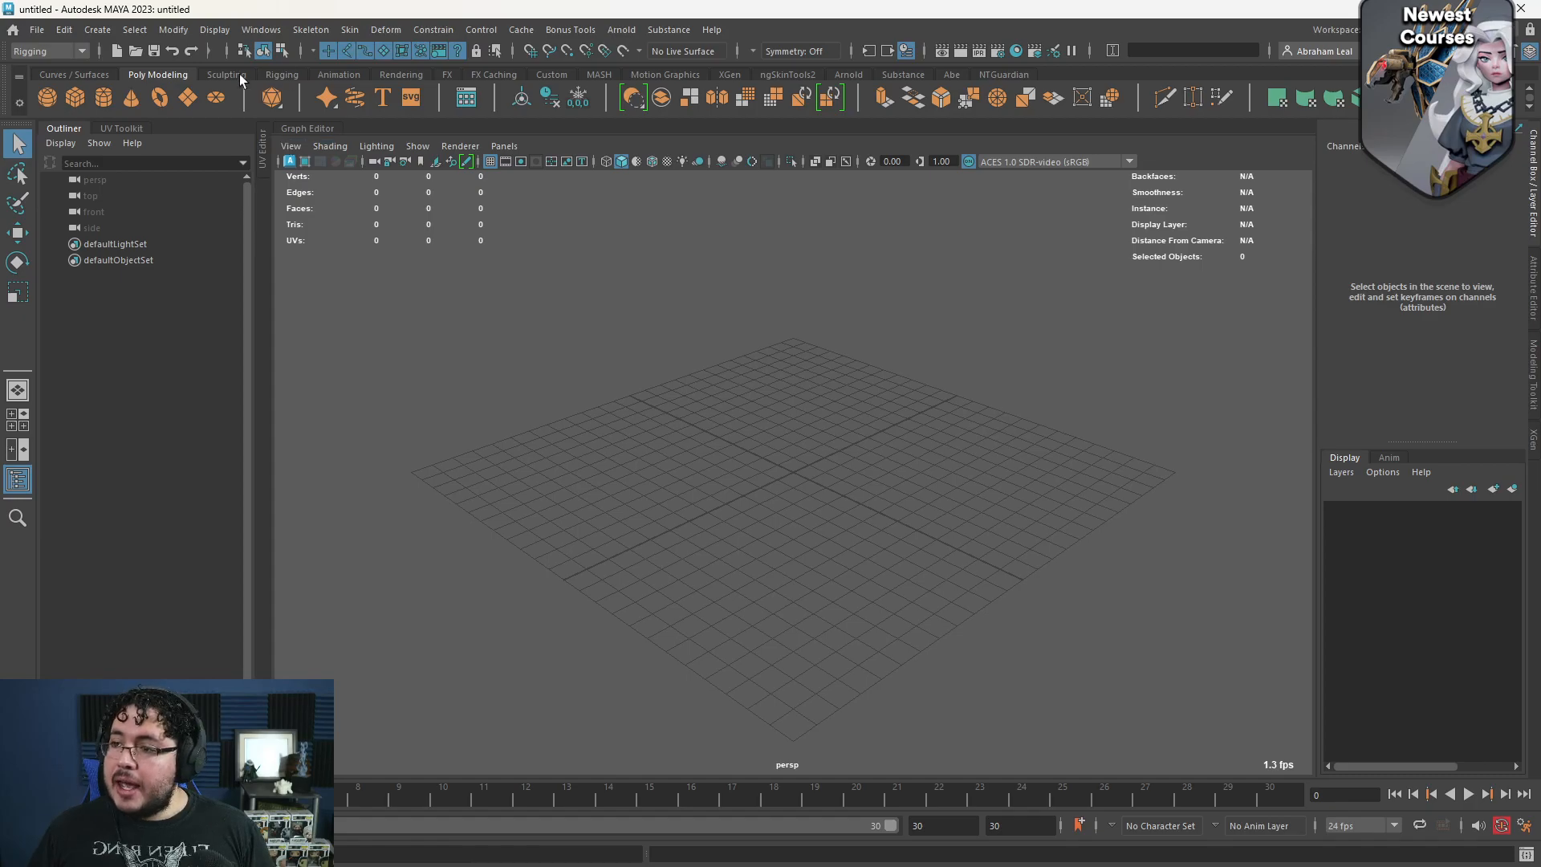
pyautogui.click(400, 75)
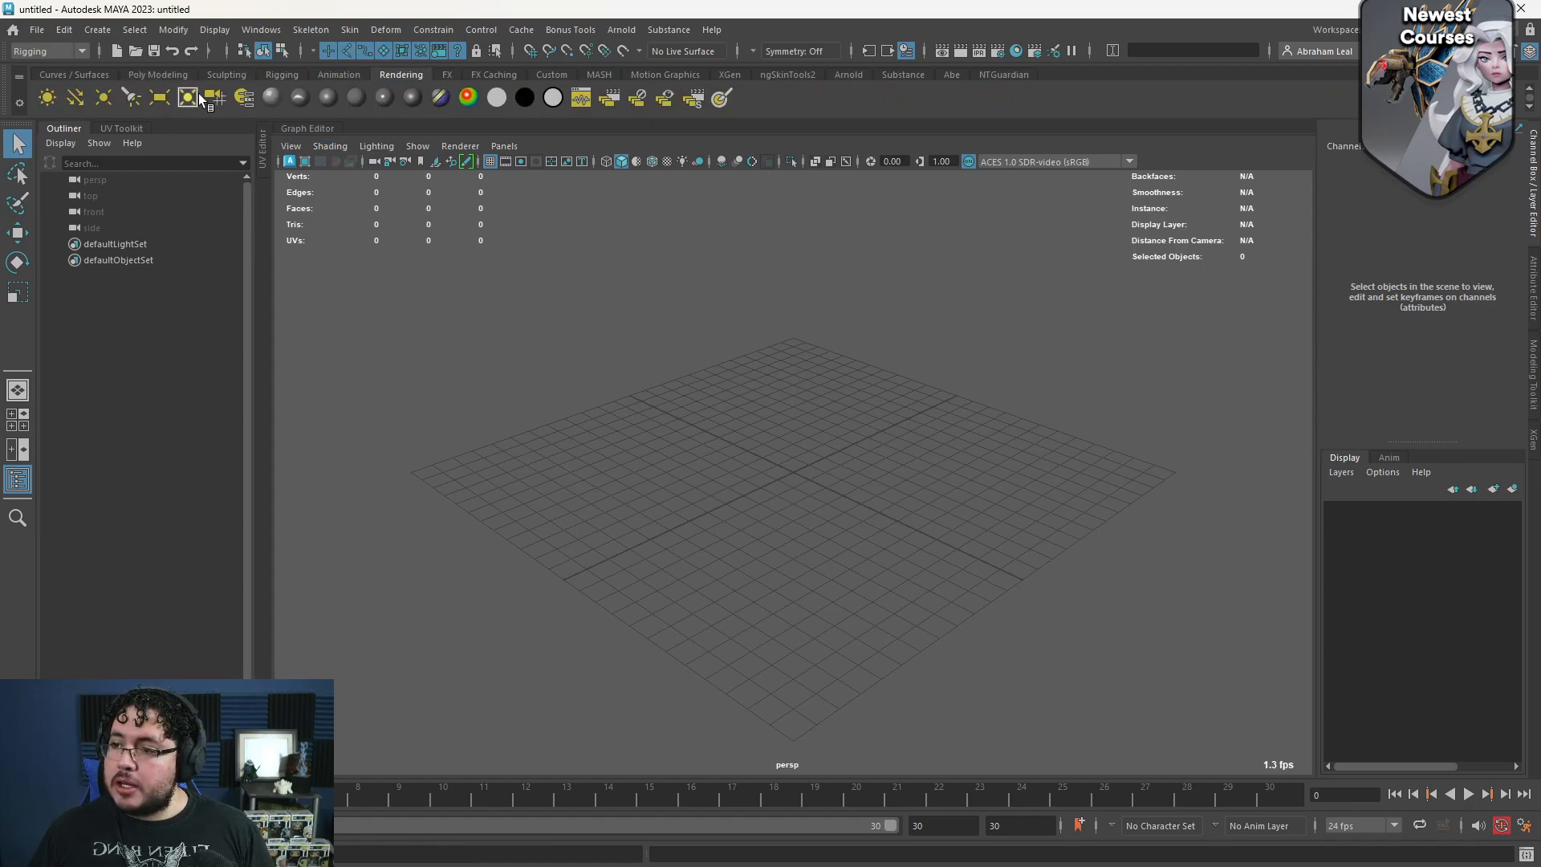
pyautogui.click(186, 98)
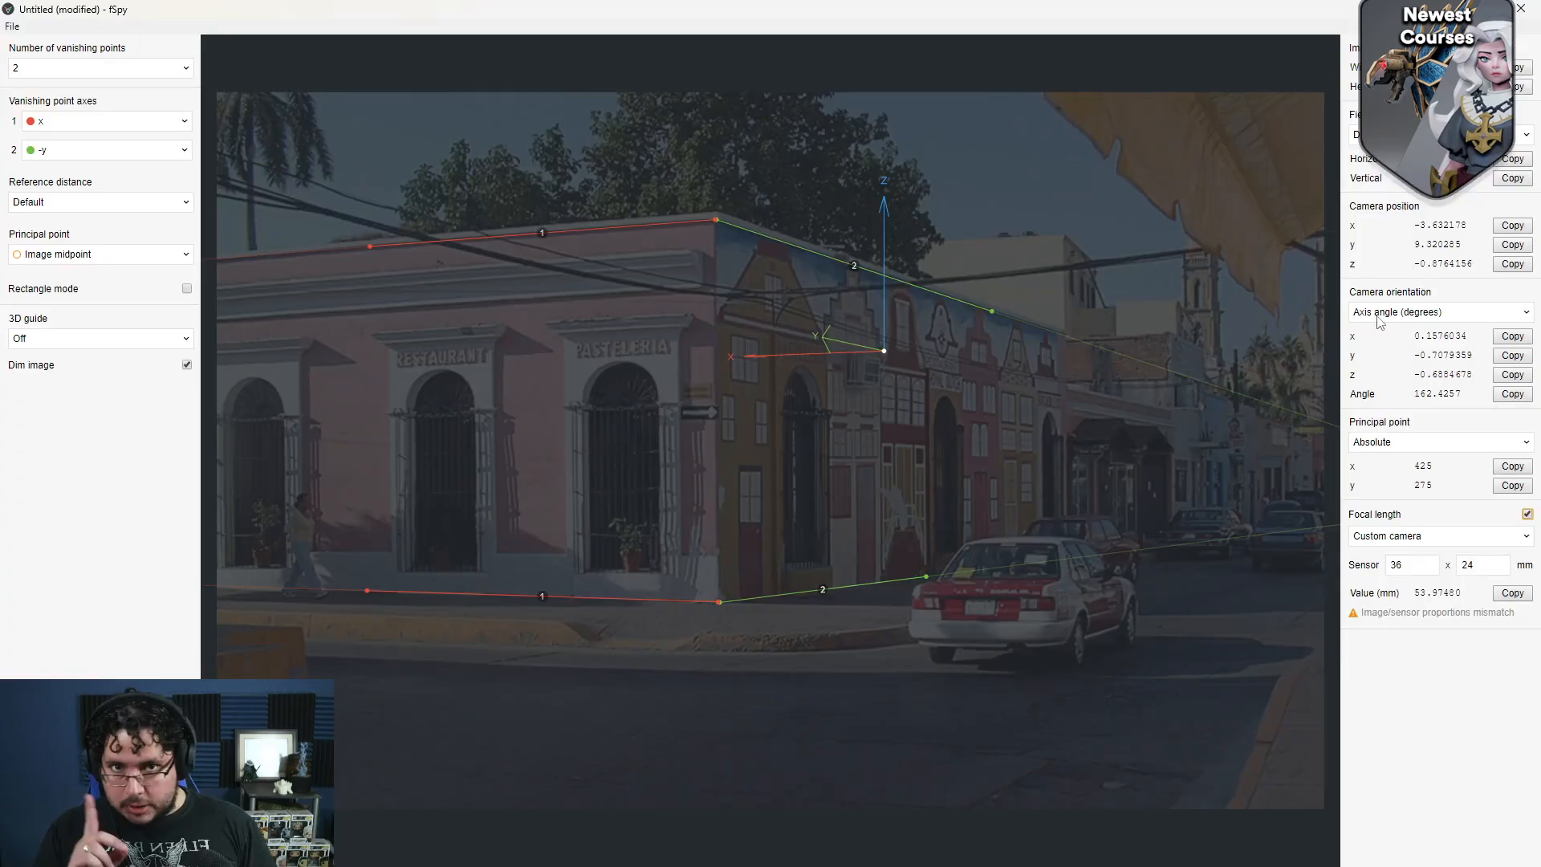
pyautogui.moveTo(760, 485)
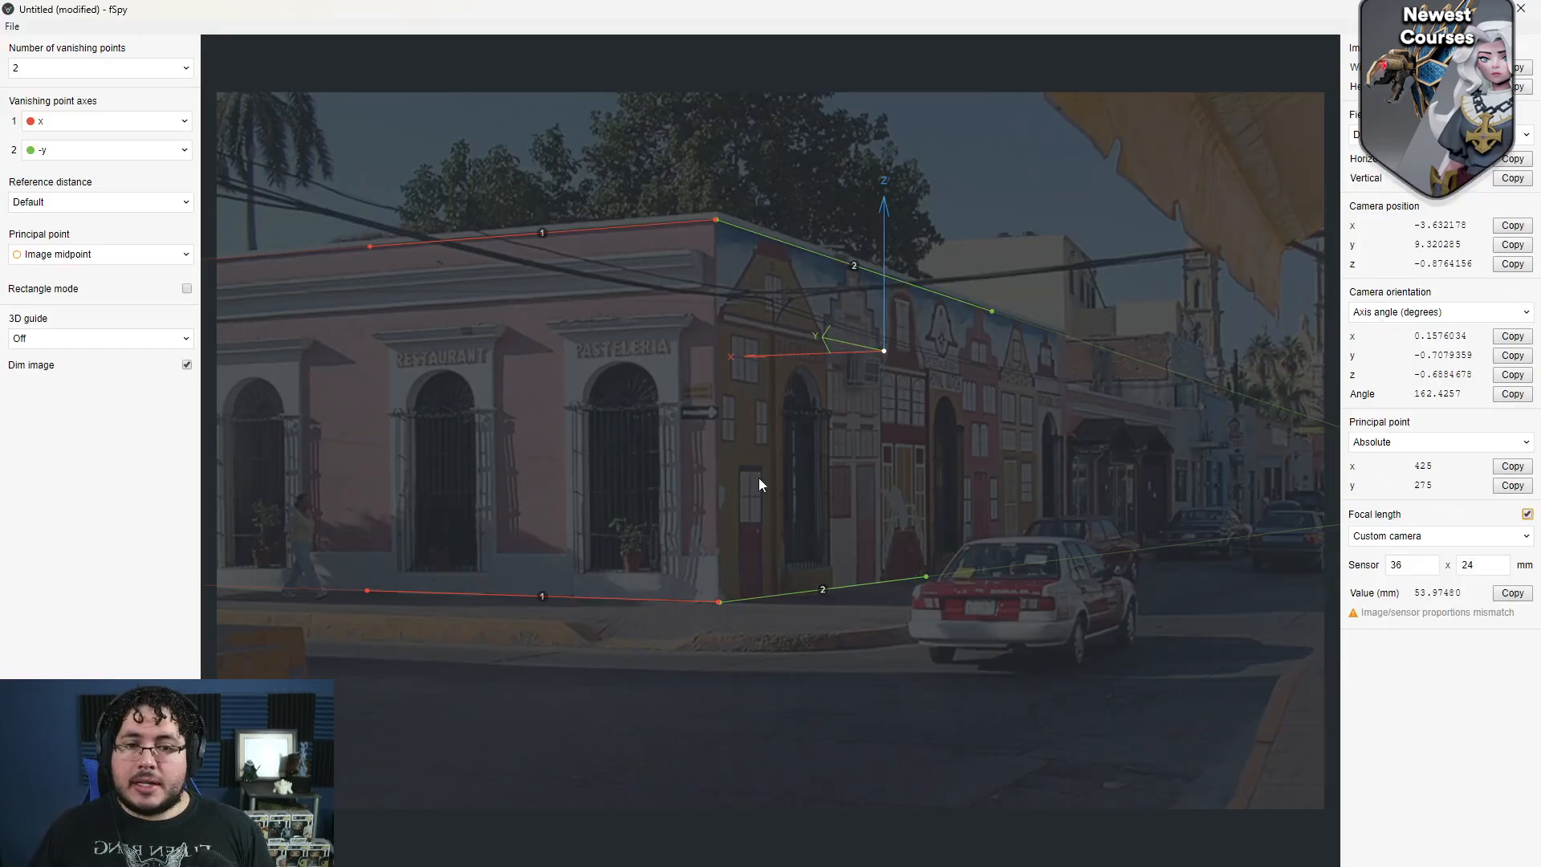
pyautogui.moveTo(941, 366)
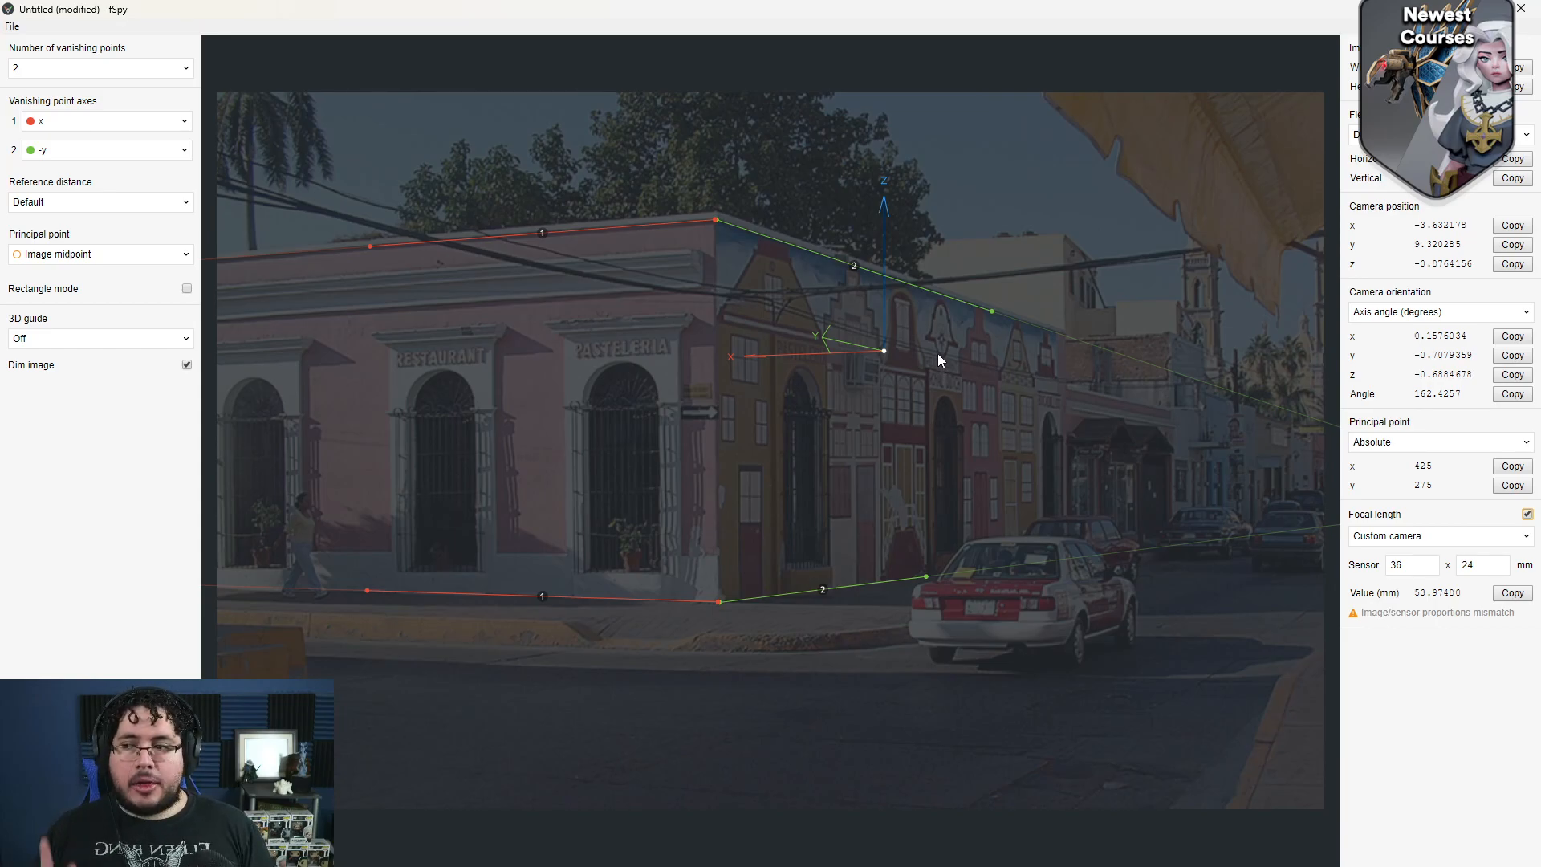
pyautogui.moveTo(61, 175)
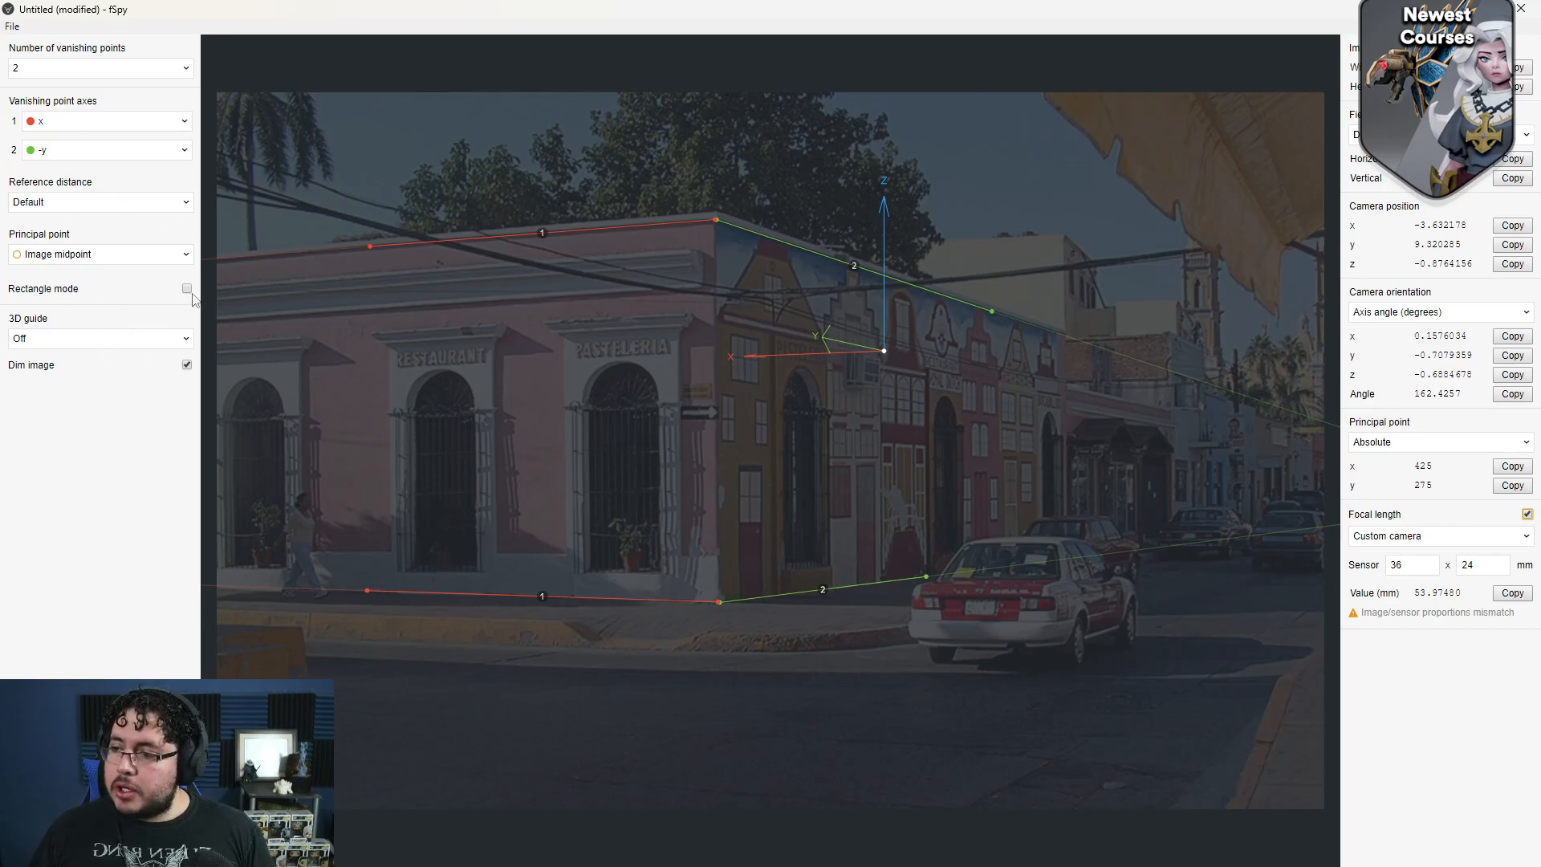
pyautogui.click(98, 339)
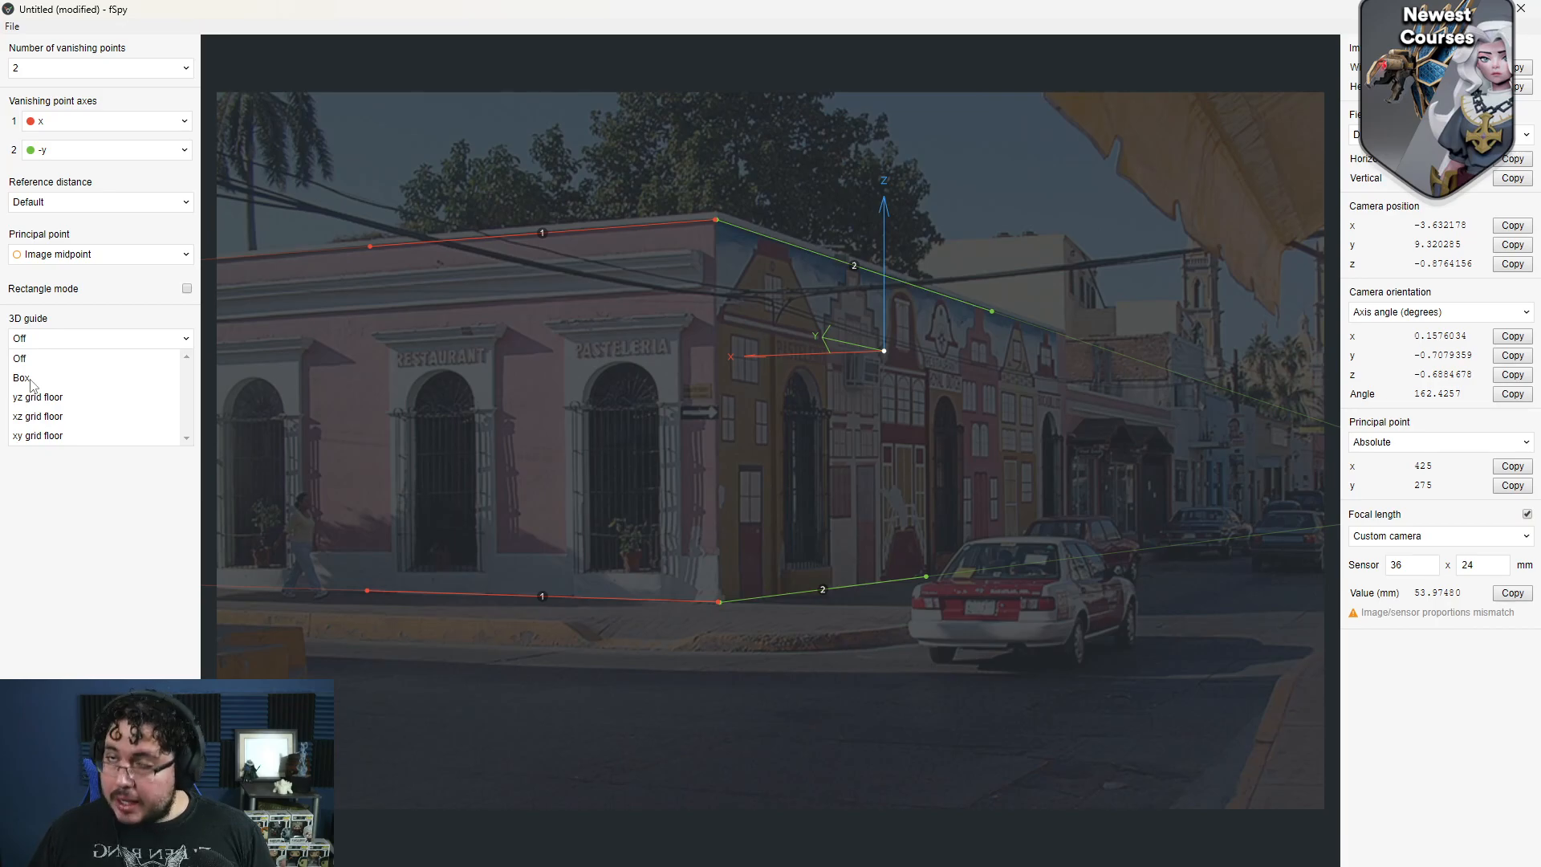
# Step: Show a Box 3D guide and move it over the side buildings, restaurant front and taxi to check the match
pyautogui.click(20, 377)
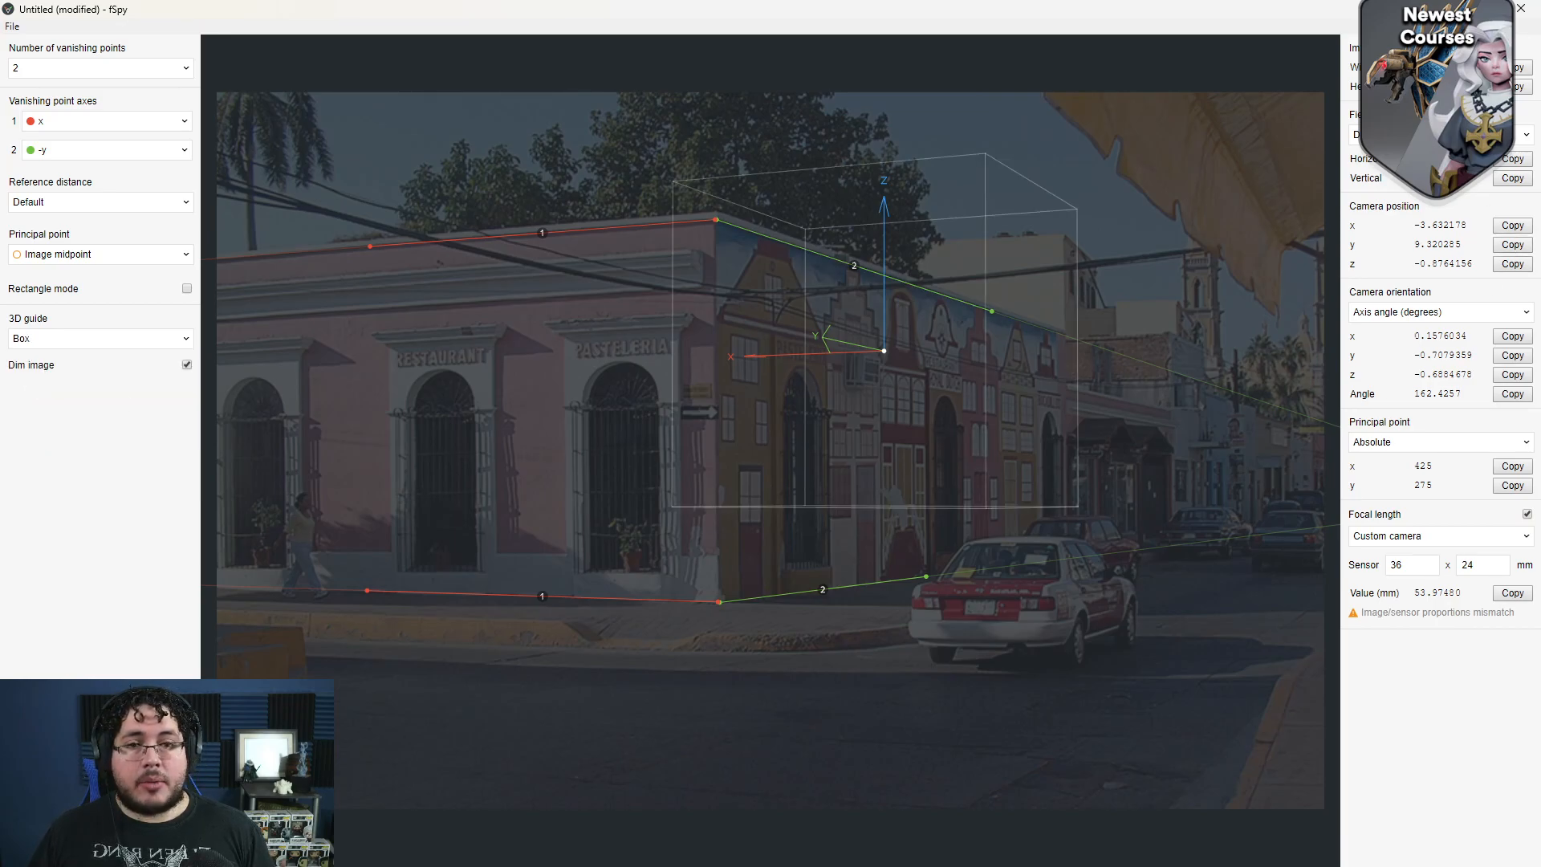
pyautogui.moveTo(894, 233)
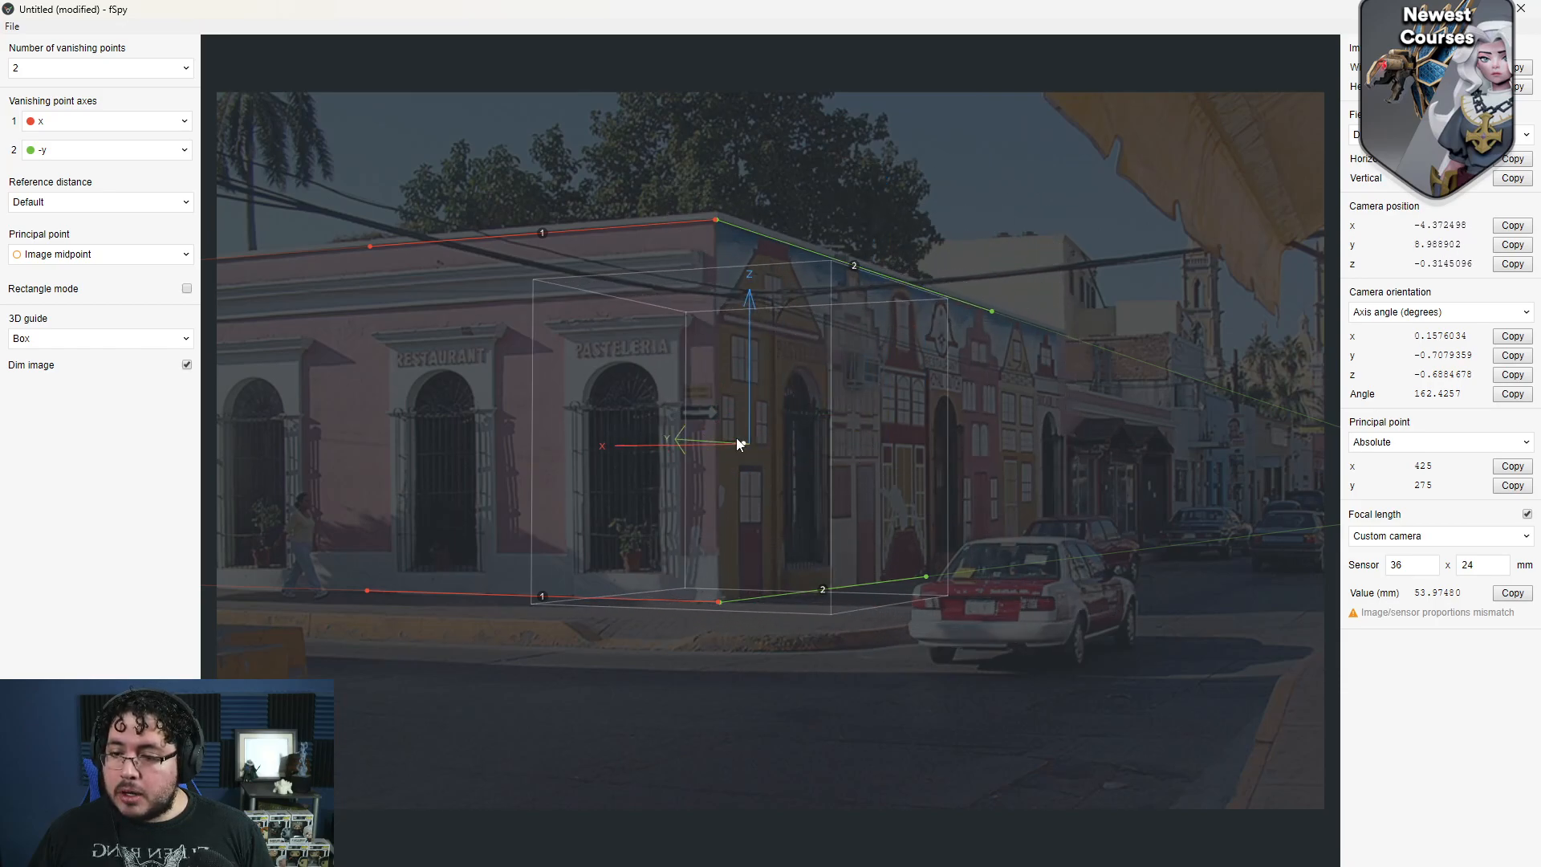
pyautogui.moveTo(737, 445); pyautogui.dragTo(909, 430)
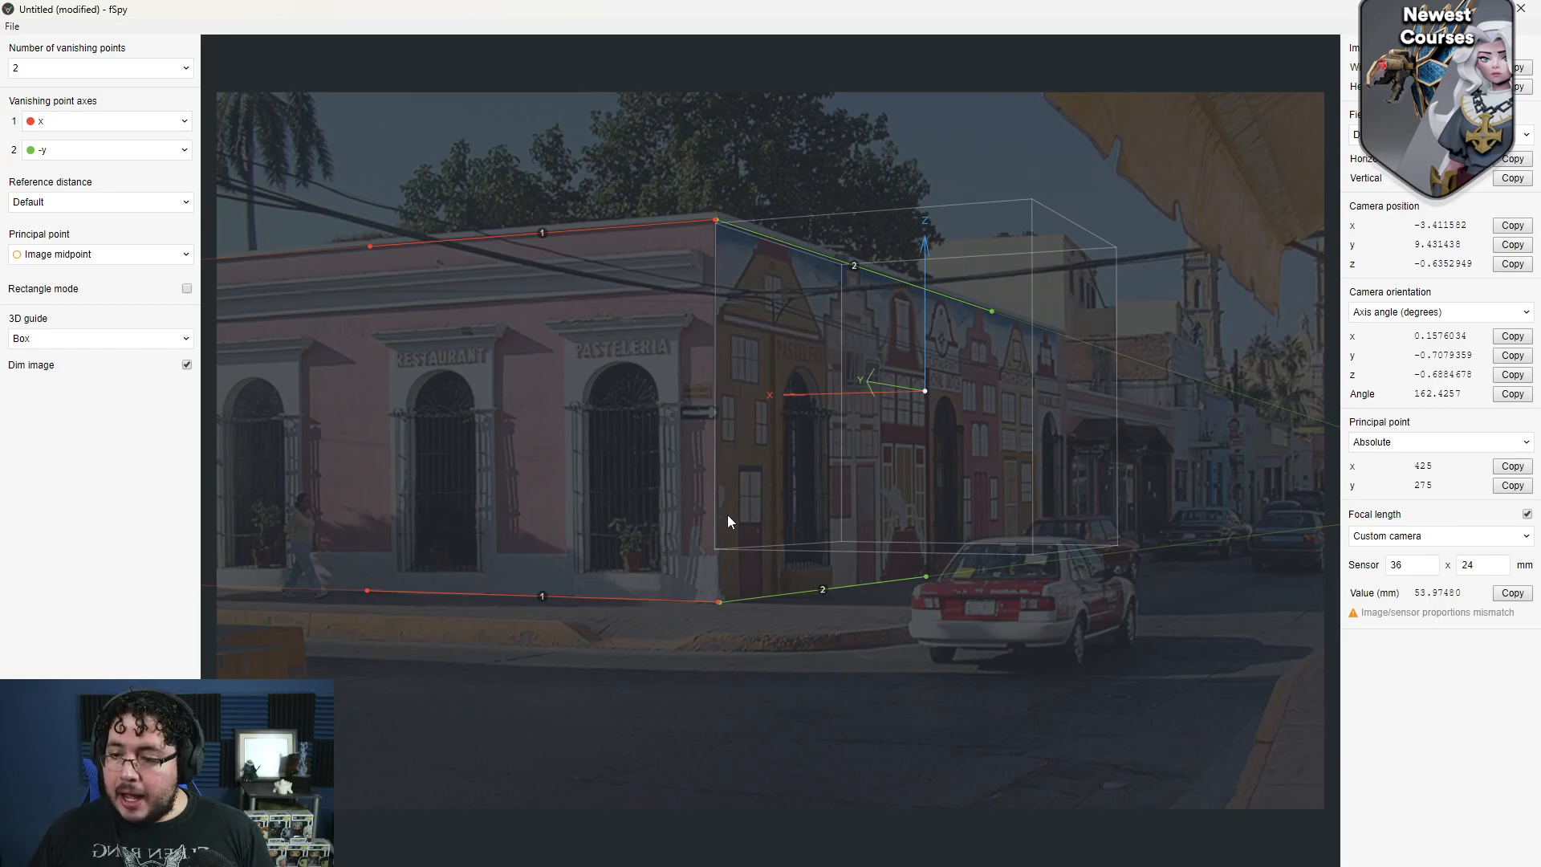
pyautogui.moveTo(729, 427)
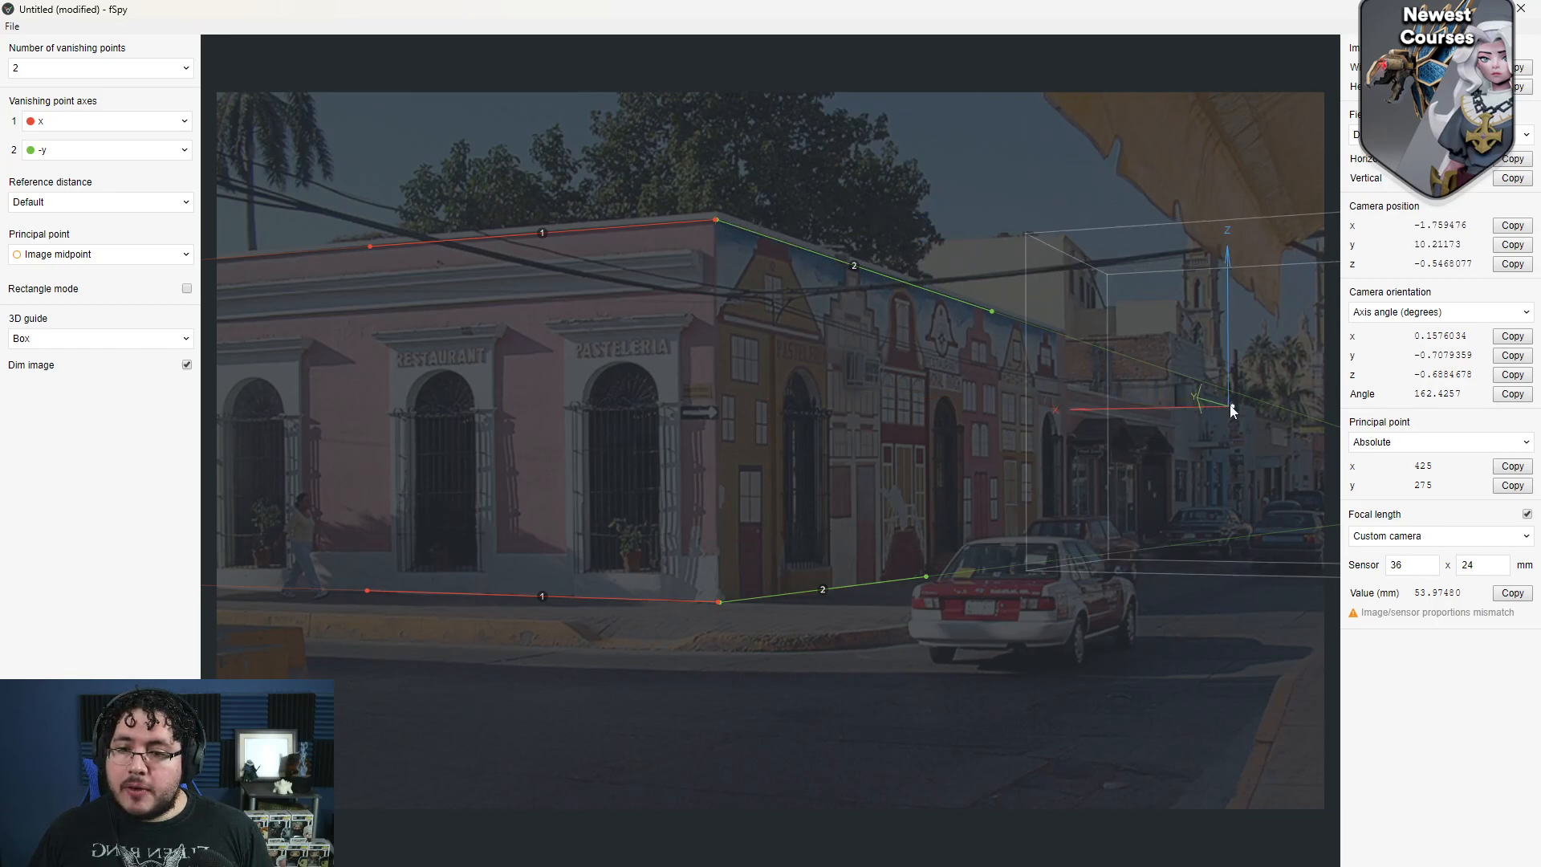
pyautogui.moveTo(1233, 411); pyautogui.dragTo(1200, 384)
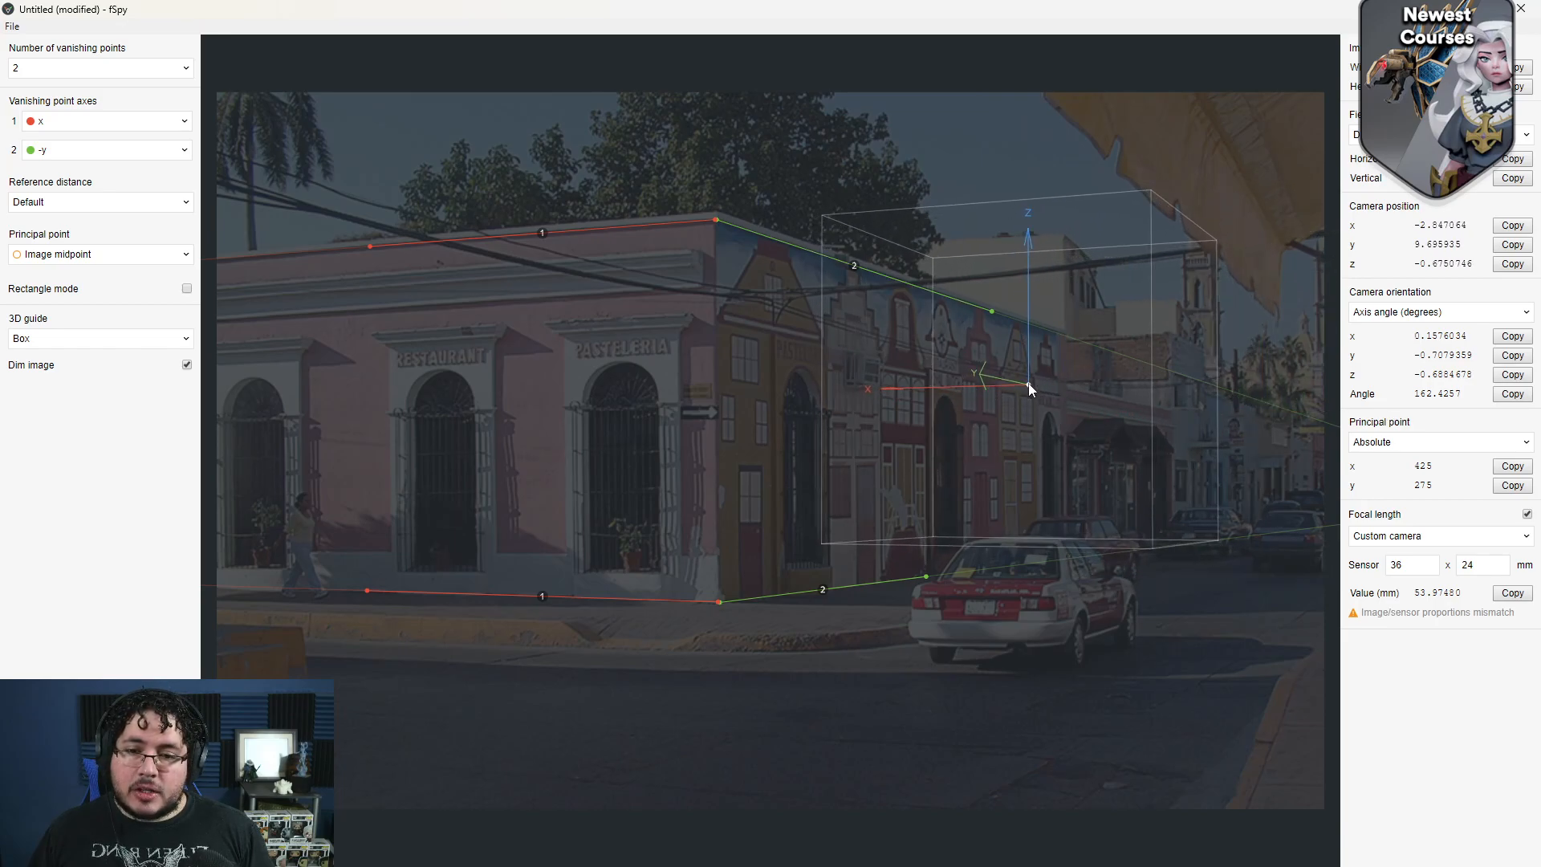
pyautogui.moveTo(1029, 387); pyautogui.dragTo(996, 353)
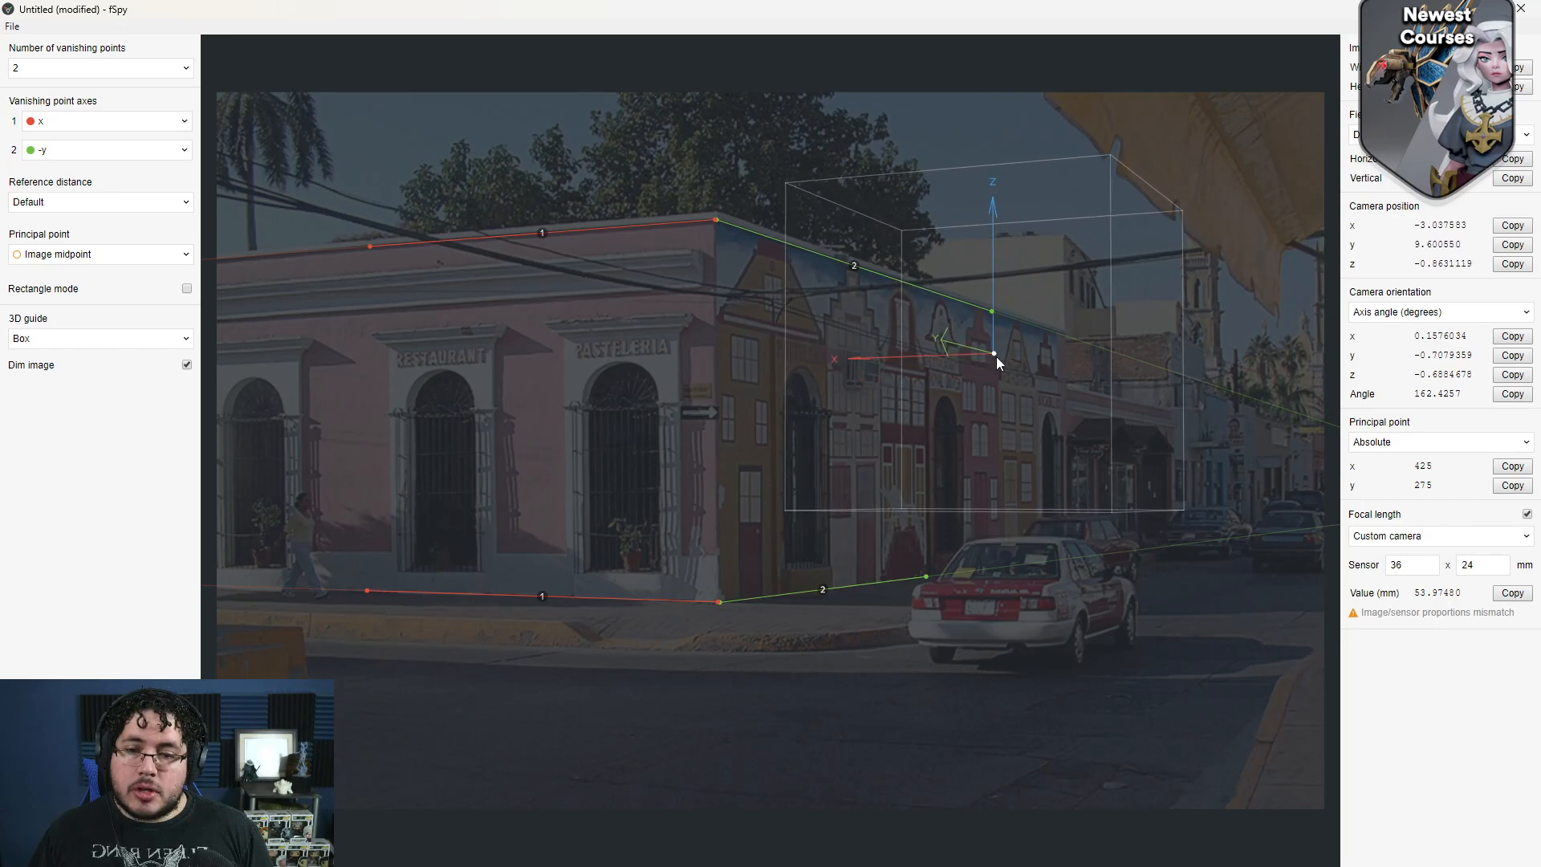
pyautogui.moveTo(992, 353); pyautogui.dragTo(745, 431)
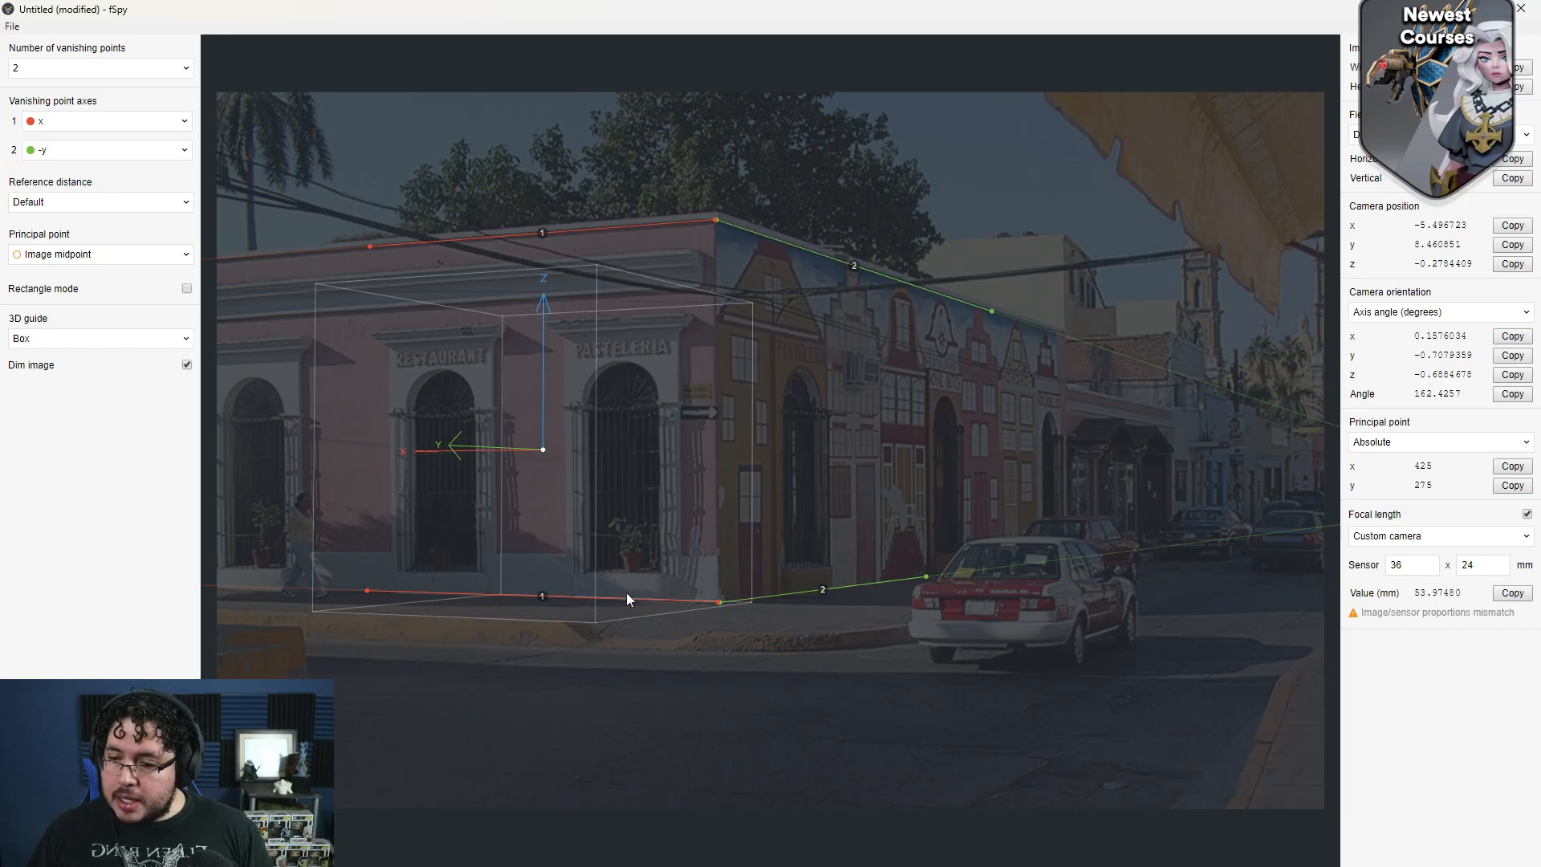
pyautogui.moveTo(544, 450); pyautogui.dragTo(1129, 549)
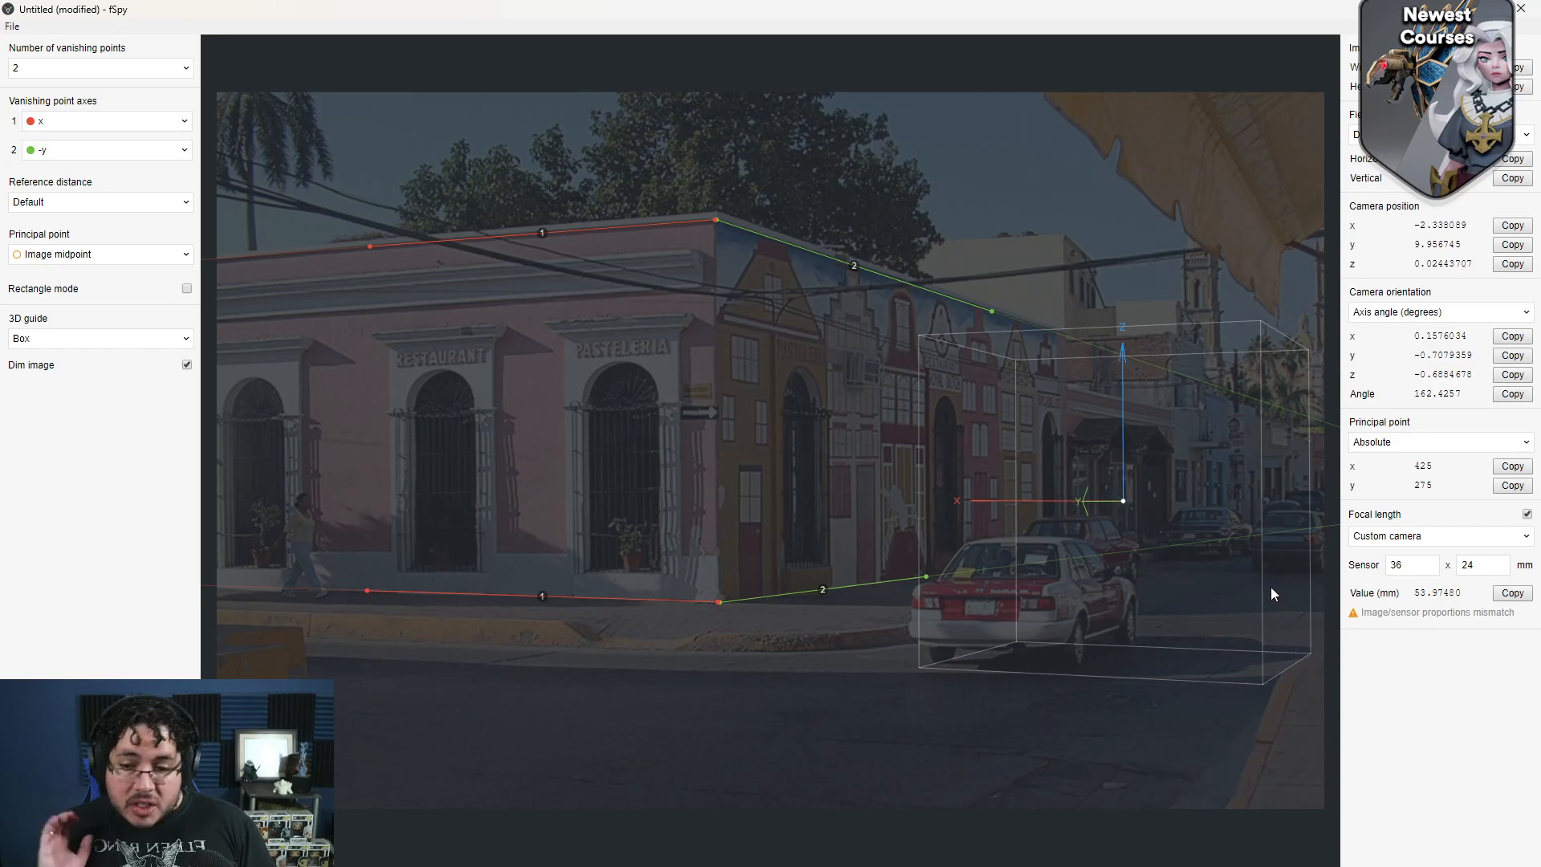
pyautogui.moveTo(1139, 478)
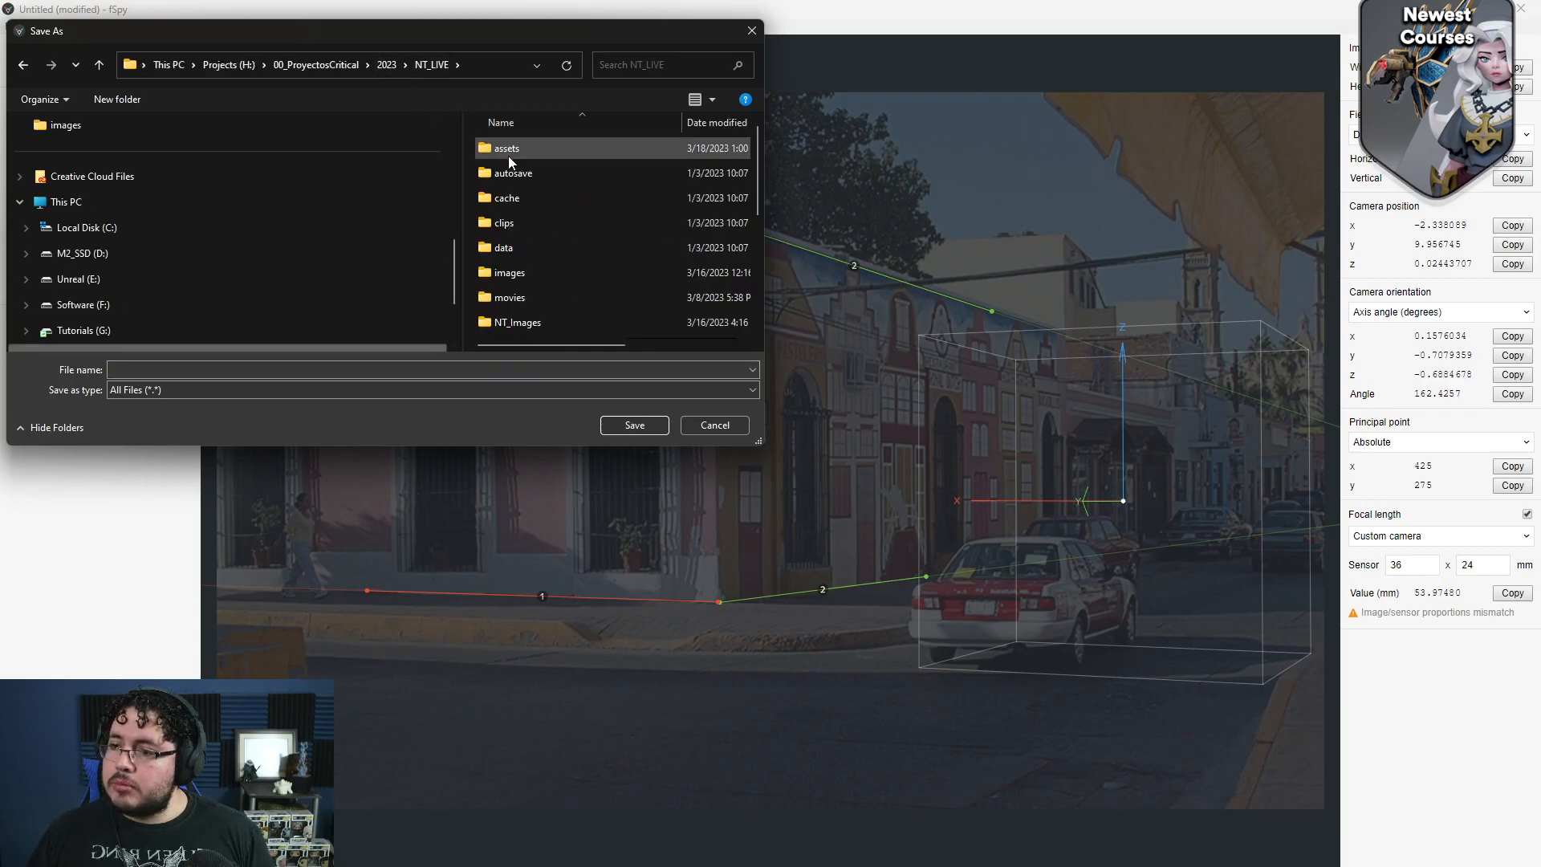
# Step: Save the project as MexicoStreetCM in the assets > perspective folder
pyautogui.doubleClick(506, 148)
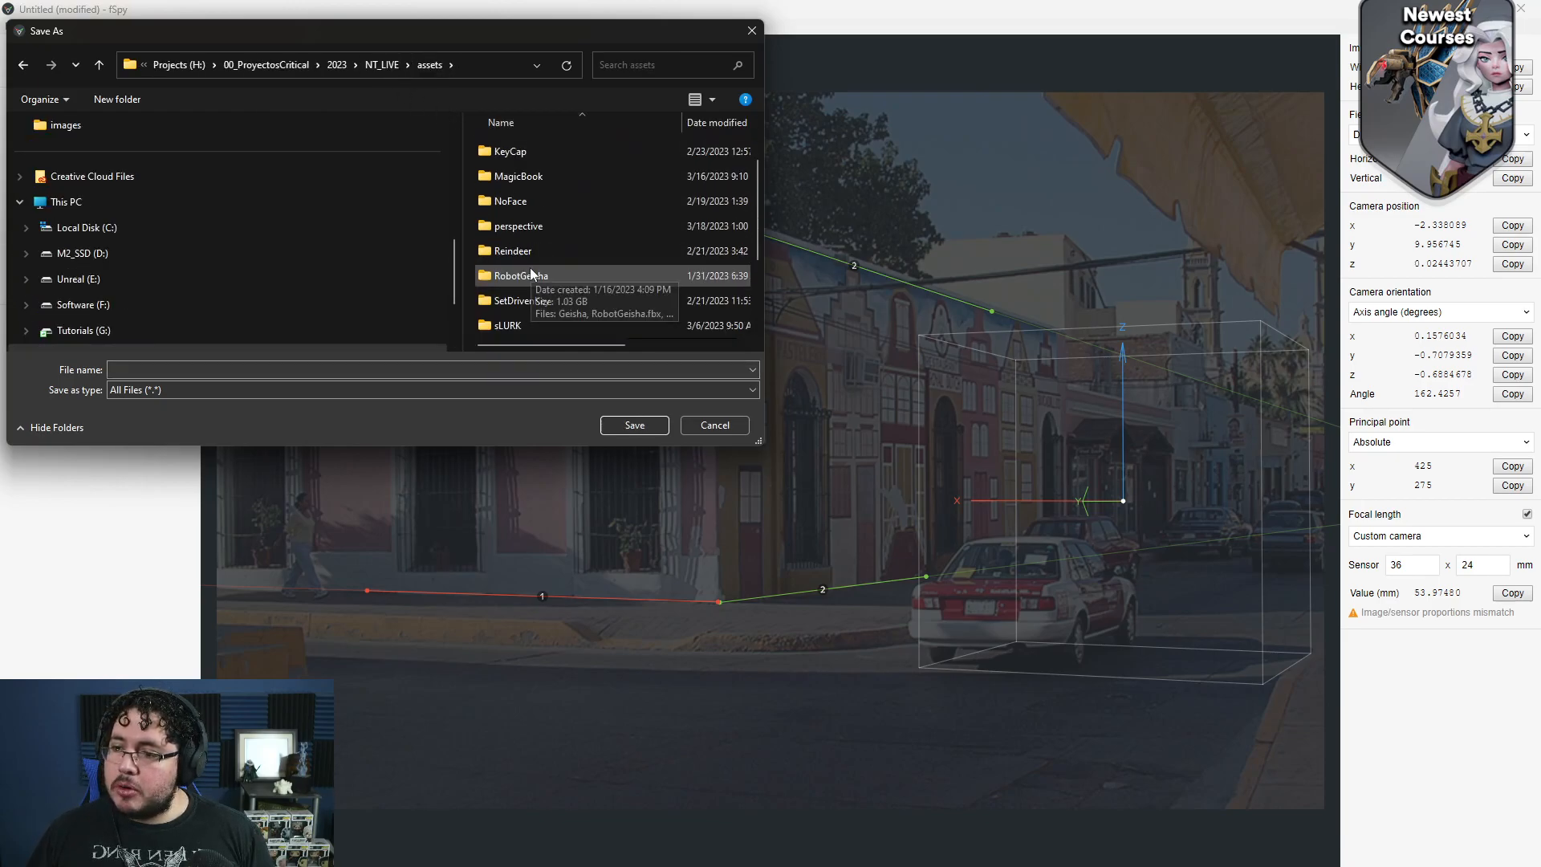
pyautogui.doubleClick(519, 225)
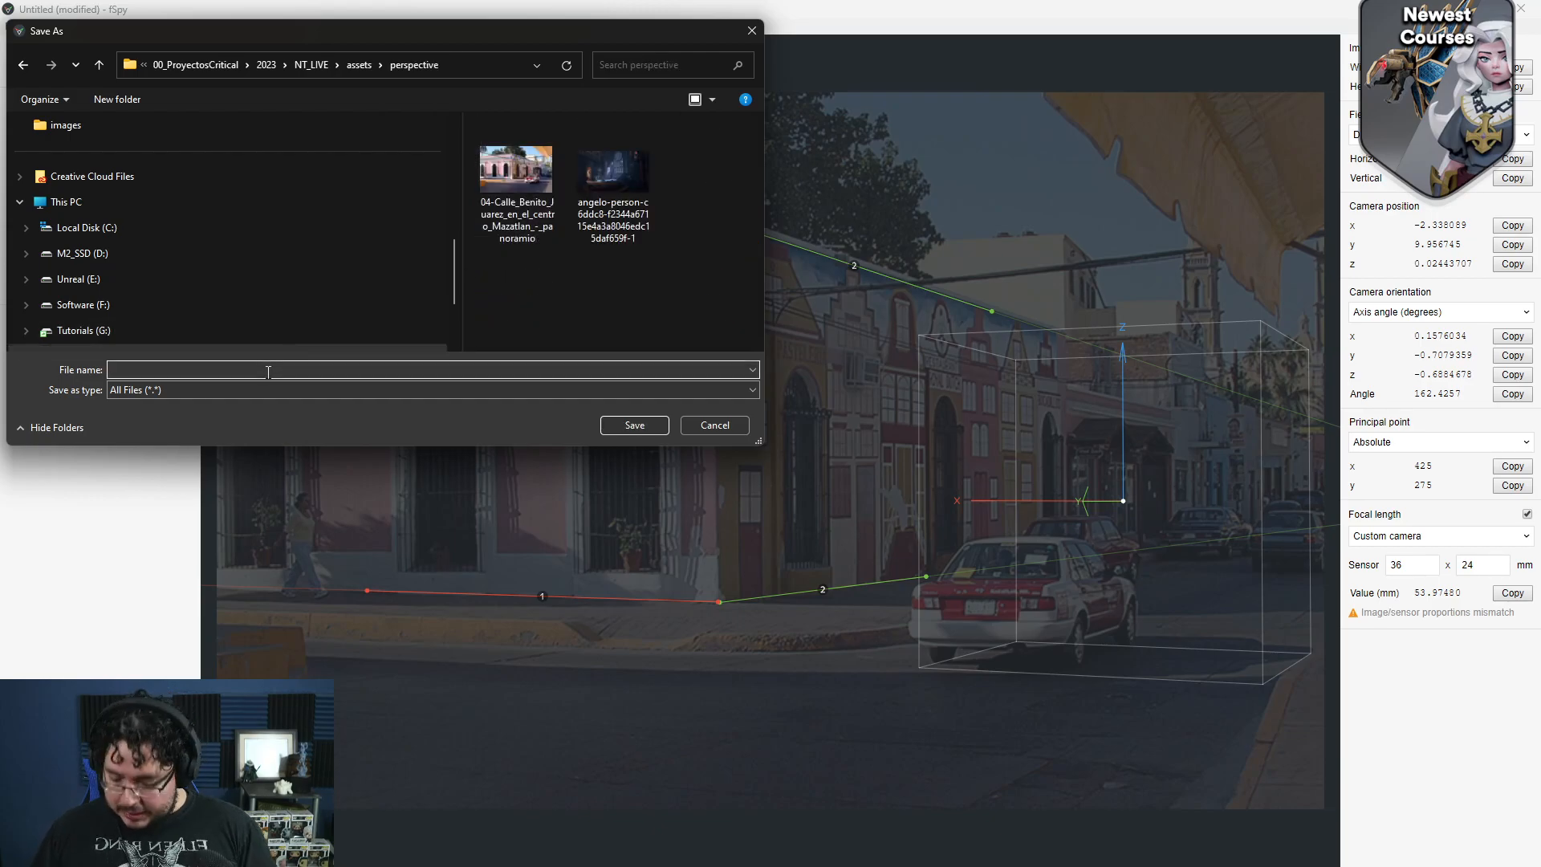
pyautogui.write('MexicoStreetC')
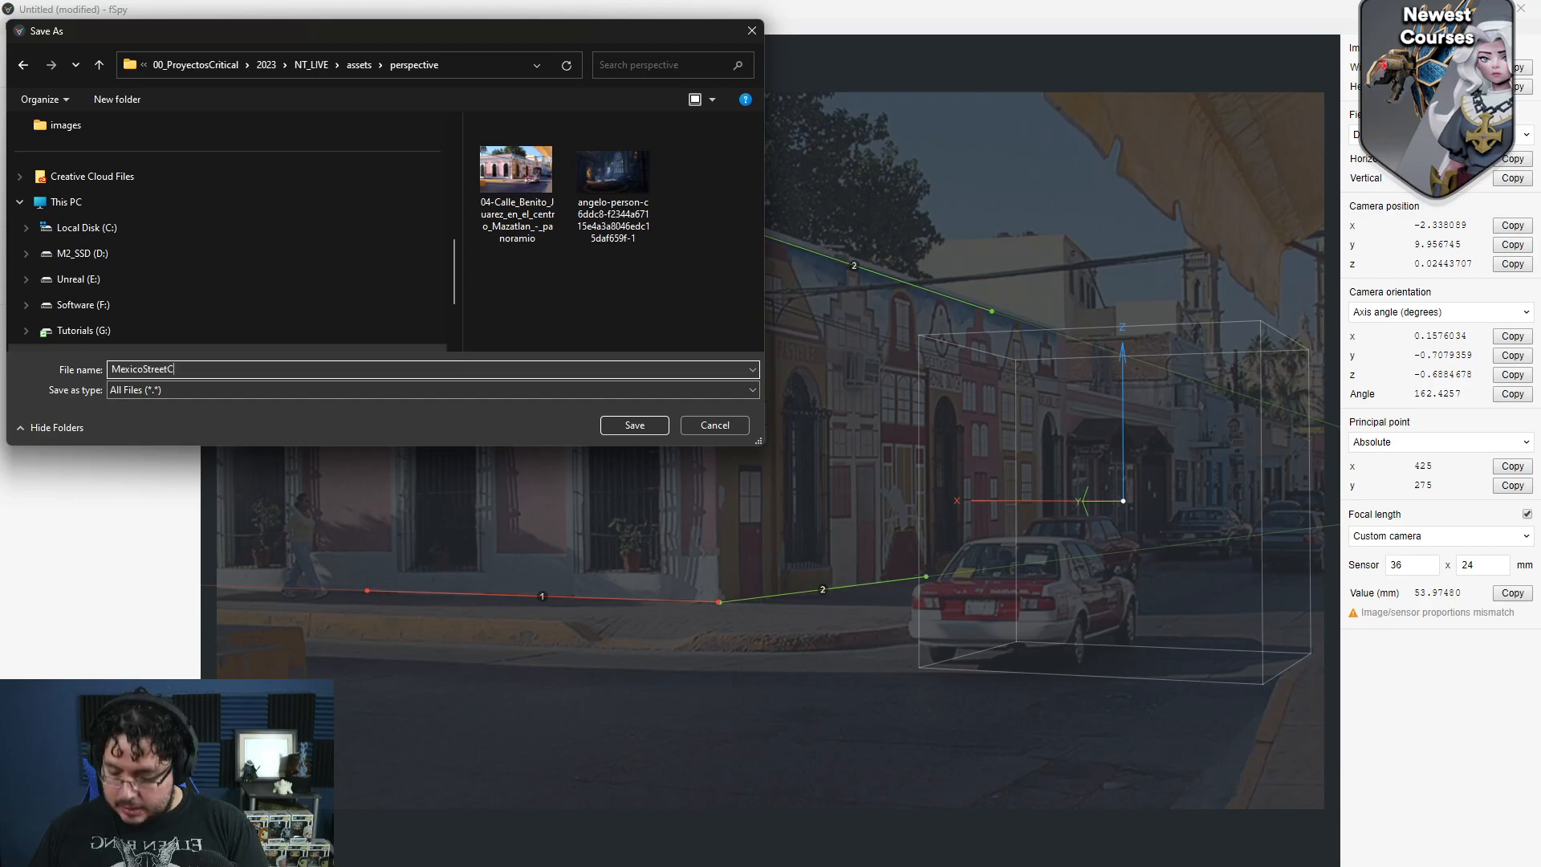
pyautogui.write('M')
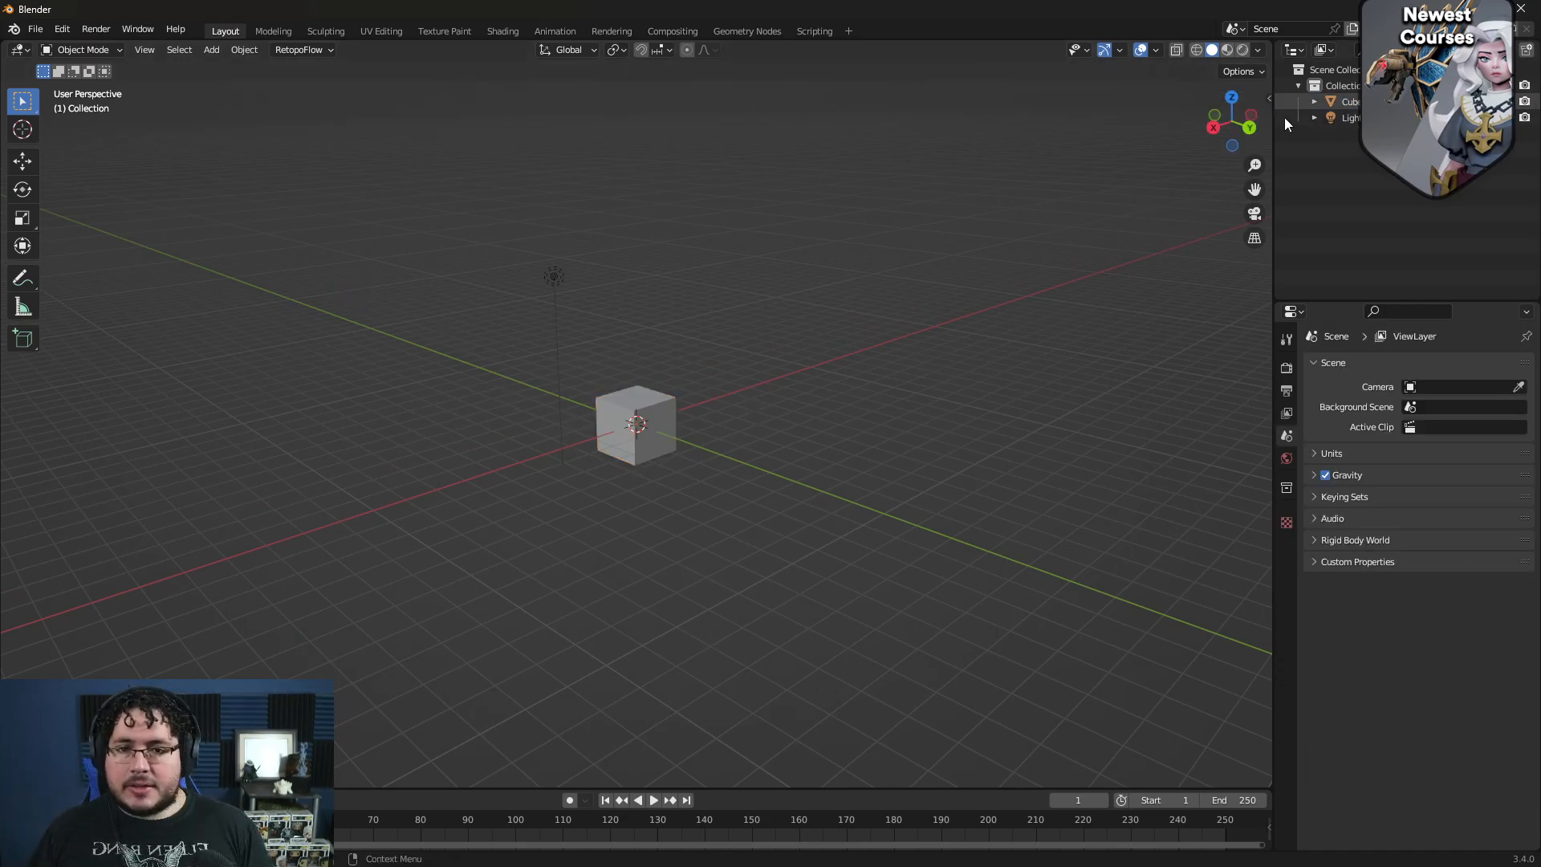
# Step: Select the default cube and light for removal and bring up Preferences
pyautogui.click(1350, 117)
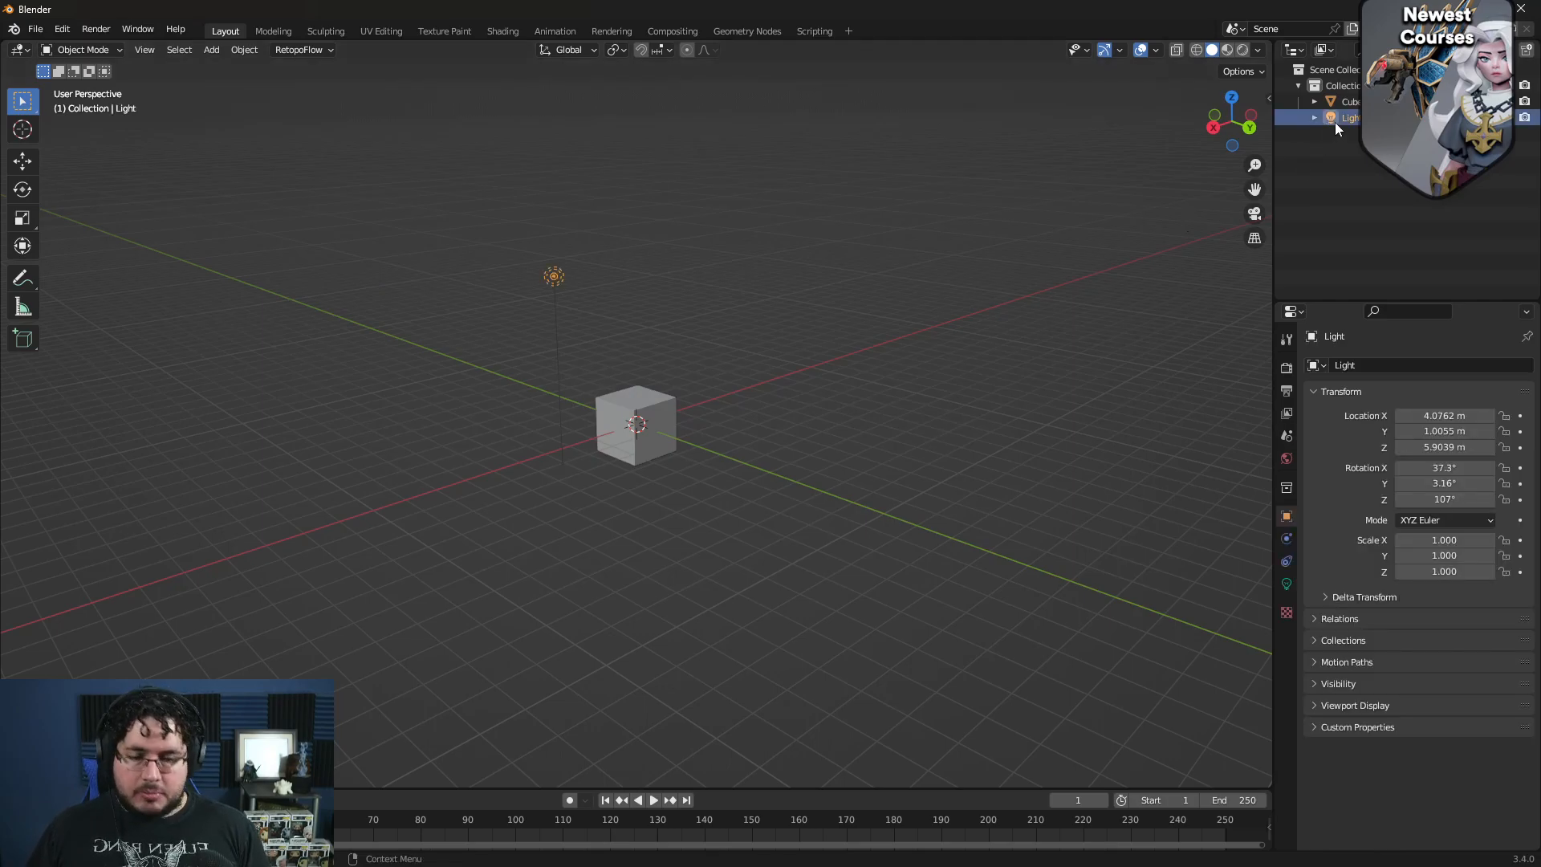
pyautogui.click(1352, 101)
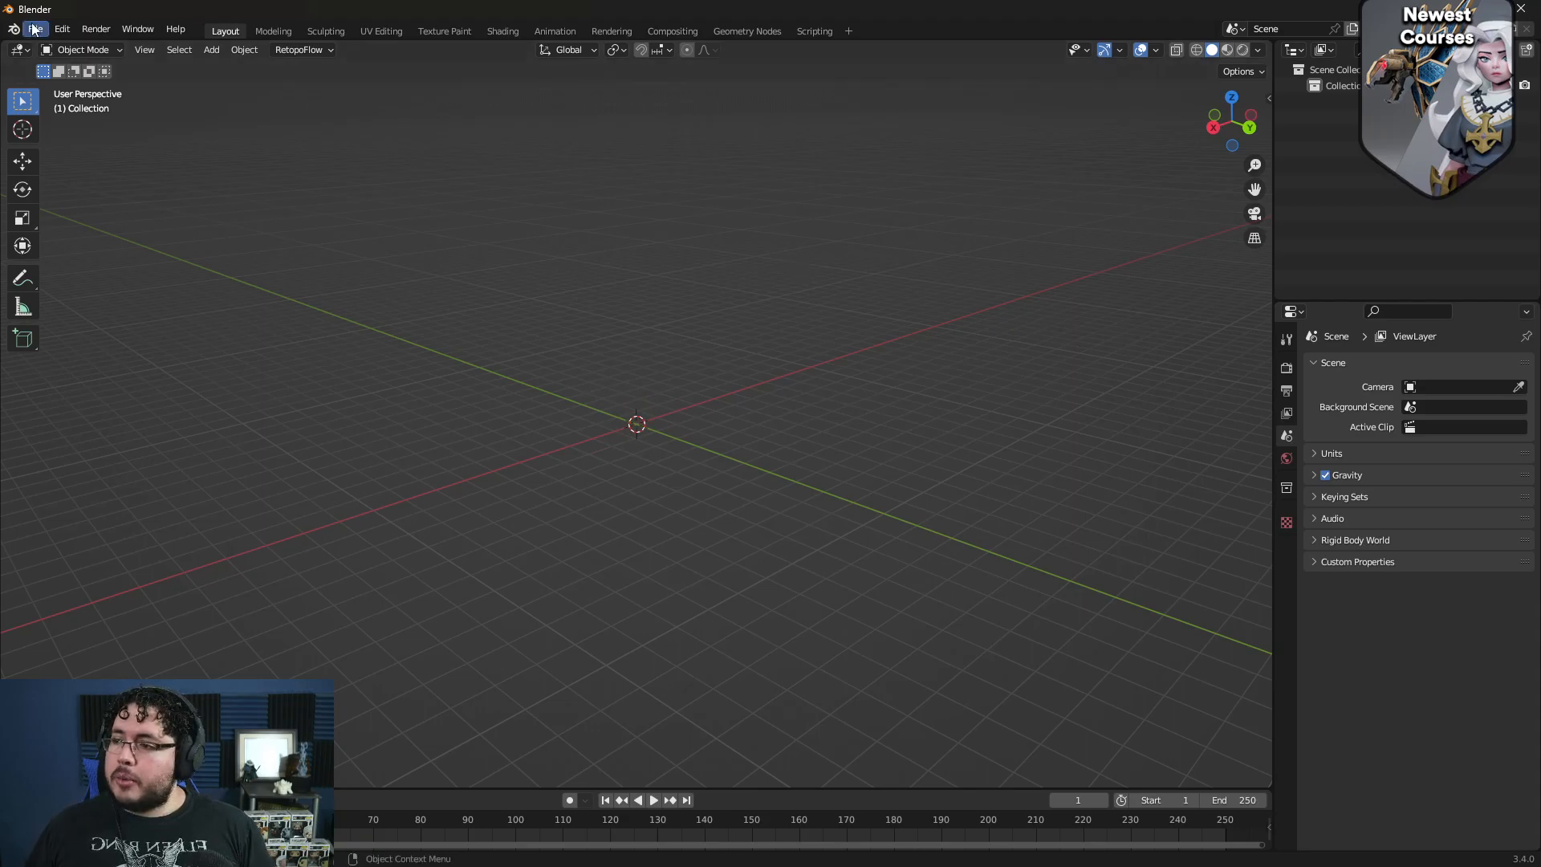
pyautogui.click(61, 29)
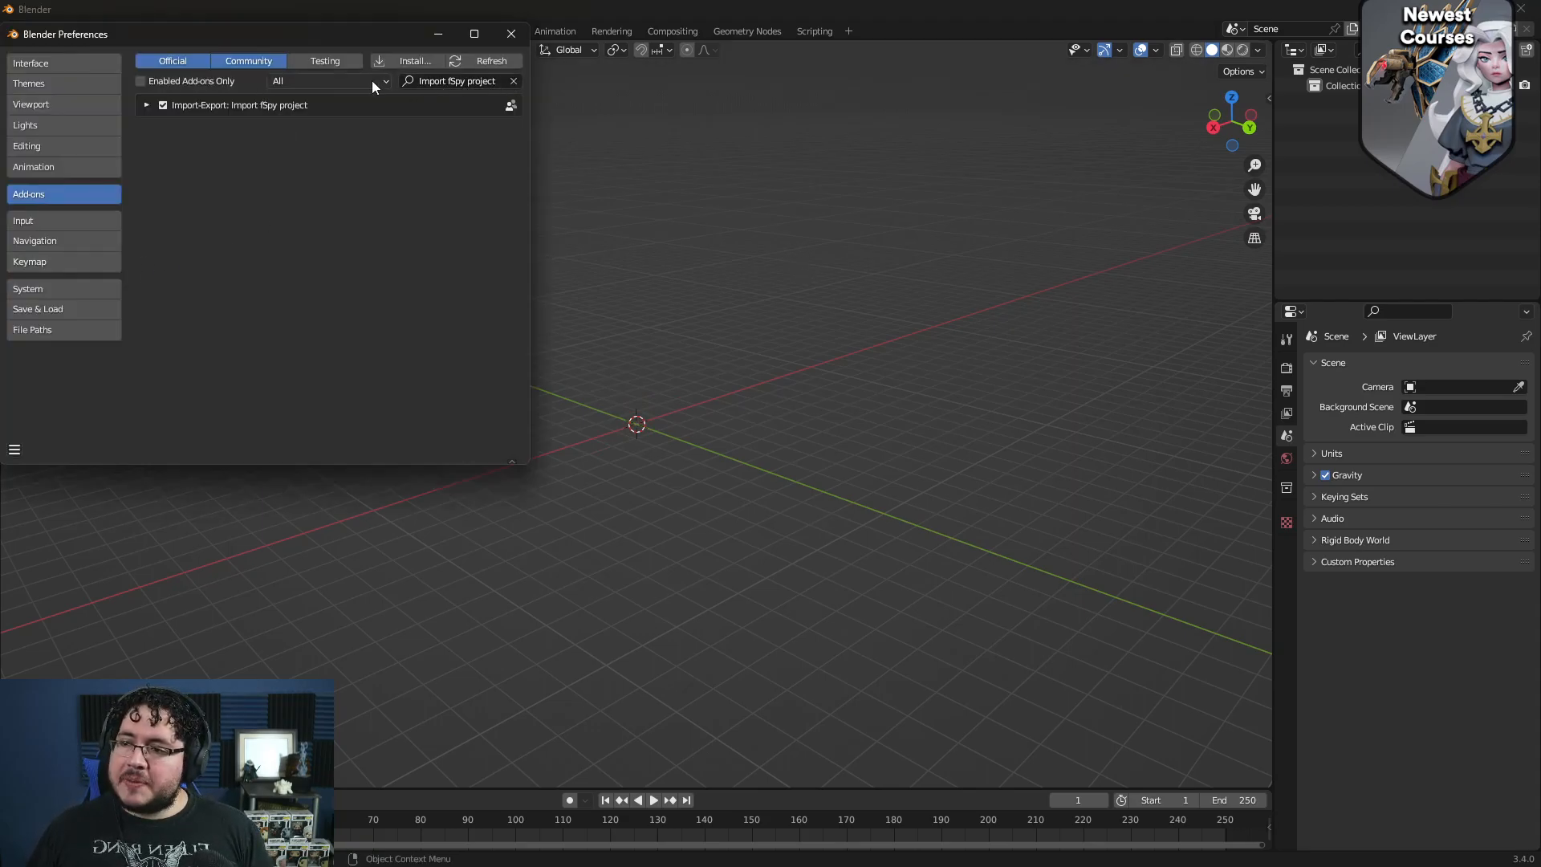
# Step: Search the add-ons for 'FSPY' to confirm the fSpy importer is enabled
pyautogui.click(512, 80)
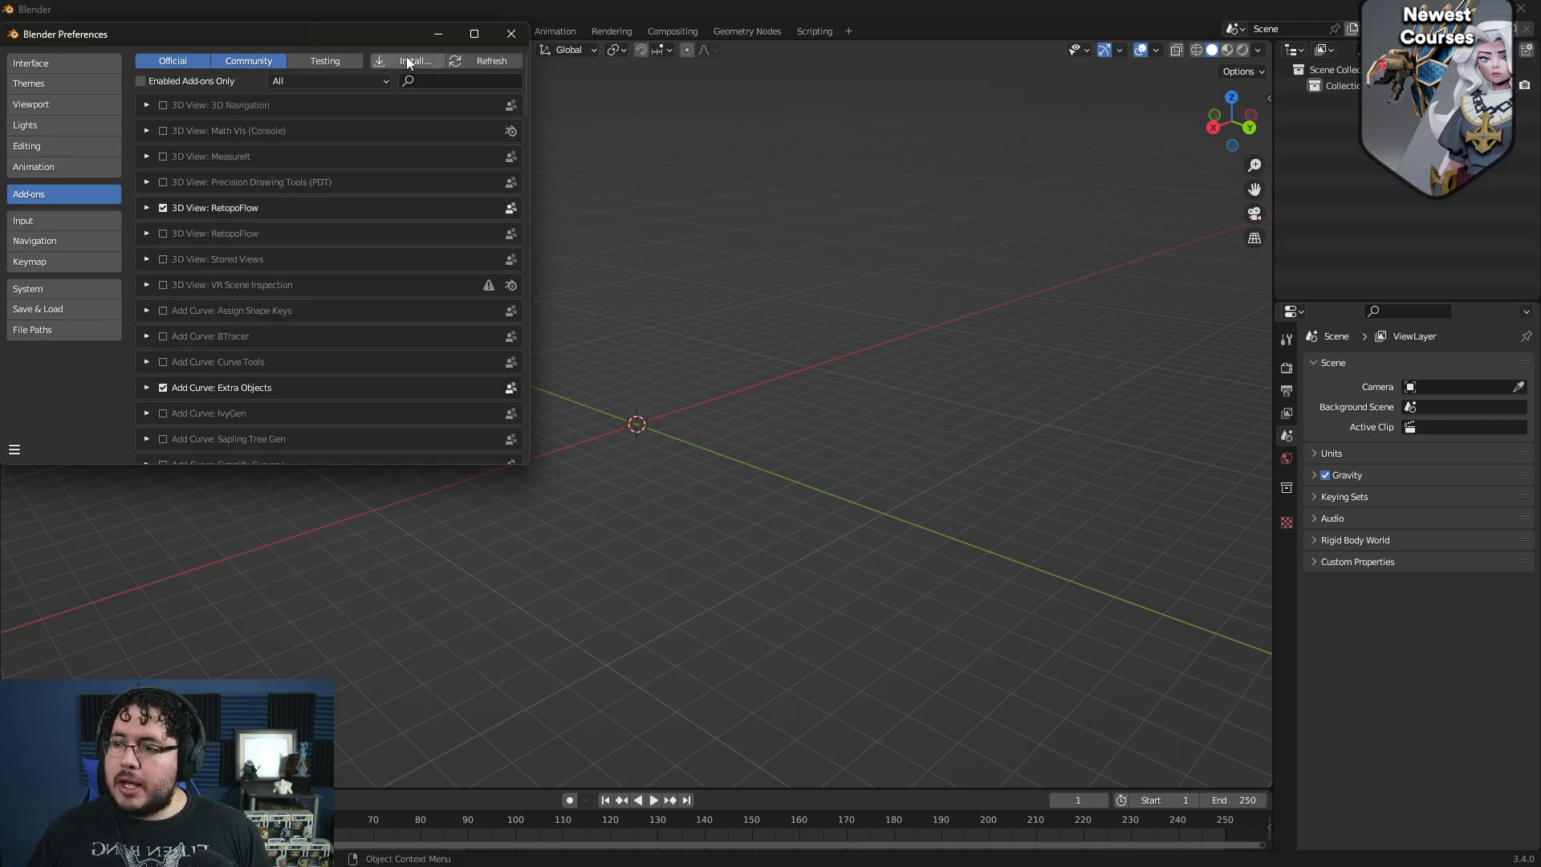
pyautogui.click(413, 61)
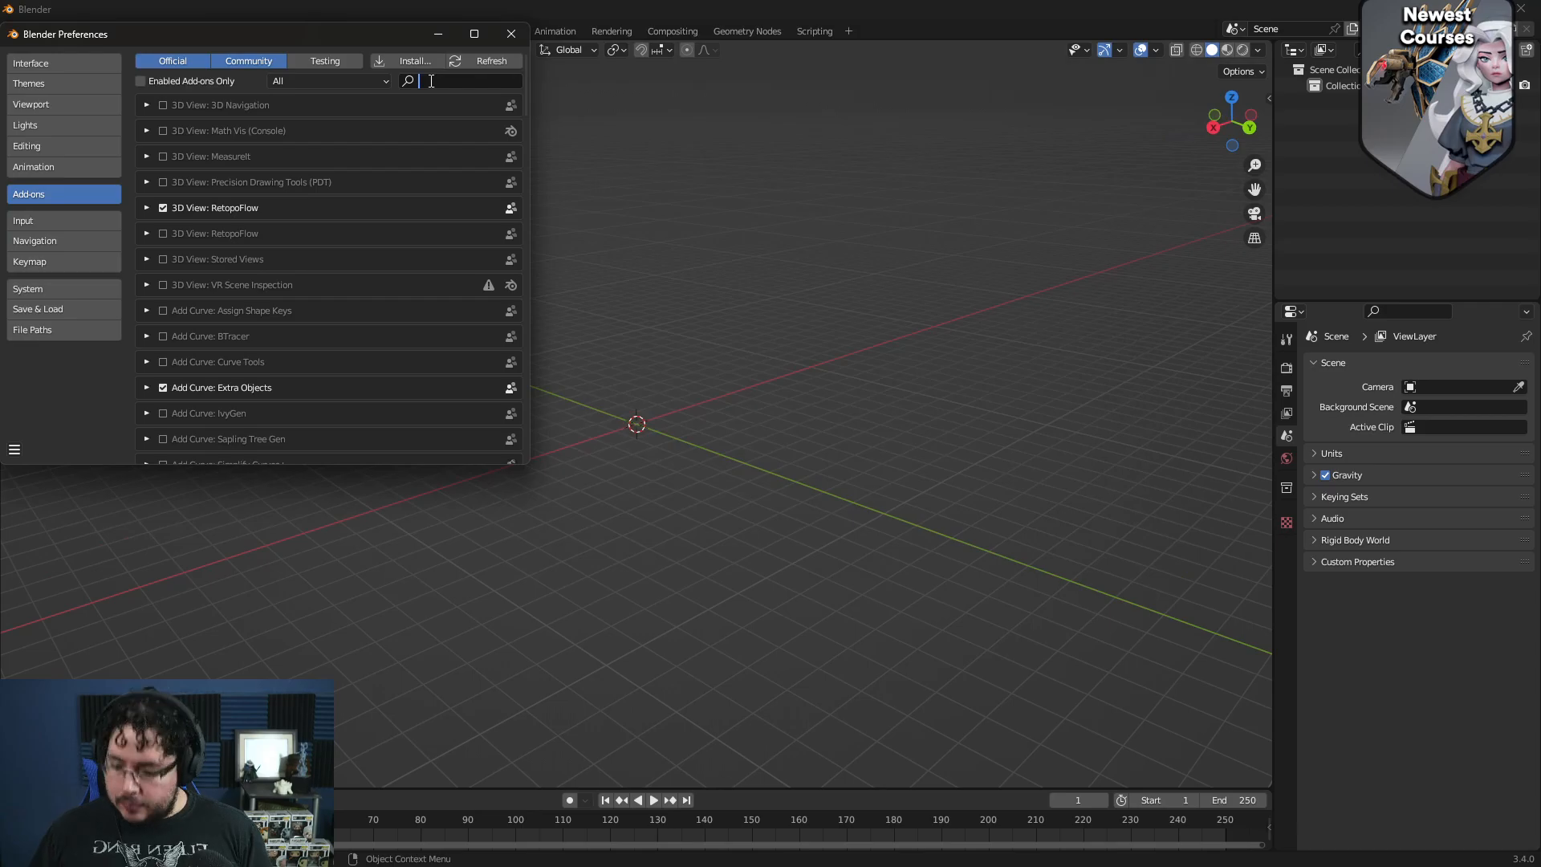
pyautogui.write('FSPY')
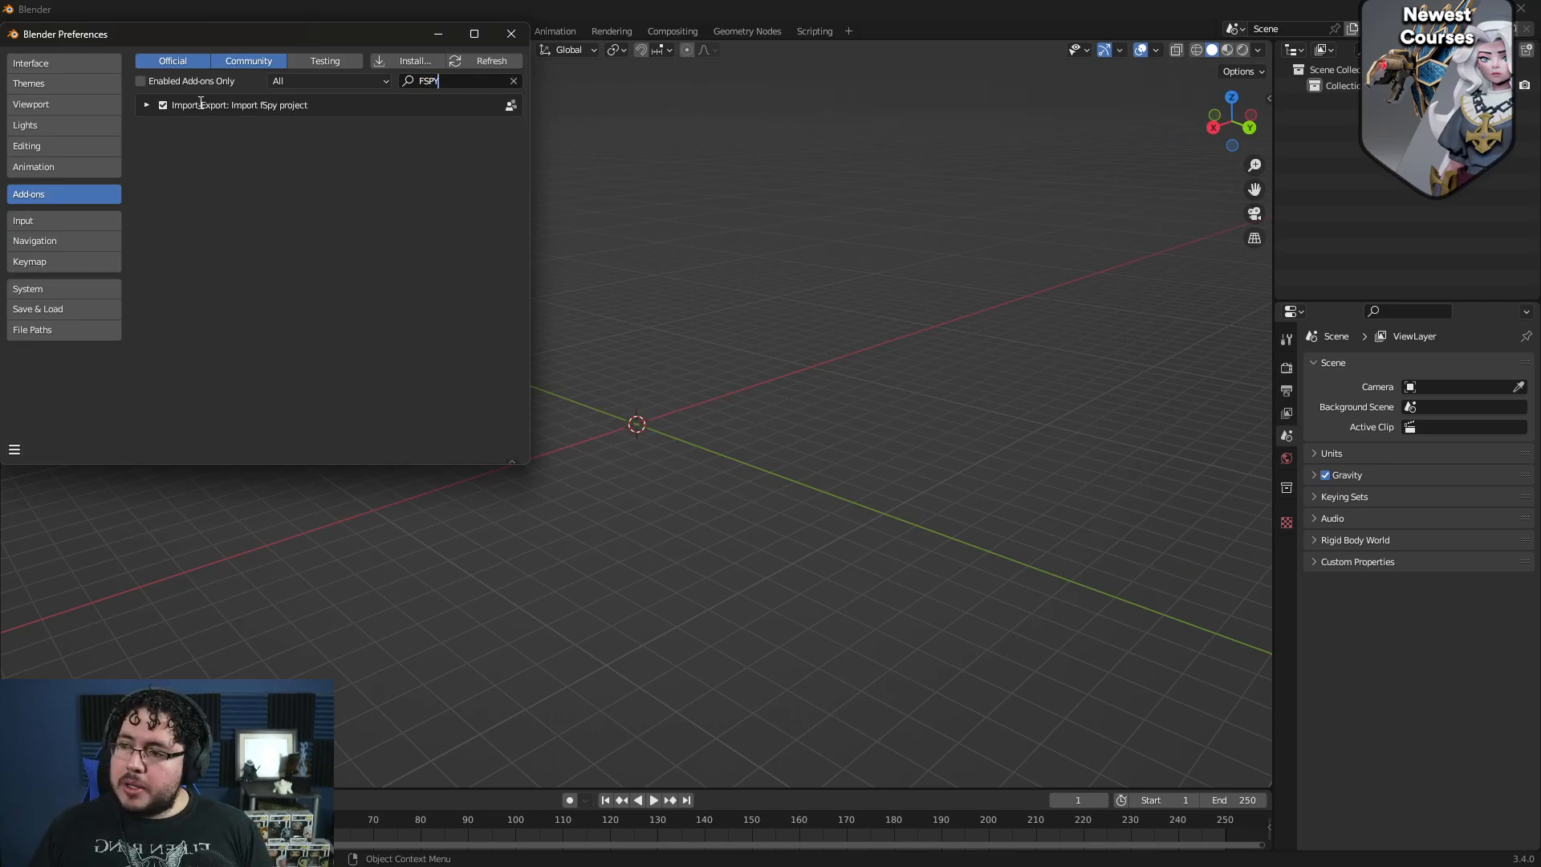
pyautogui.moveTo(511, 50)
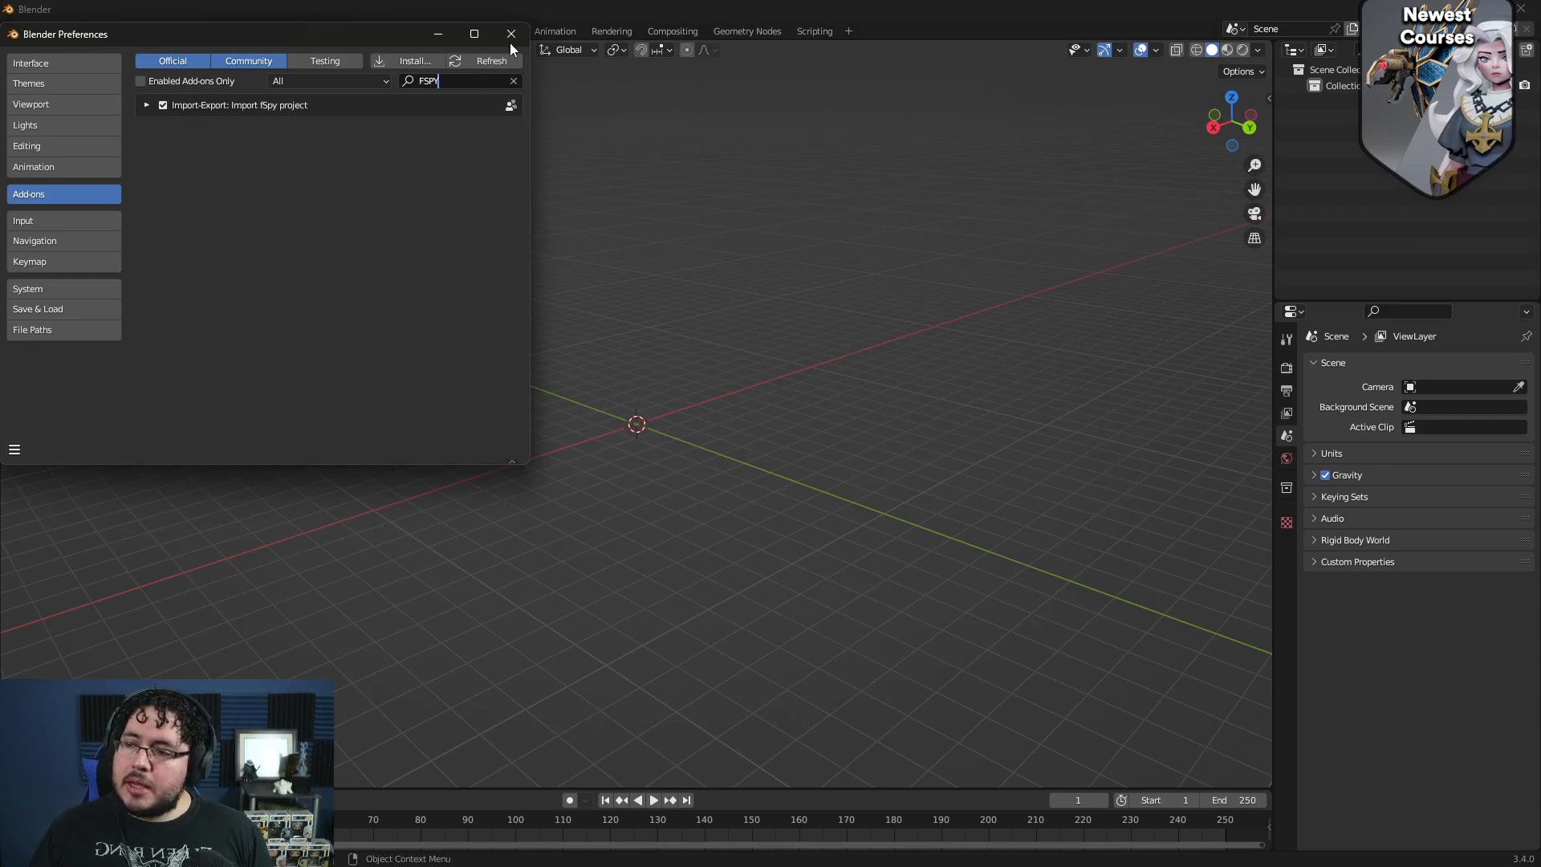
pyautogui.click(510, 34)
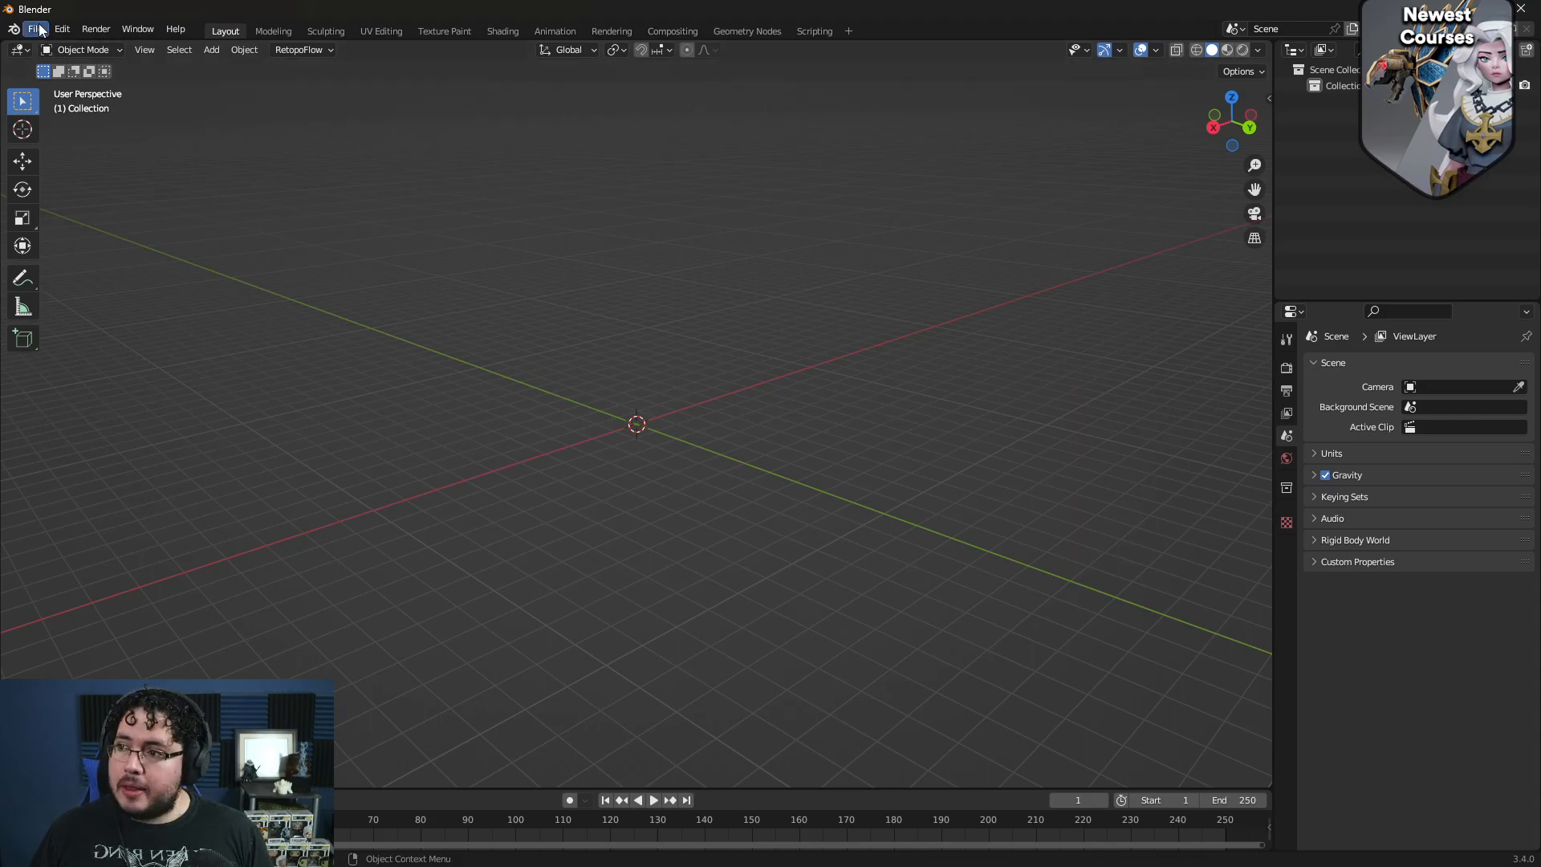
# Step: Start an fSpy project import and head from the textures bookmark up to the projects folder
pyautogui.click(34, 29)
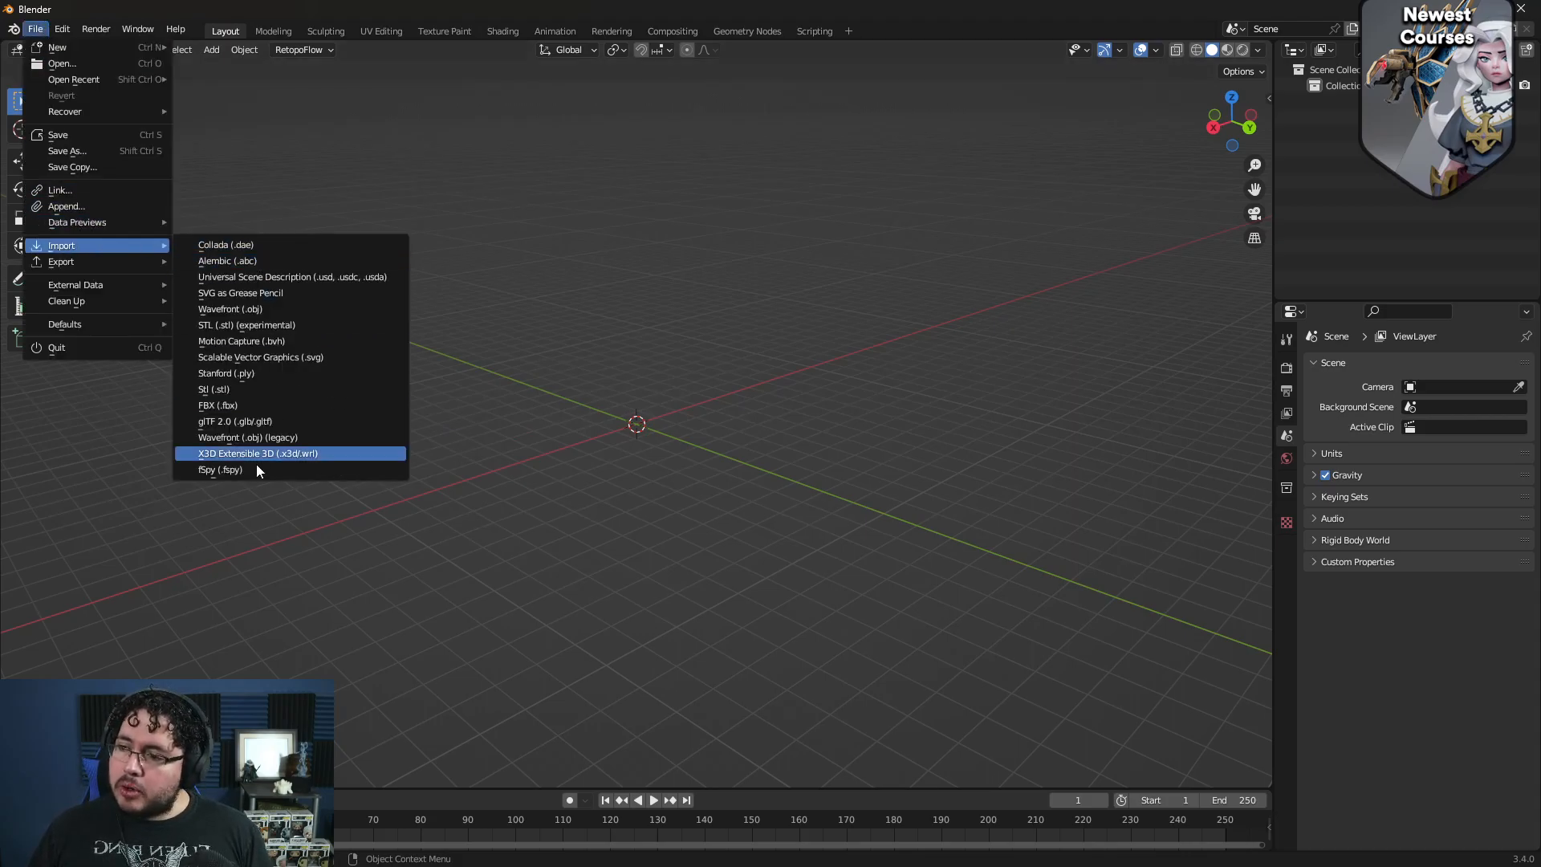
pyautogui.moveTo(260, 470)
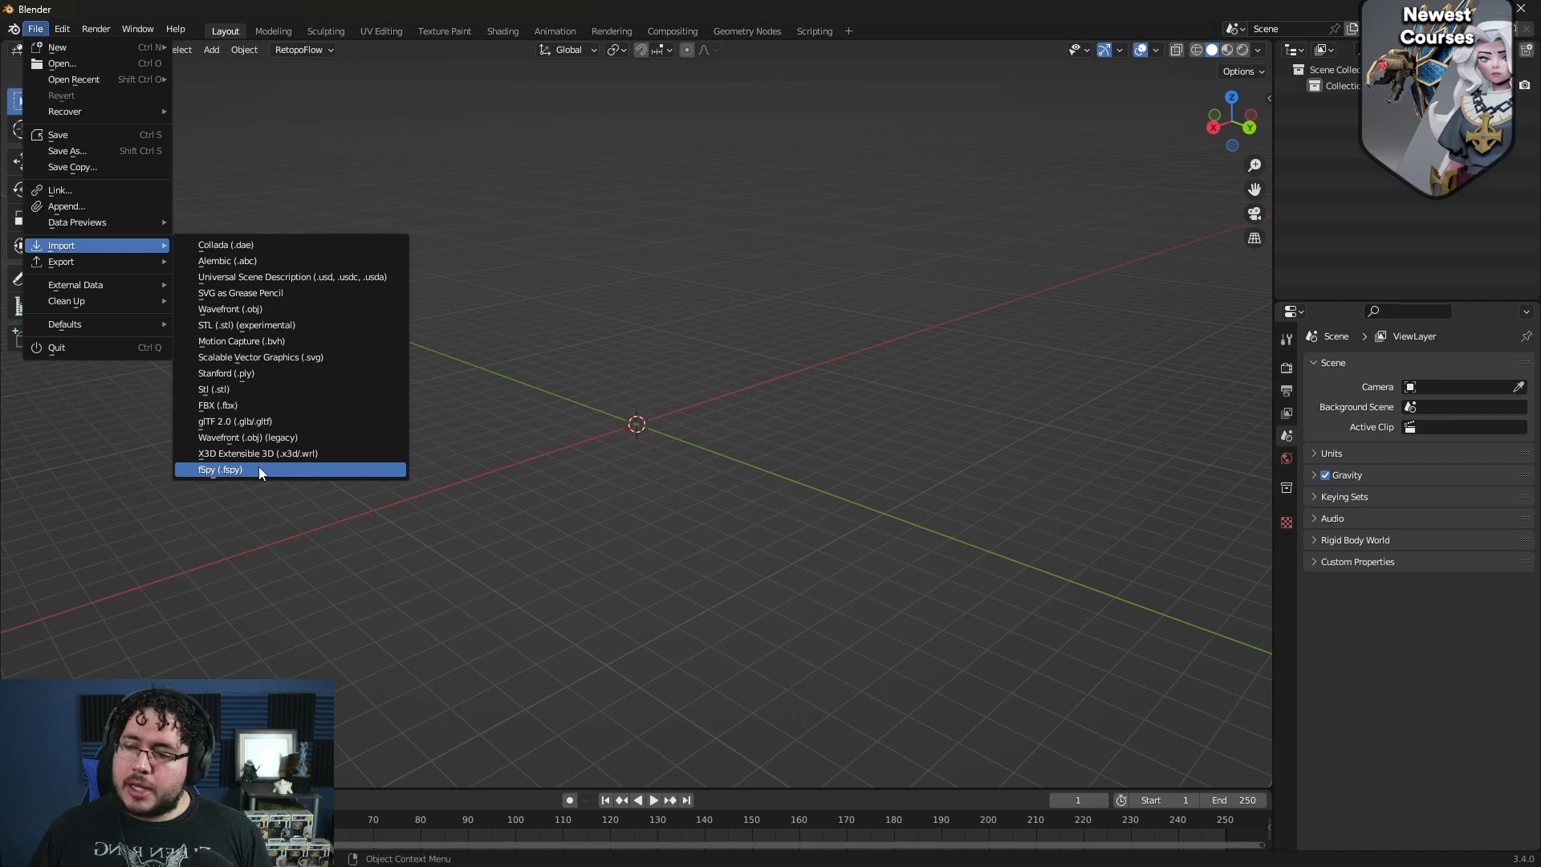
pyautogui.click(220, 469)
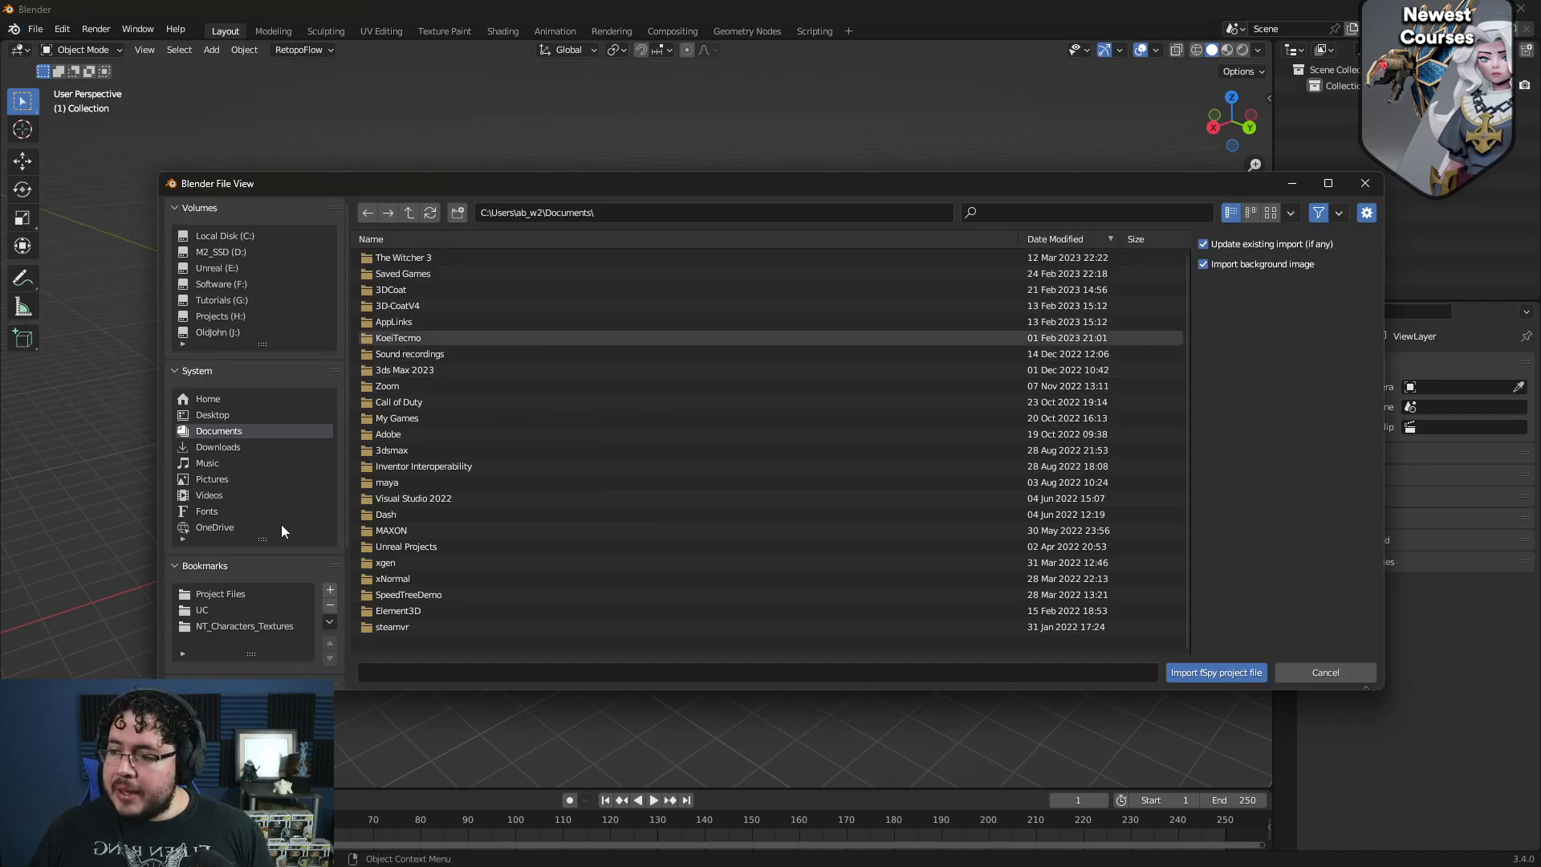
pyautogui.click(244, 626)
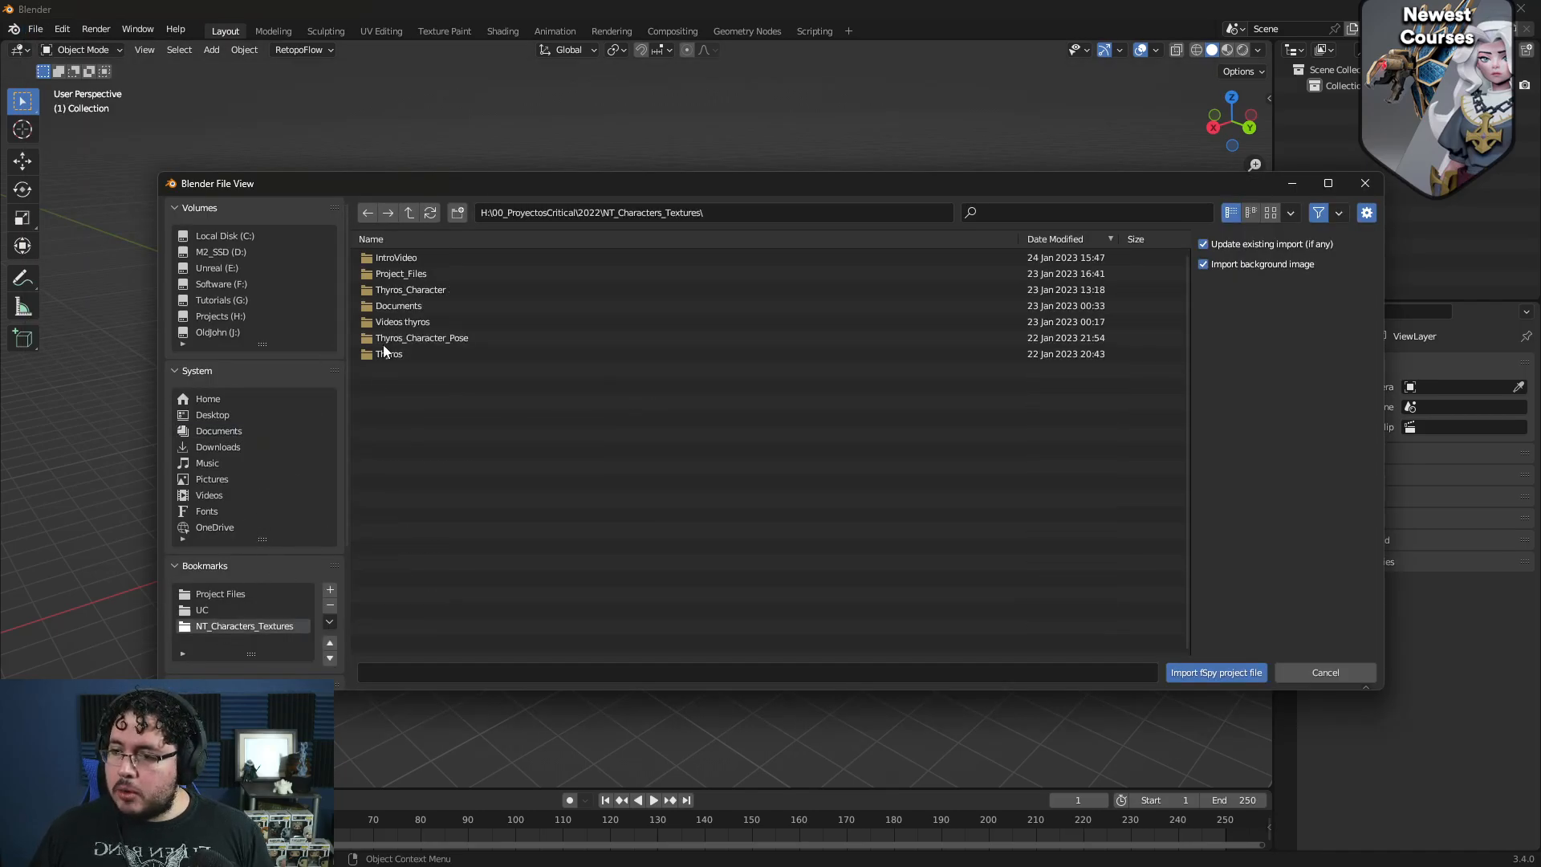
pyautogui.click(410, 212)
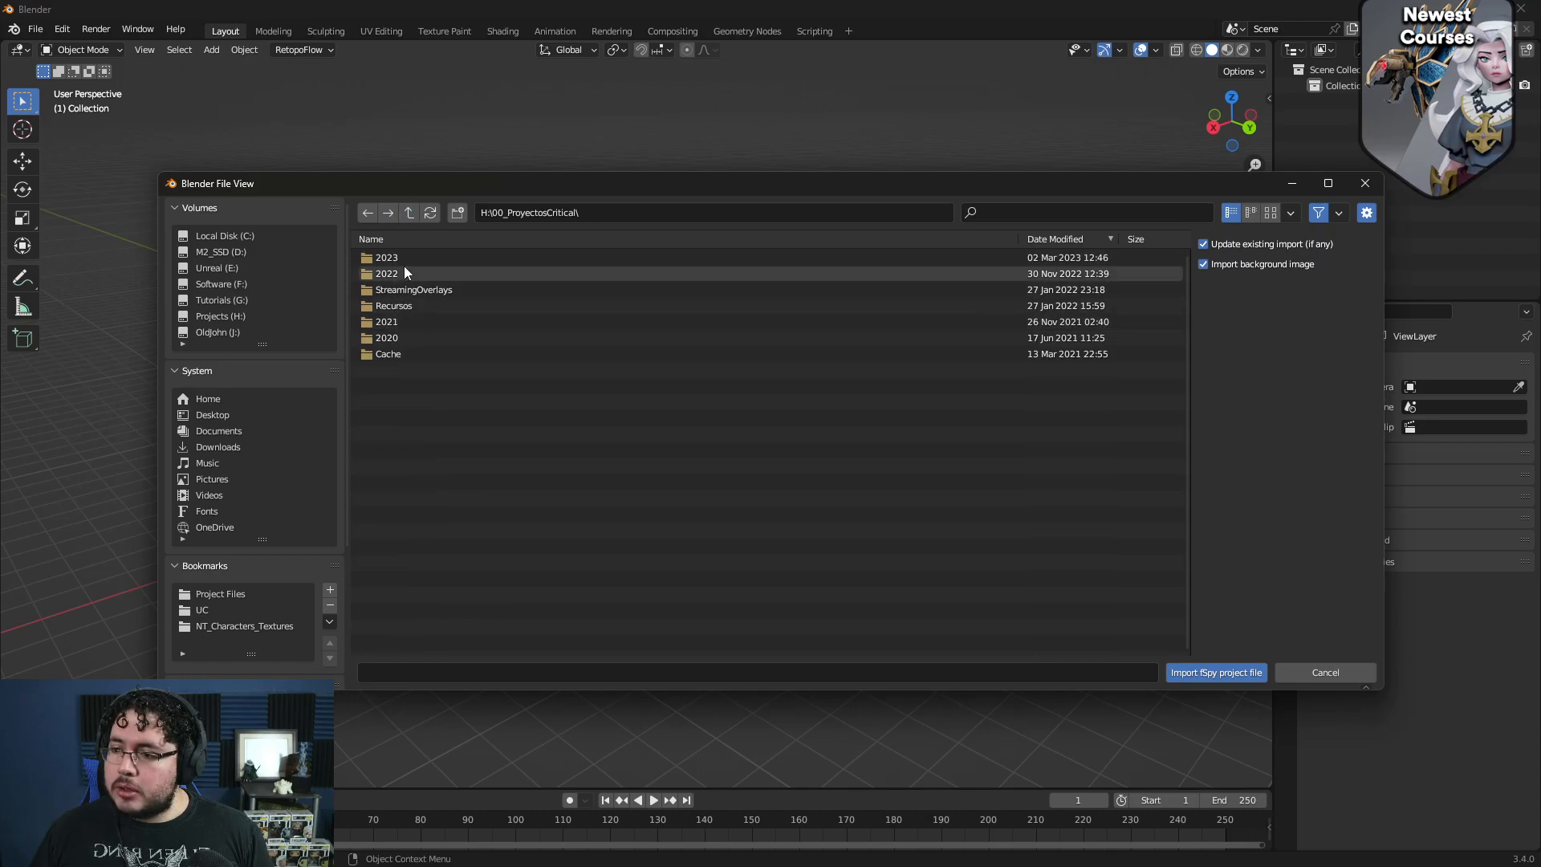
# Step: Browse into 2023/perspective and import the MexicoStreetCM.fspy camera match
pyautogui.doubleClick(387, 257)
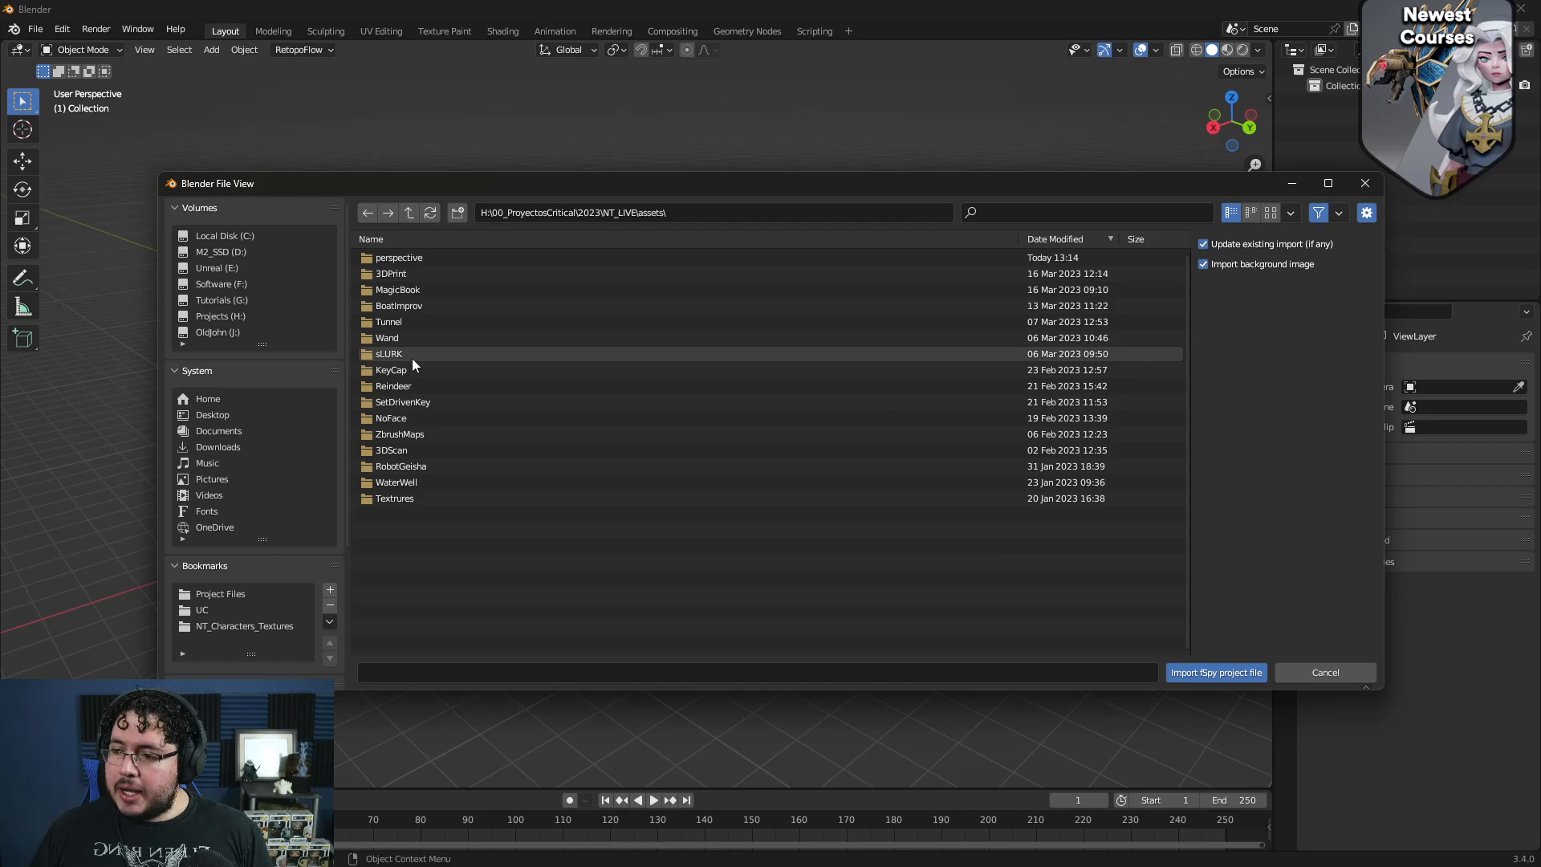
pyautogui.doubleClick(400, 257)
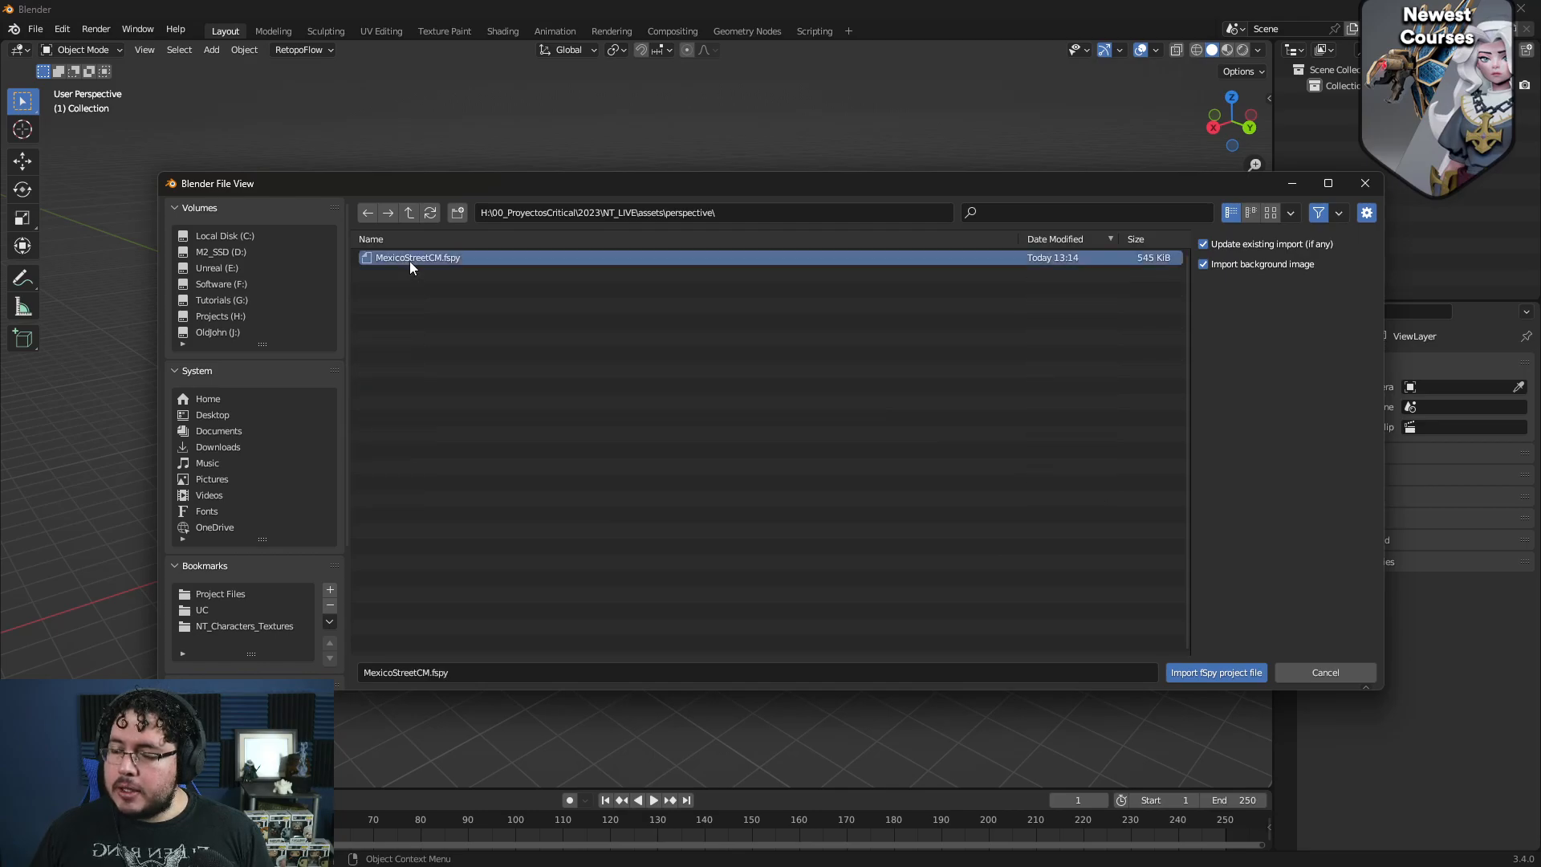
pyautogui.click(1215, 672)
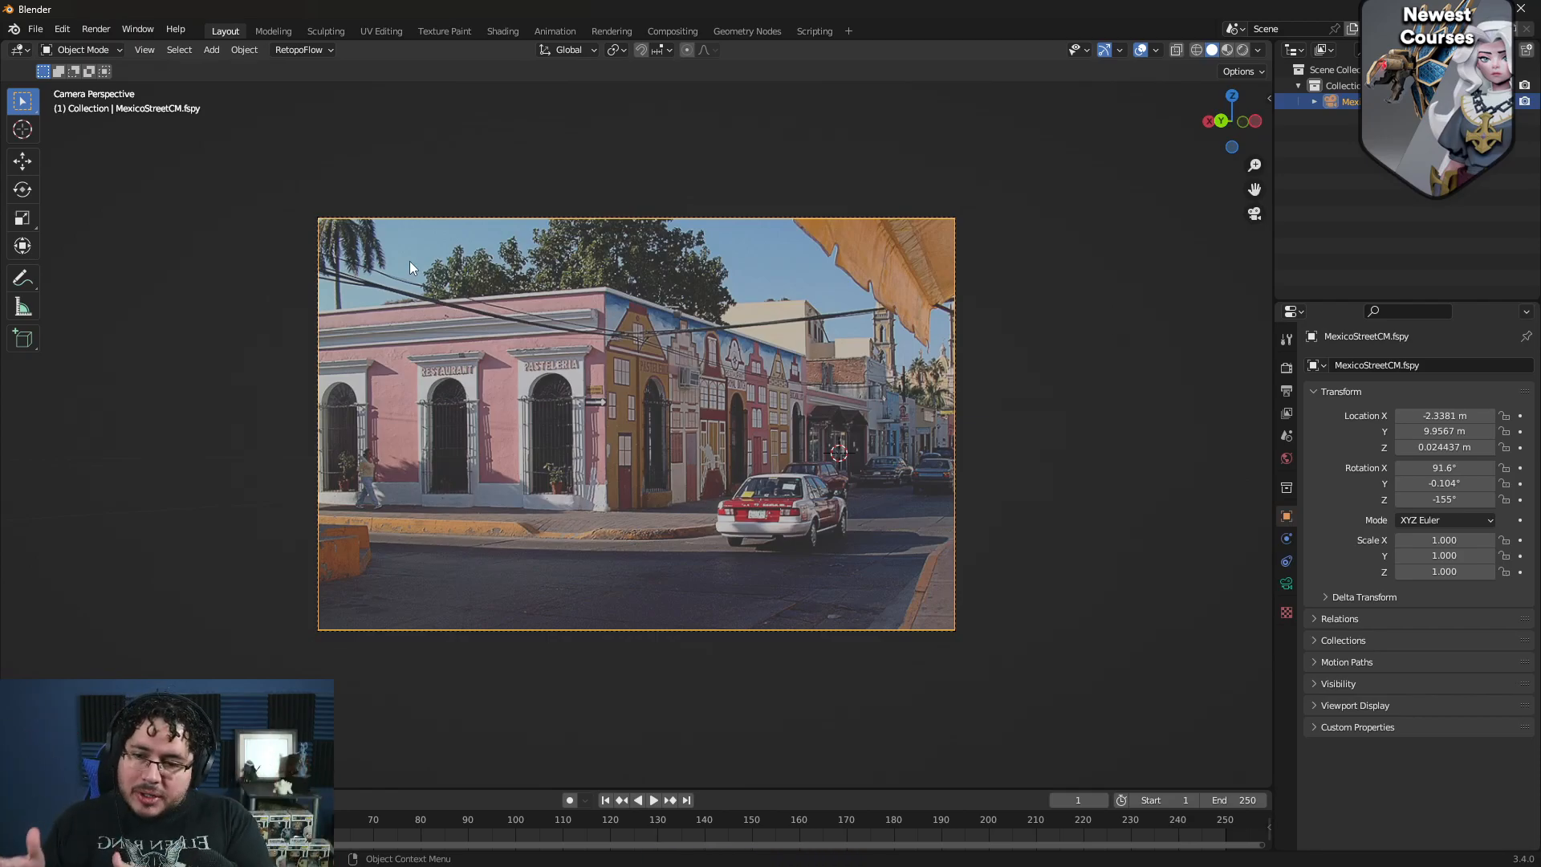
pyautogui.moveTo(610, 369)
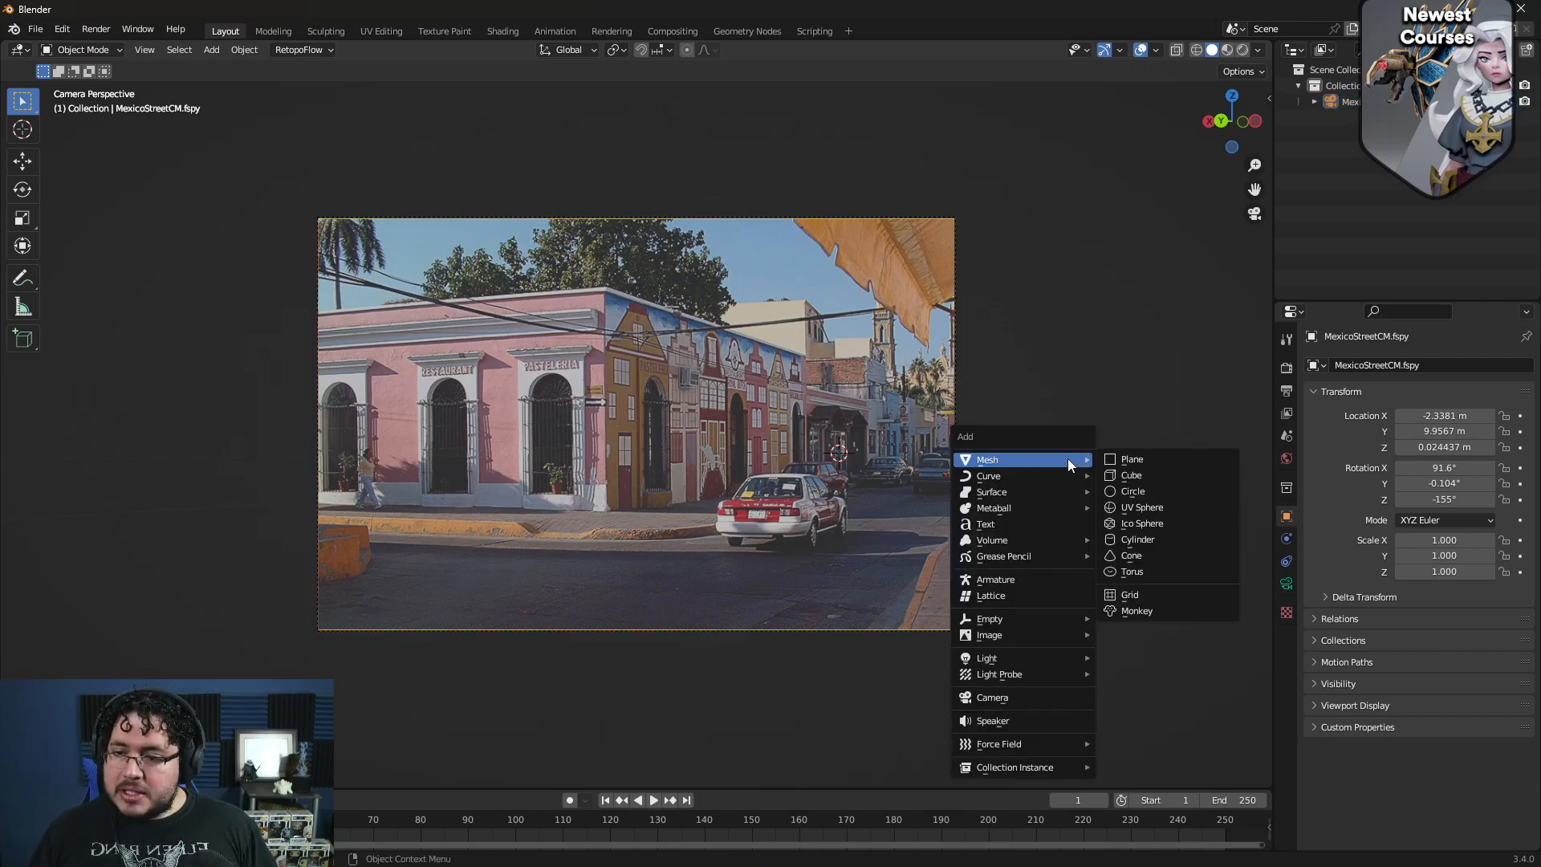
# Step: Add a cube mesh and move it onto the pink building's corner in the camera view
pyautogui.click(1130, 475)
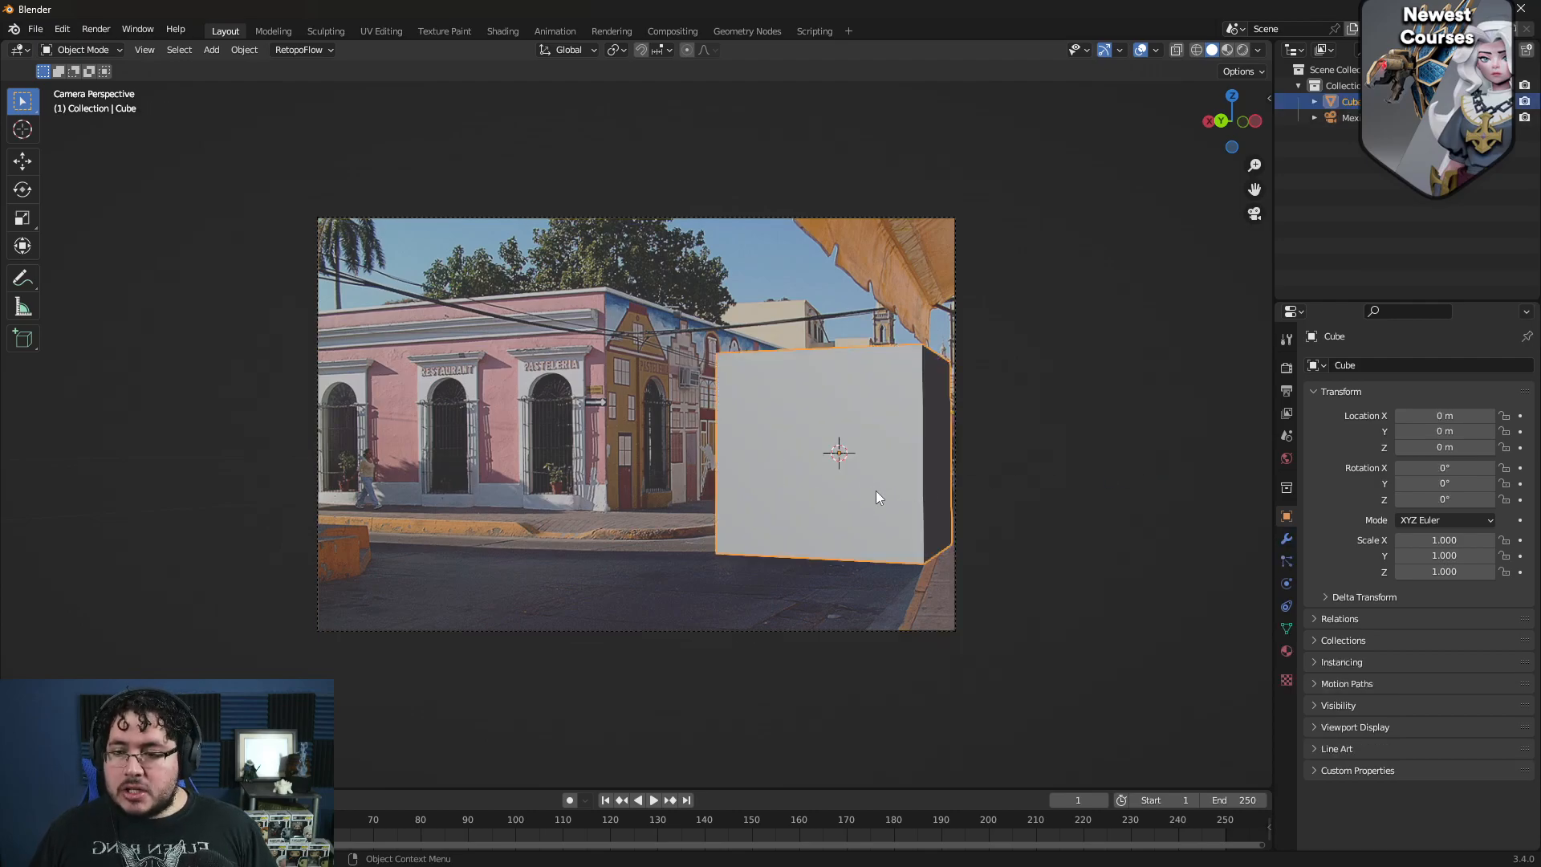
pyautogui.moveTo(760, 472)
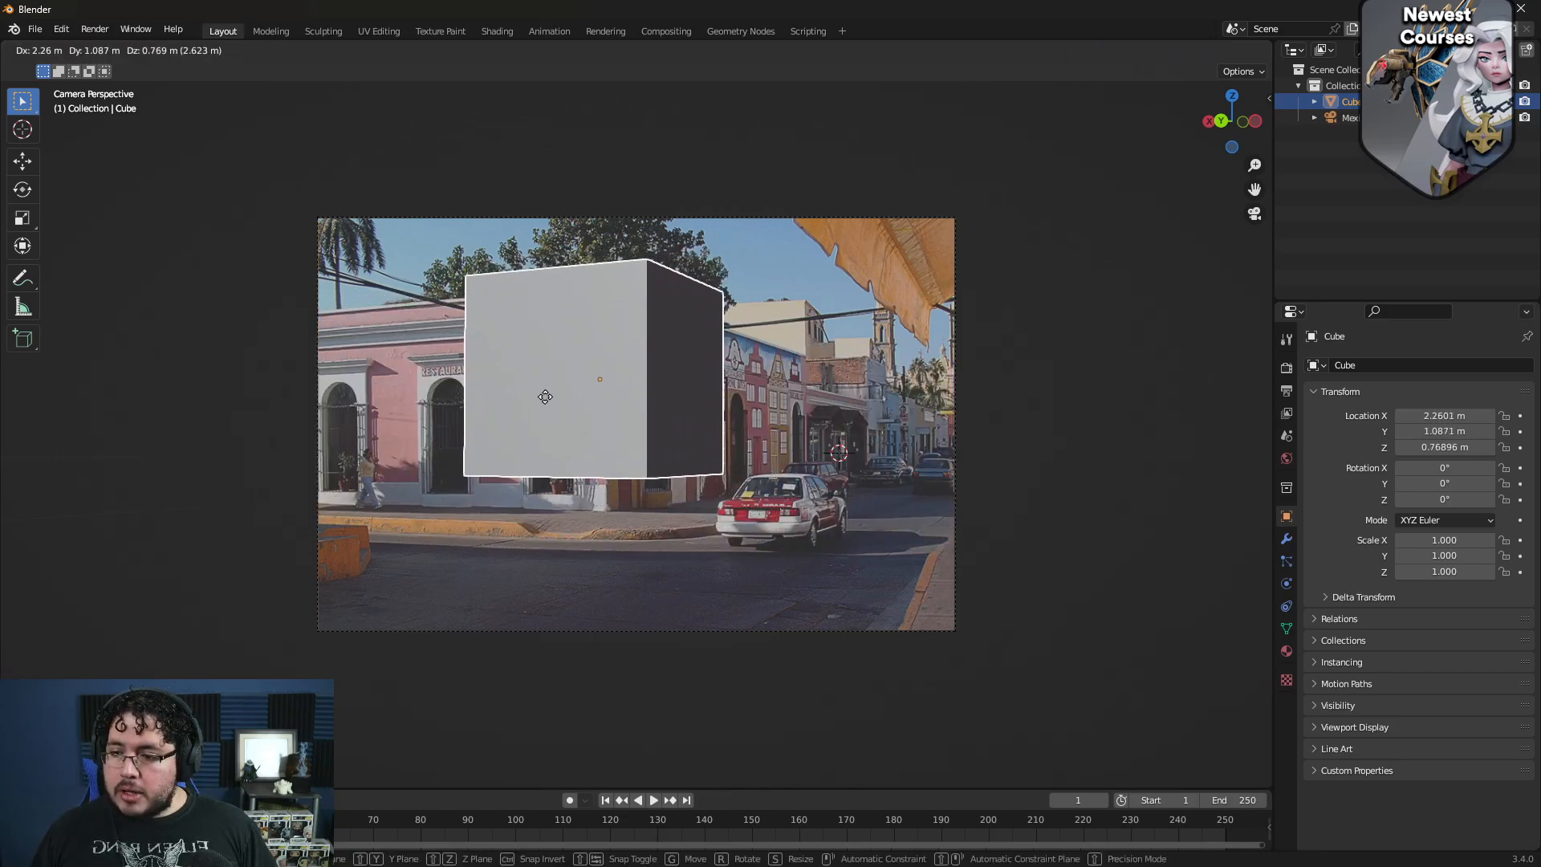
pyautogui.moveTo(546, 396); pyautogui.dragTo(509, 424)
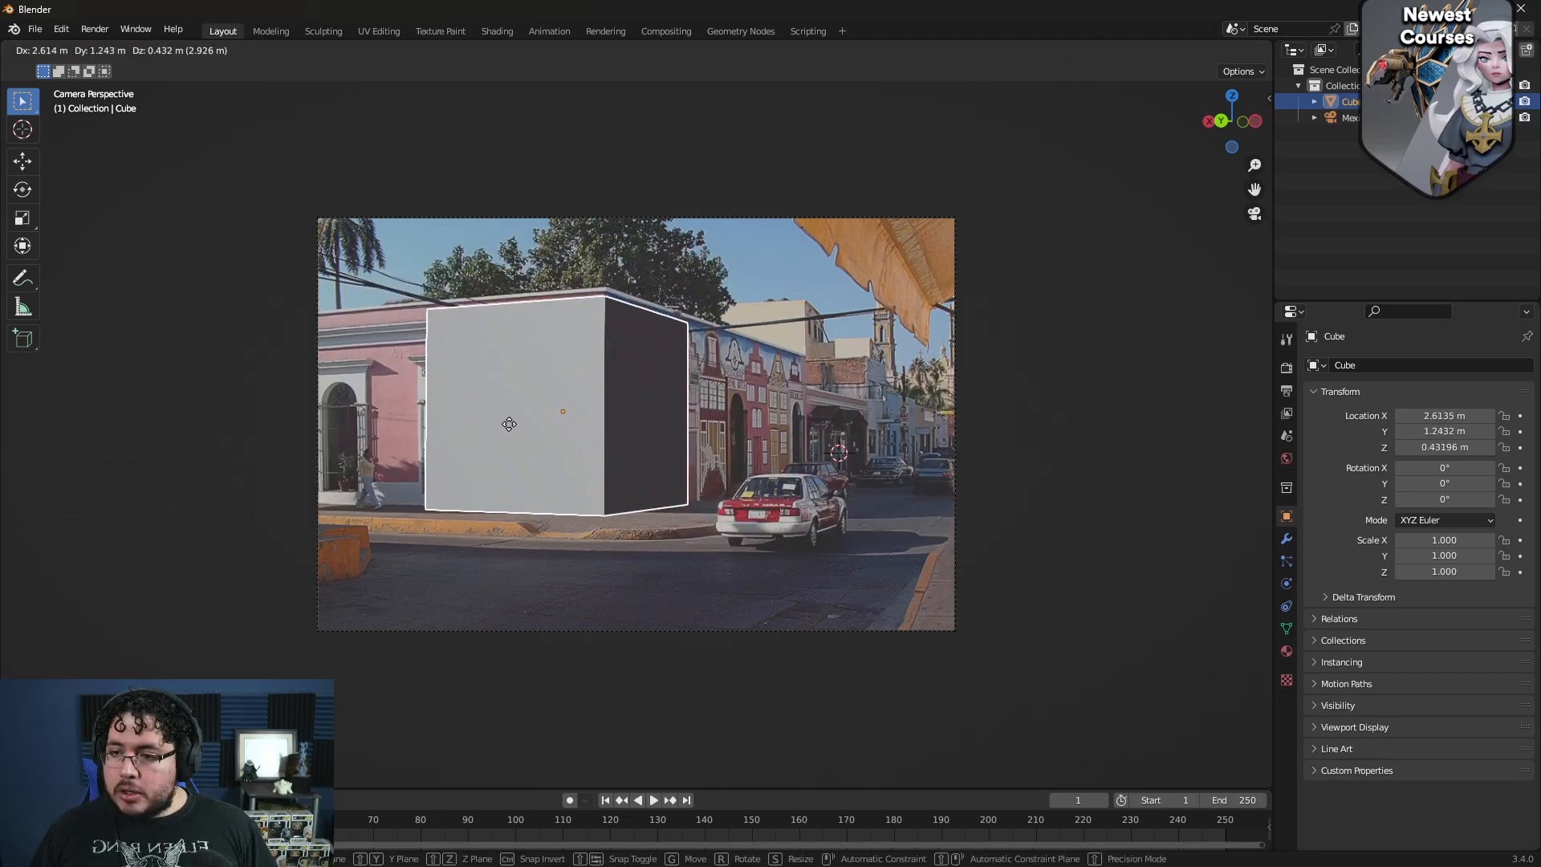
pyautogui.moveTo(509, 424); pyautogui.dragTo(513, 419)
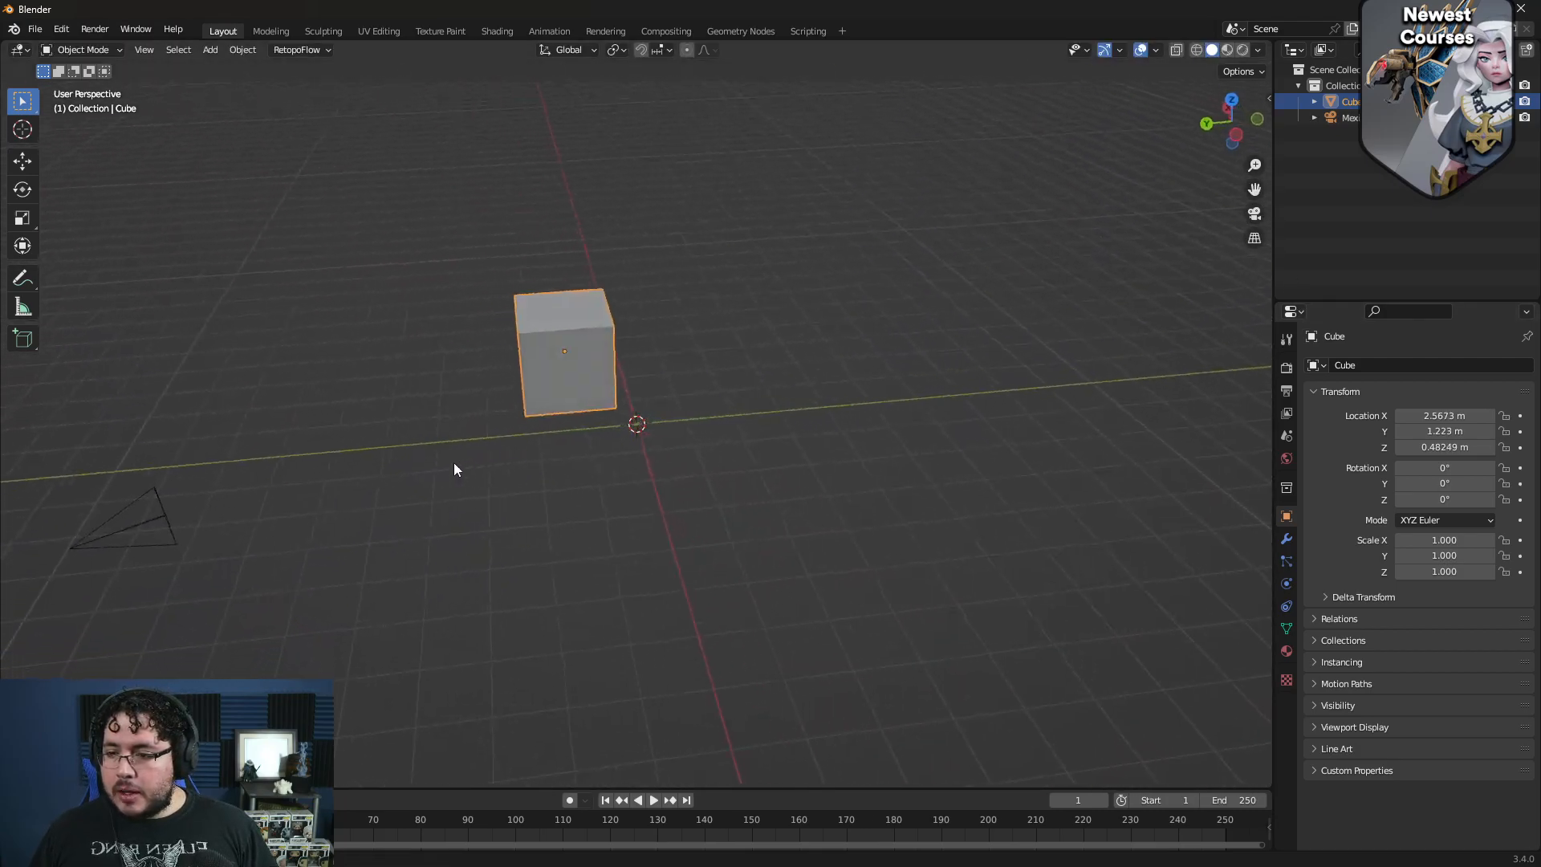
# Step: Enter Edit Mode on the cube and split the viewport into side-by-side views
pyautogui.press('Tab')
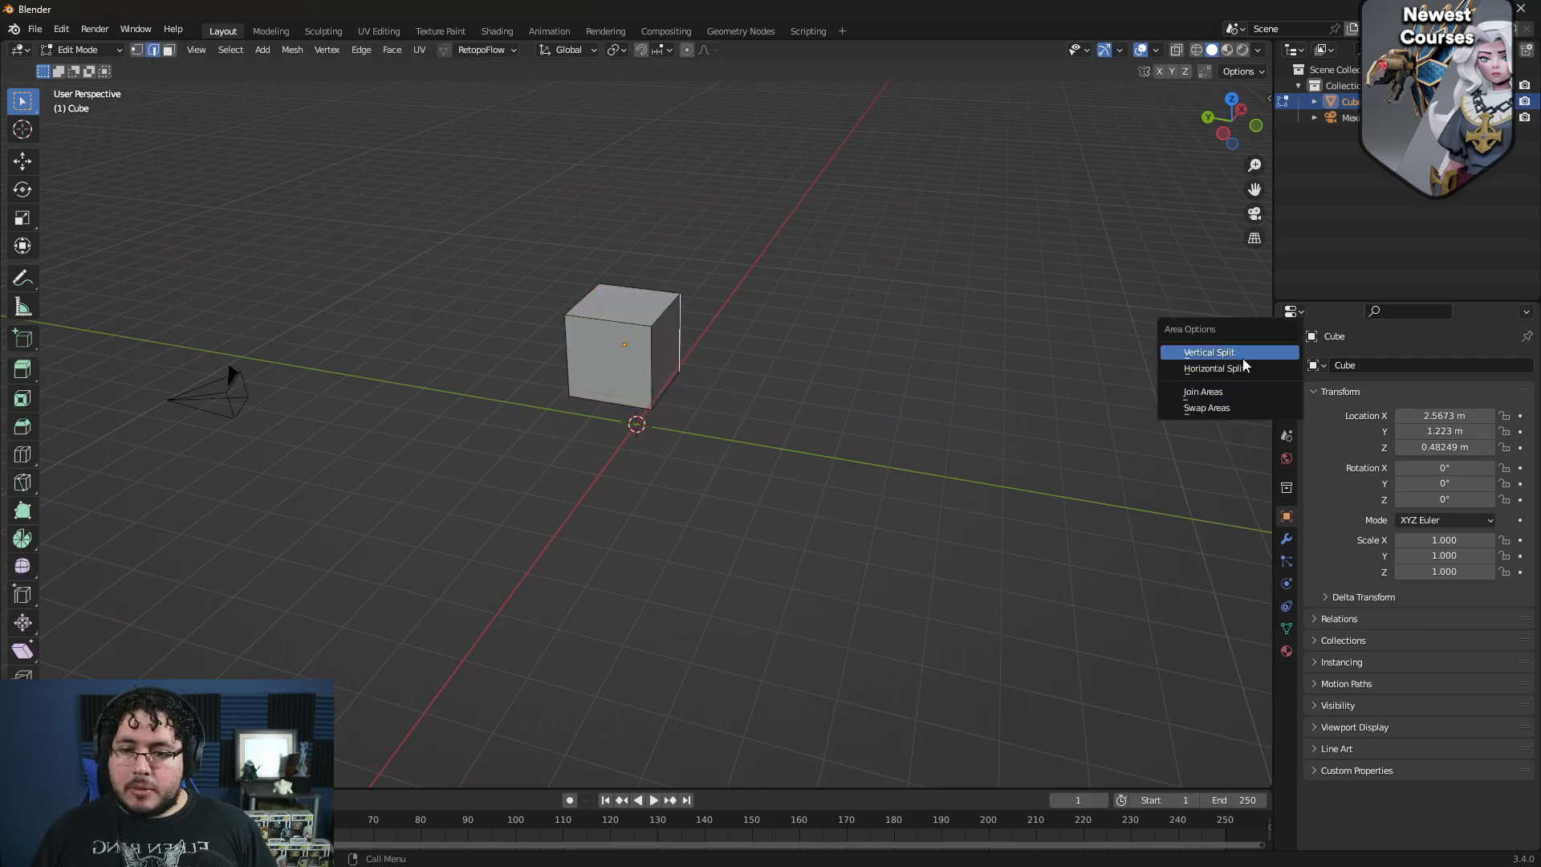
pyautogui.click(1207, 351)
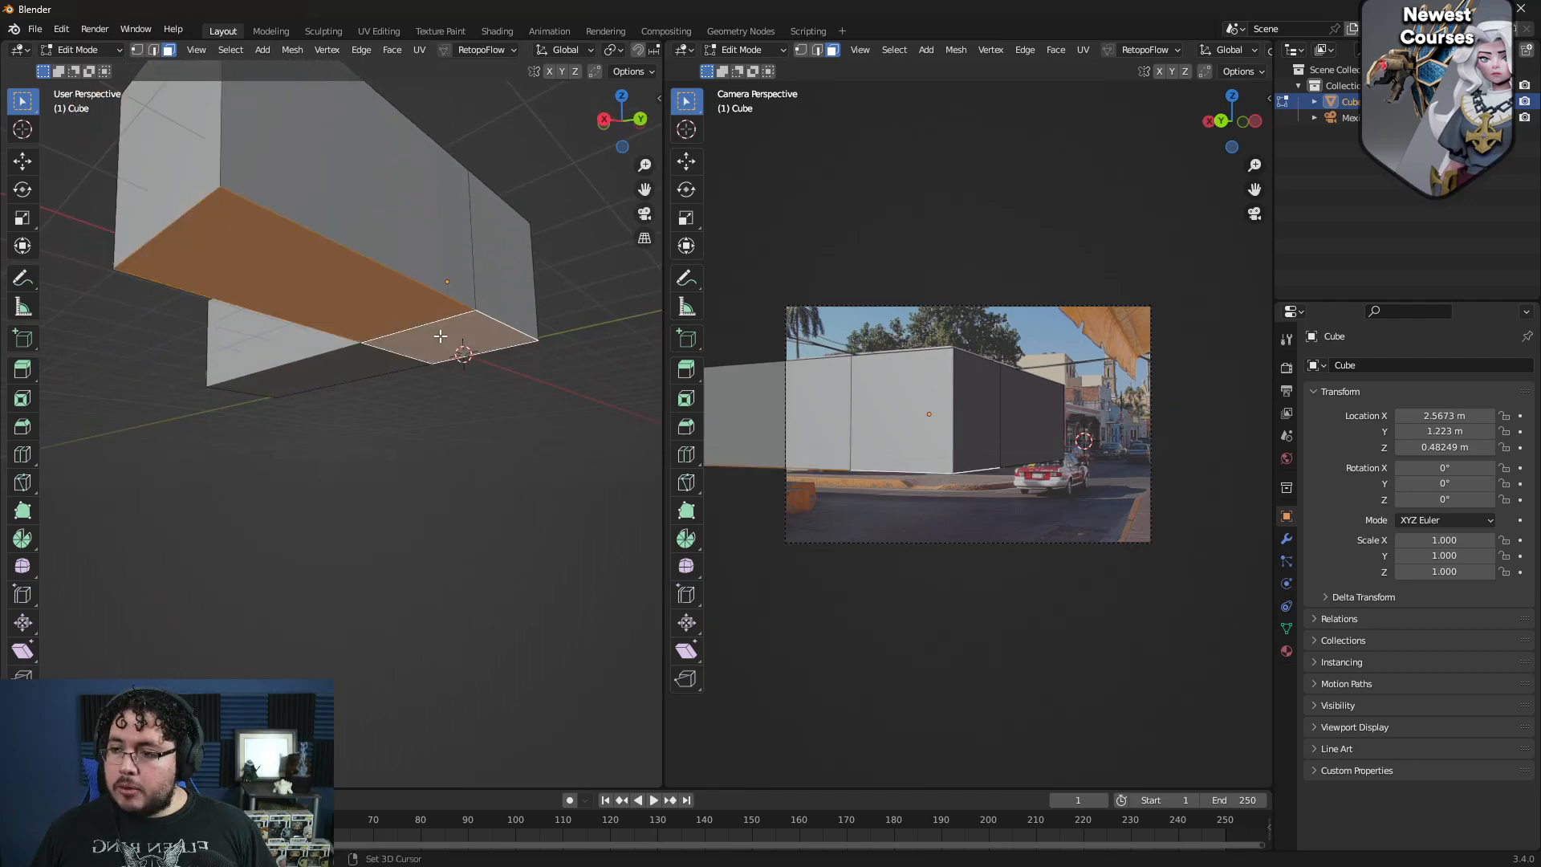
# Step: Delete the selected underside edges from the box mesh
pyautogui.press('x')
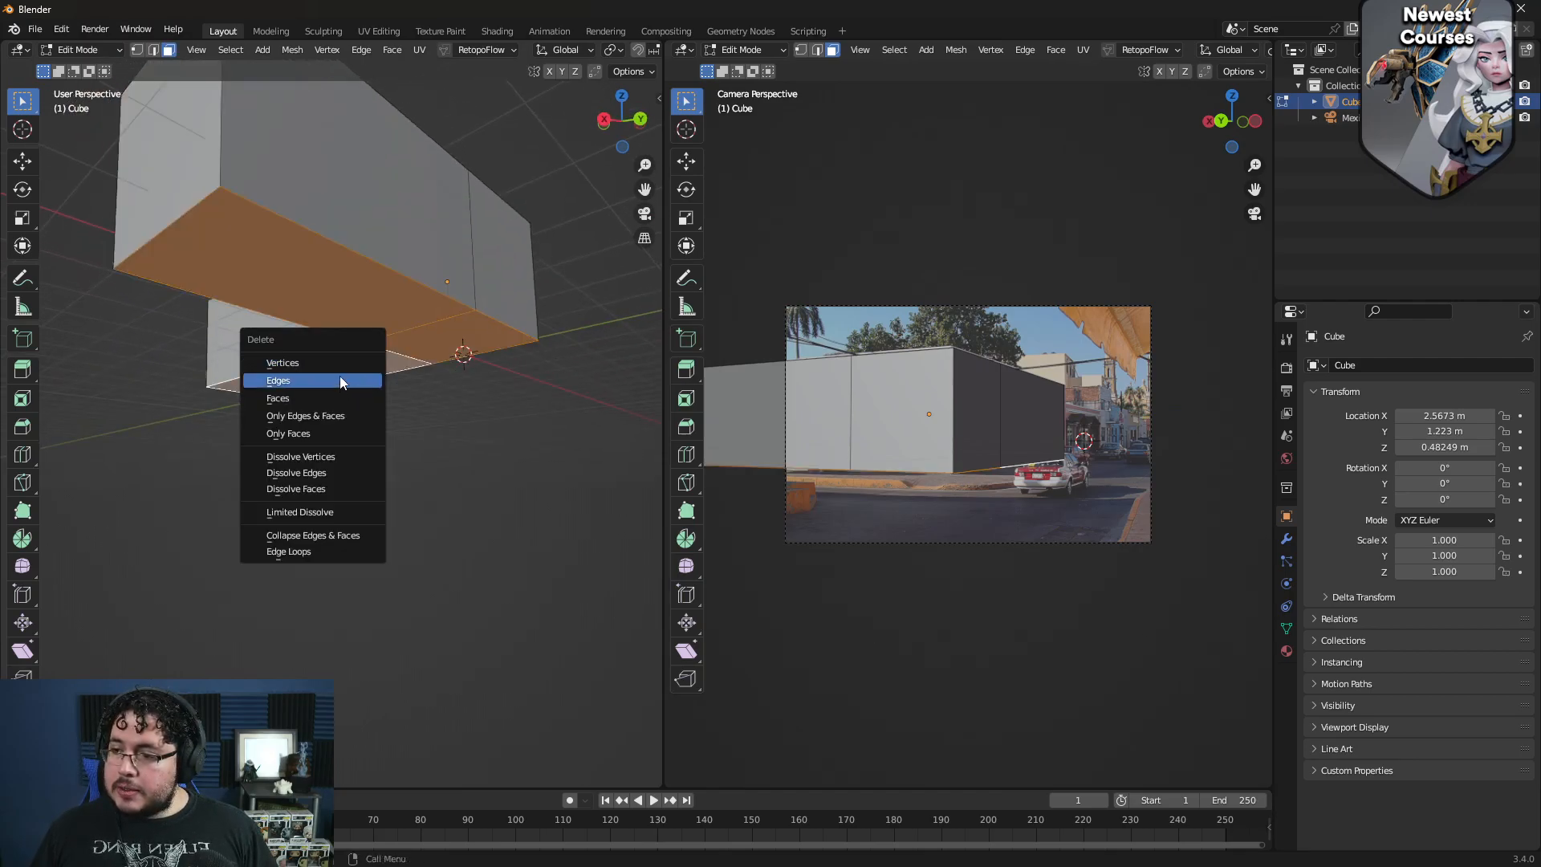
pyautogui.click(278, 398)
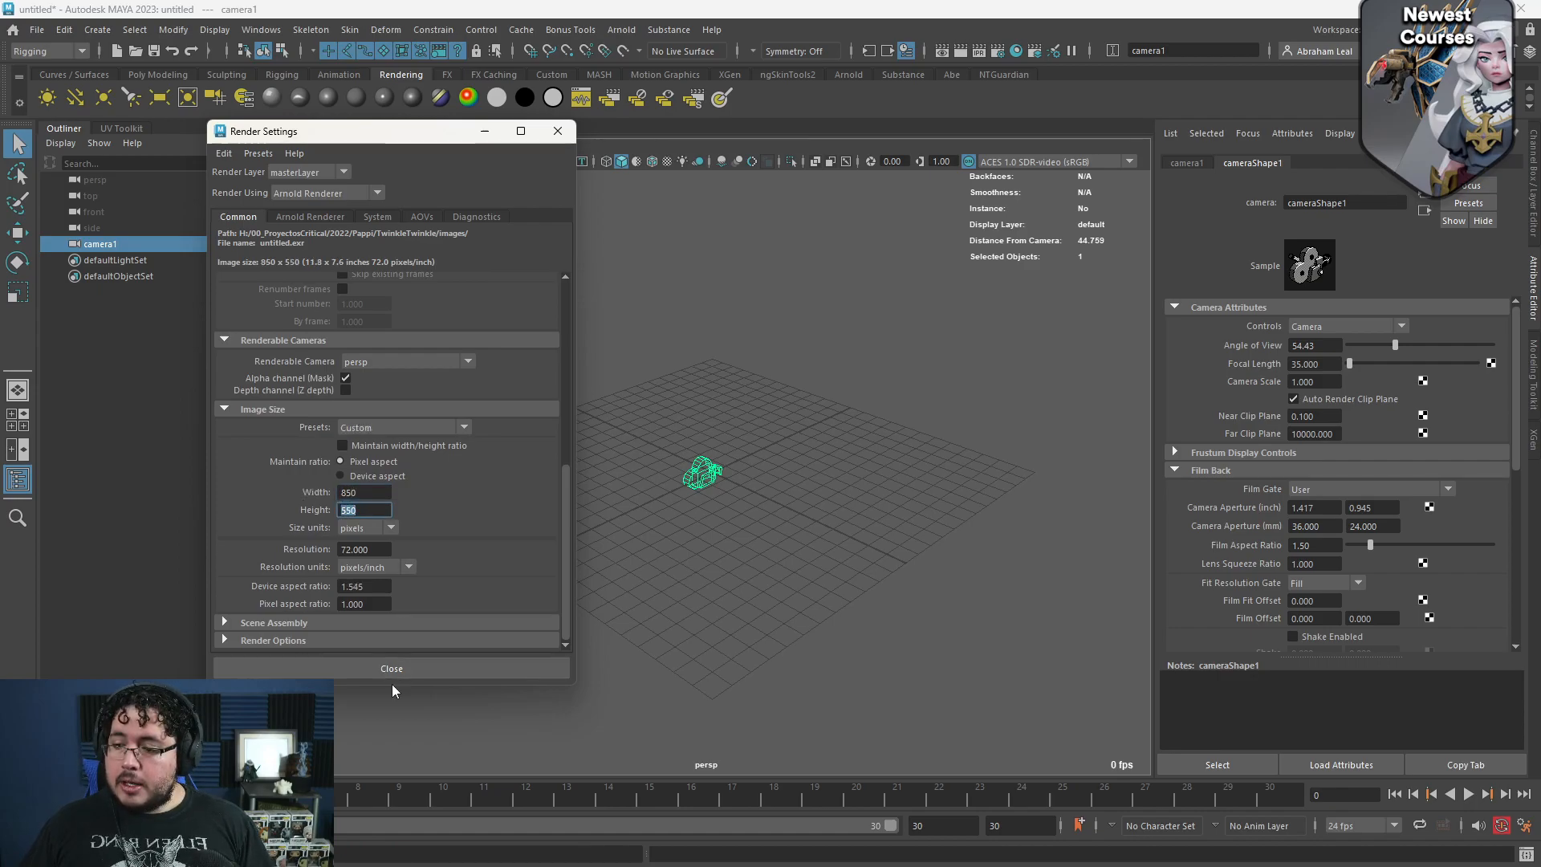
# Step: Close Render Settings after setting the image size to 850 by 550
pyautogui.click(392, 668)
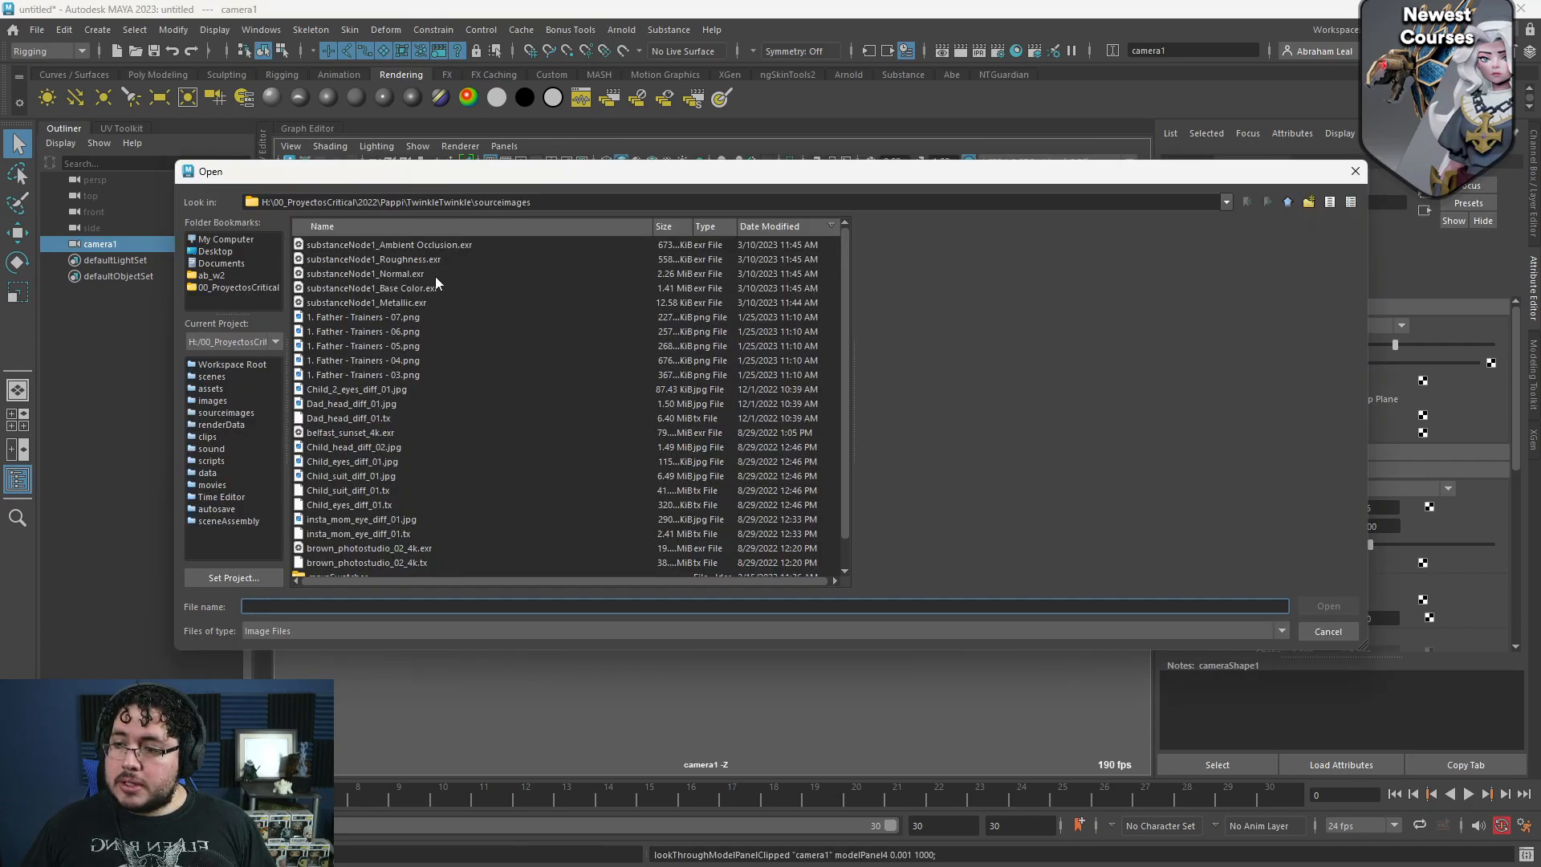
# Step: Browse to NT_LIVE/assets/perspective and load the Calle Benito Juarez photo as the image plane
pyautogui.click(211, 387)
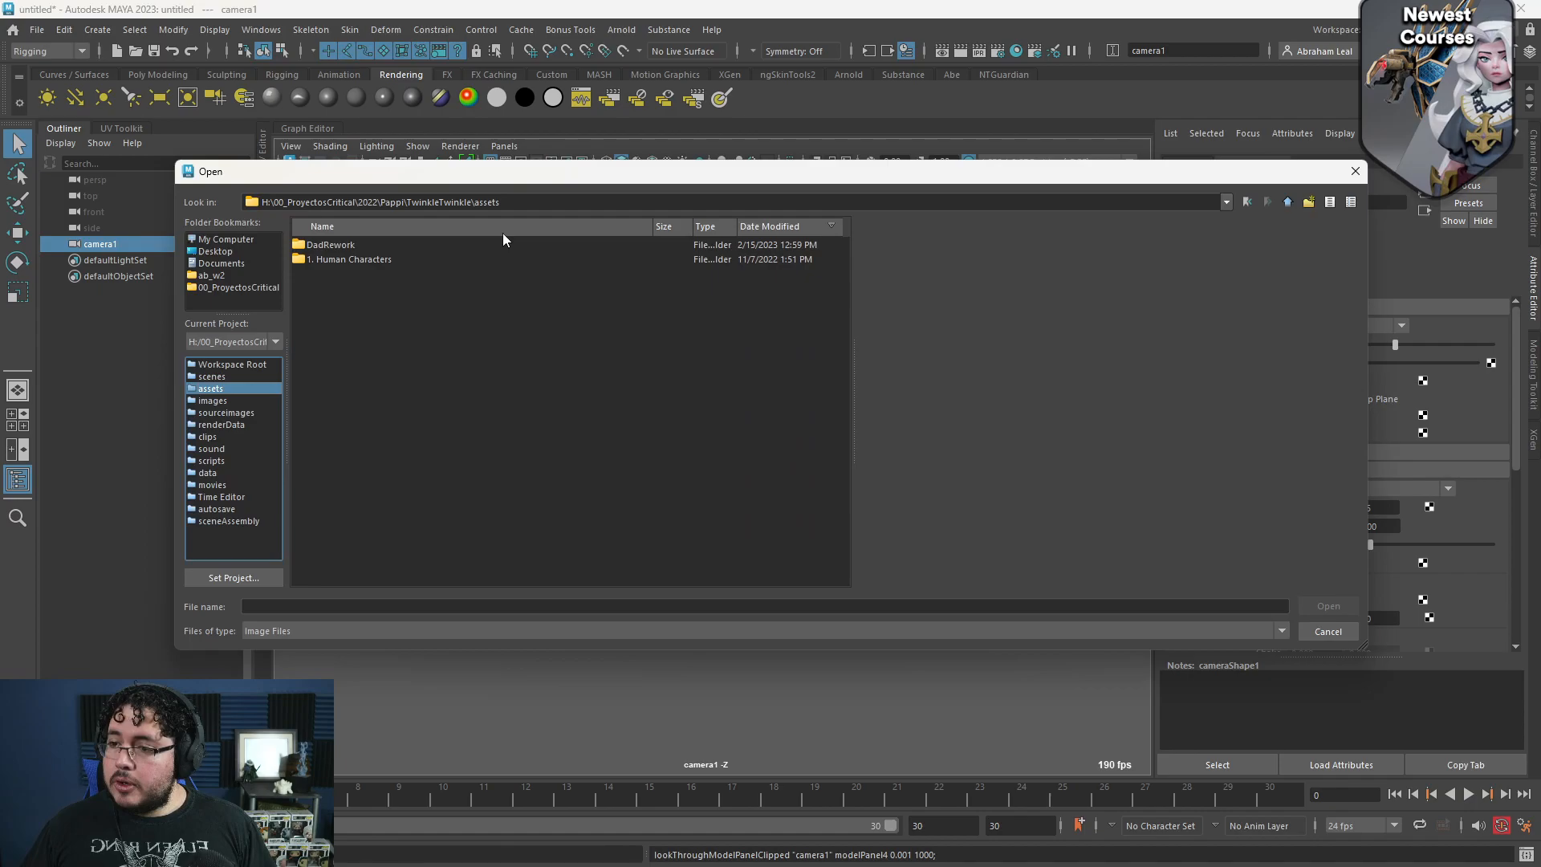
pyautogui.click(1288, 202)
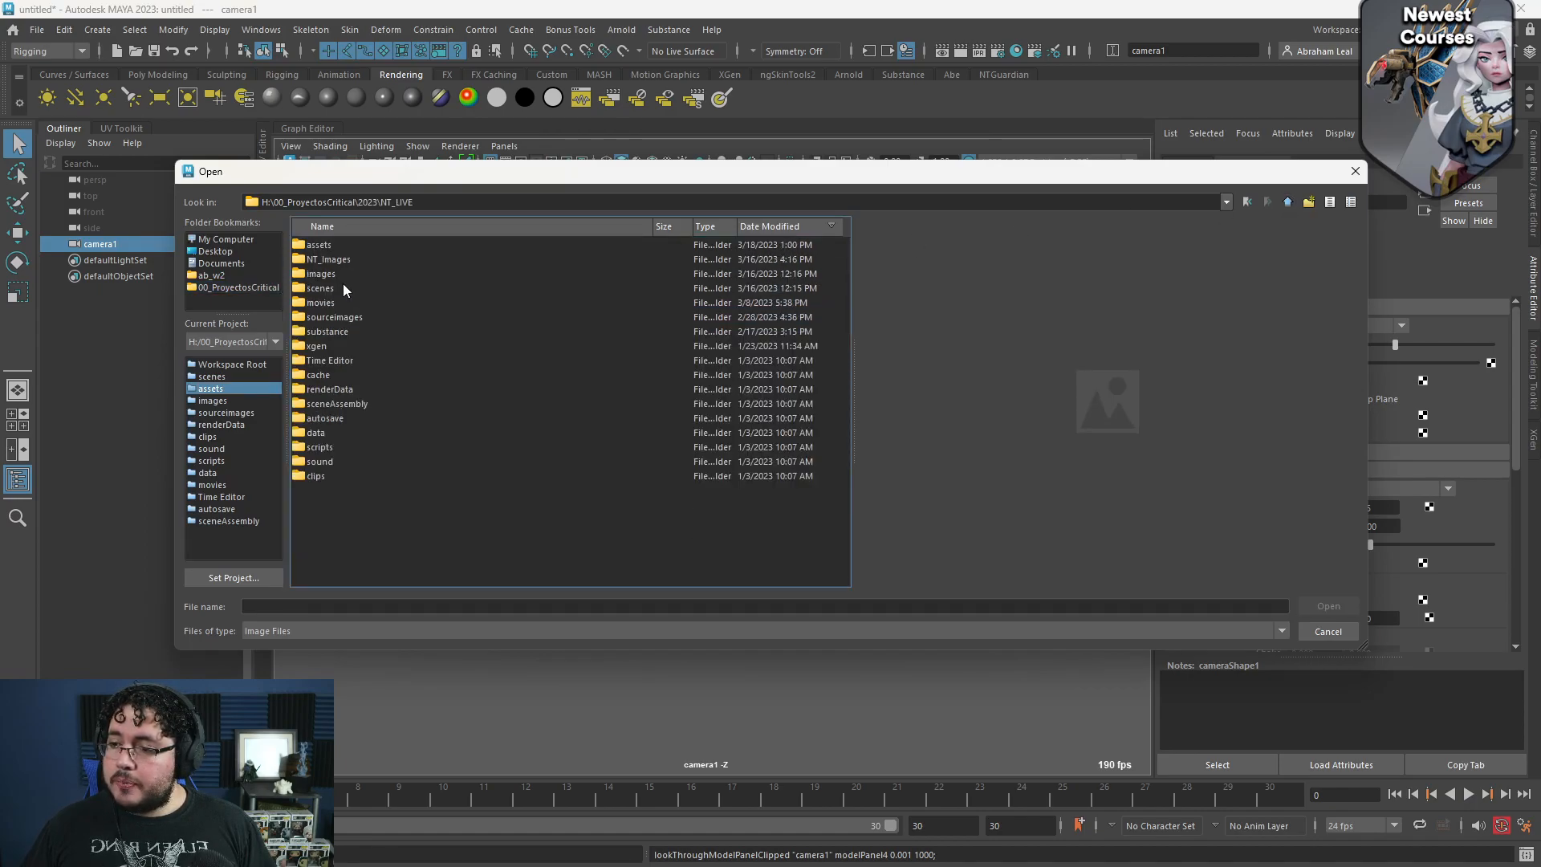
pyautogui.doubleClick(318, 244)
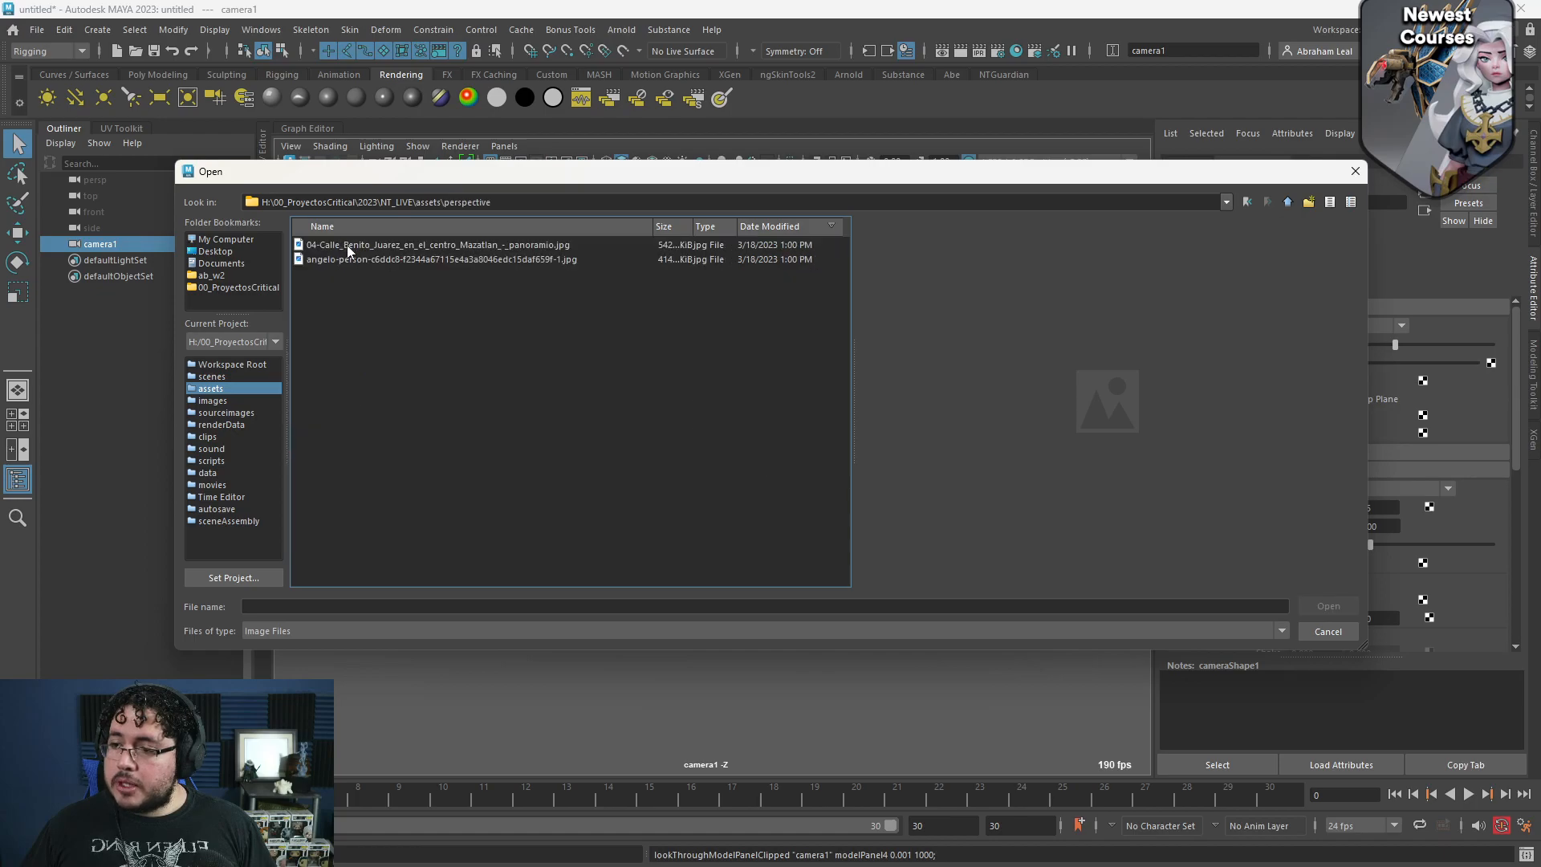
pyautogui.click(432, 244)
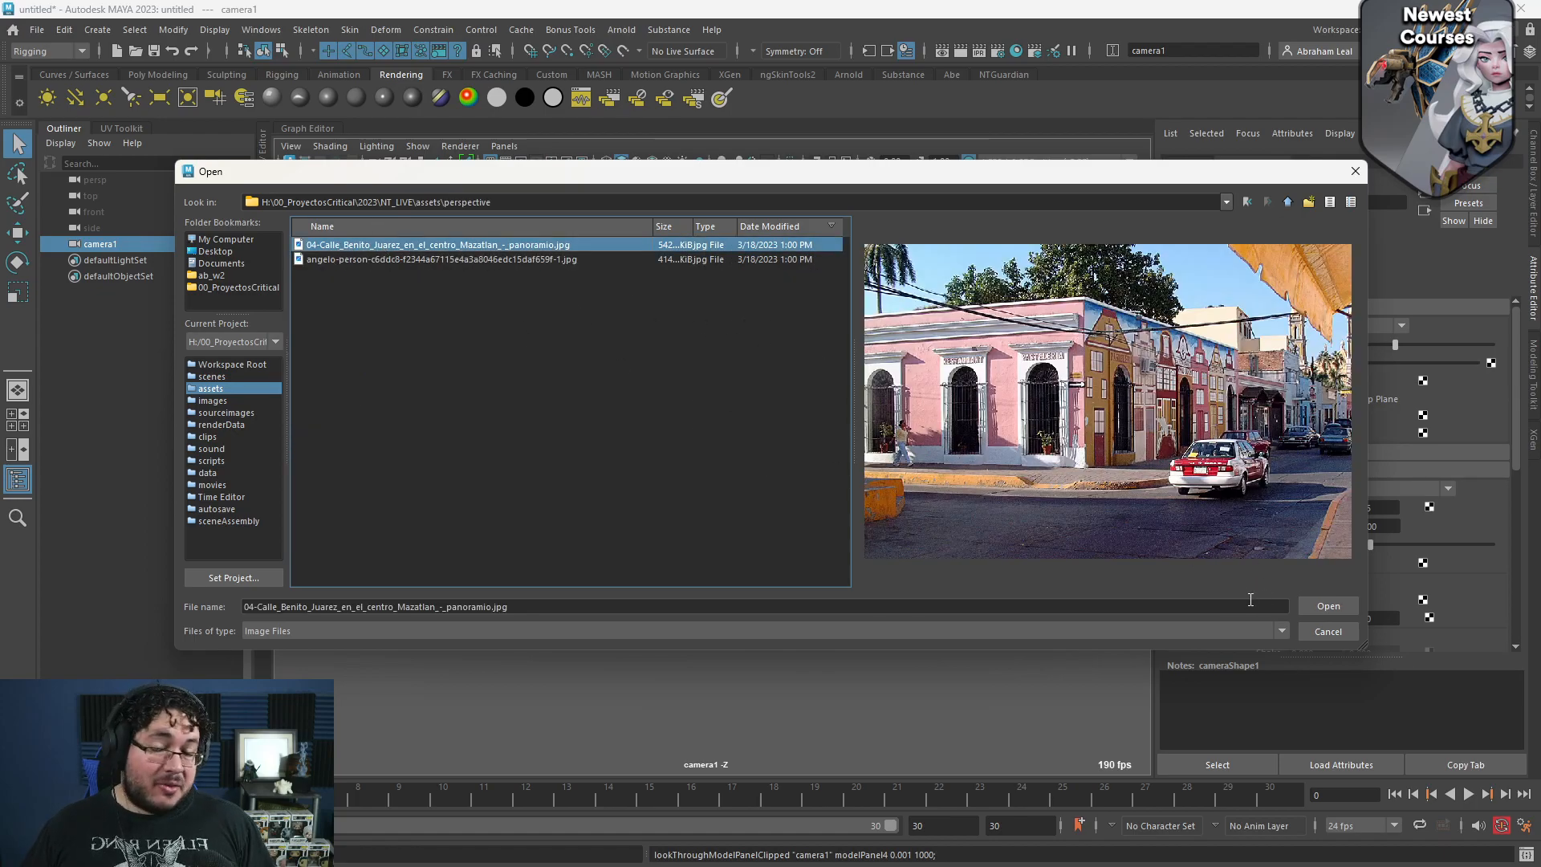
pyautogui.click(1328, 605)
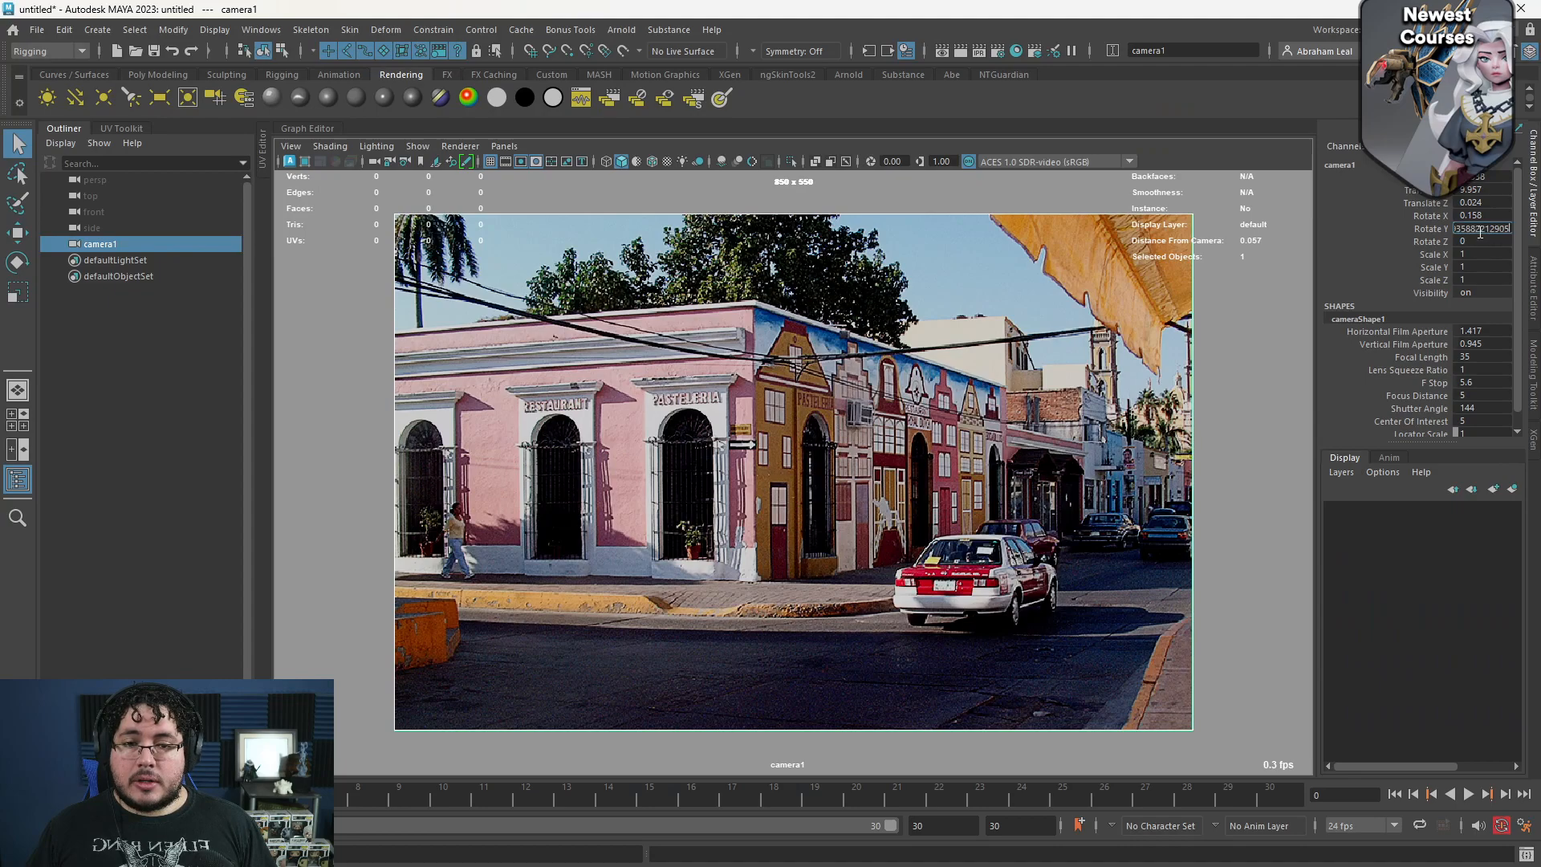
# Step: Enter camera1's matched Rotate Y and Rotate Z values in the Channel Box
pyautogui.press('alt+tab')
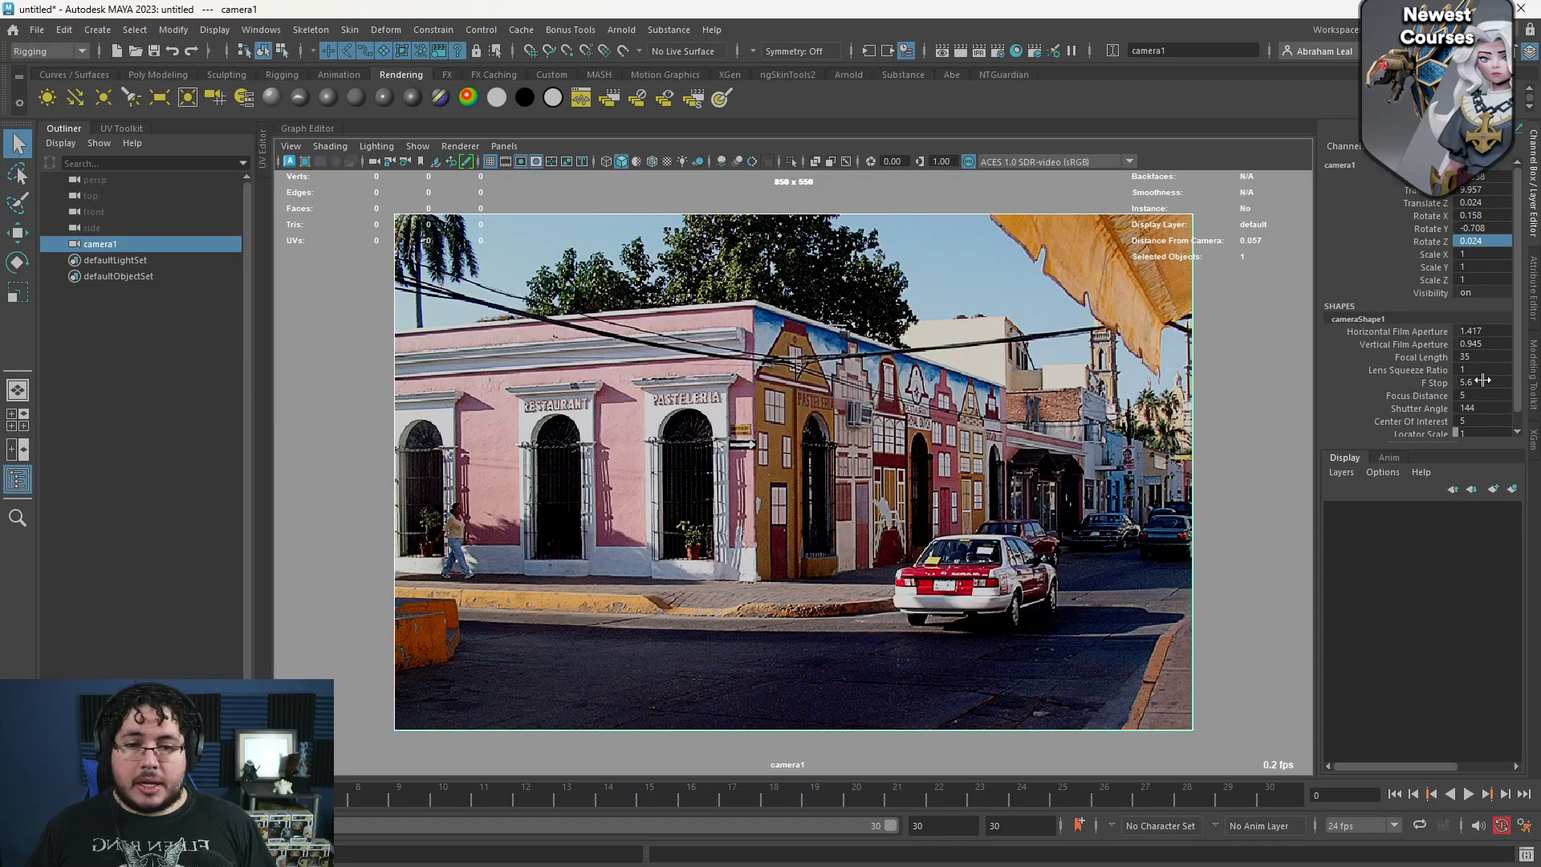
pyautogui.click(1472, 356)
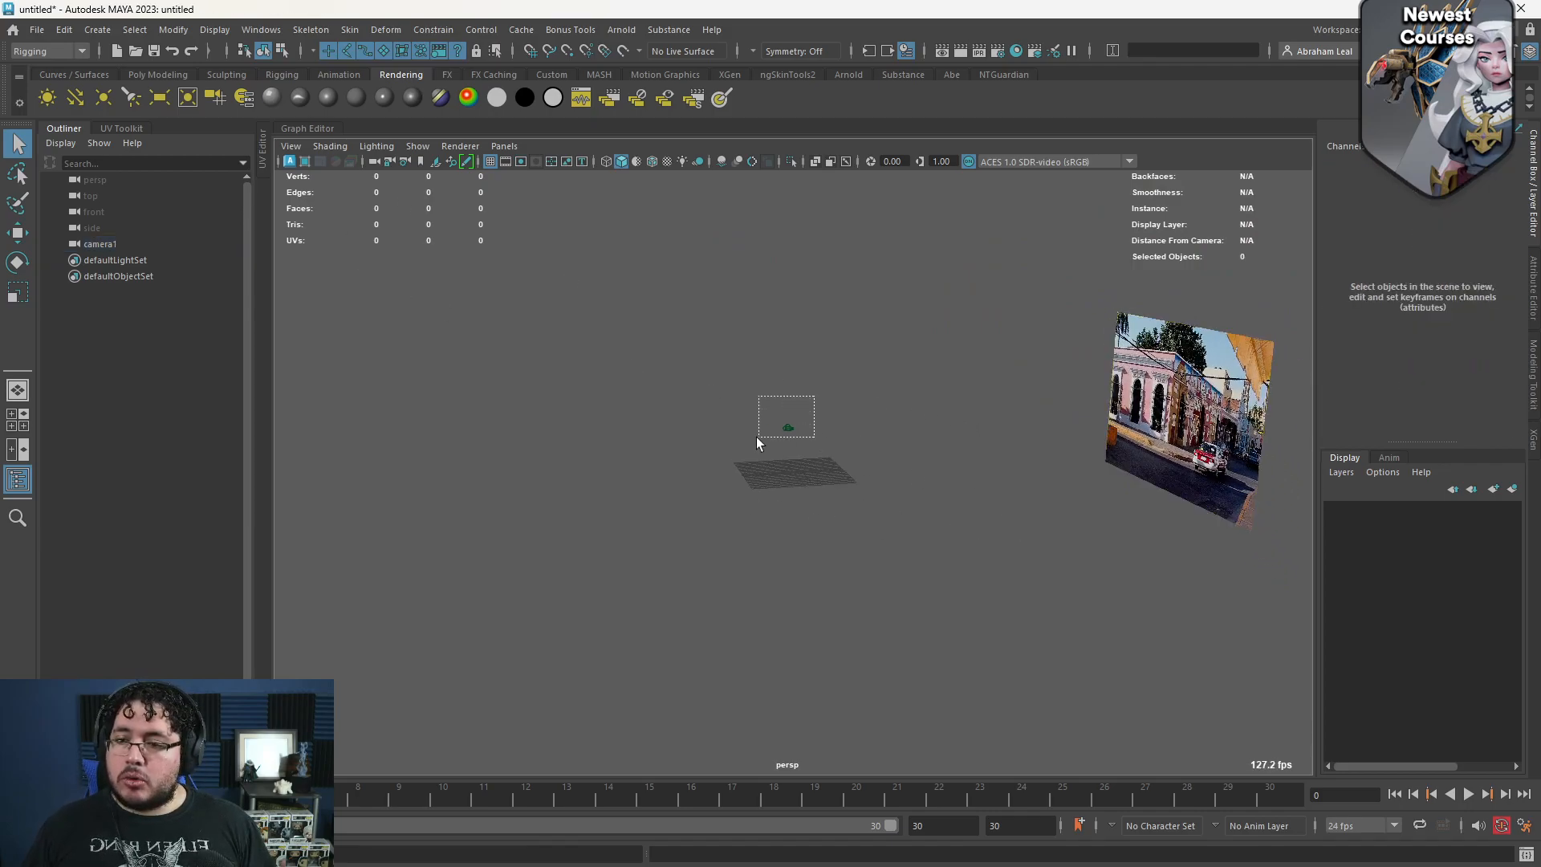
# Step: Create a polygon cube, look through camera1, and move it onto the pink building
pyautogui.click(100, 242)
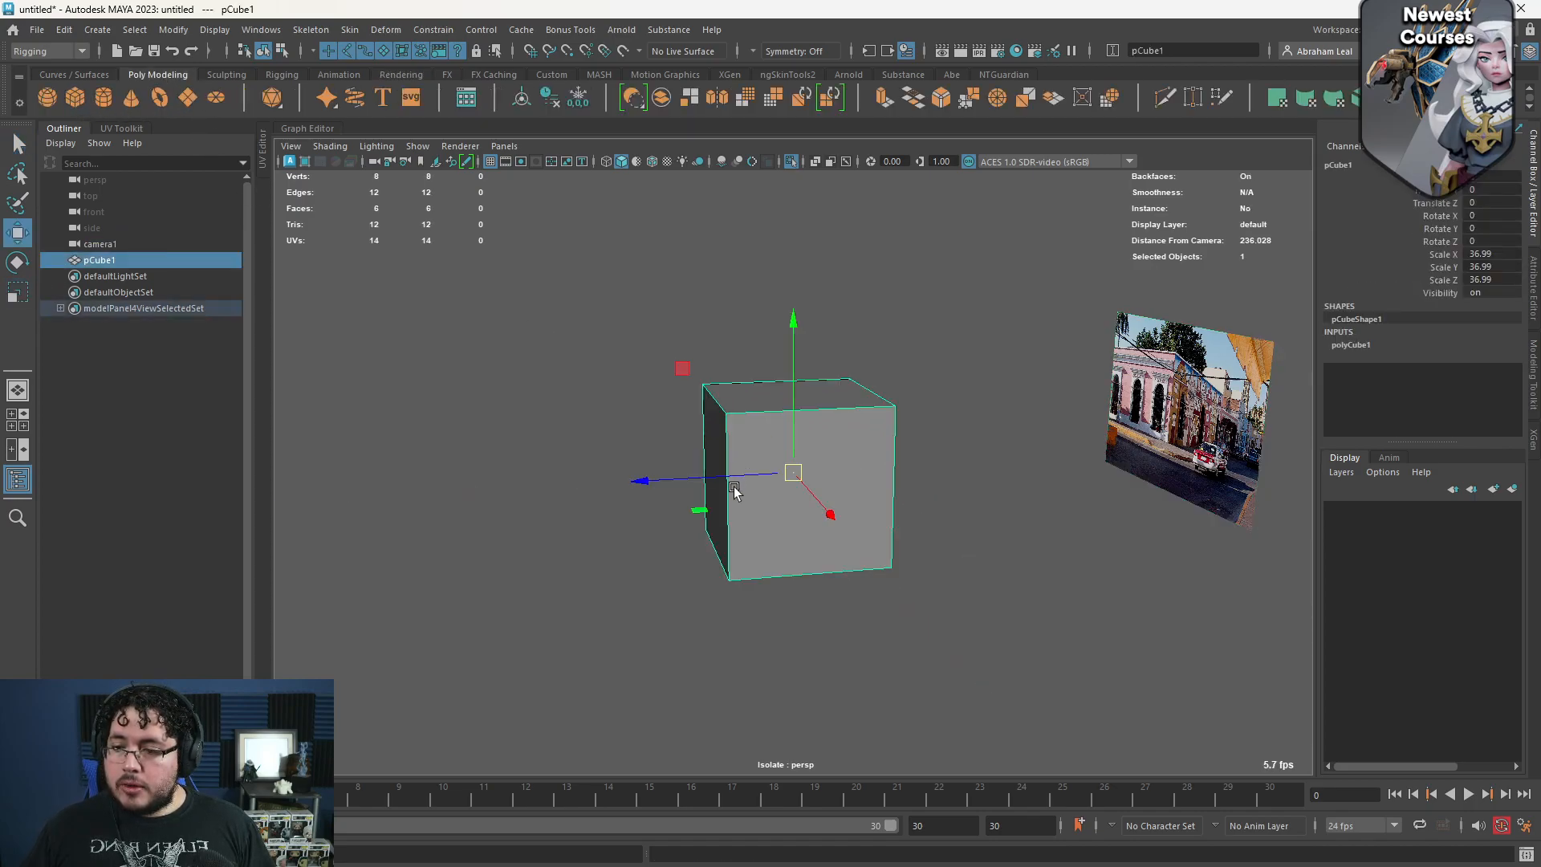
pyautogui.click(503, 146)
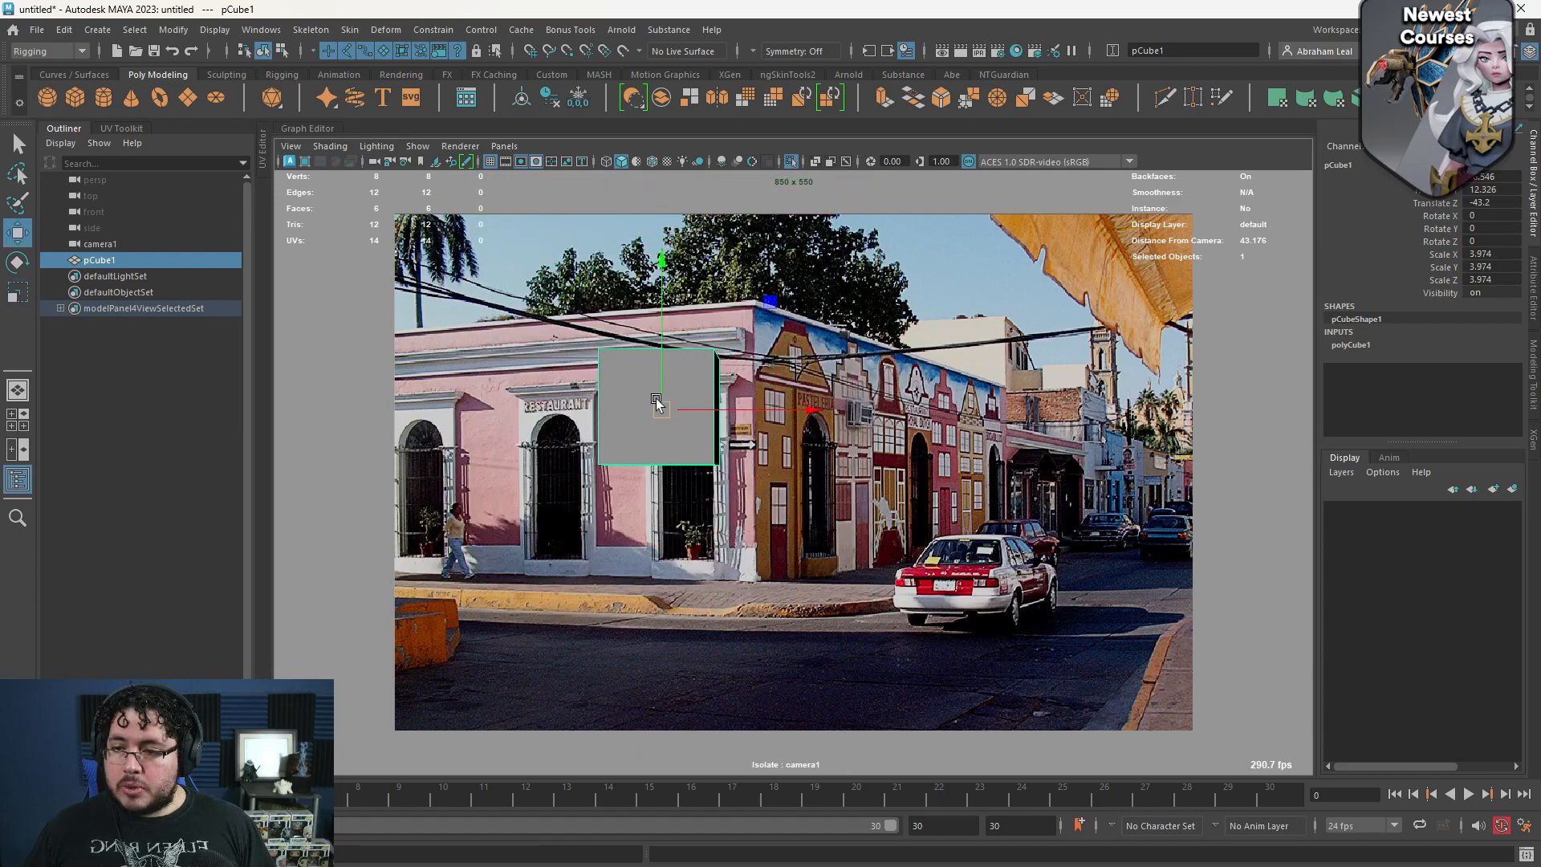
pyautogui.moveTo(655, 403); pyautogui.dragTo(708, 519)
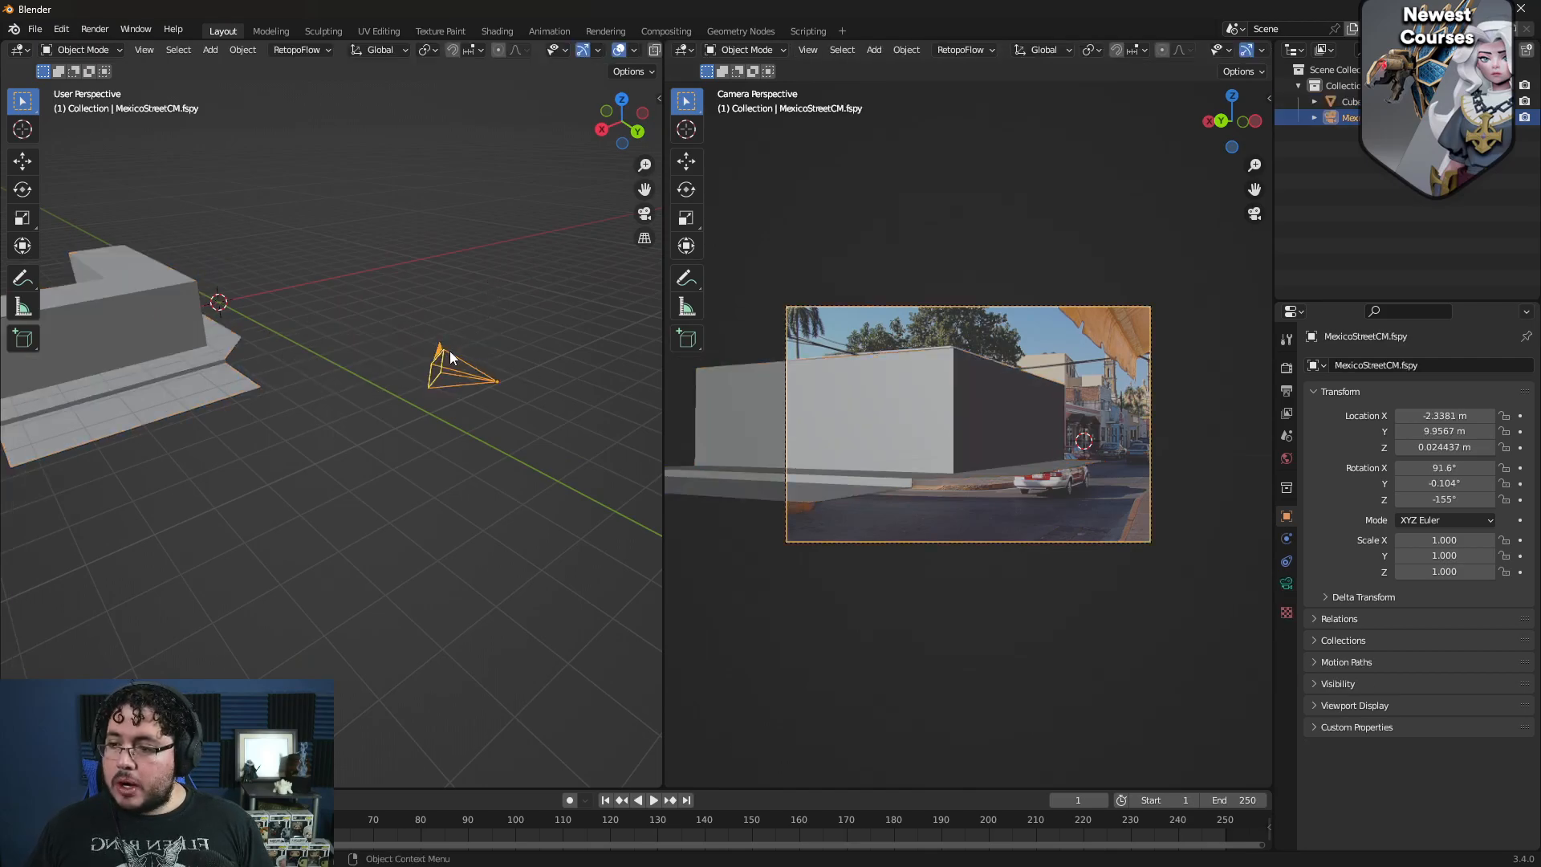
# Step: Start an FBX export of the fSpy camera and navigate to the NT_LIVE project folder
pyautogui.click(33, 30)
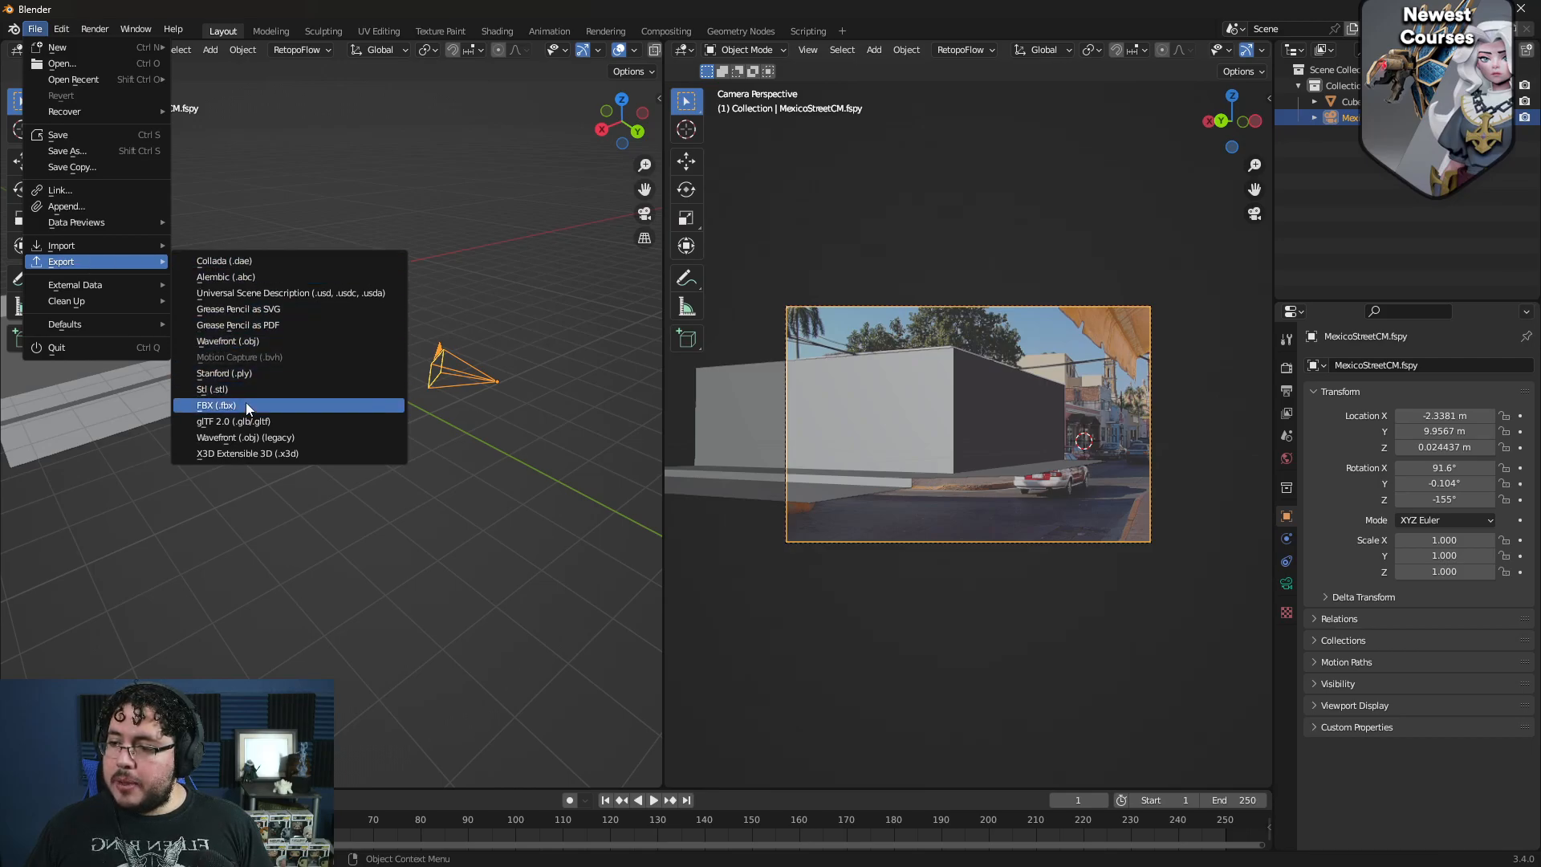
pyautogui.click(217, 404)
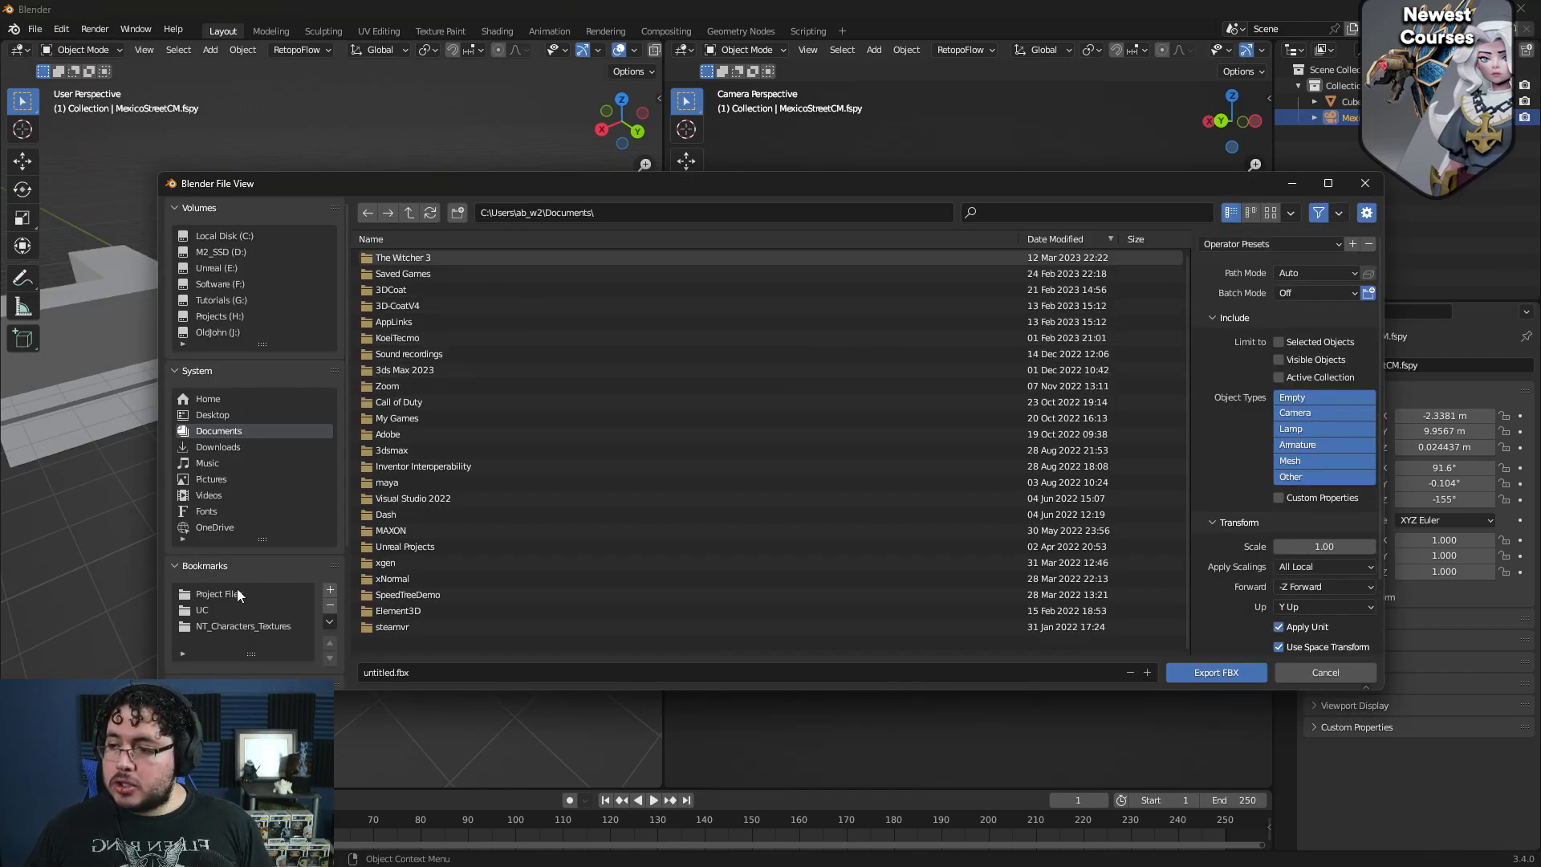
pyautogui.click(219, 594)
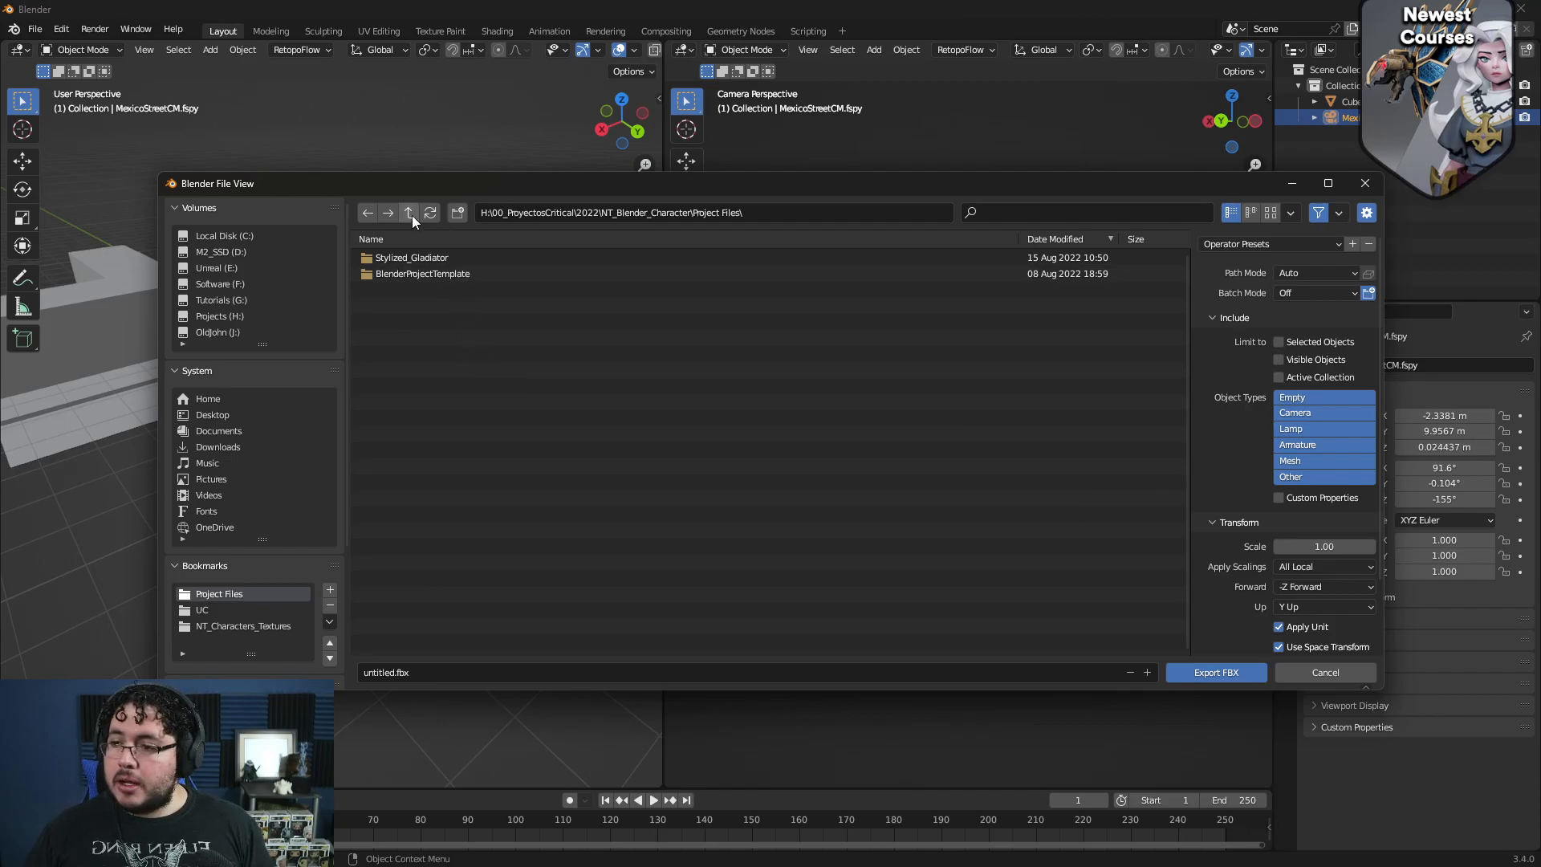
pyautogui.click(406, 212)
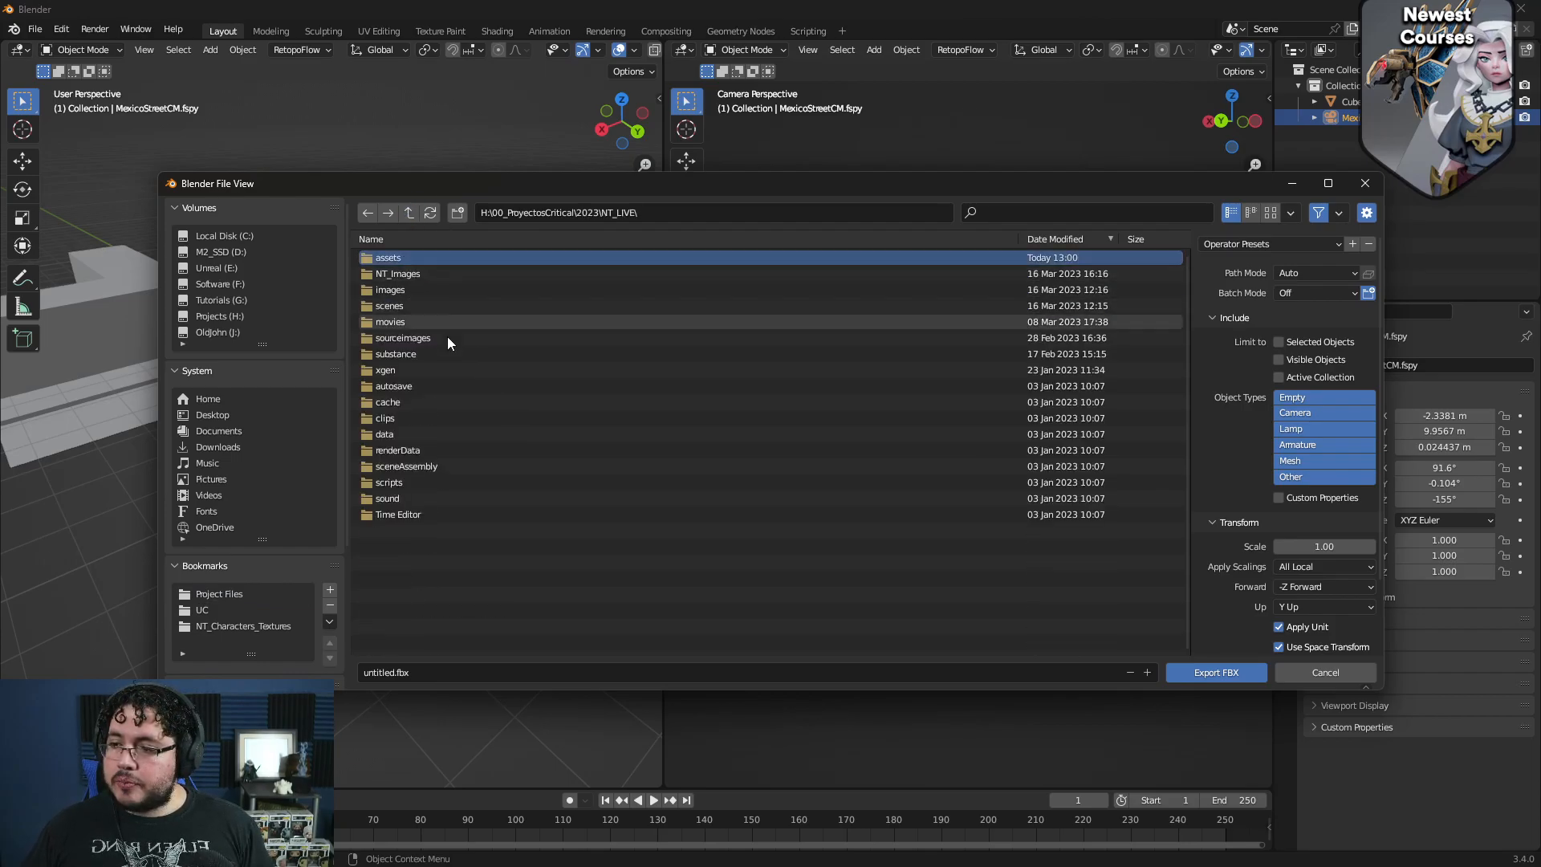
# Step: Enter the perspective folder and name the export file 'Camera'
pyautogui.doubleClick(387, 256)
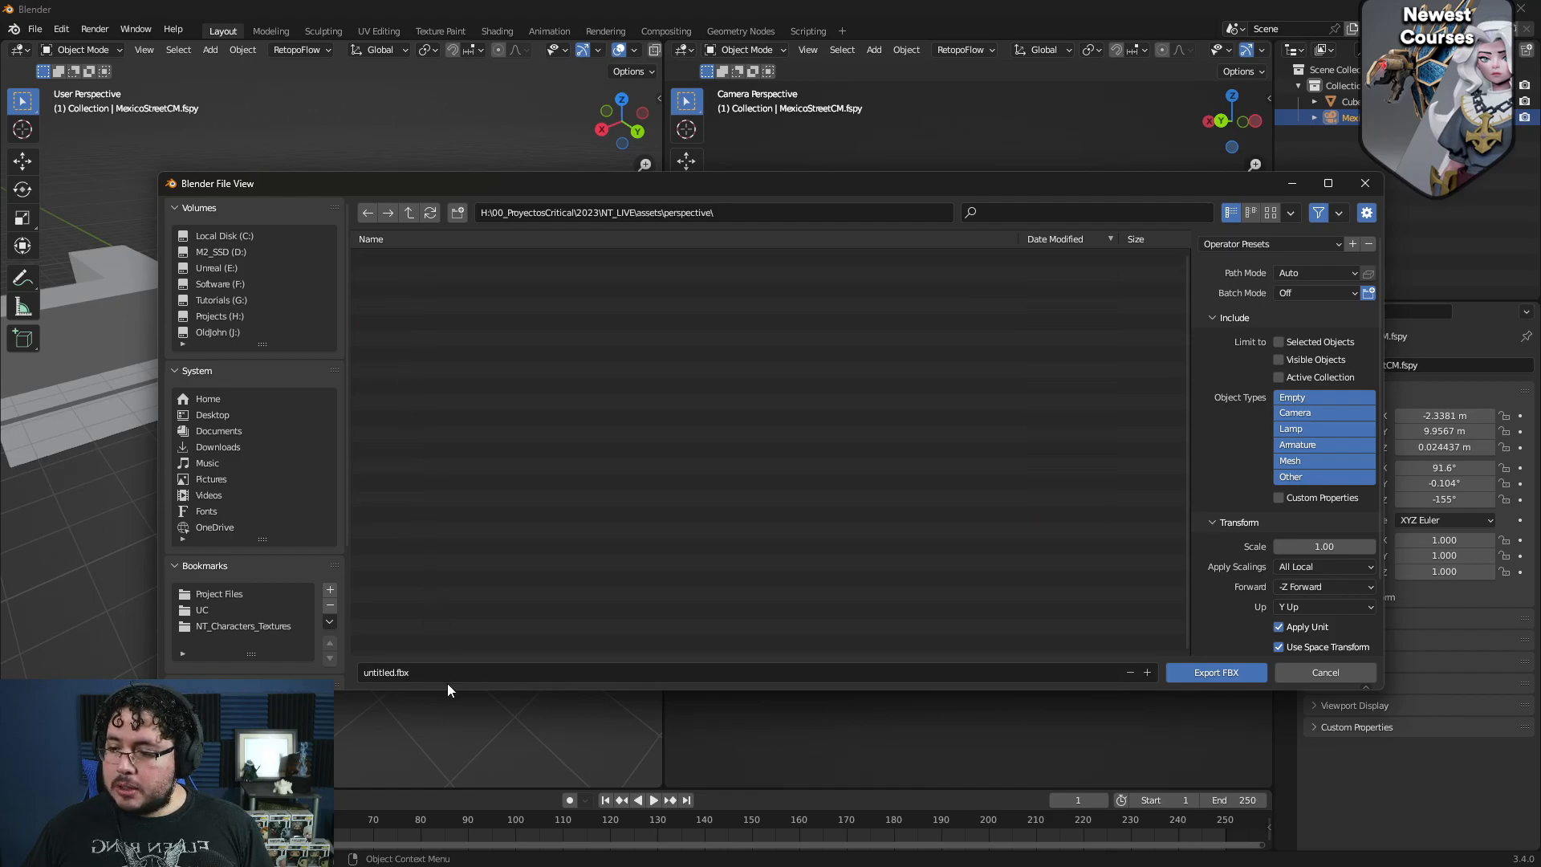
pyautogui.write('Camera')
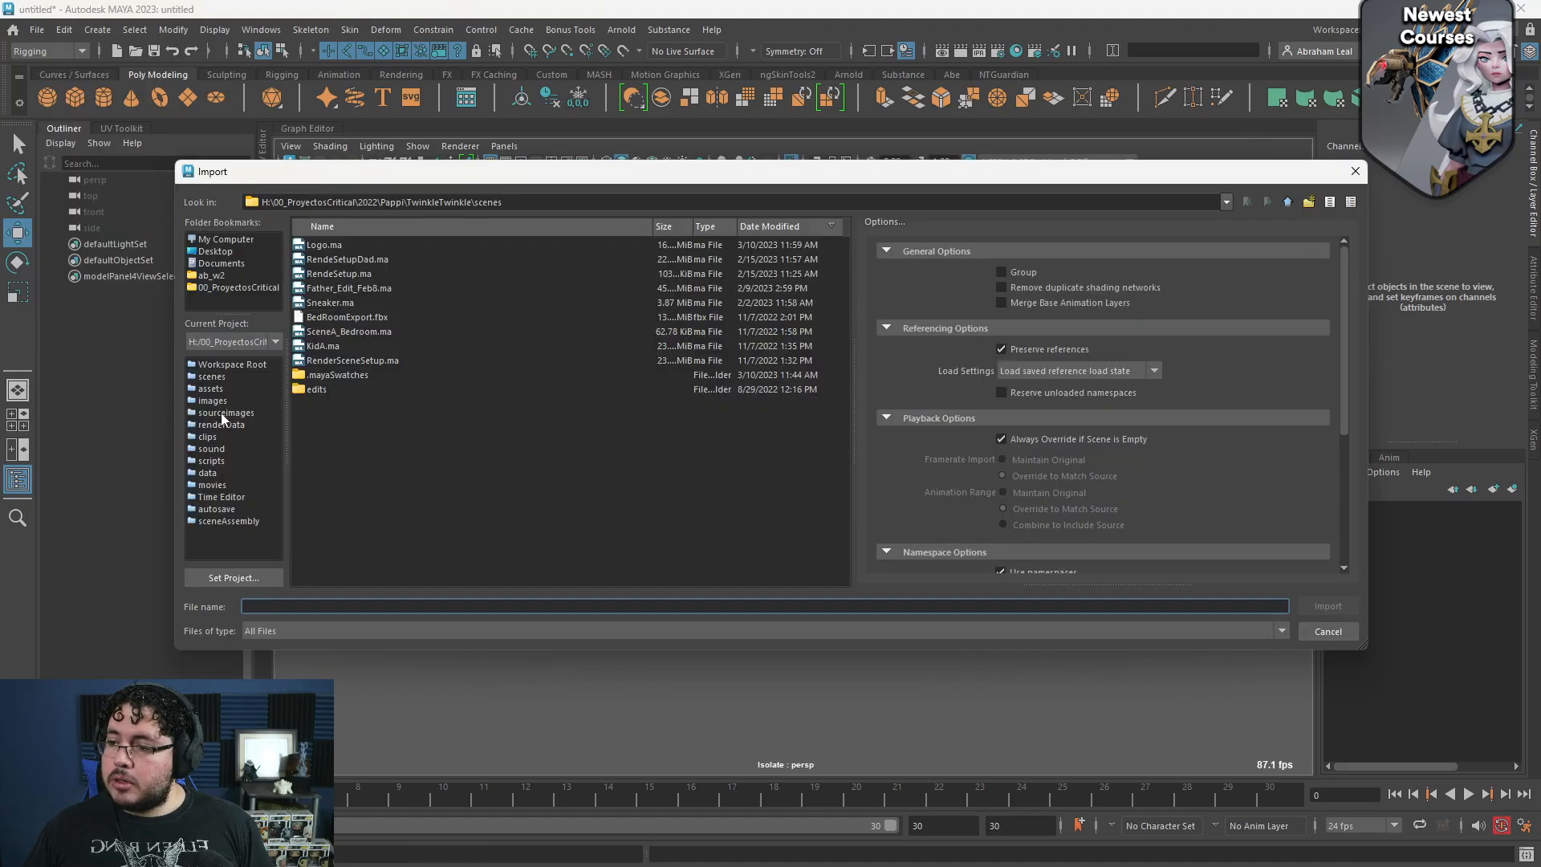
# Step: Import the MexicoStreet fSpy FBX camera and select it for a street-photo image plane
pyautogui.click(1287, 202)
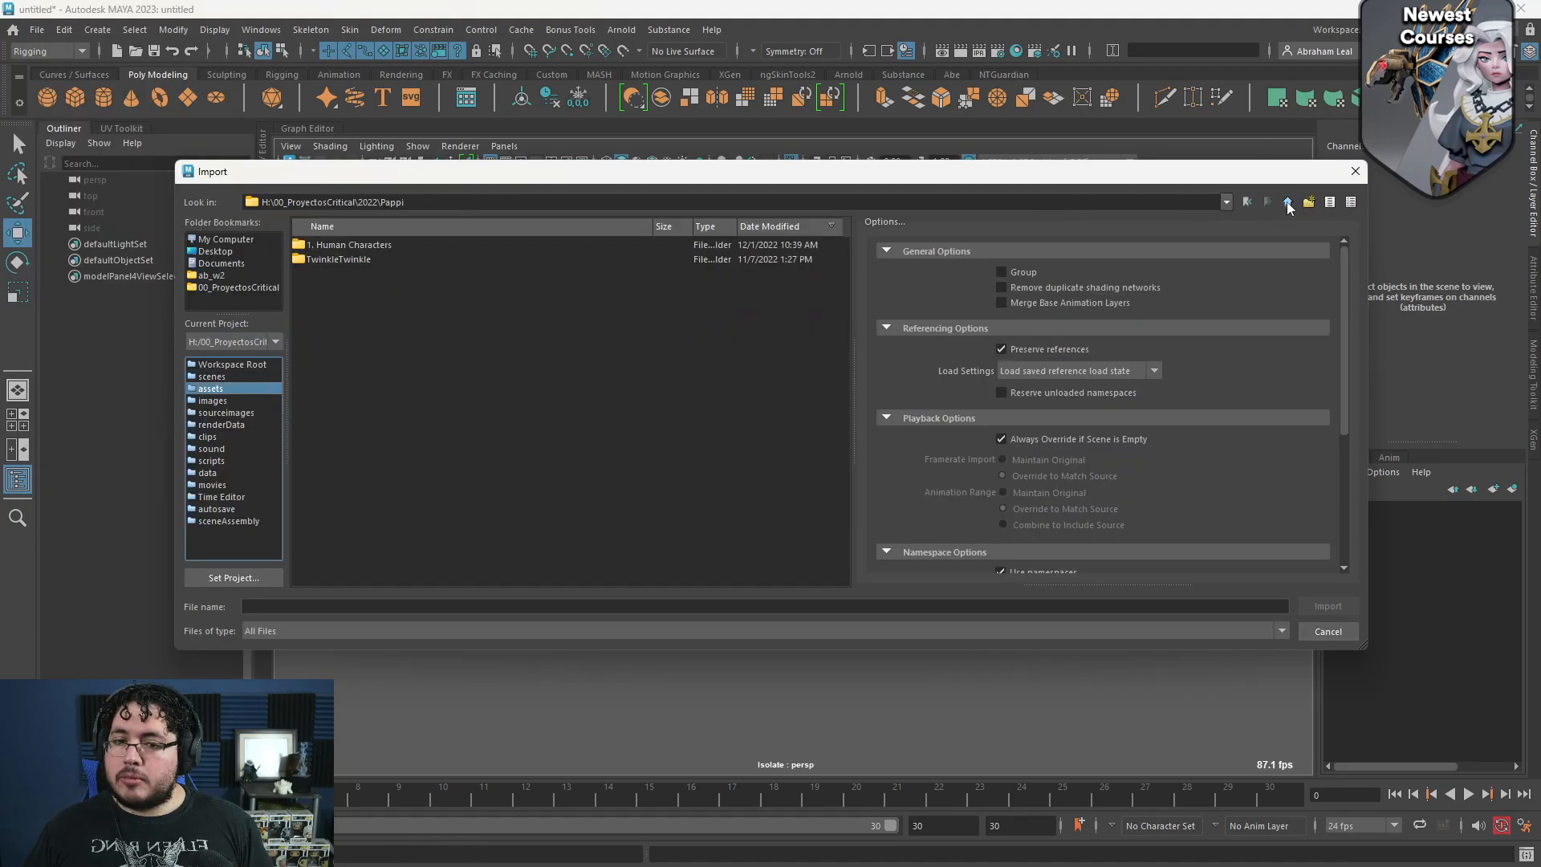
pyautogui.click(1289, 202)
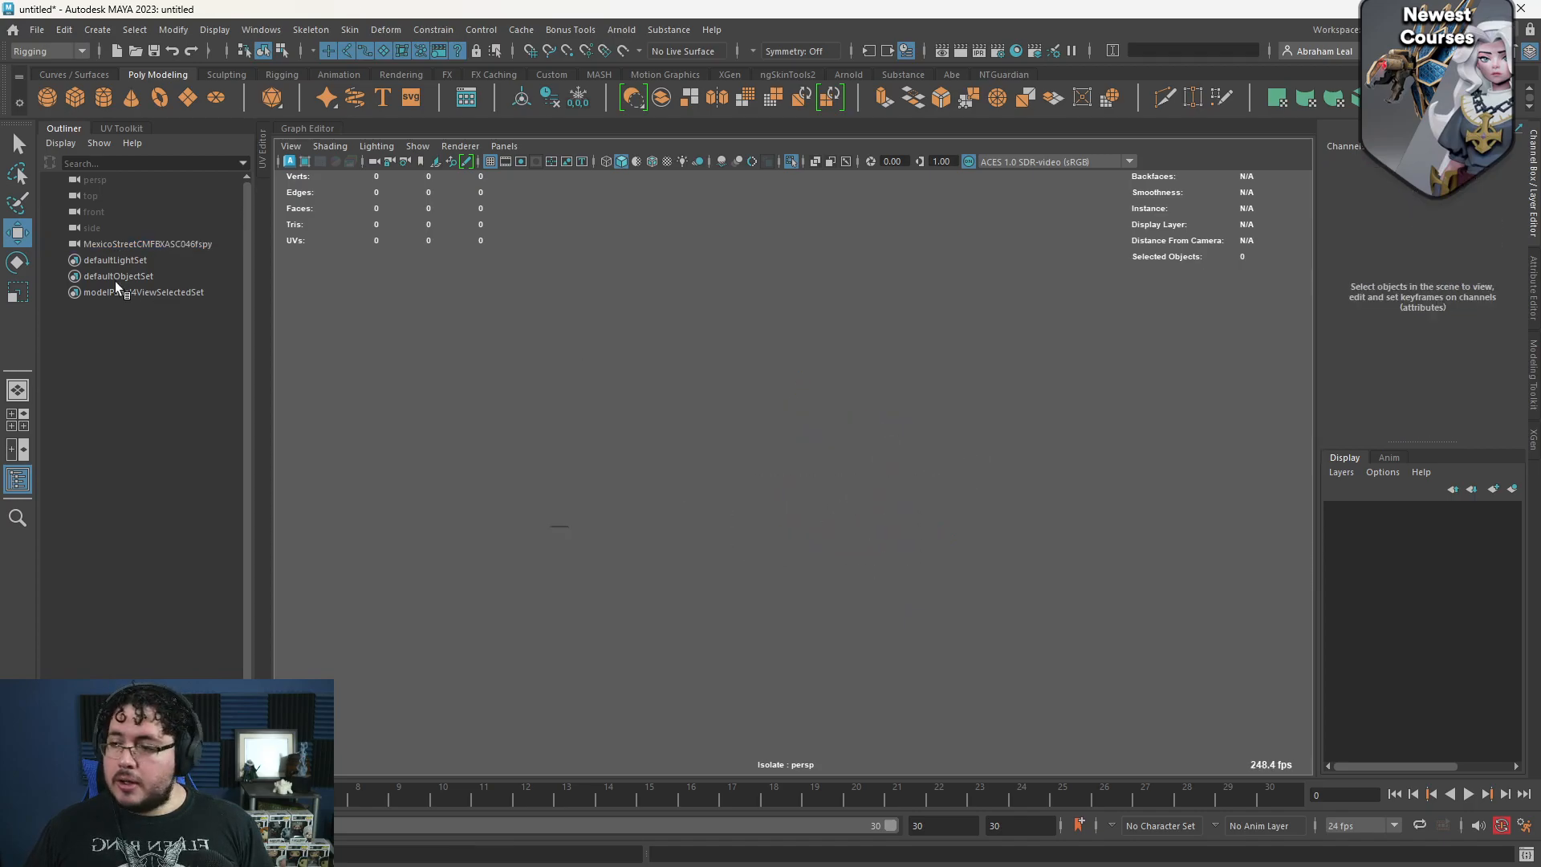
pyautogui.click(143, 244)
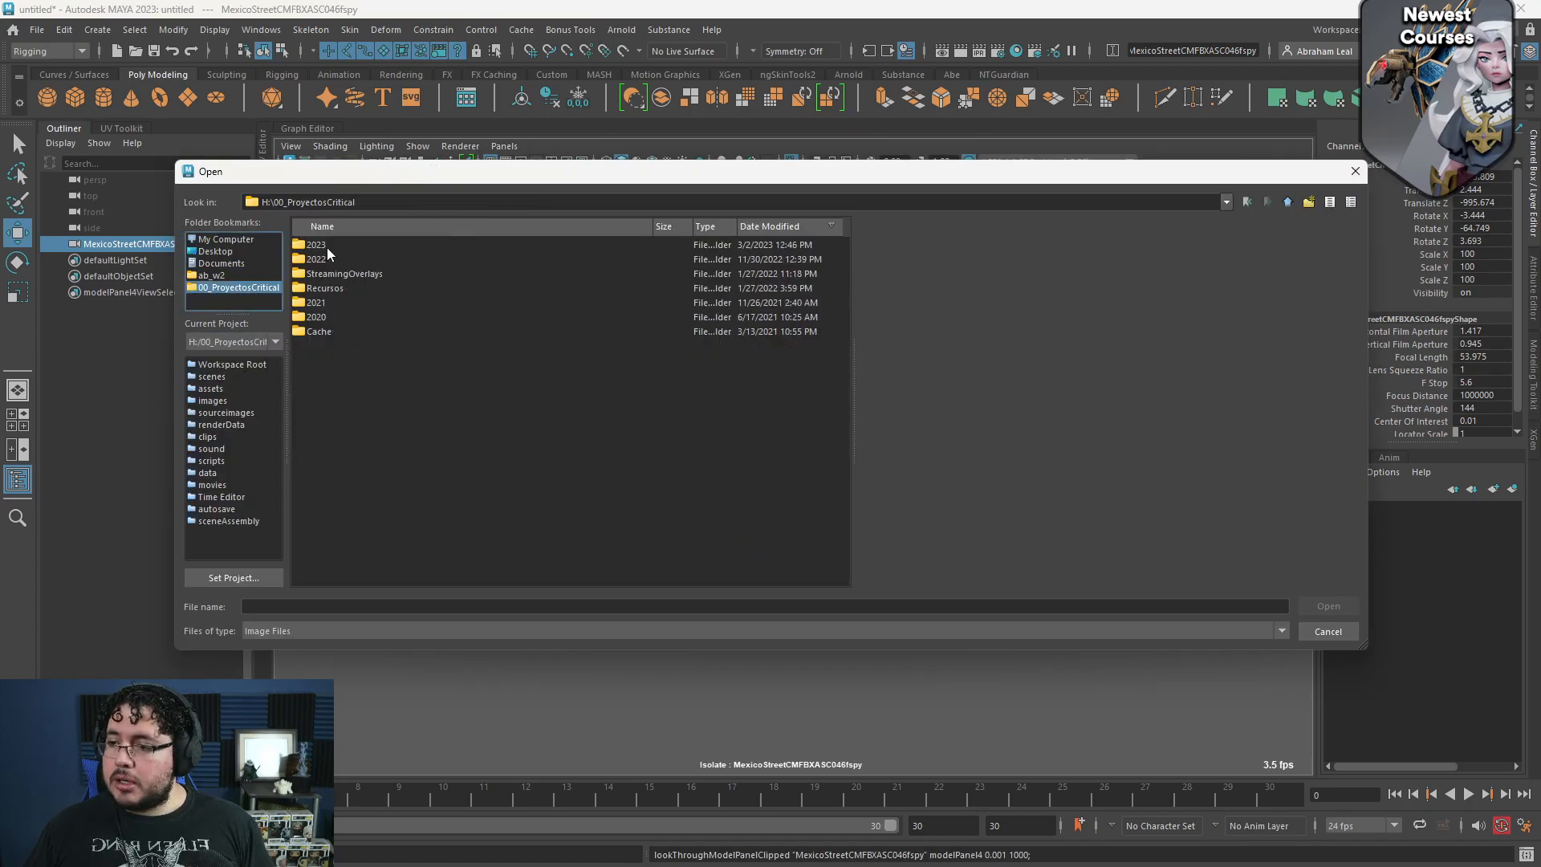
pyautogui.doubleClick(314, 244)
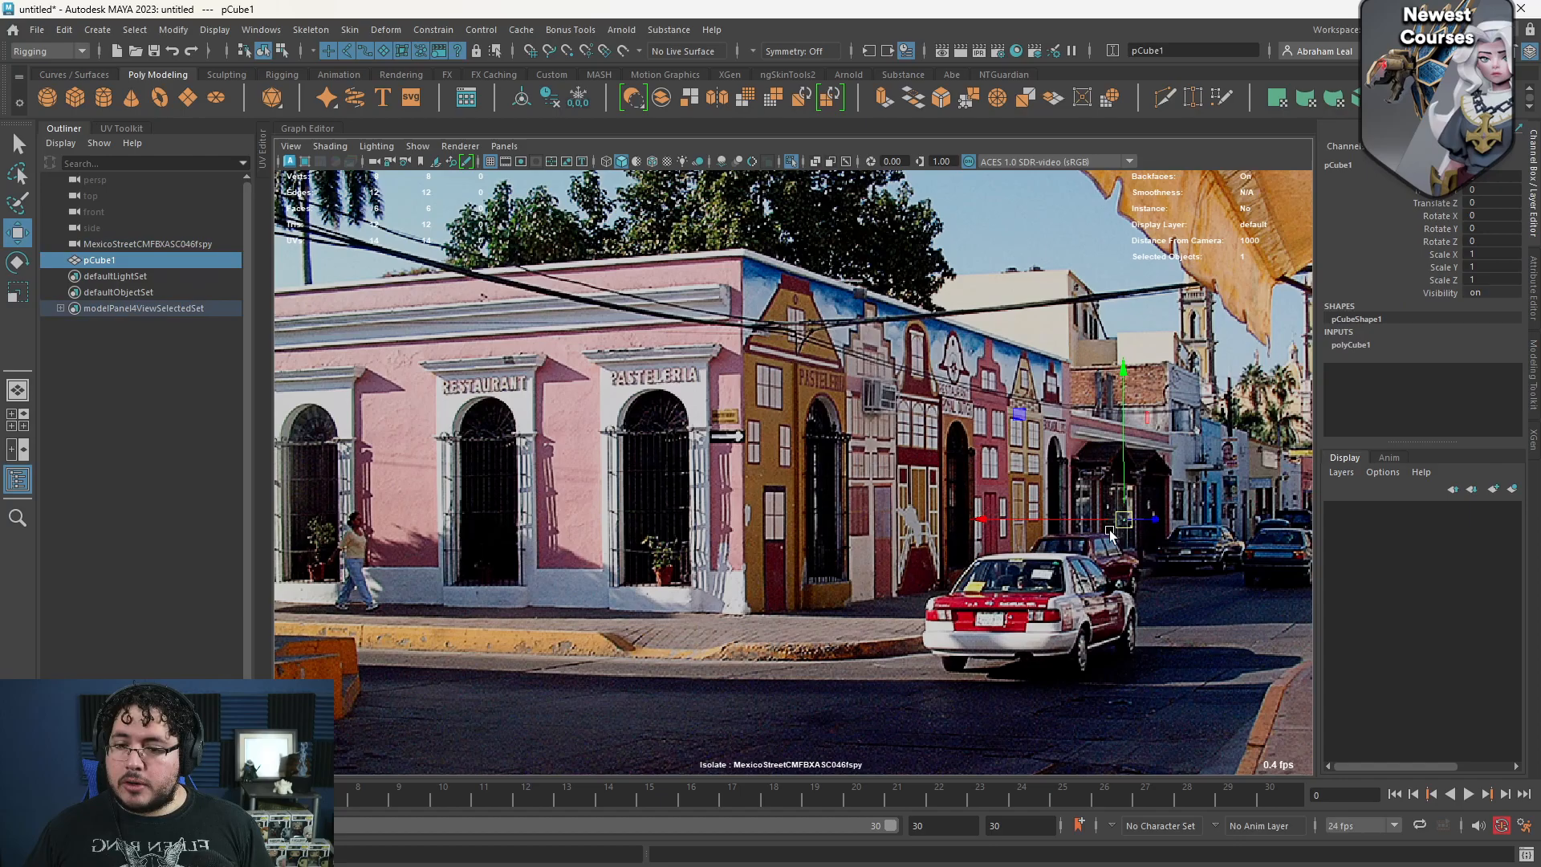
# Step: Move and scale pCube1 so it sits against the pink building in the fSpy camera view
pyautogui.moveTo(1121, 518); pyautogui.dragTo(732, 519)
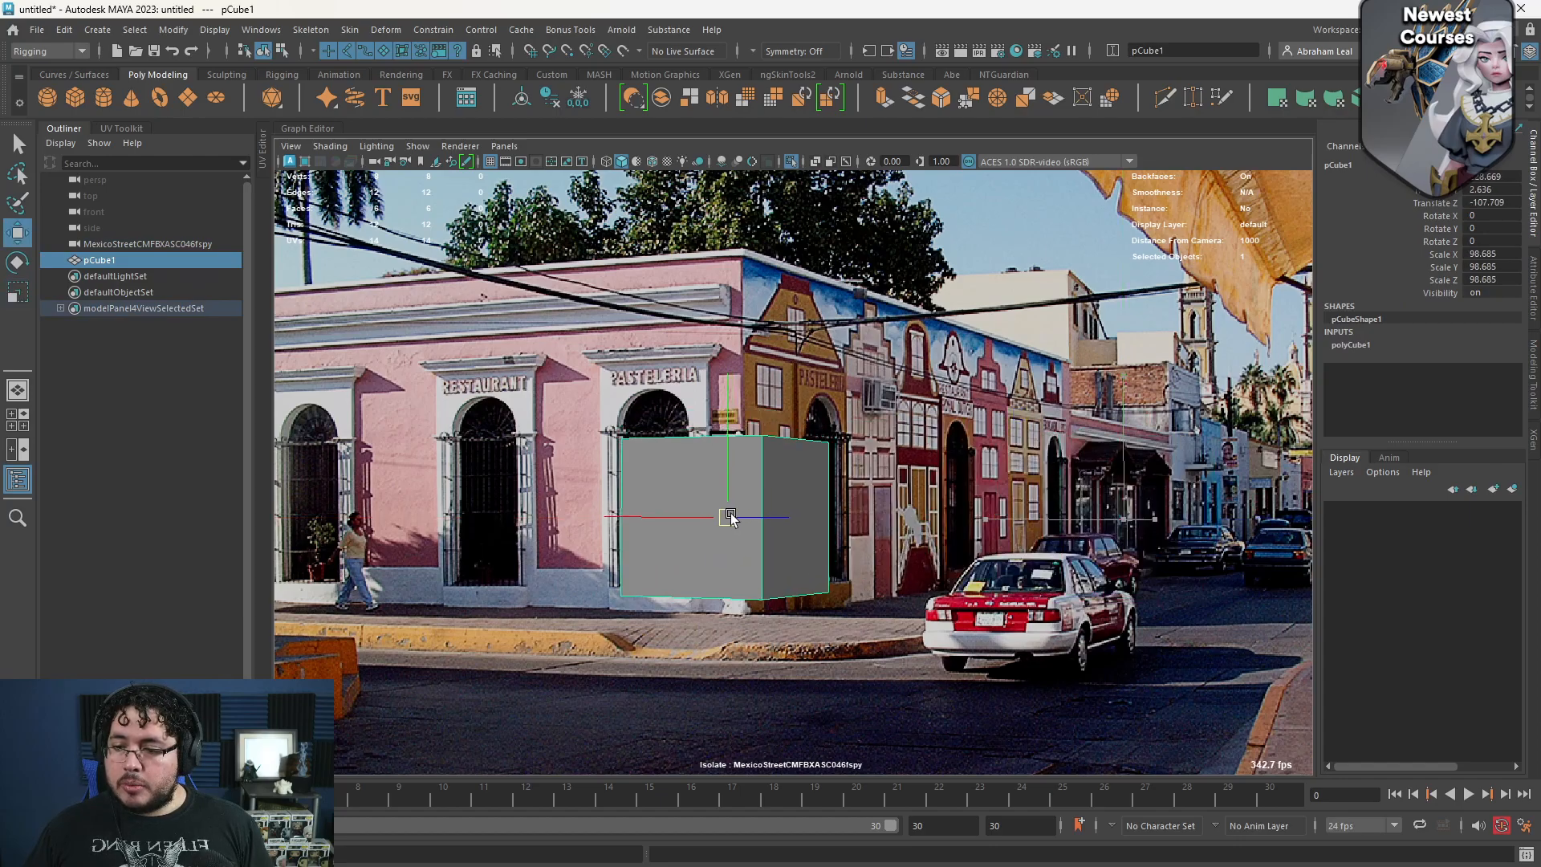
pyautogui.moveTo(729, 515); pyautogui.dragTo(711, 531)
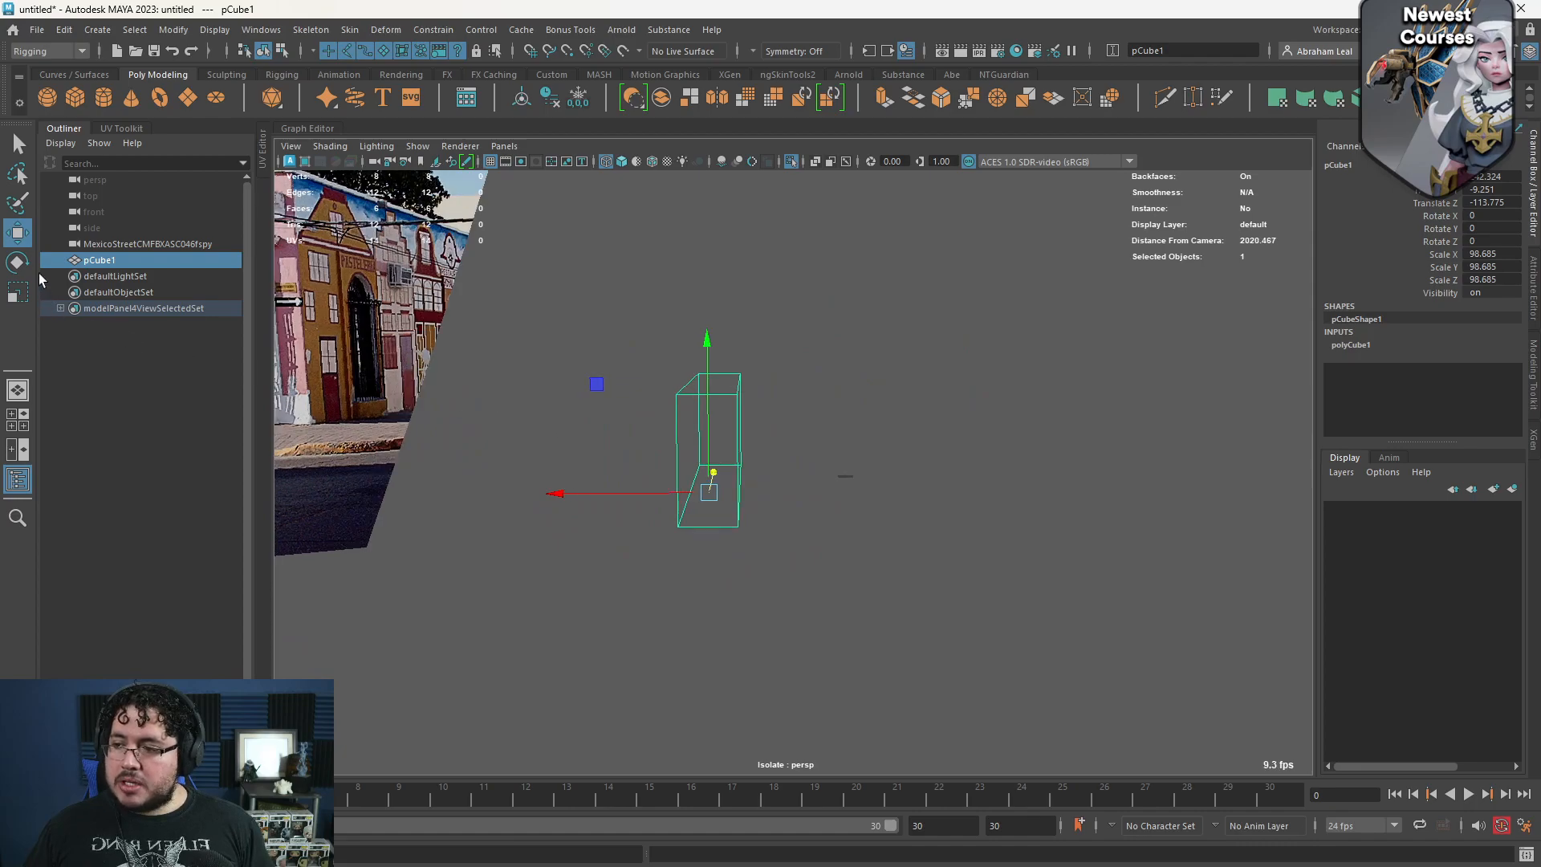
# Step: Show the imported fSpy camera's shape attributes with its 53.975 mm focal length
pyautogui.click(153, 244)
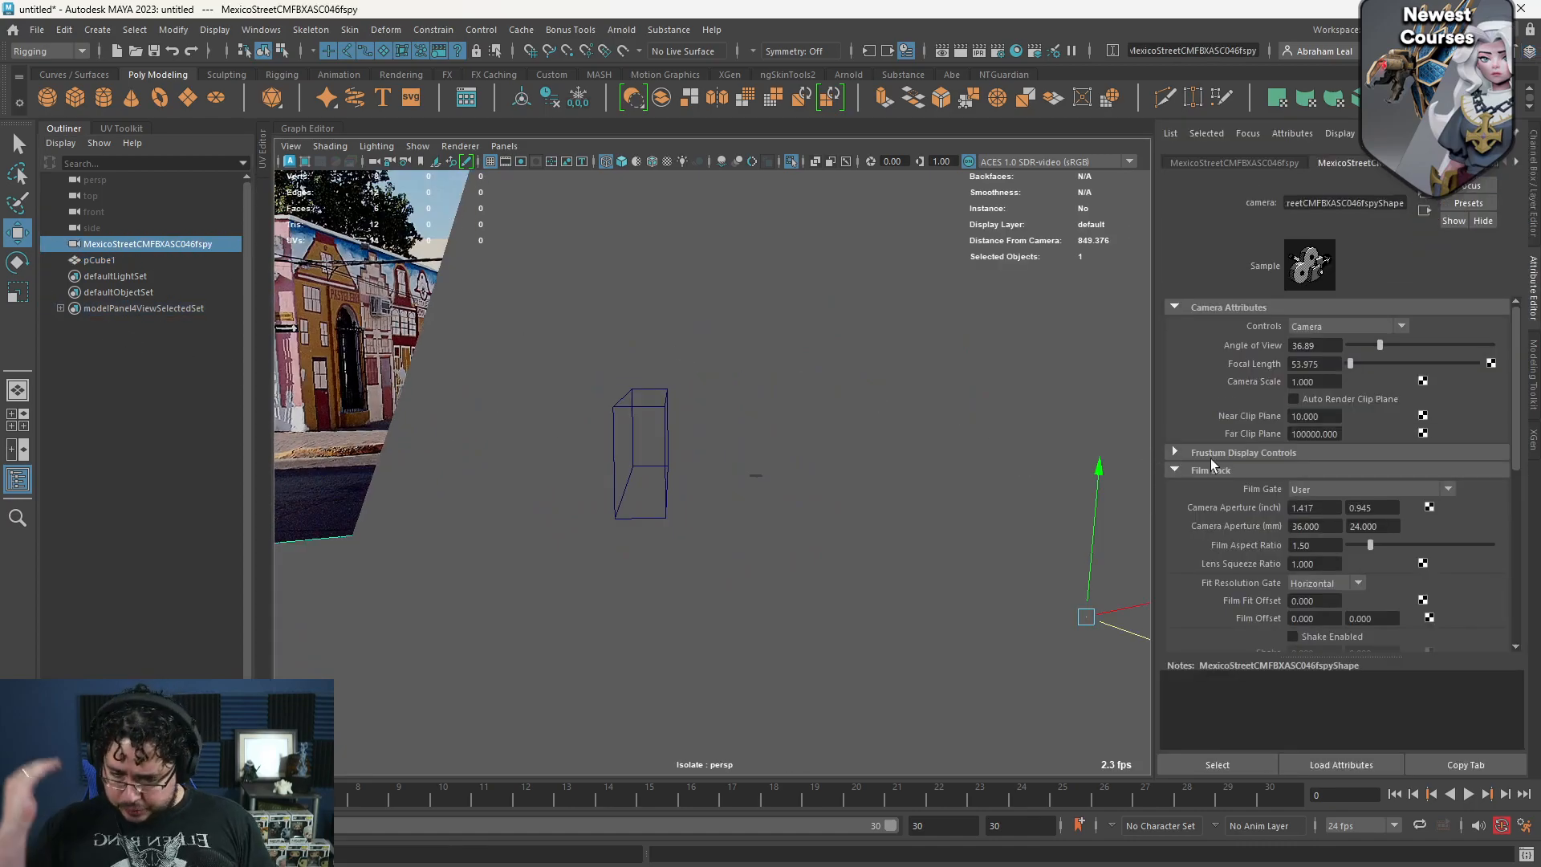
pyautogui.click(1315, 433)
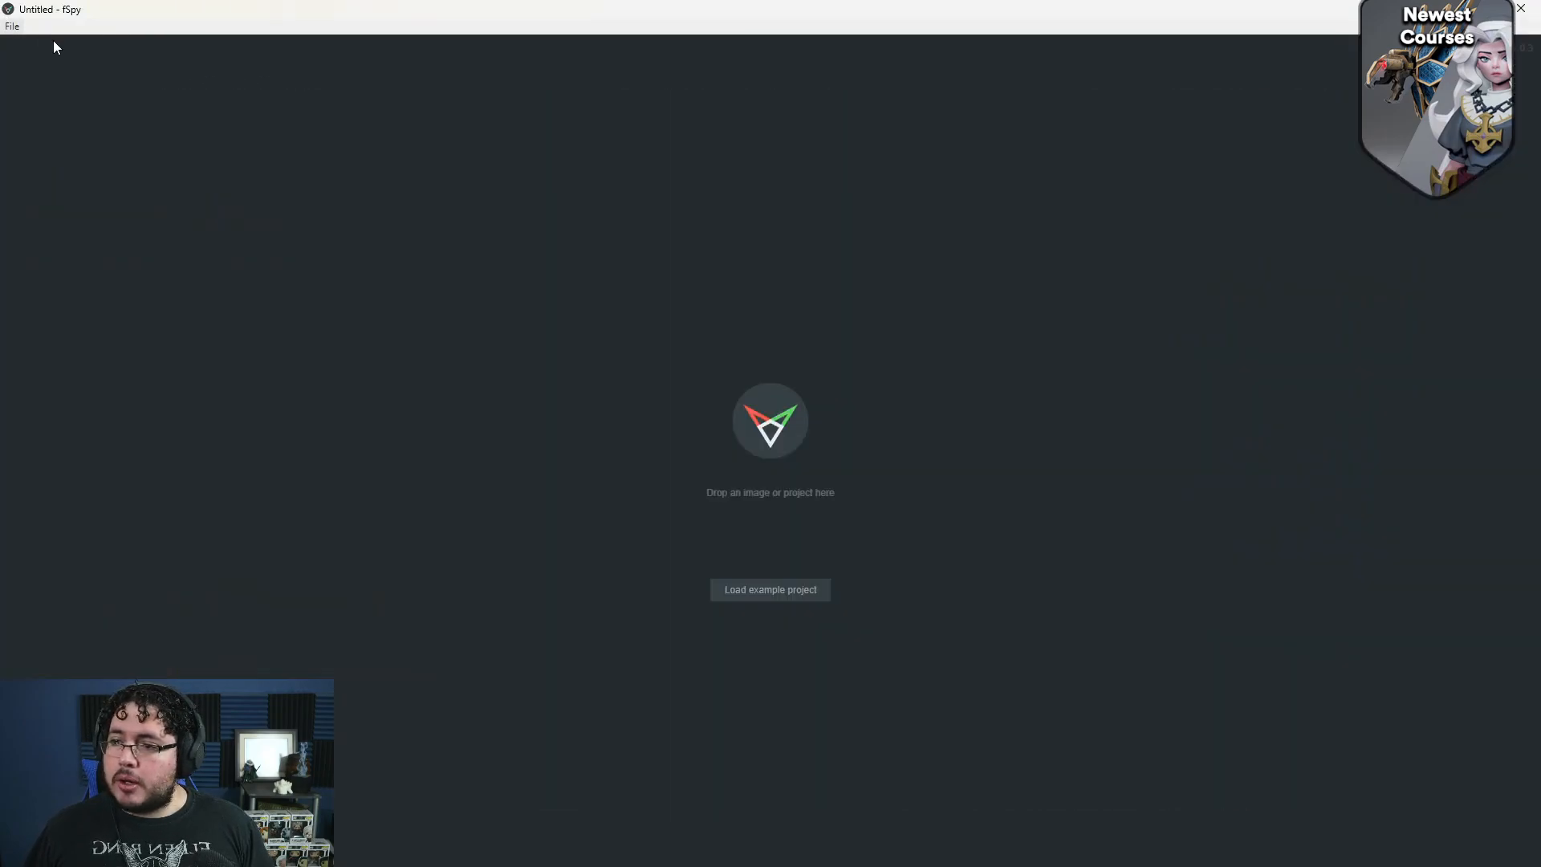
# Step: Load the gothic library concept JPG for viewing
pyautogui.click(769, 589)
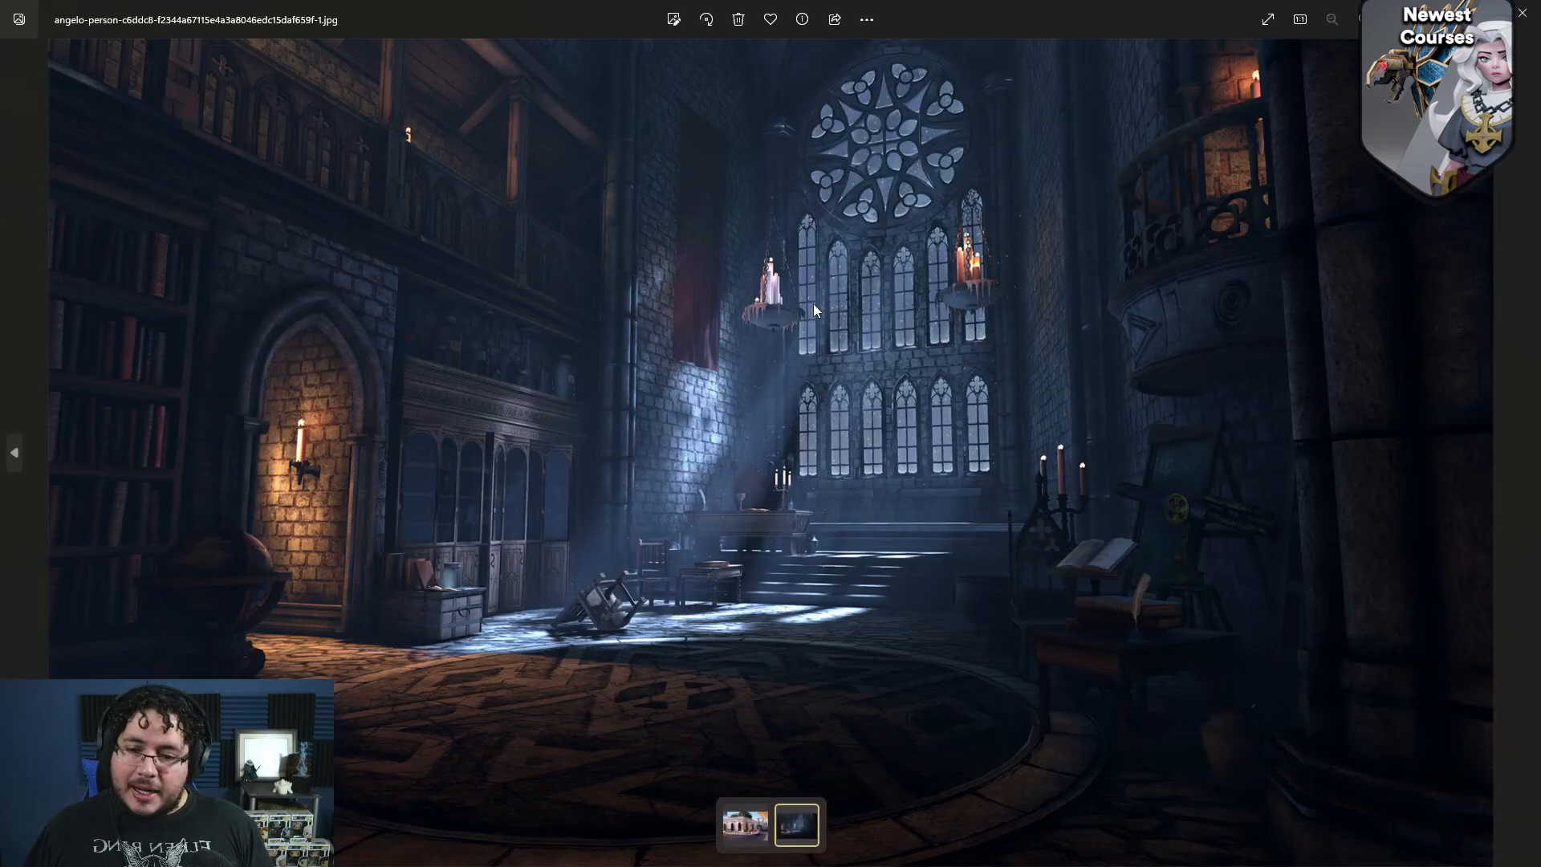
pyautogui.moveTo(964, 496)
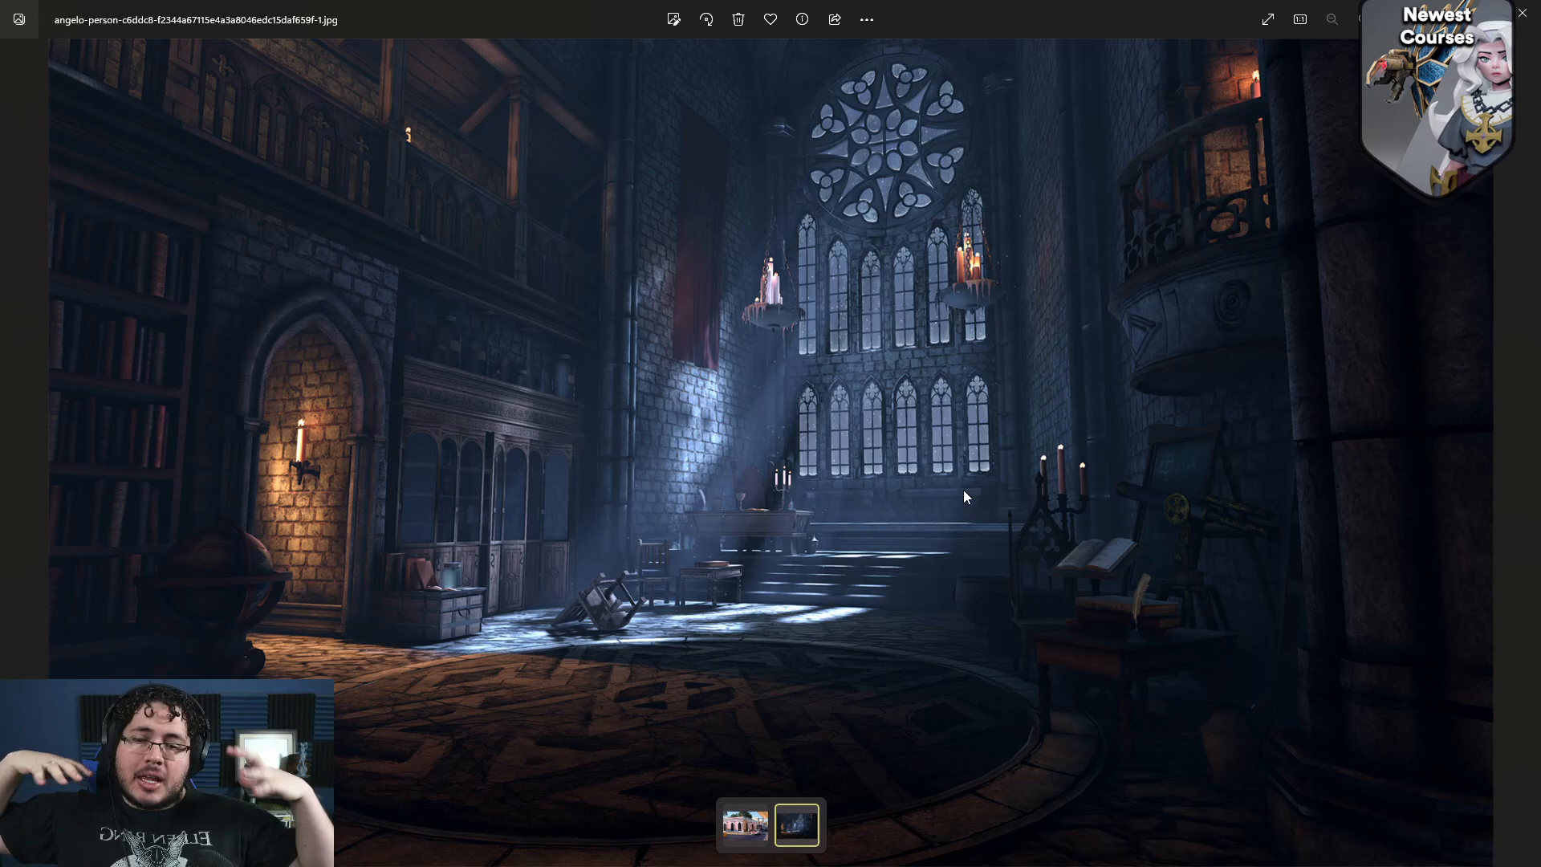
pyautogui.moveTo(891, 470)
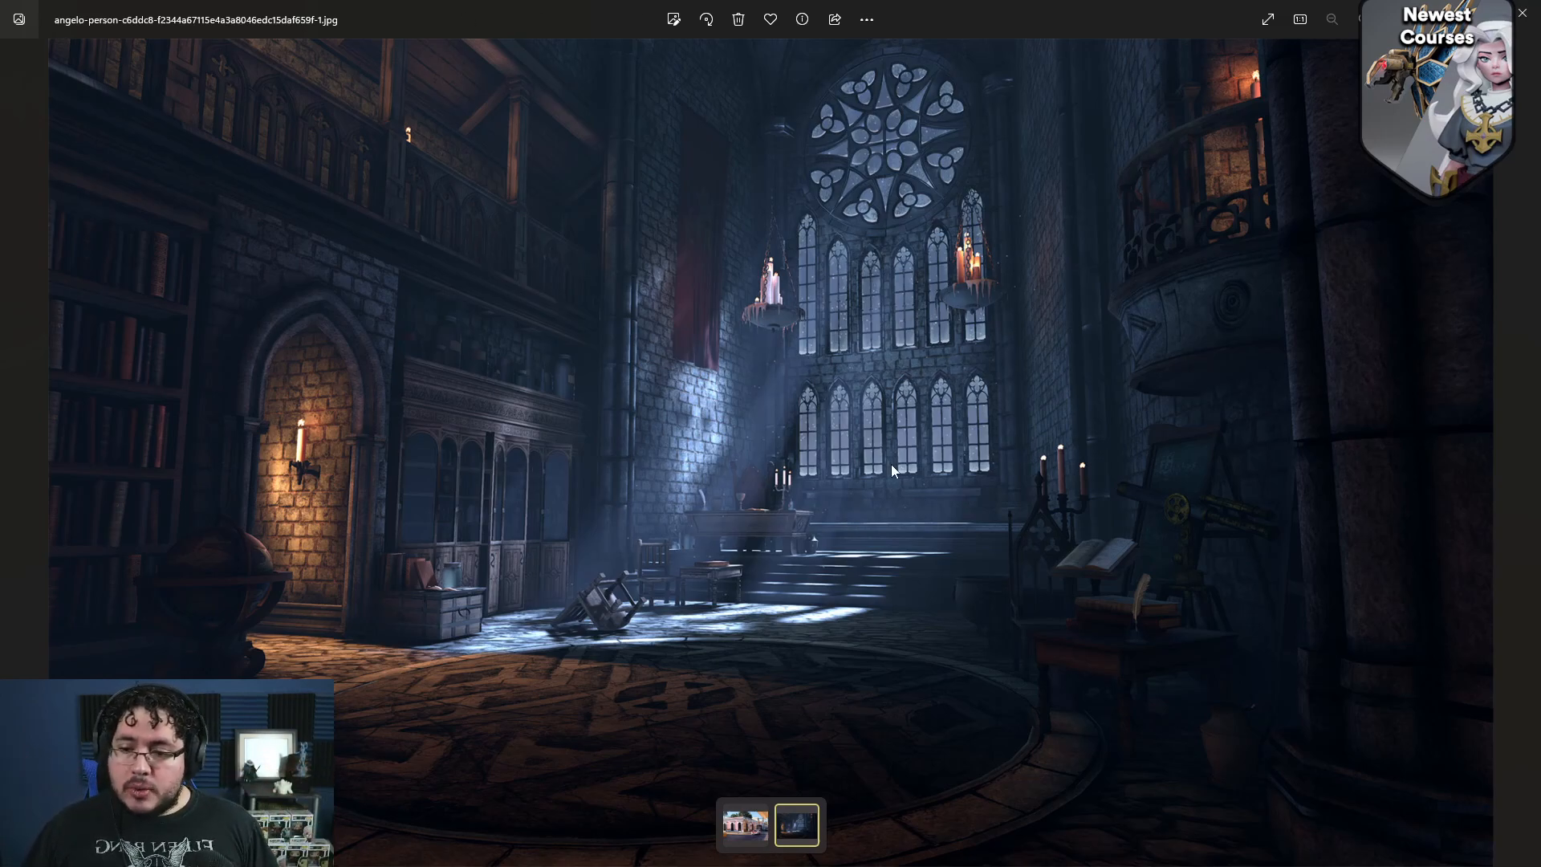
pyautogui.moveTo(936, 444)
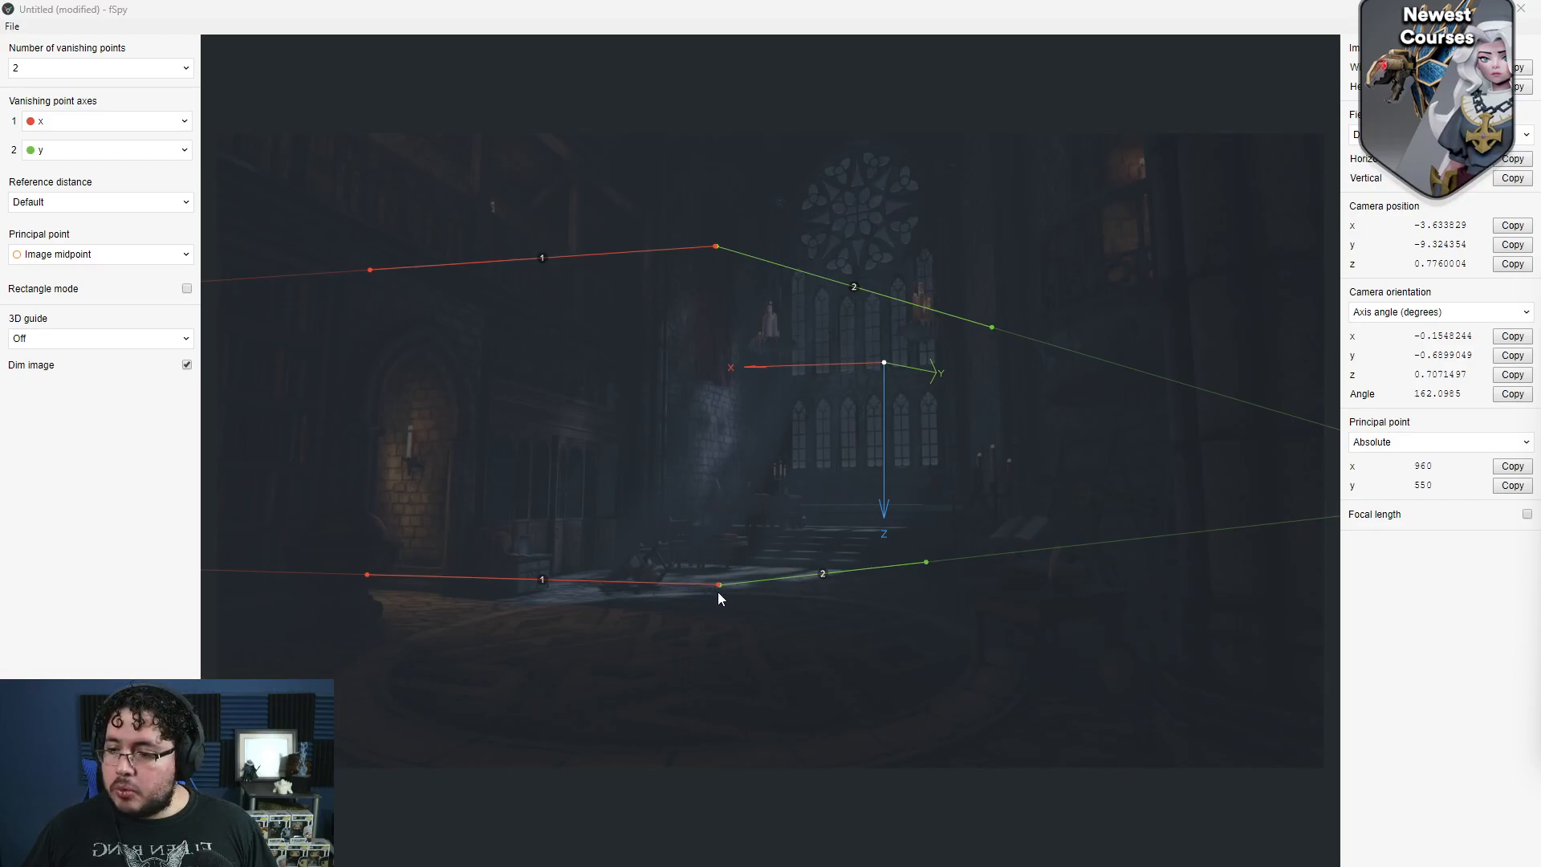
# Step: Place red x lines along the upper left gallery and green y lines along the window ledge
pyautogui.moveTo(718, 586); pyautogui.dragTo(532, 629)
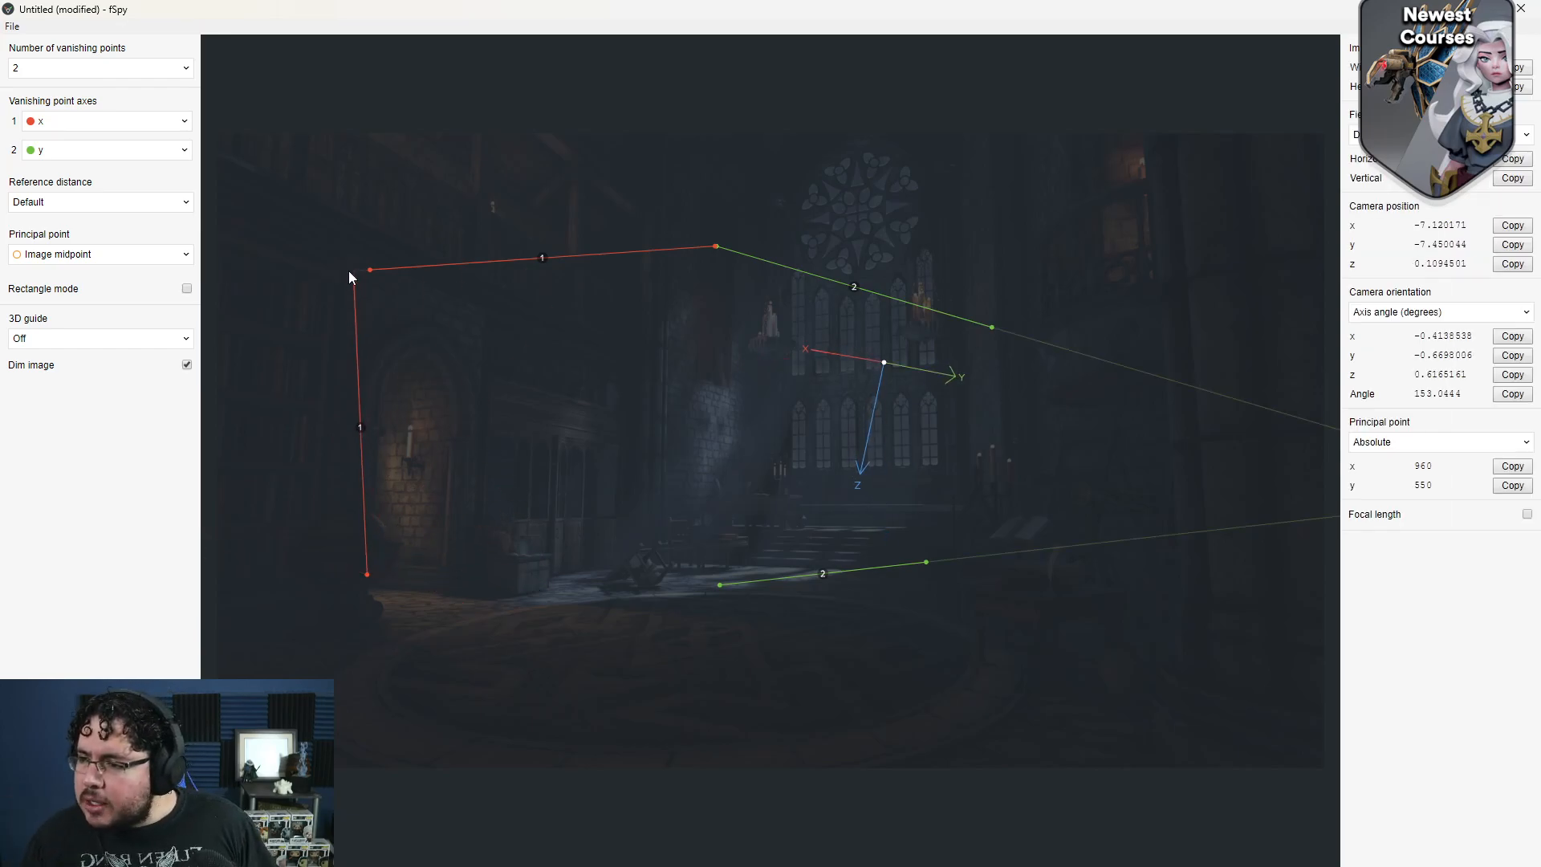
pyautogui.moveTo(371, 268); pyautogui.dragTo(349, 255)
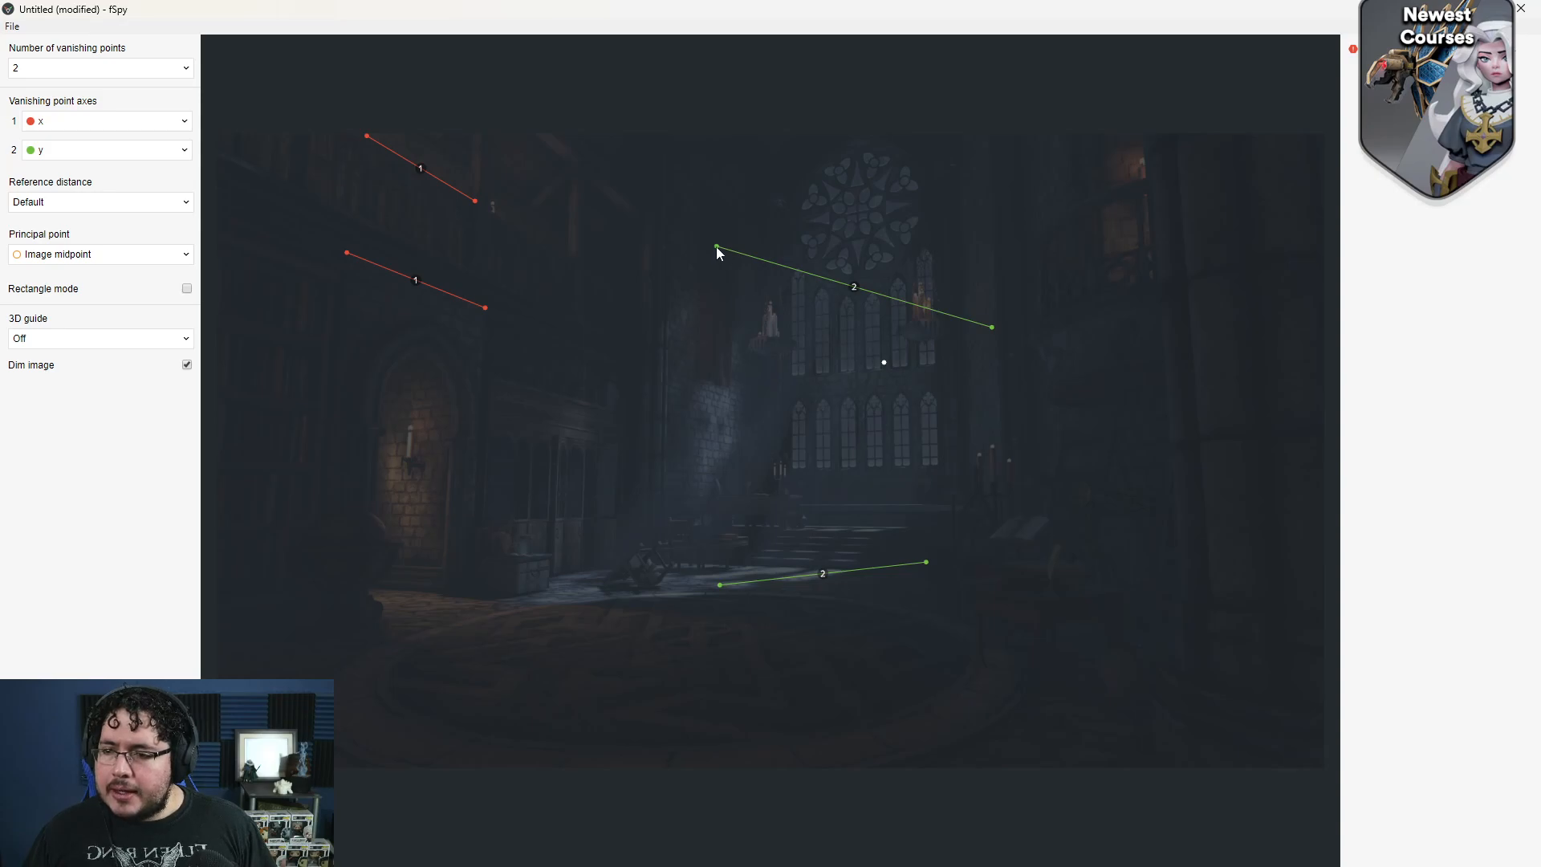
pyautogui.moveTo(992, 326); pyautogui.dragTo(943, 366)
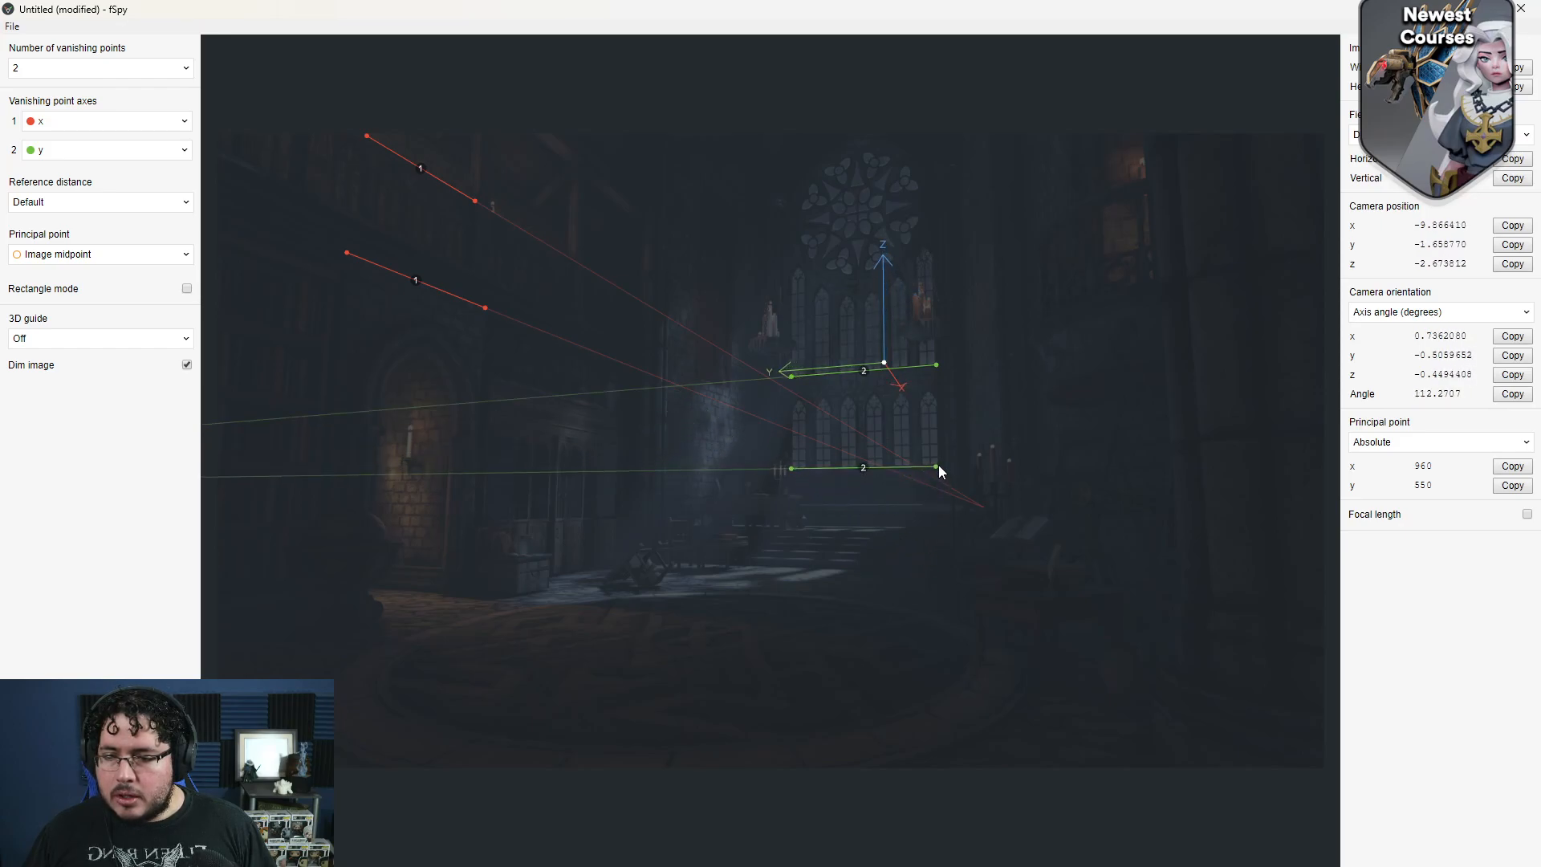
pyautogui.moveTo(939, 470); pyautogui.dragTo(936, 465)
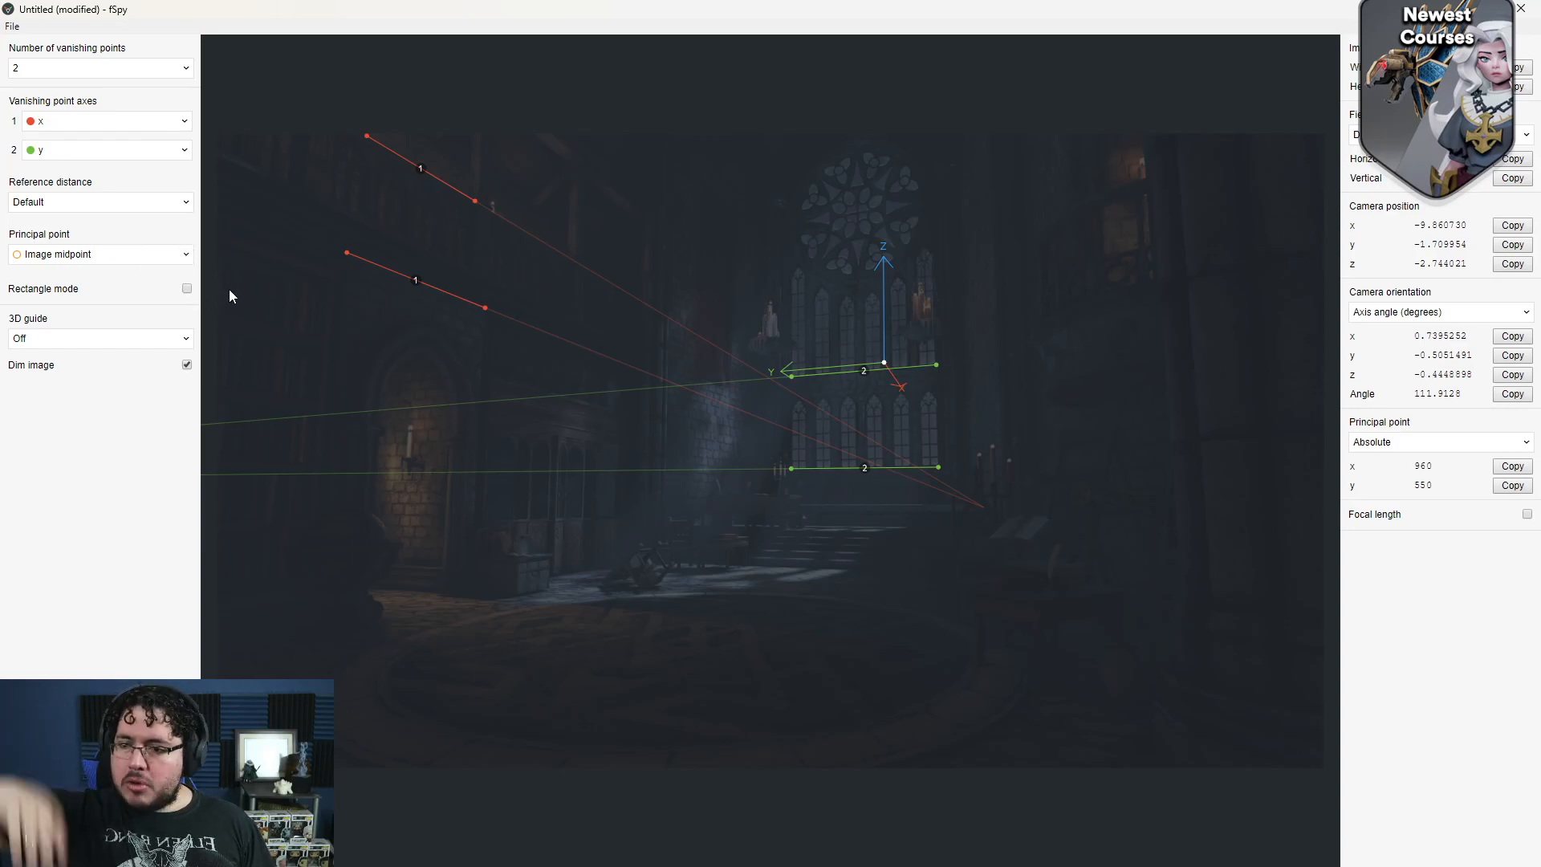
pyautogui.click(98, 339)
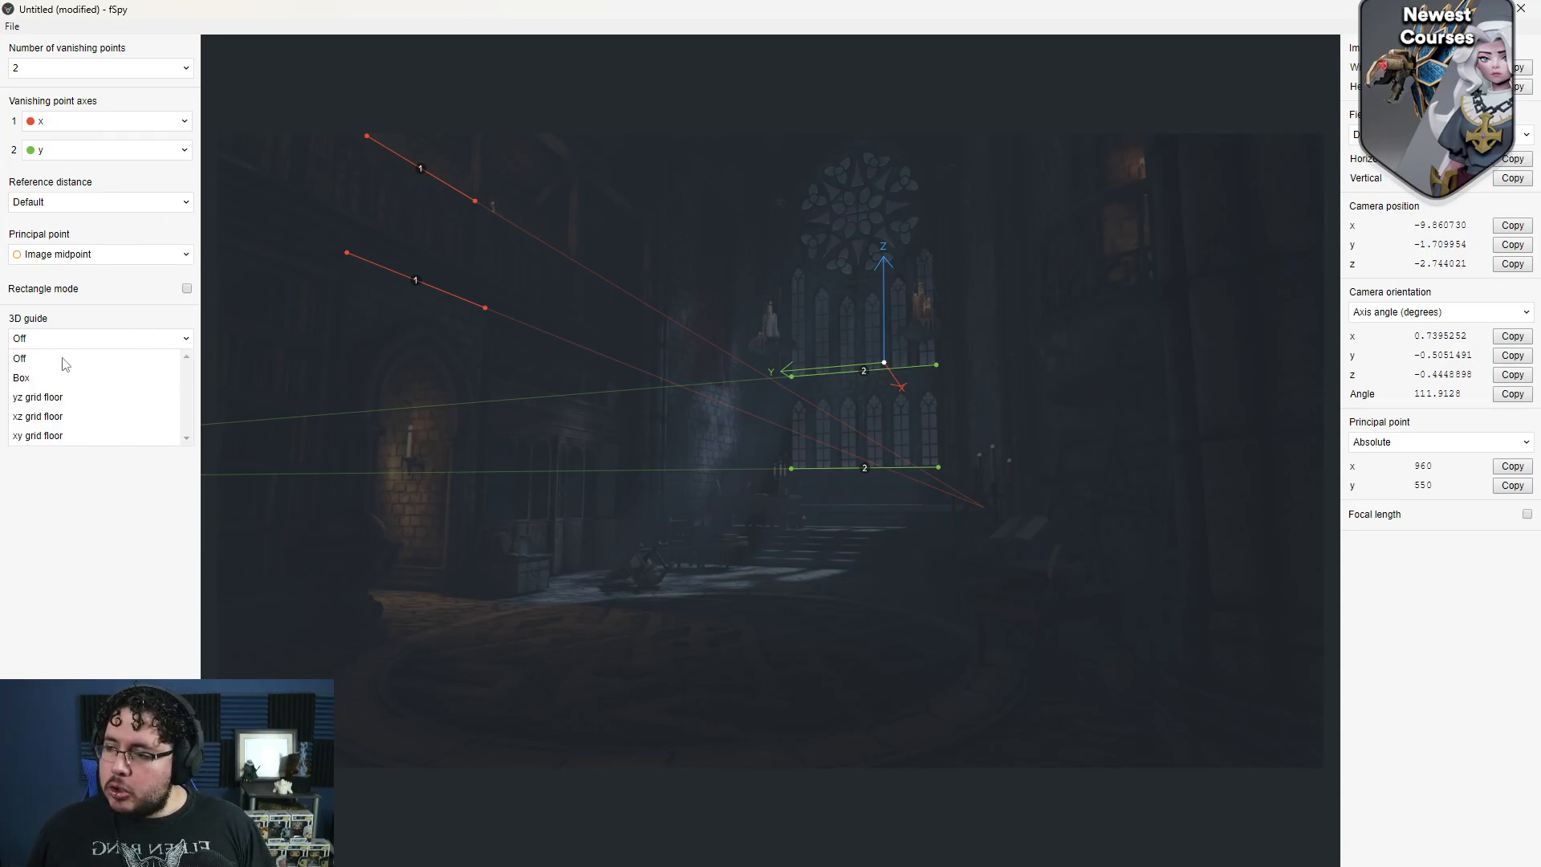
# Step: Show a Box 3D guide and move the origin to below the windows
pyautogui.click(21, 376)
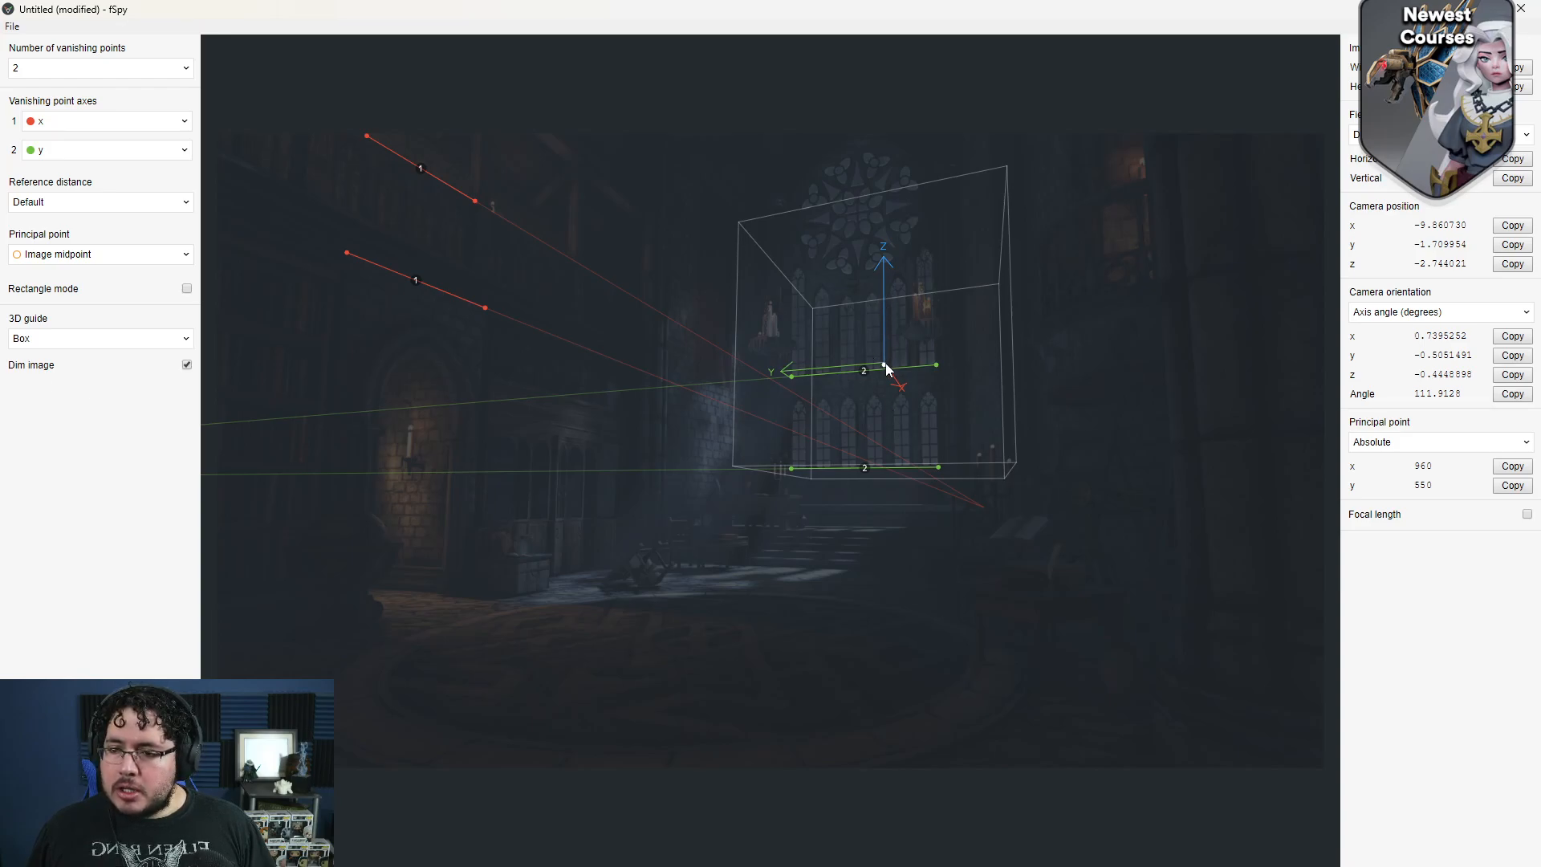
pyautogui.moveTo(885, 369); pyautogui.dragTo(496, 496)
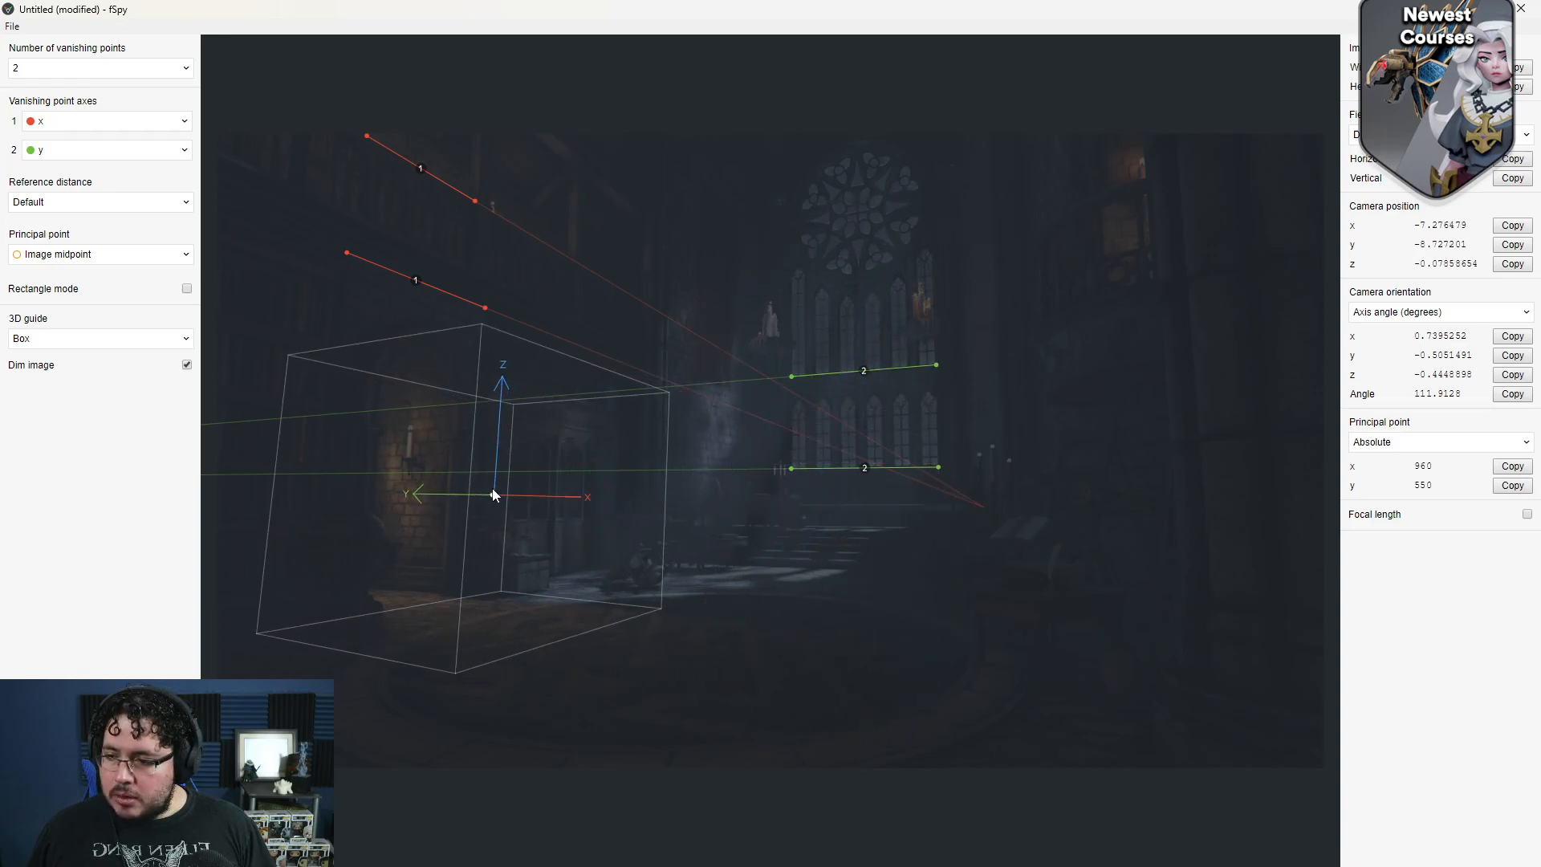
pyautogui.moveTo(493, 494); pyautogui.dragTo(455, 488)
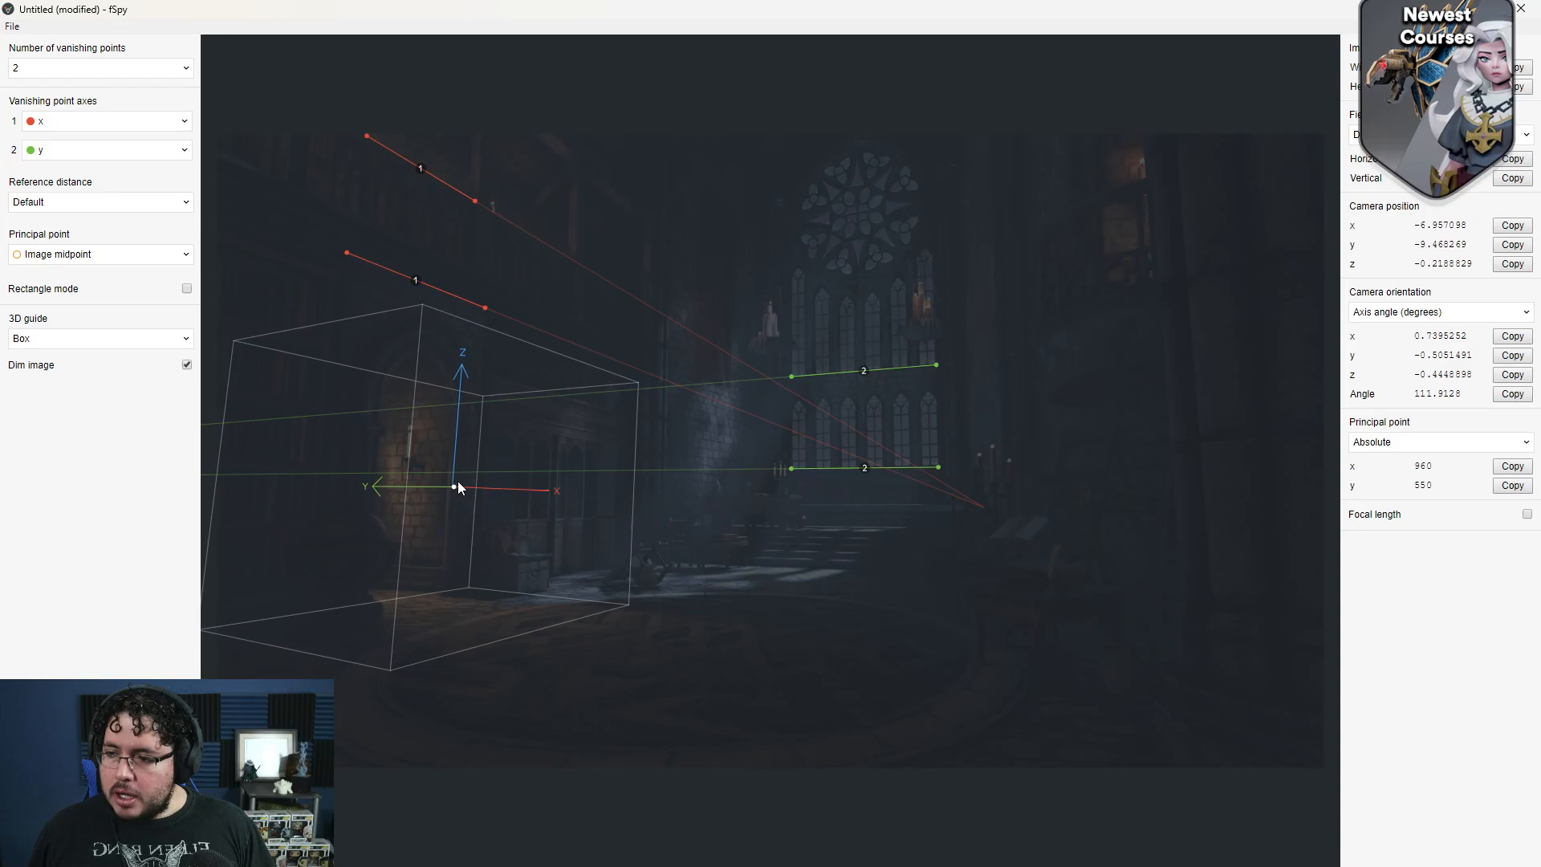
pyautogui.moveTo(458, 486); pyautogui.dragTo(533, 494)
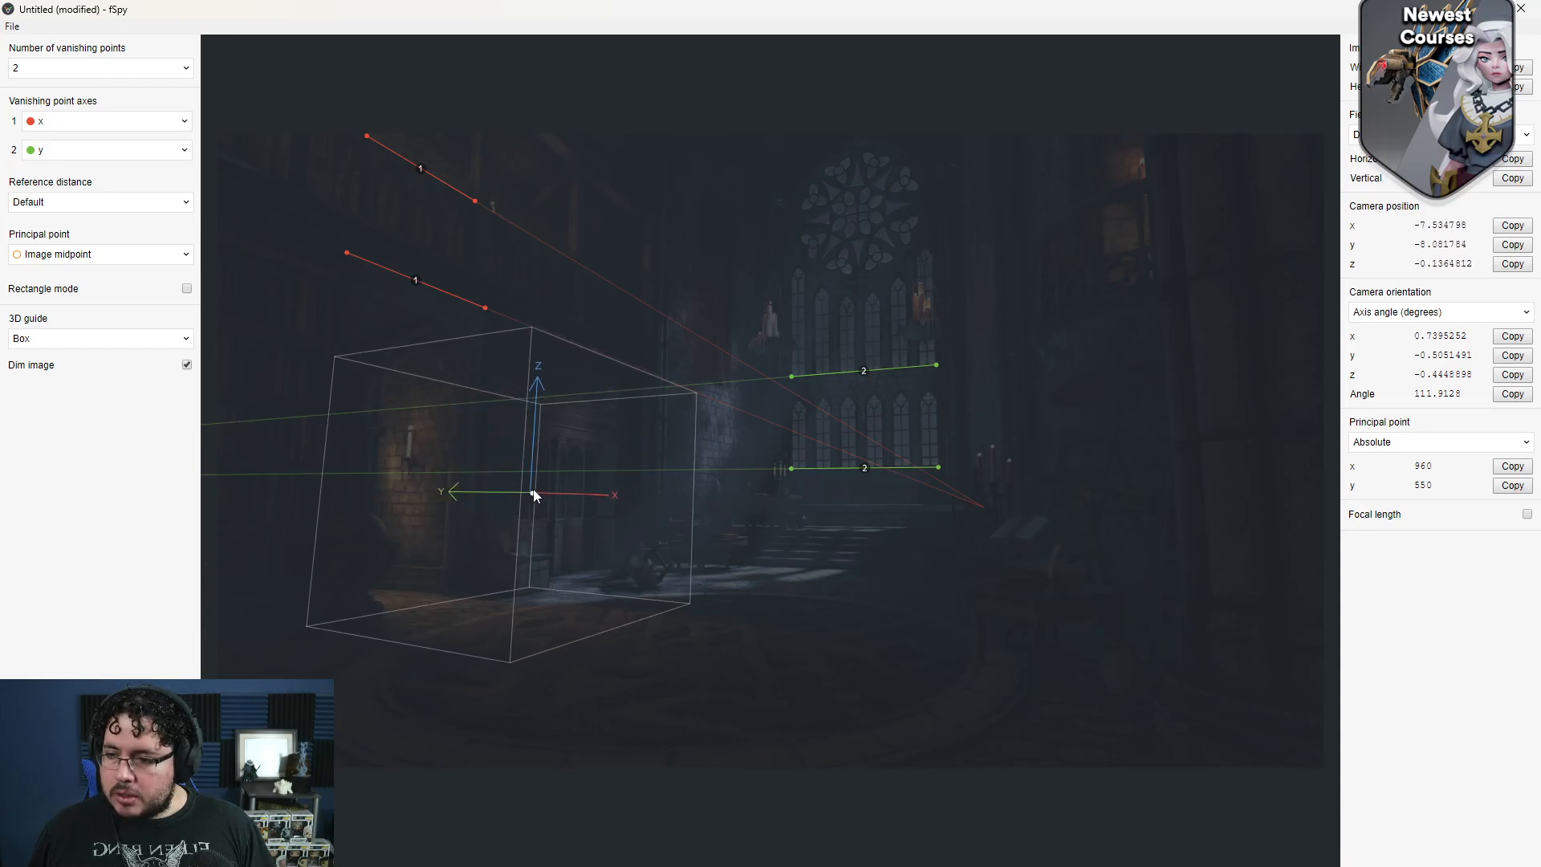
pyautogui.moveTo(537, 495); pyautogui.dragTo(676, 477)
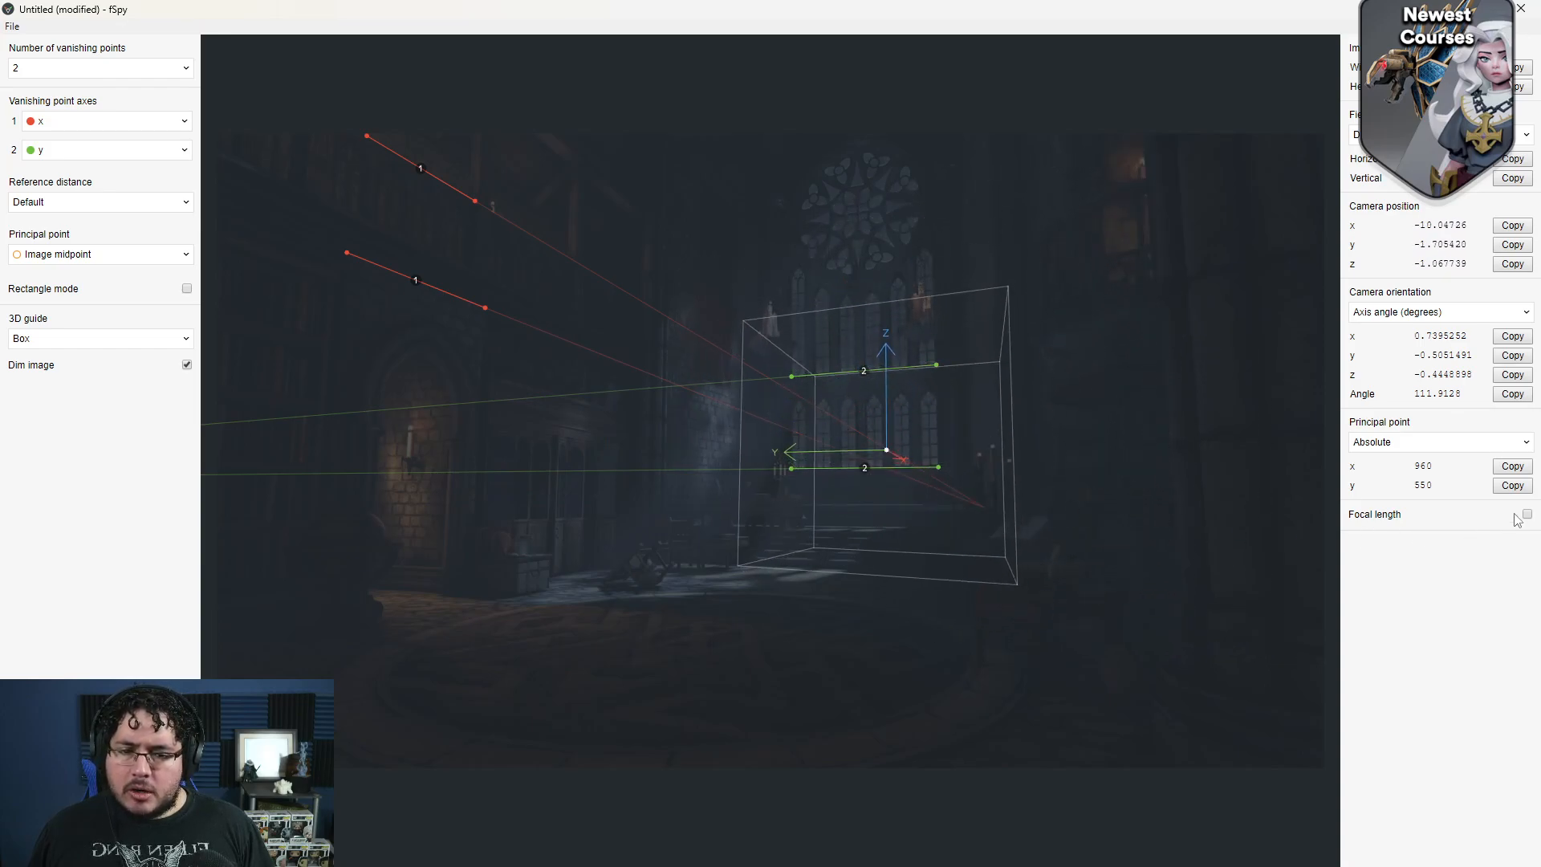
# Step: Reveal the solved ~16.87 mm focal length and settle the origin on the floor beneath the windows
pyautogui.click(1527, 514)
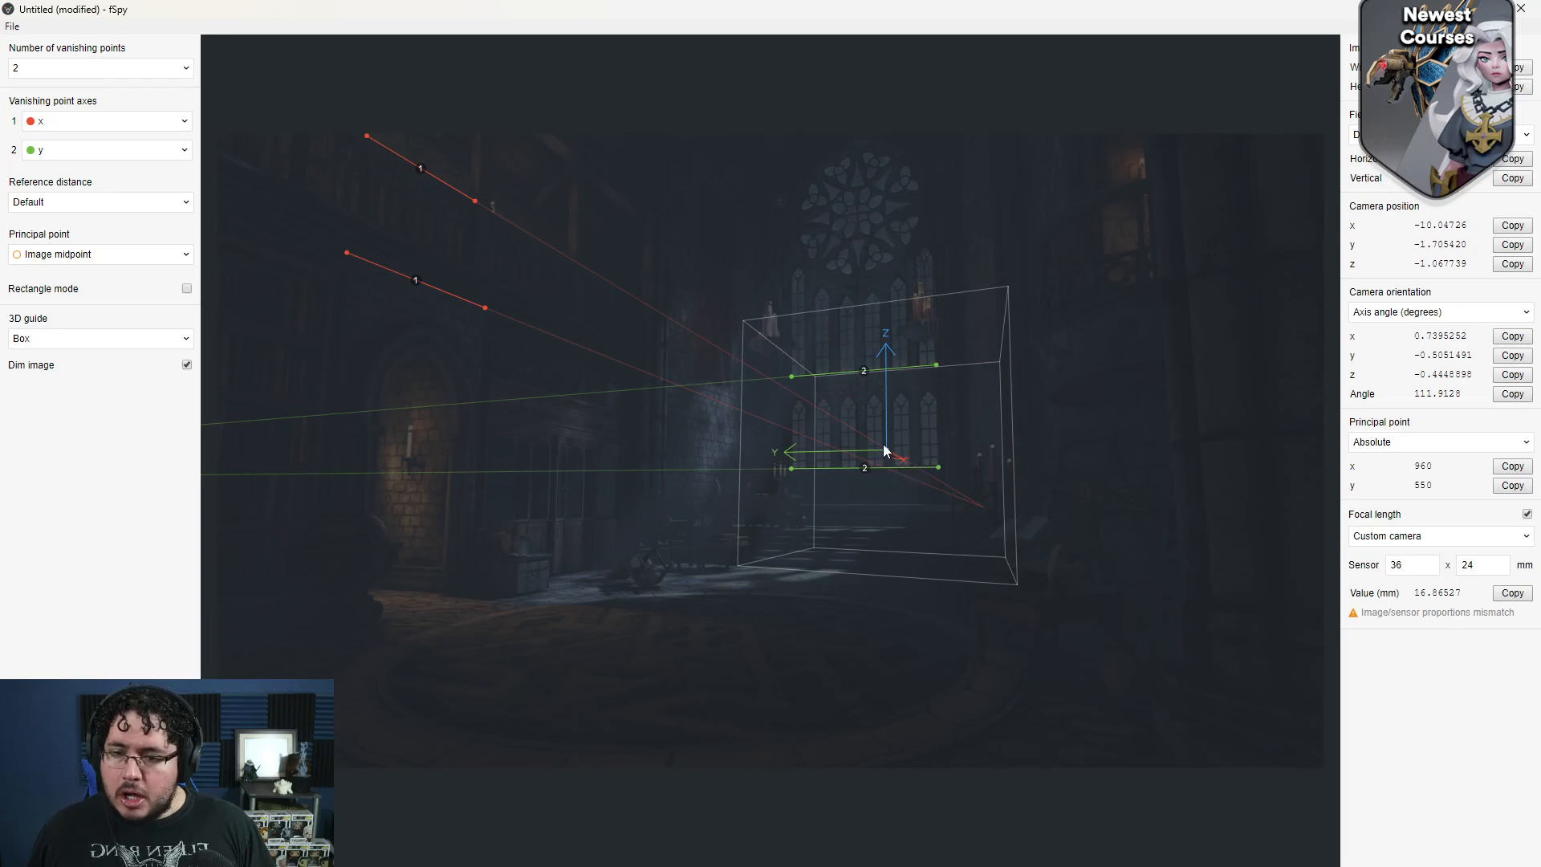
pyautogui.moveTo(884, 453); pyautogui.dragTo(833, 491)
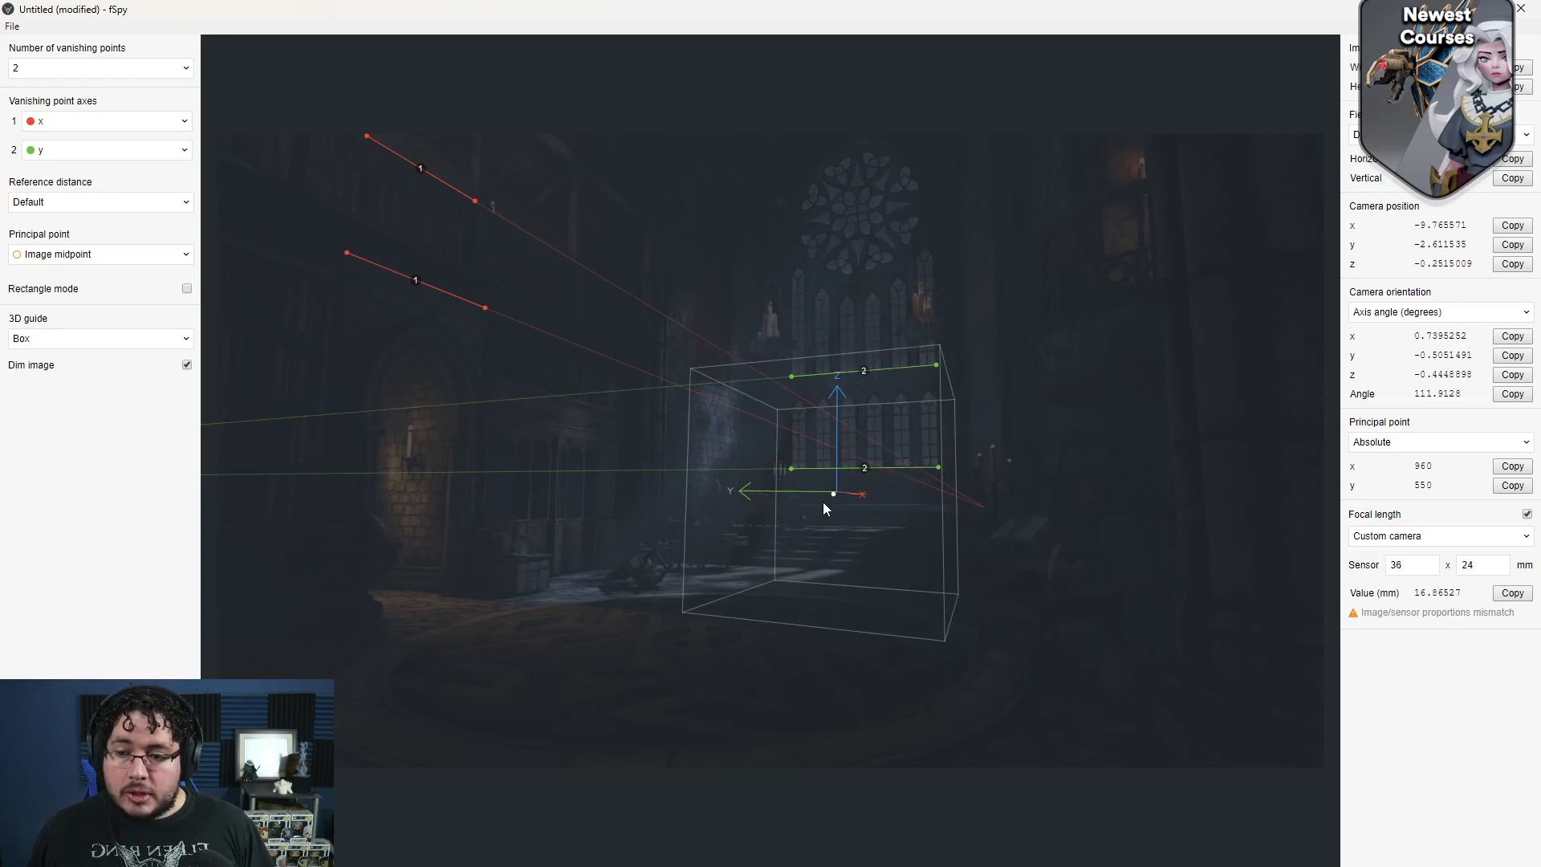
pyautogui.moveTo(833, 493); pyautogui.dragTo(889, 533)
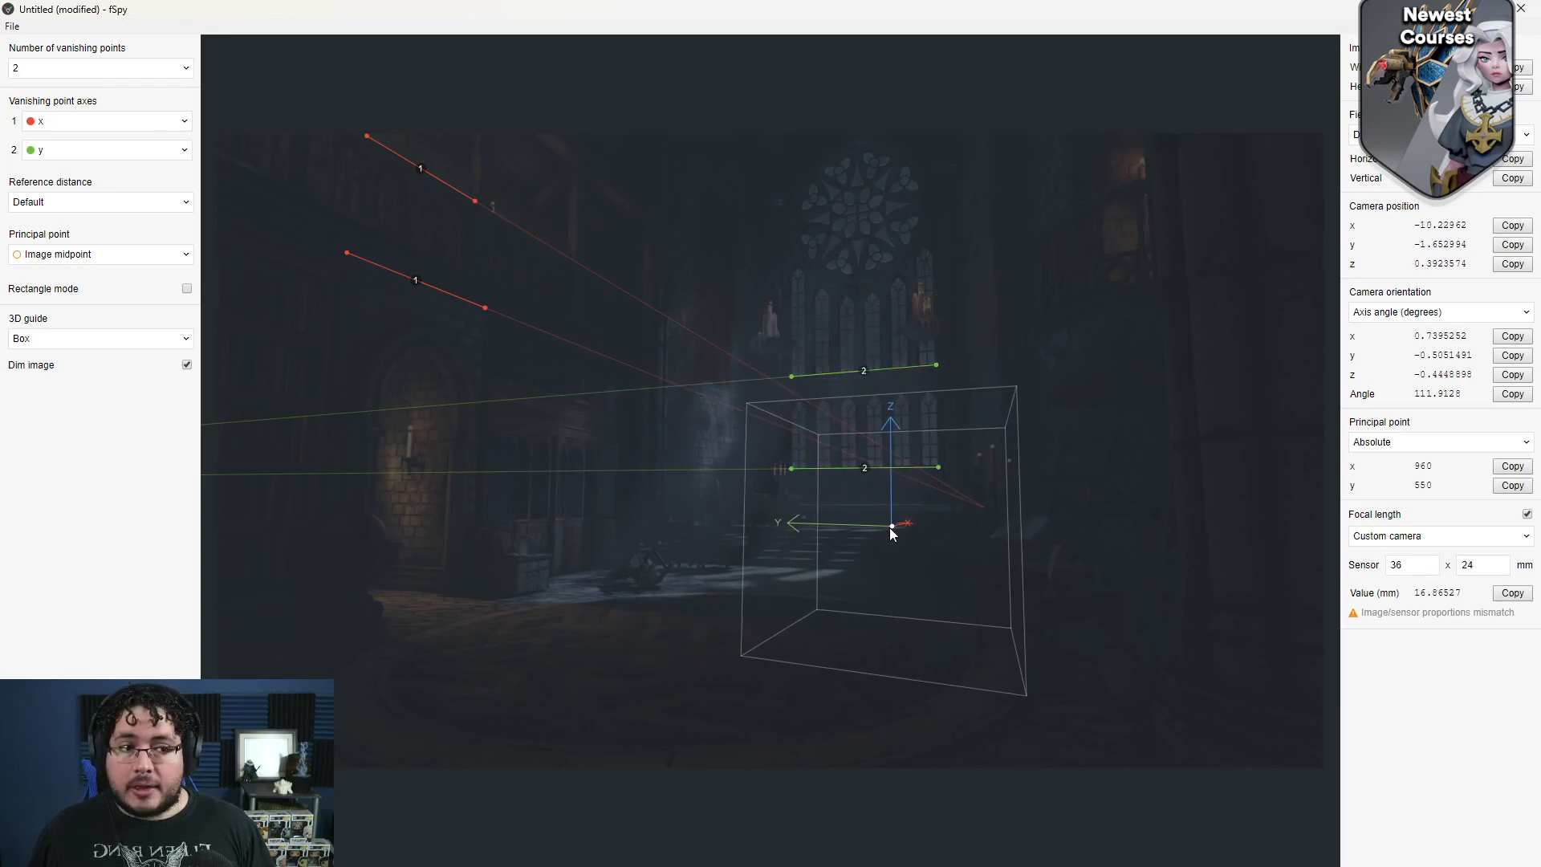
pyautogui.moveTo(889, 531); pyautogui.dragTo(1000, 353)
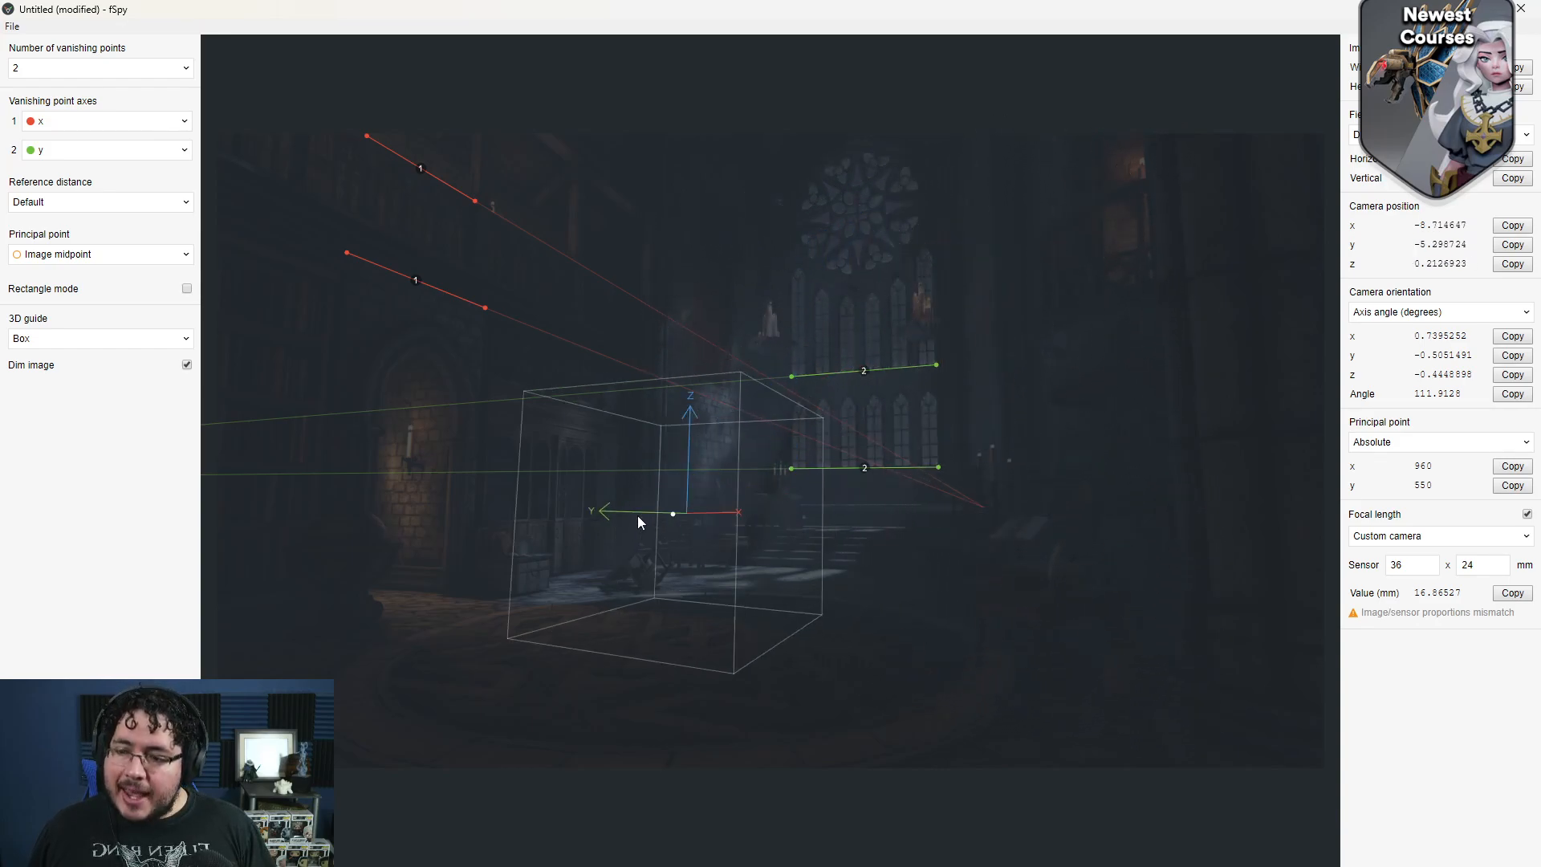
pyautogui.moveTo(672, 514); pyautogui.dragTo(432, 496)
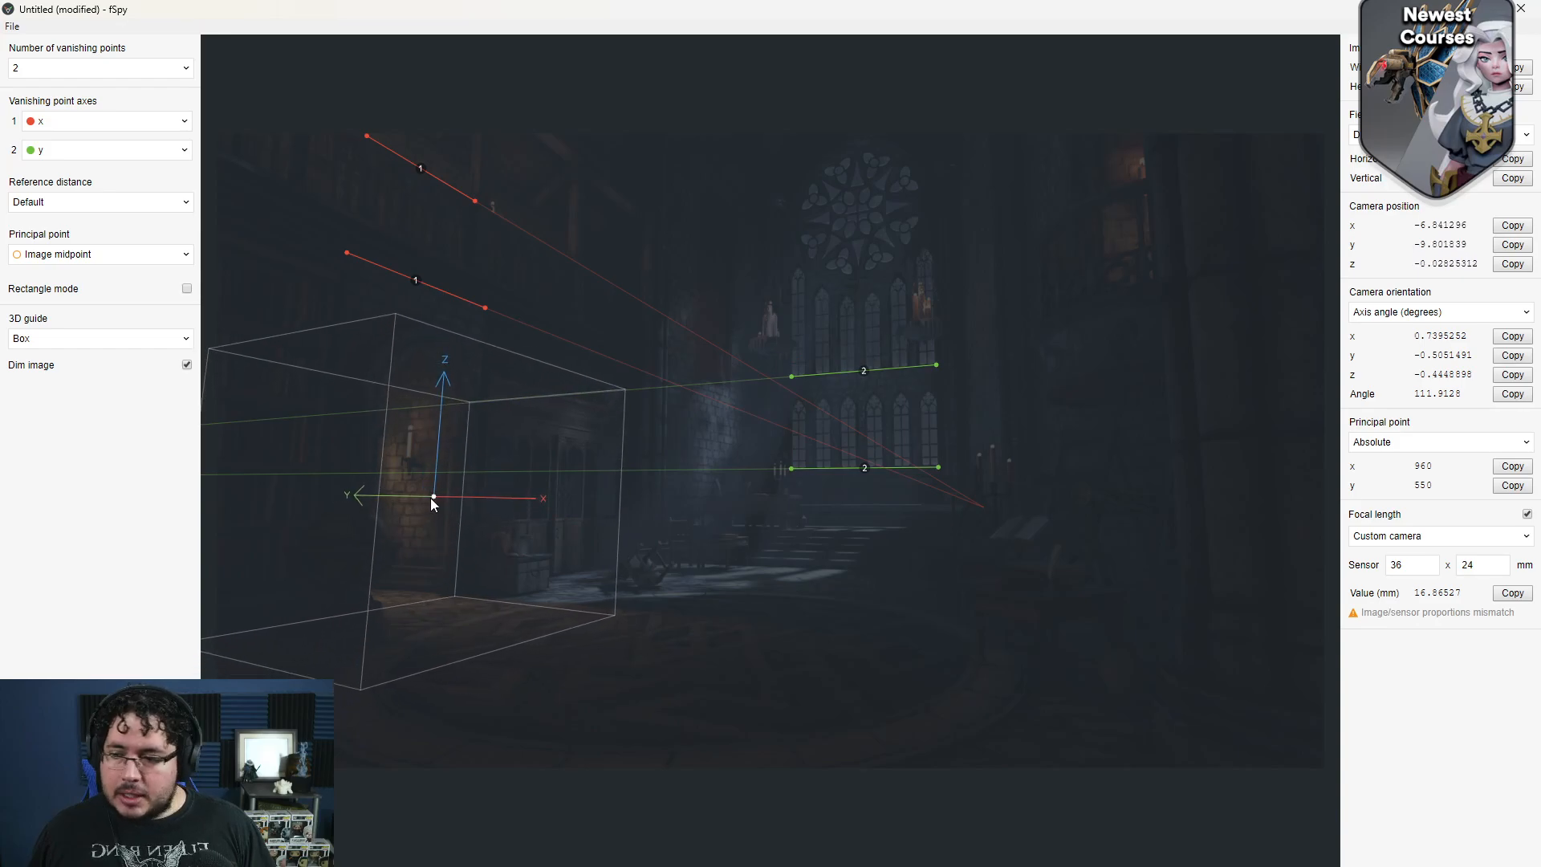
pyautogui.moveTo(430, 496); pyautogui.dragTo(443, 495)
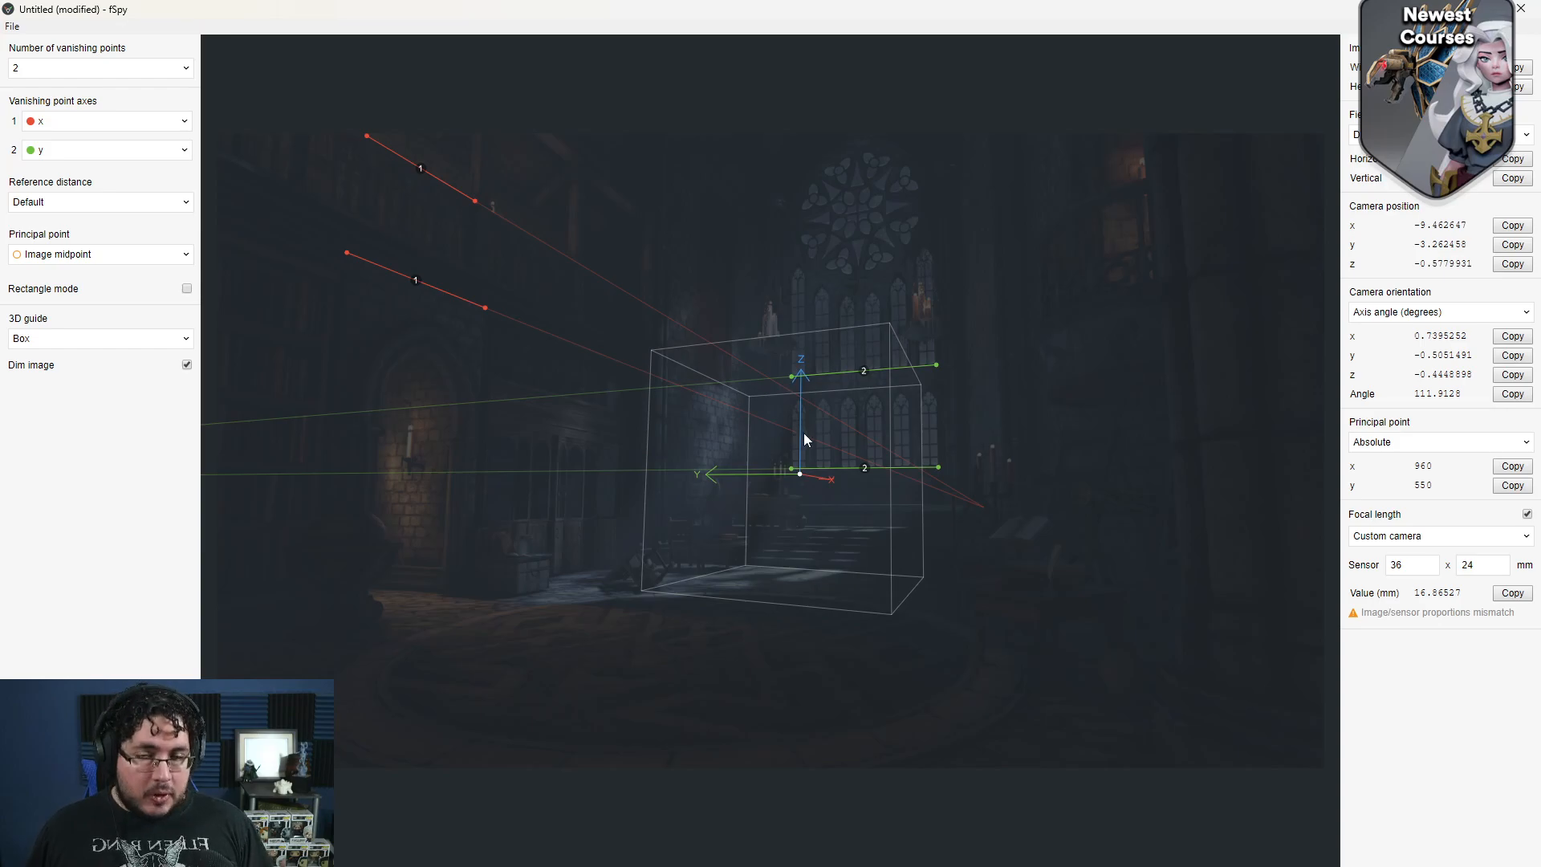
pyautogui.moveTo(804, 421)
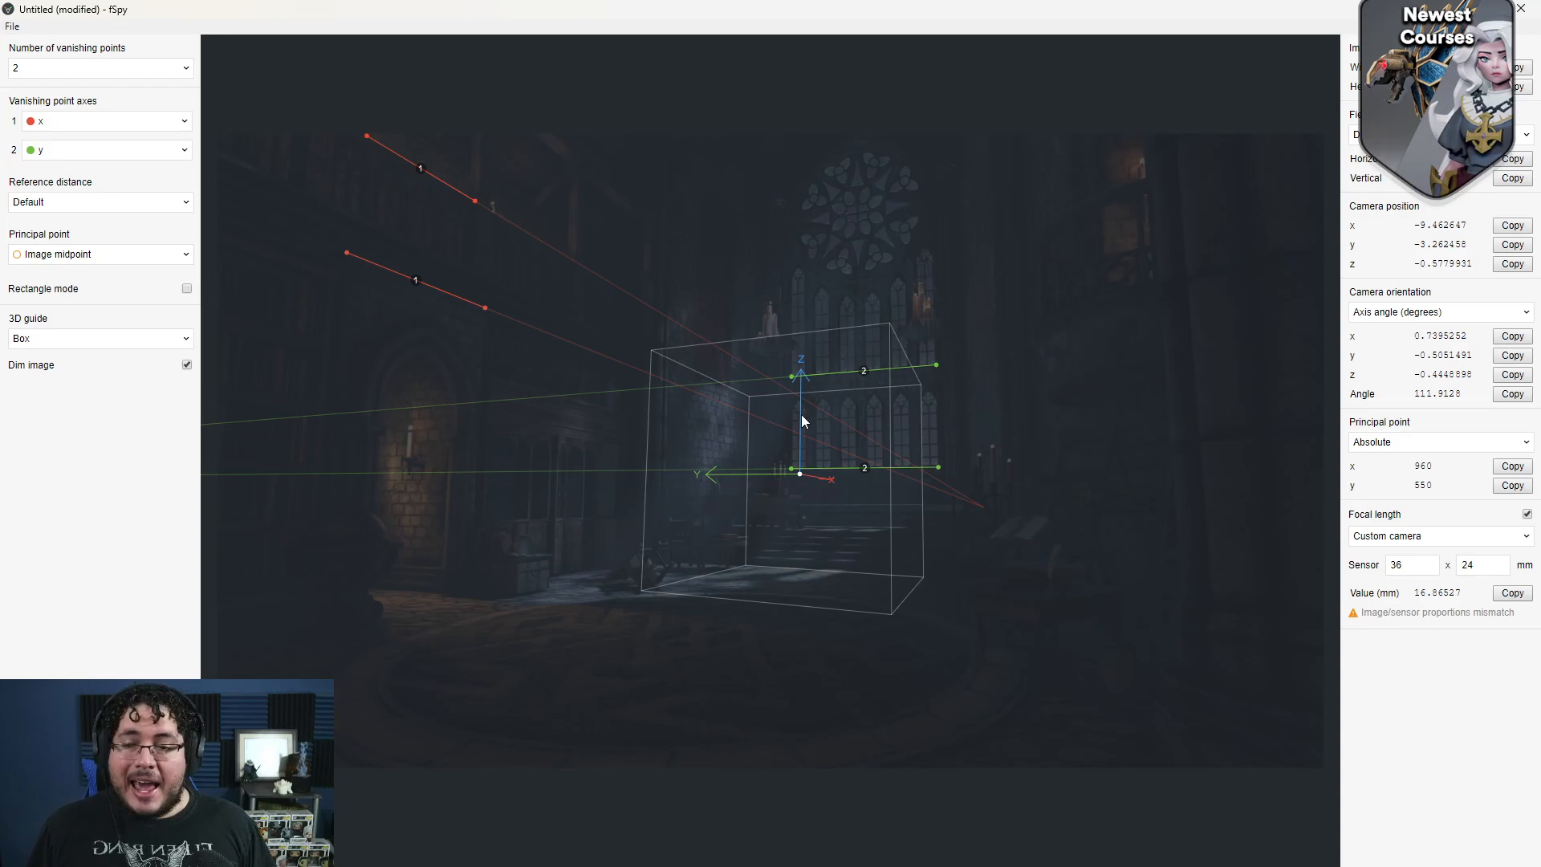
pyautogui.moveTo(1015, 507)
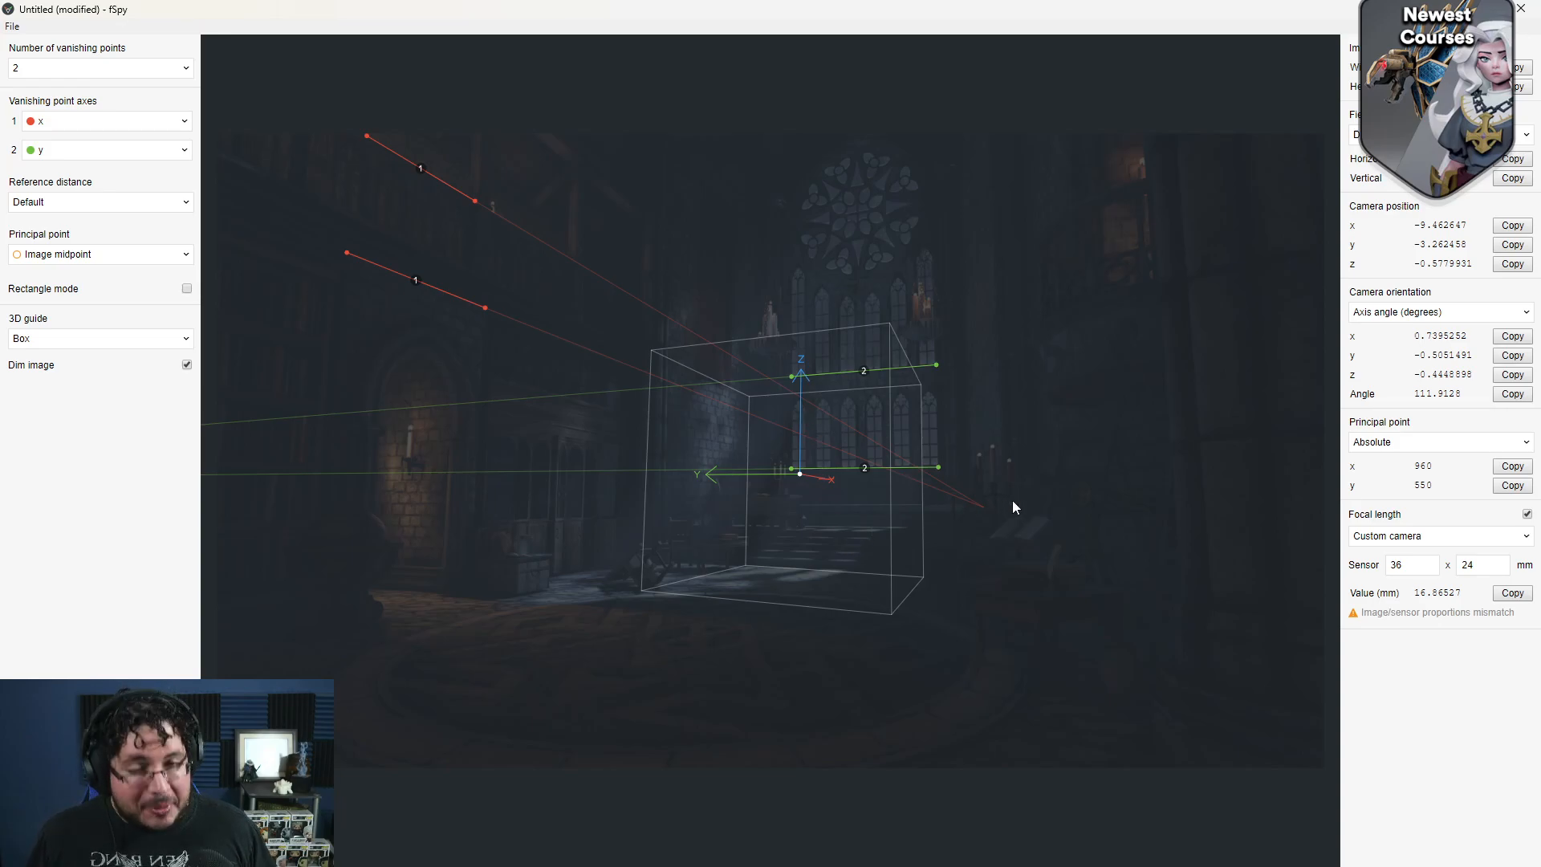
pyautogui.moveTo(1023, 507)
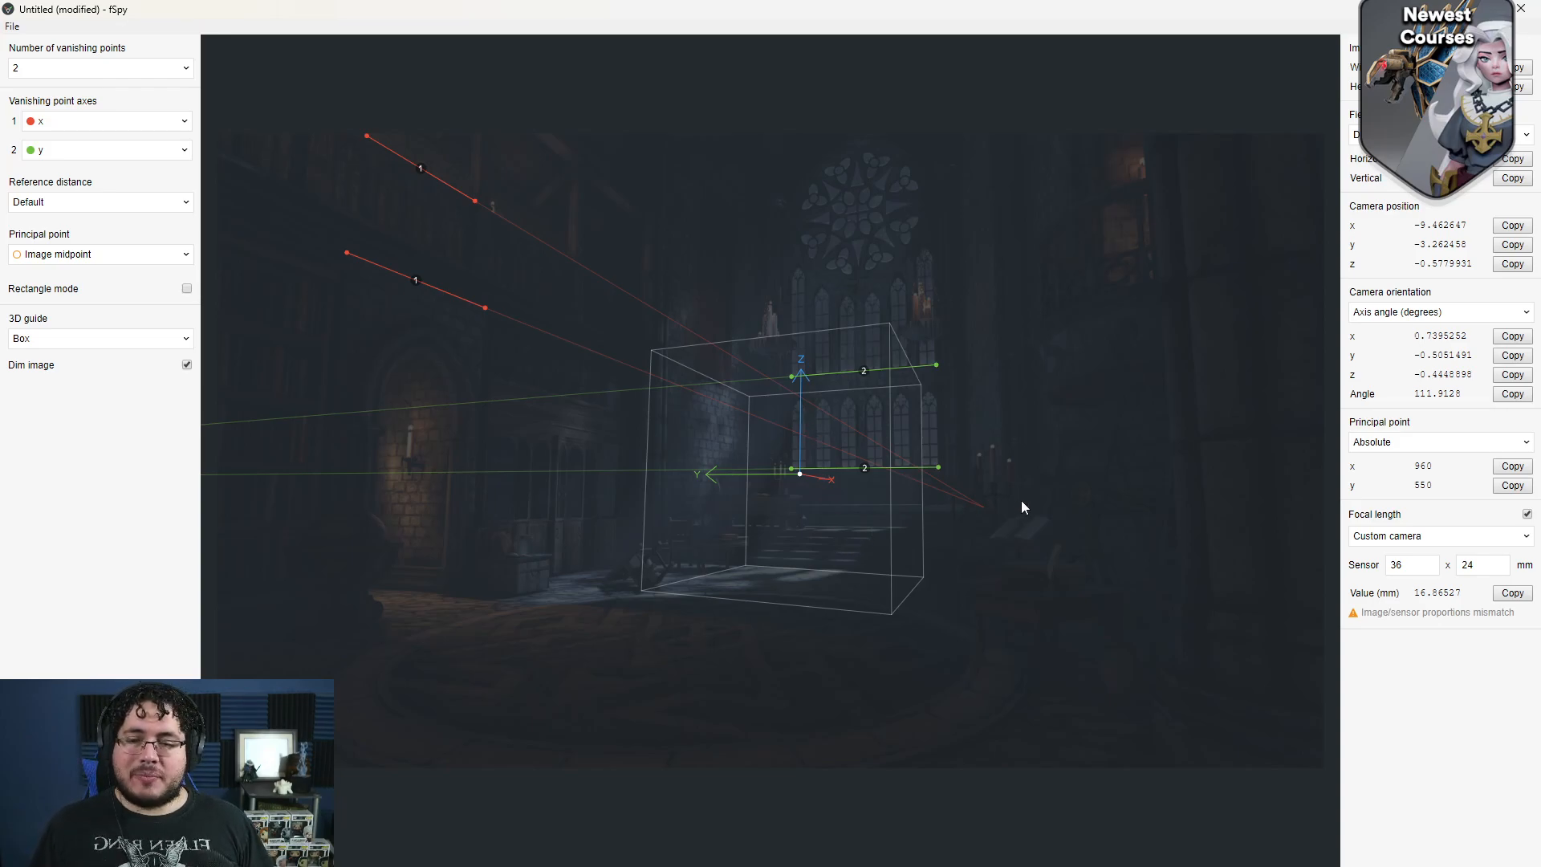